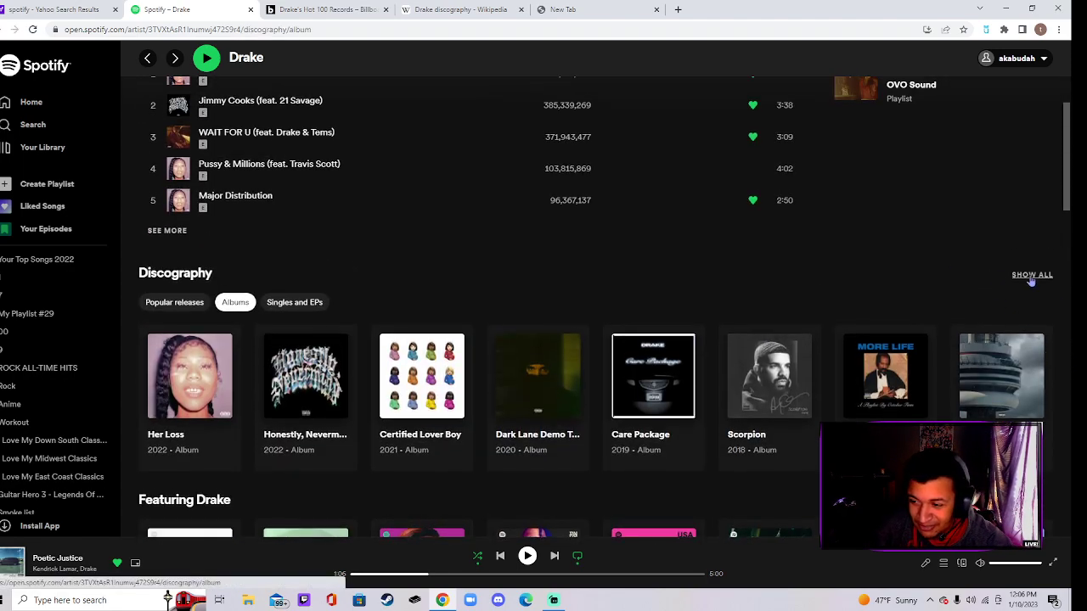
- Show Drake's full album discography and scroll down past So Far Gone toward Thank Me Later
click(306, 375)
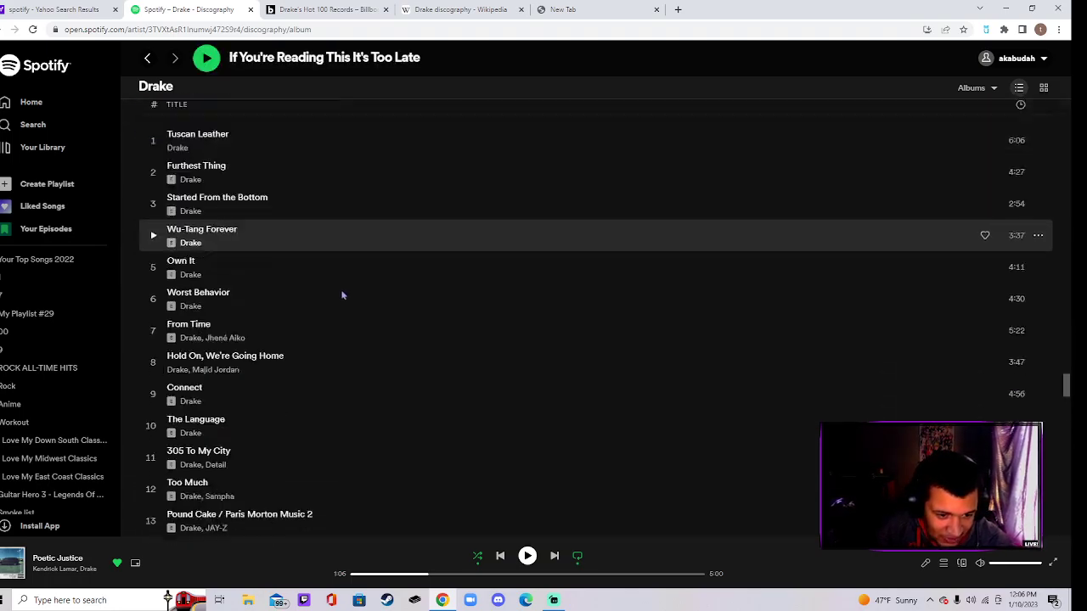
scroll(down, 3)
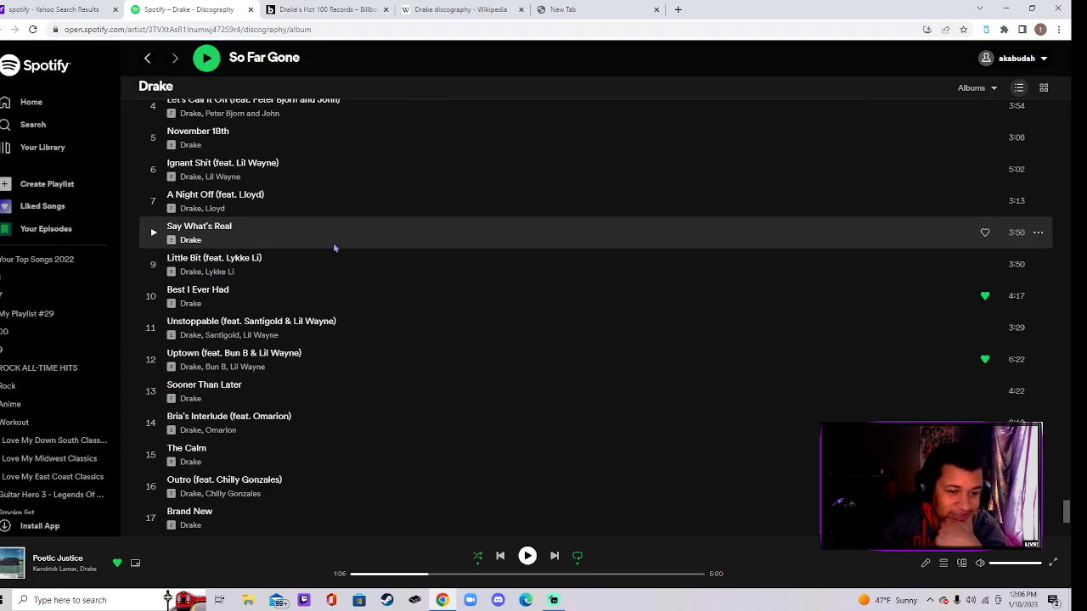
scroll(down, 3)
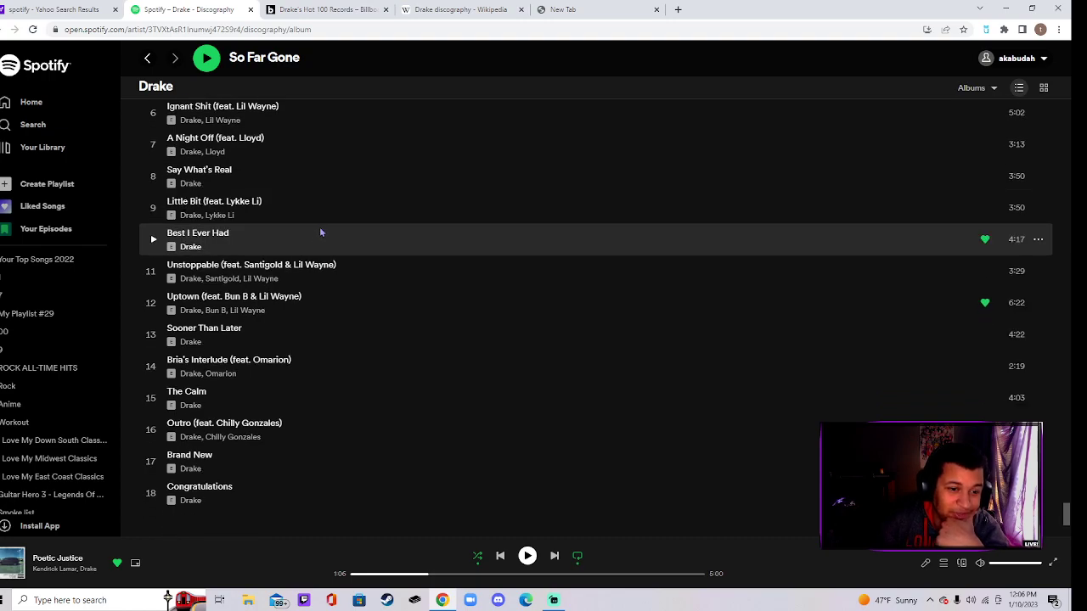
mouse_move(297, 517)
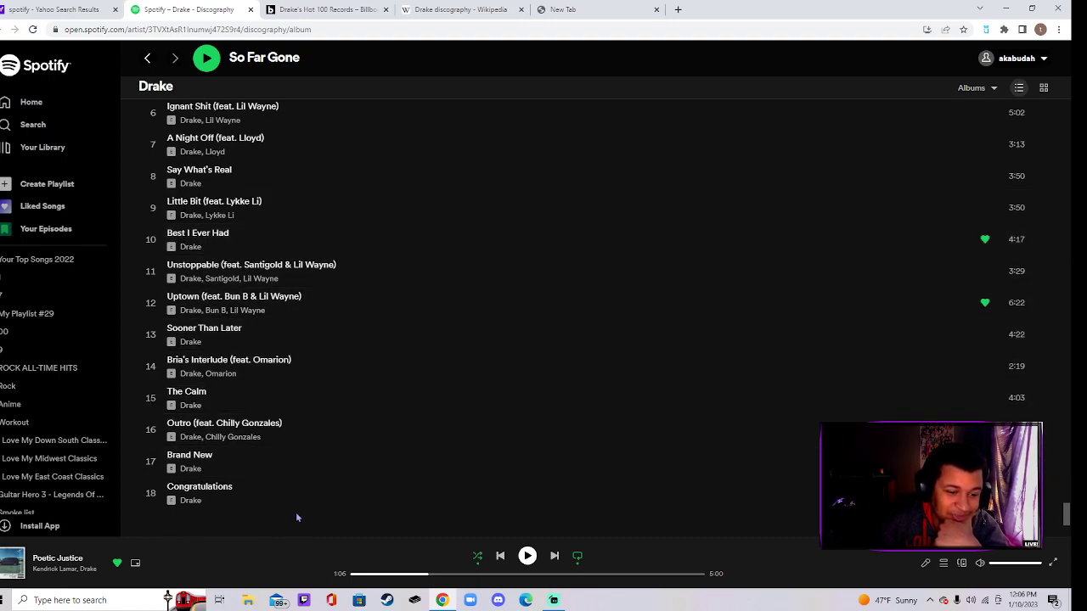
mouse_move(281, 399)
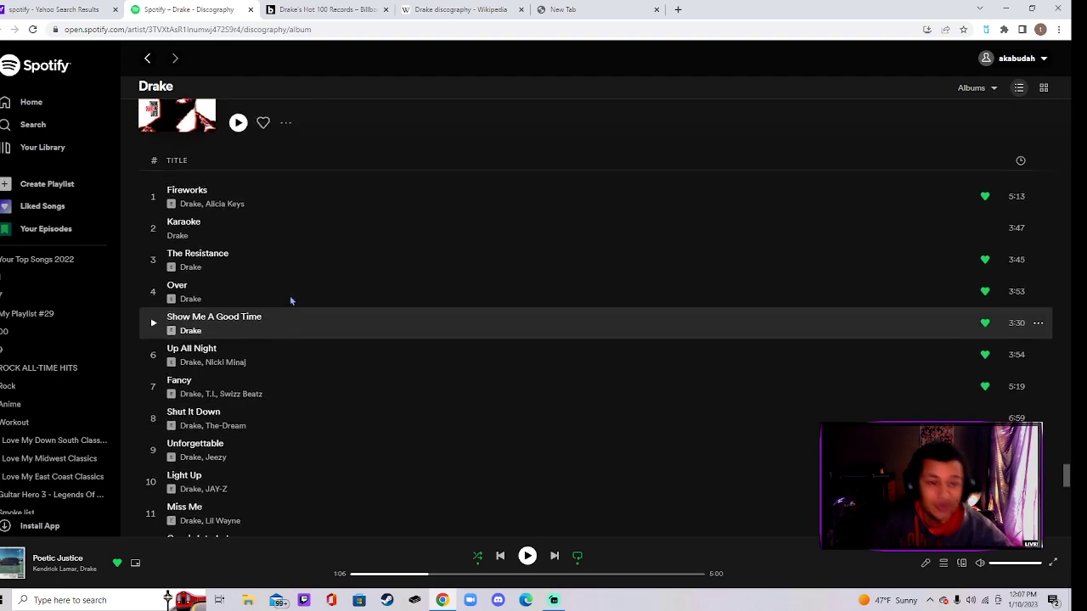
- Play Find Your Love from Thank Me Later and continue into the Take Care (Deluxe) tracklist
scroll(down, 3)
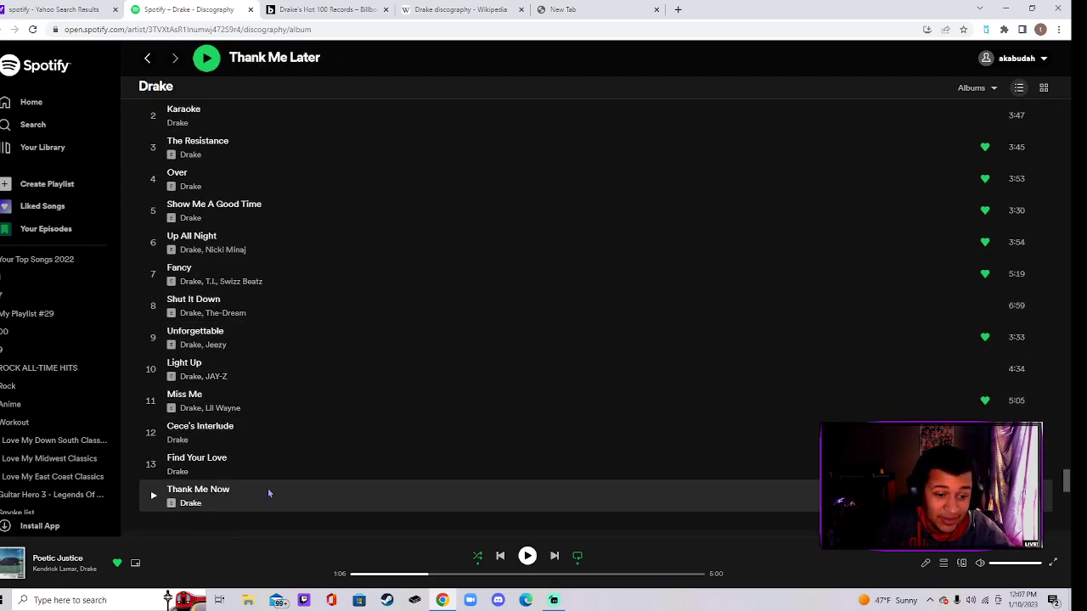
mouse_move(270, 462)
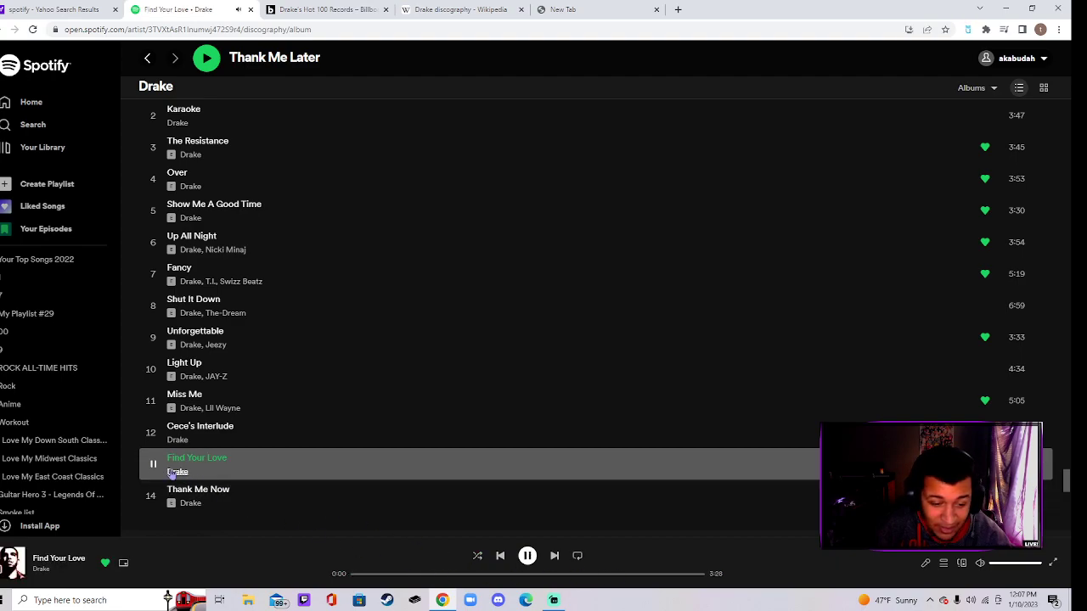
click(526, 555)
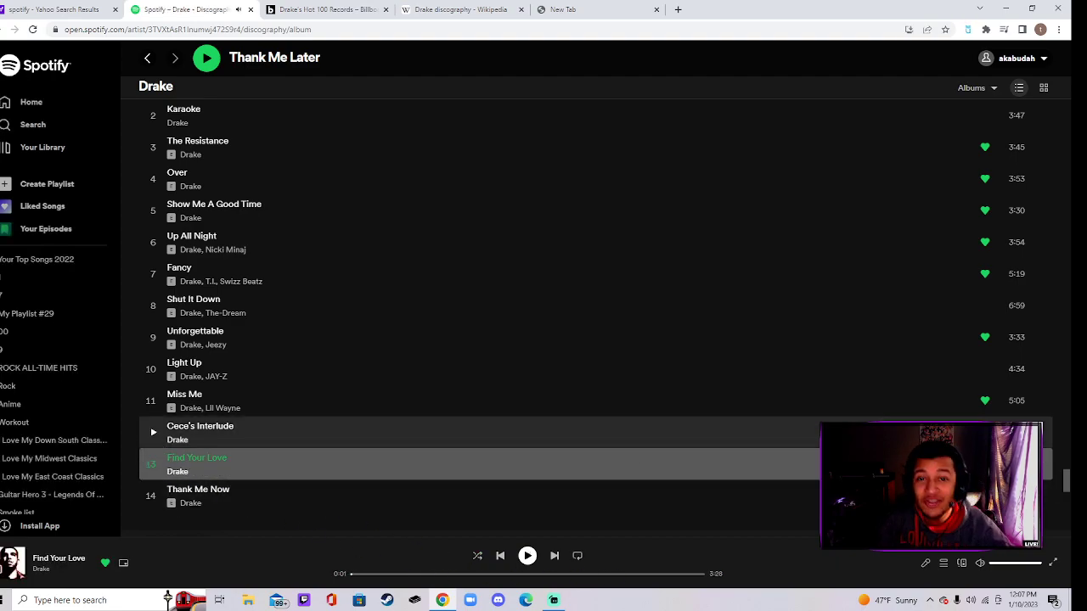
scroll(down, 3)
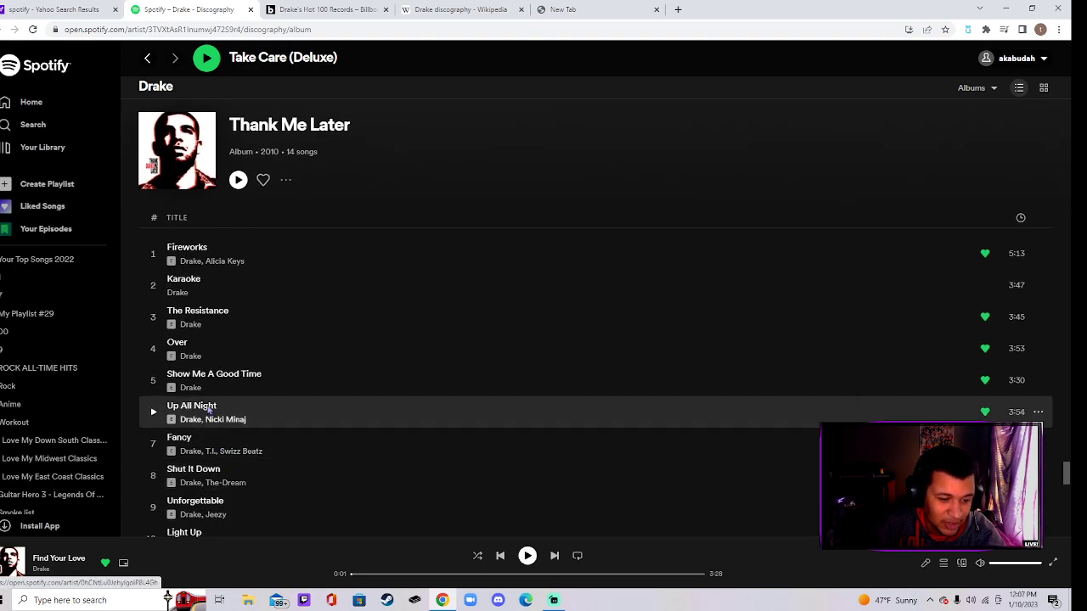
mouse_move(210, 322)
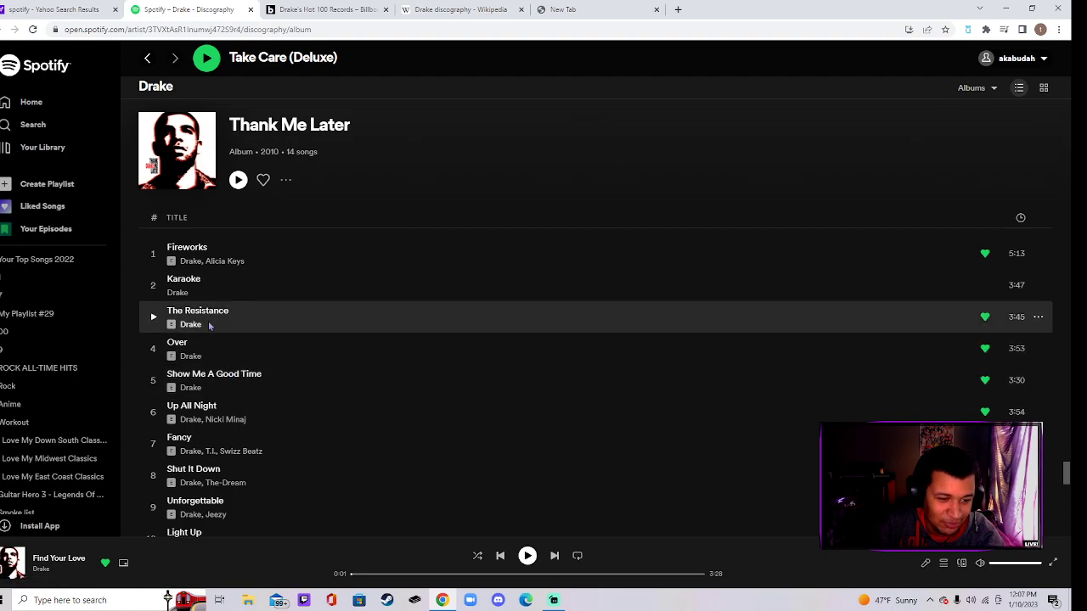
mouse_move(207, 326)
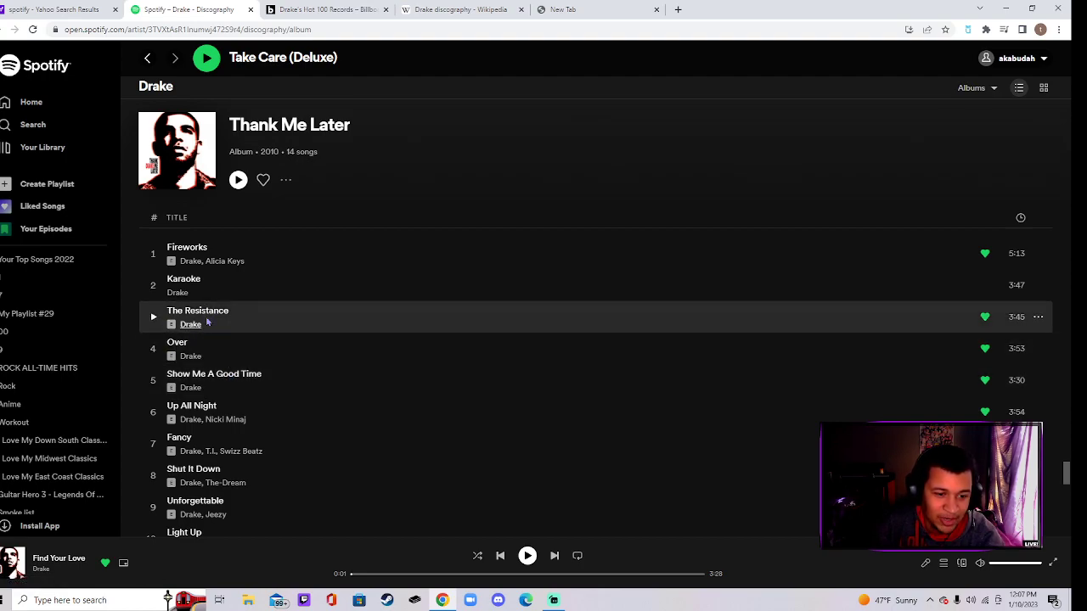
mouse_move(248, 319)
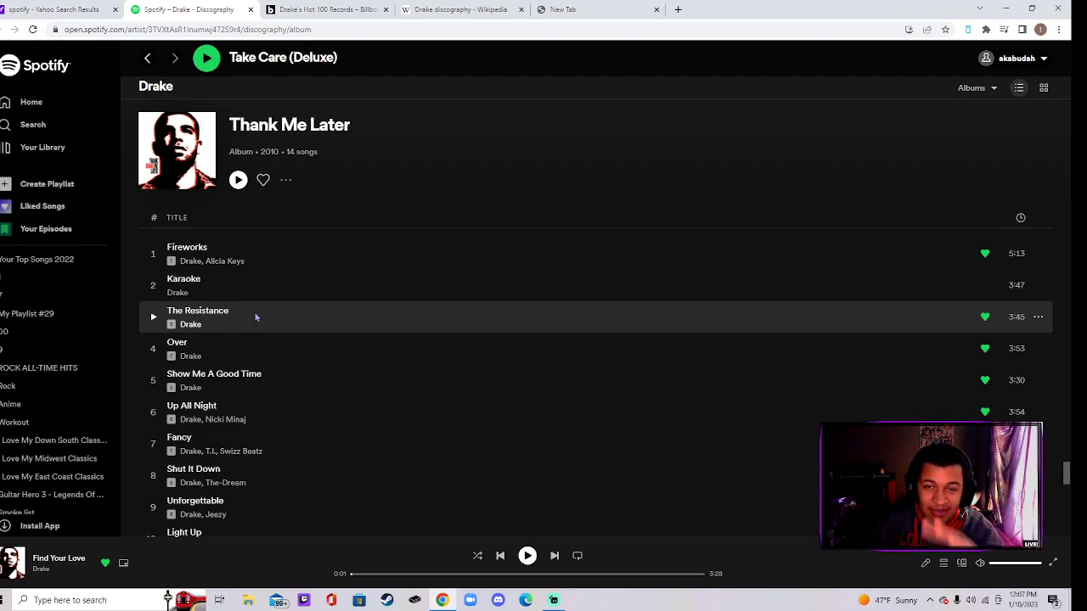
scroll(down, 3)
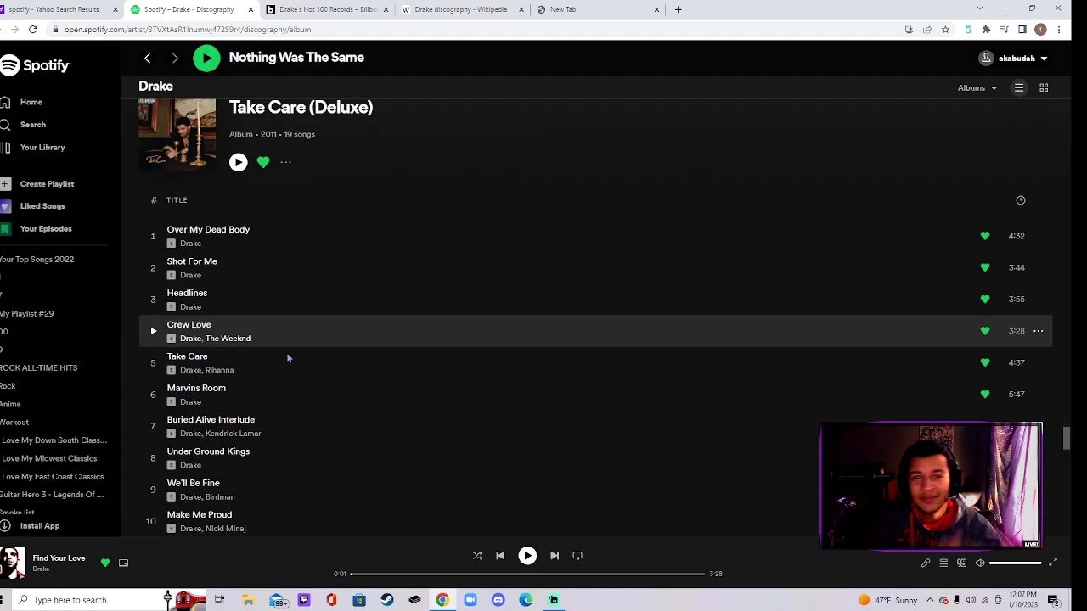
- Browse down the Take Care (Deluxe) tracklist to Look What You've Done
scroll(down, 3)
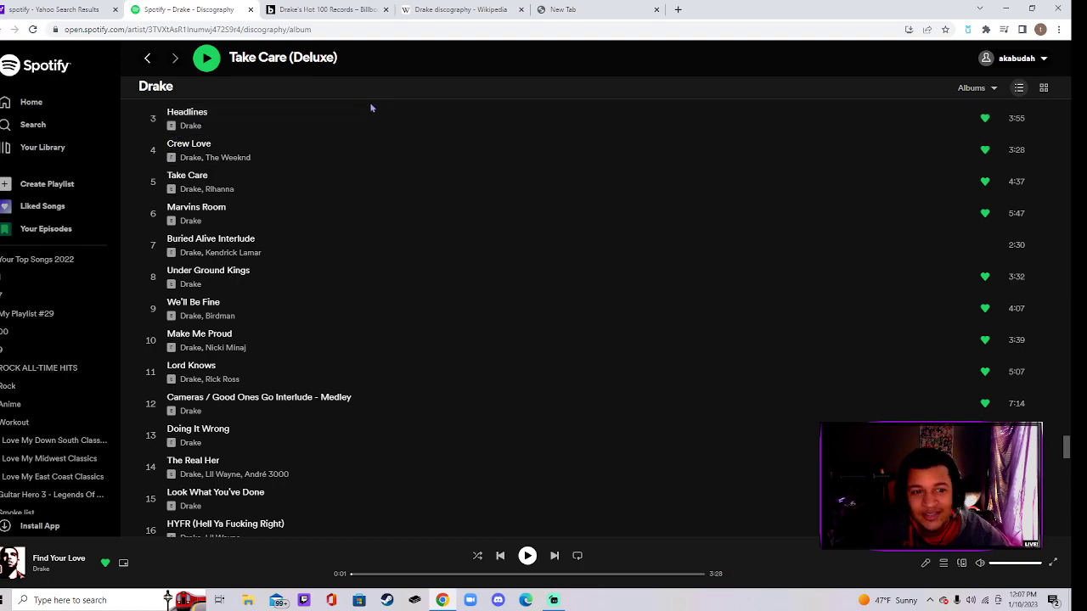
mouse_move(258, 227)
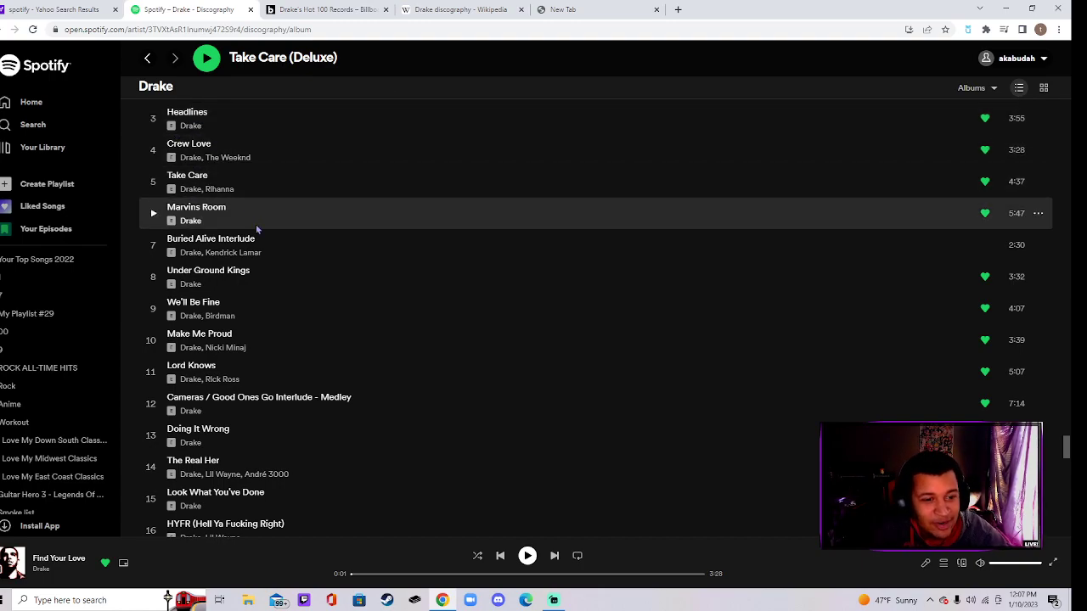
scroll(down, 3)
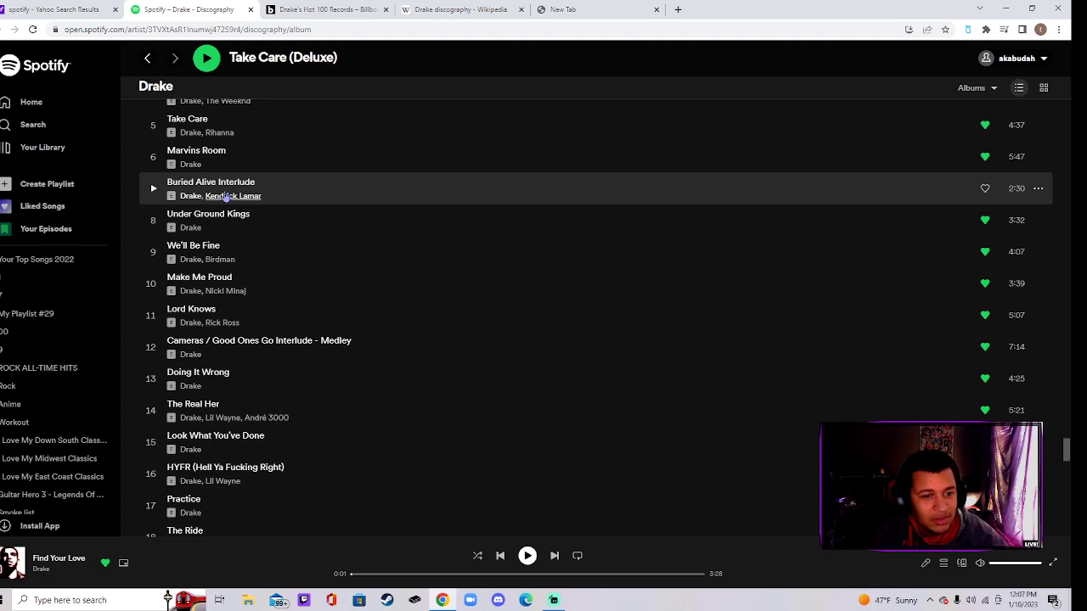
scroll(down, 3)
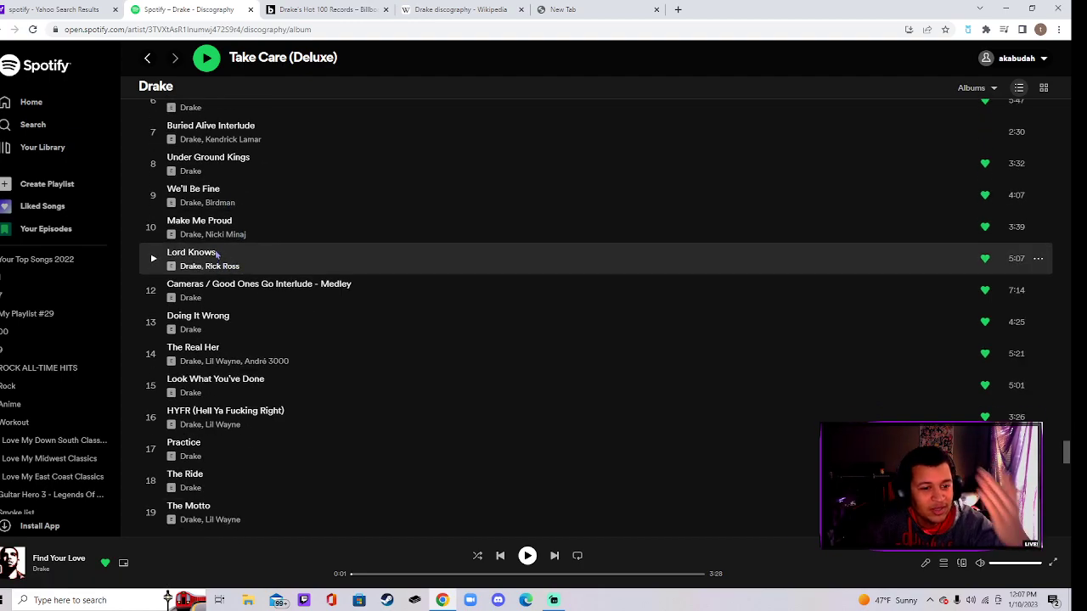
scroll(down, 3)
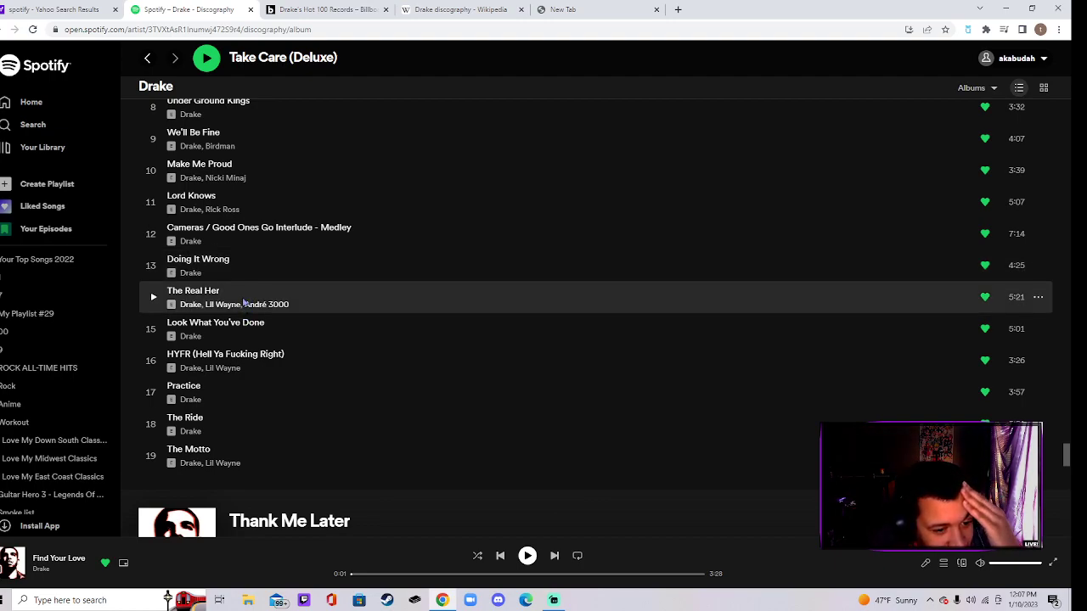
mouse_move(250, 414)
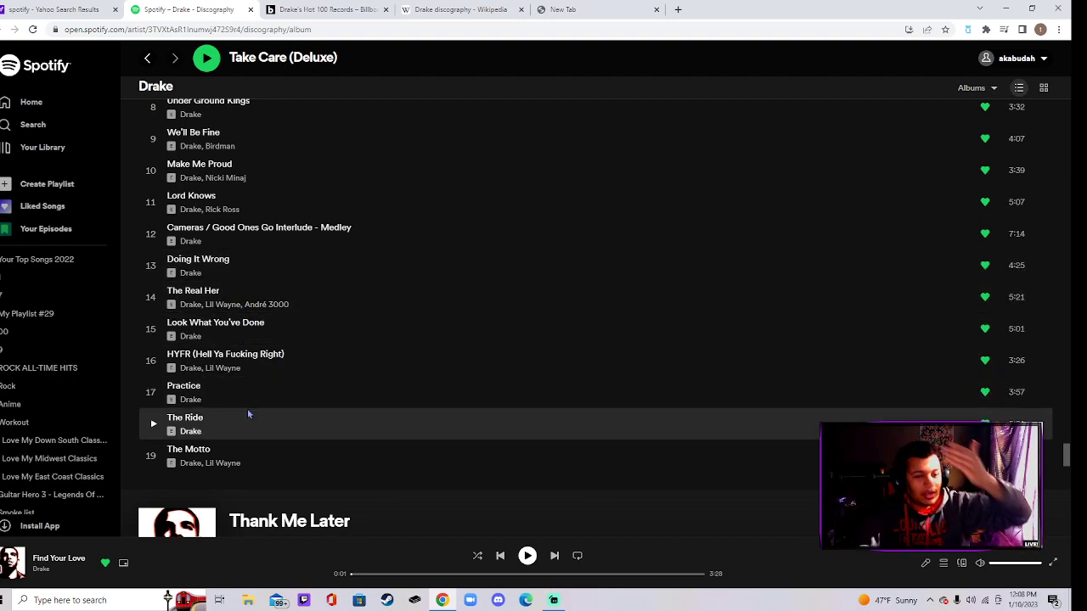
right_click(204, 459)
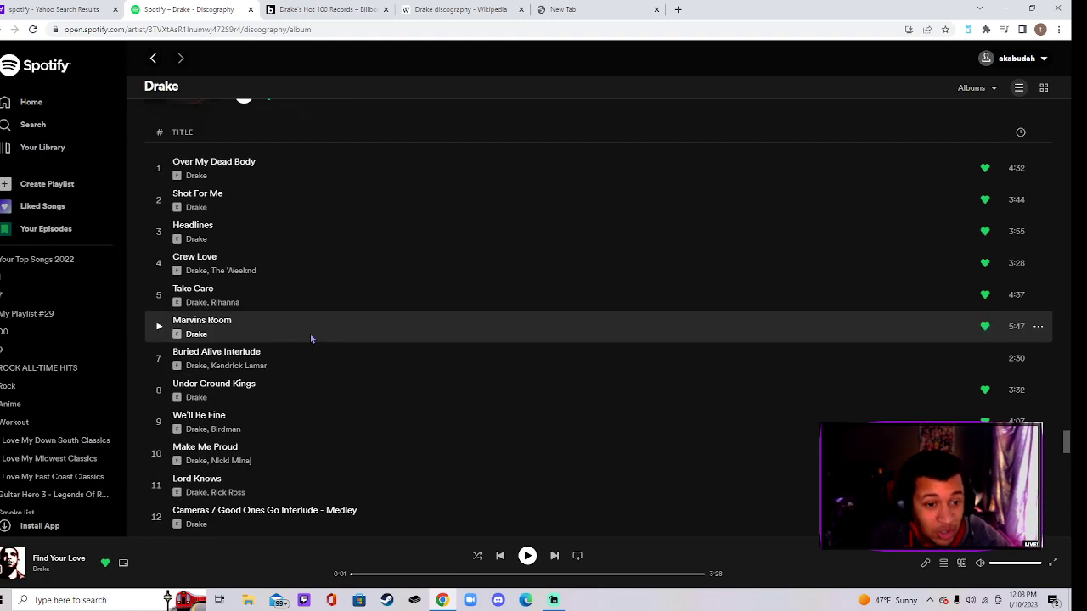
- With Look What You've Done playing, continue down to the Nothing Was the Same tracklist
scroll(down, 3)
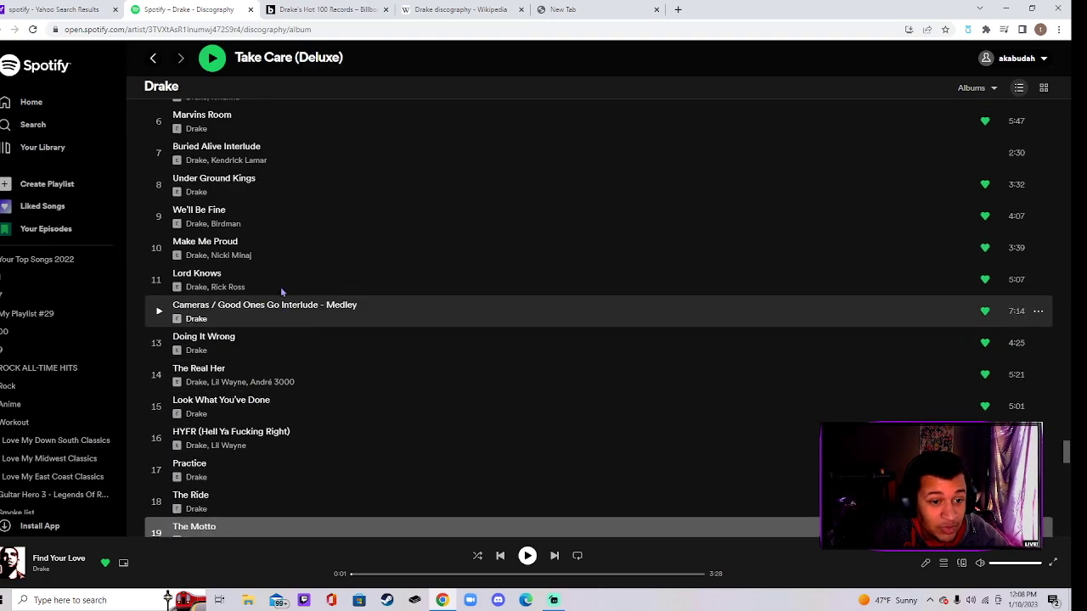
scroll(down, 3)
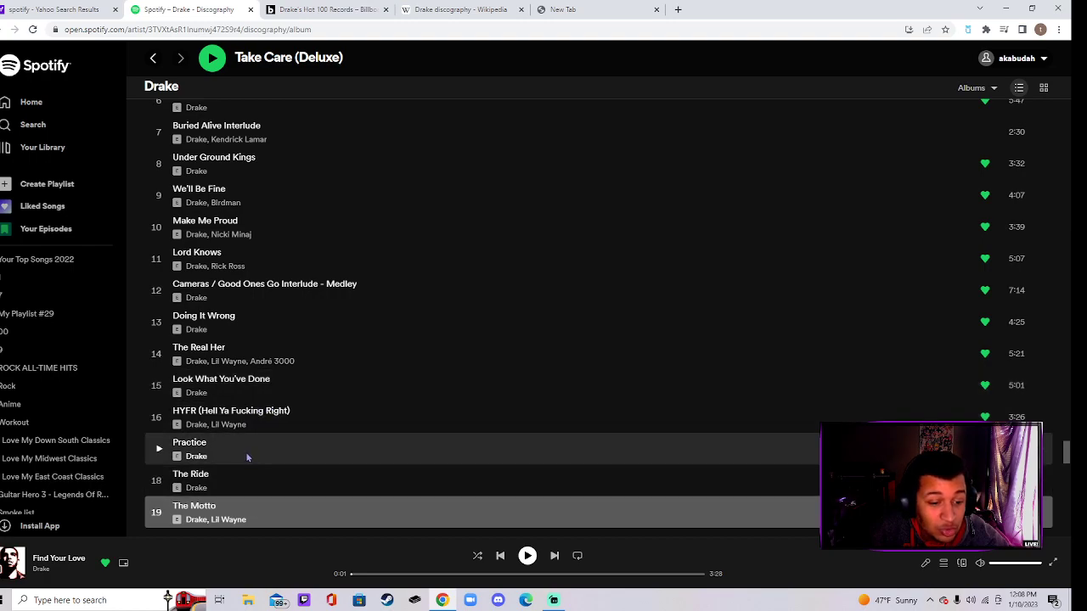
mouse_move(214, 374)
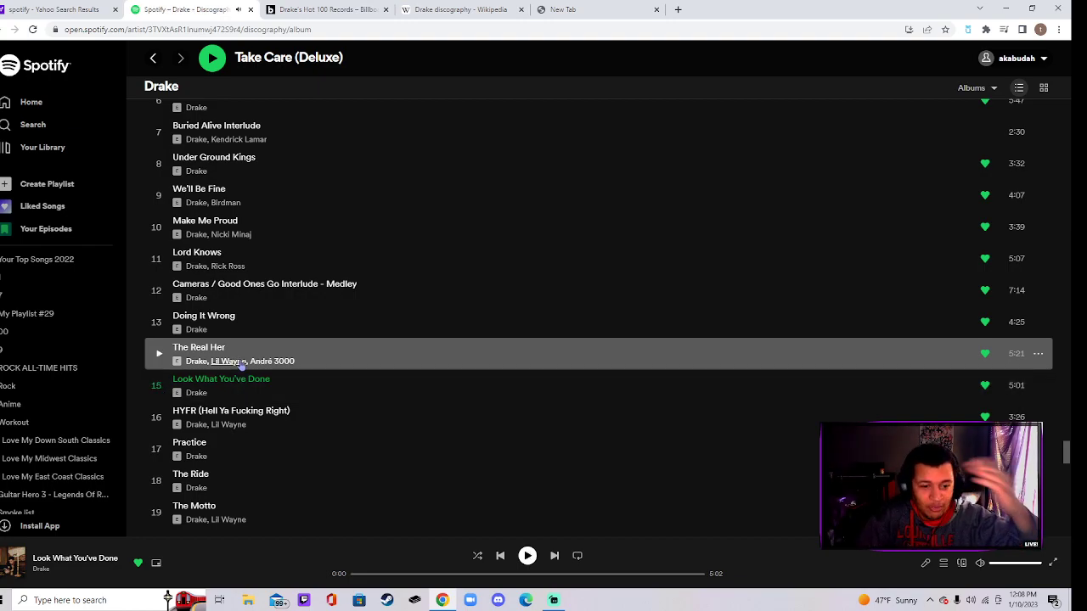
mouse_move(231, 299)
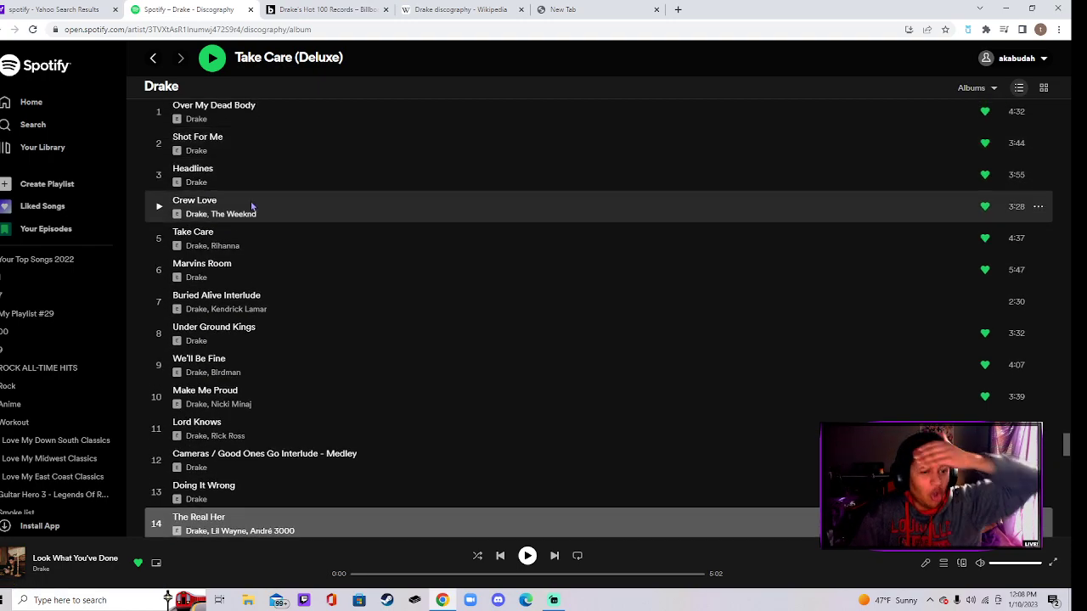
scroll(down, 3)
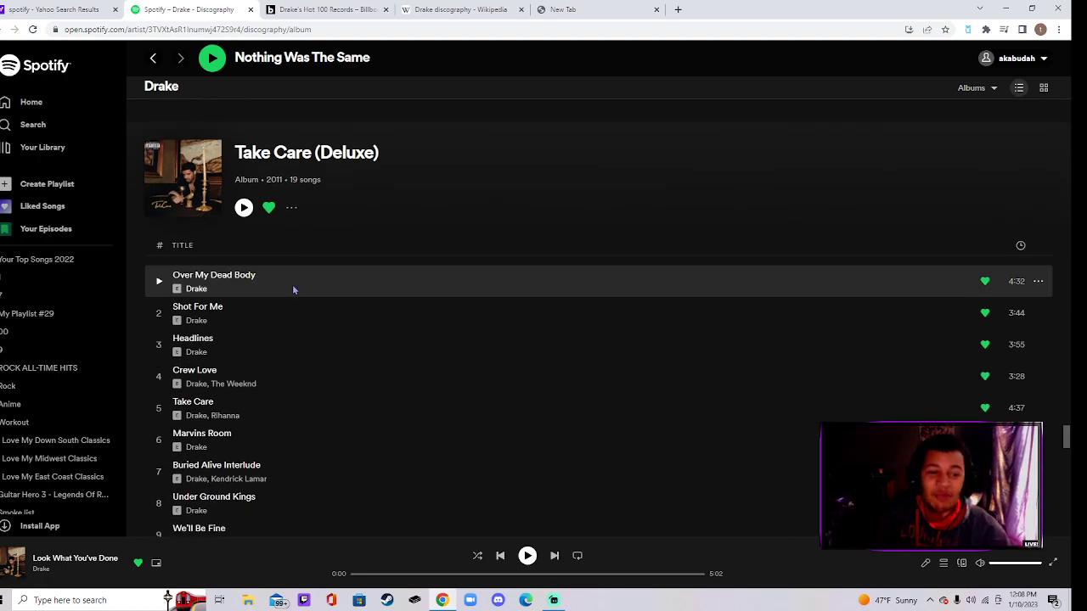
mouse_move(272, 294)
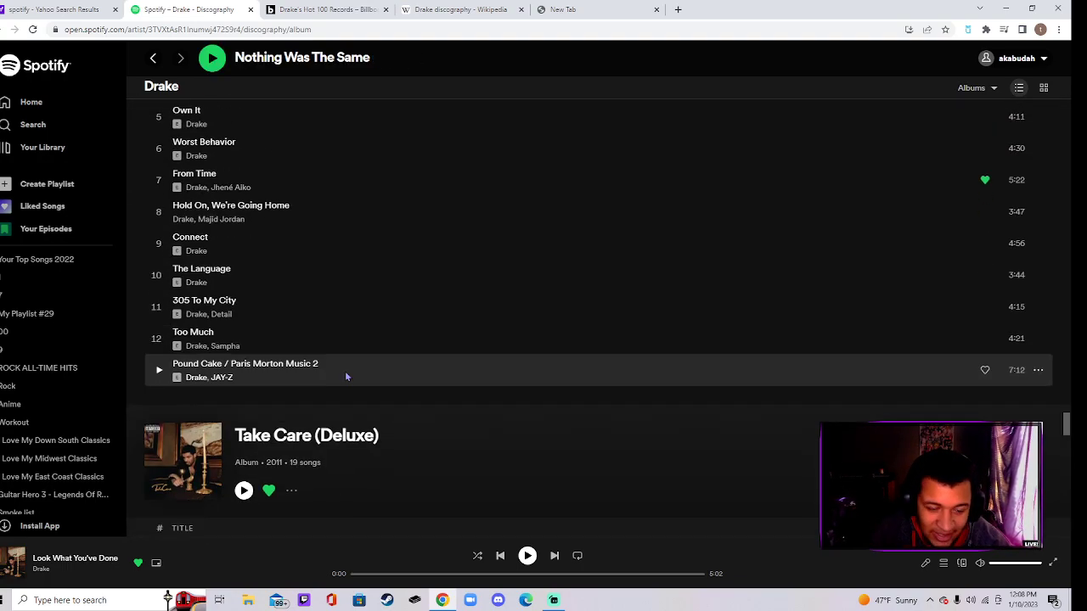
scroll(down, 3)
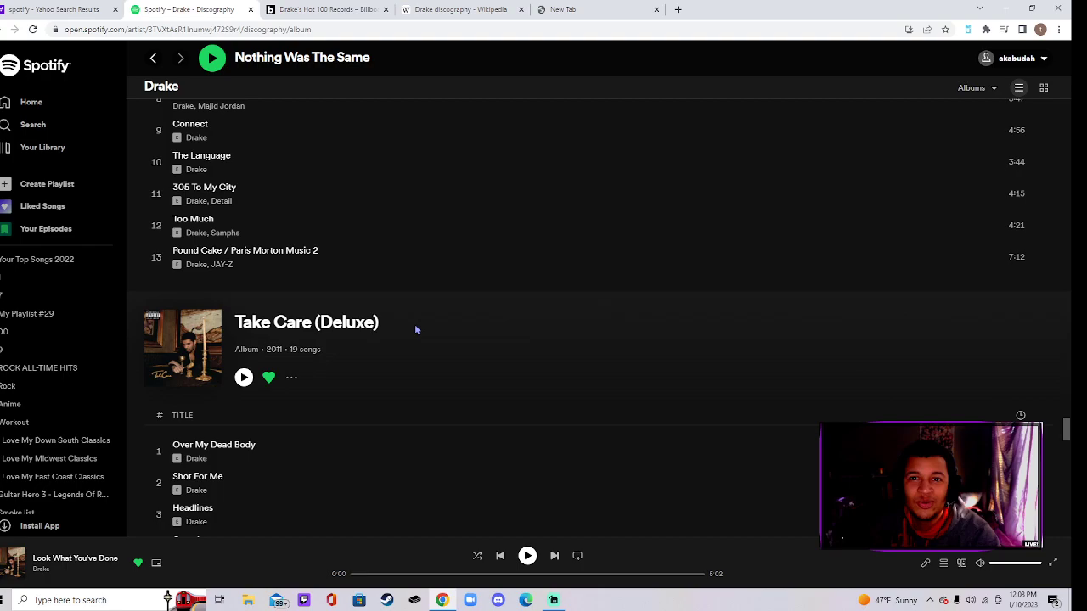
scroll(down, 3)
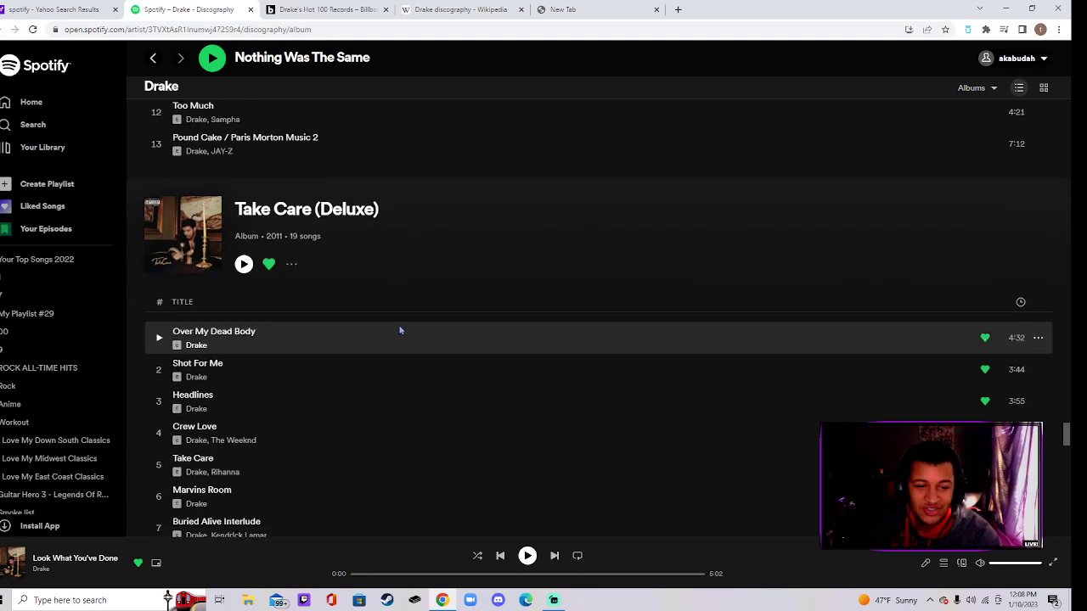
- Scroll down the discography past Nothing Was The Same (Deluxe)
scroll(down, 3)
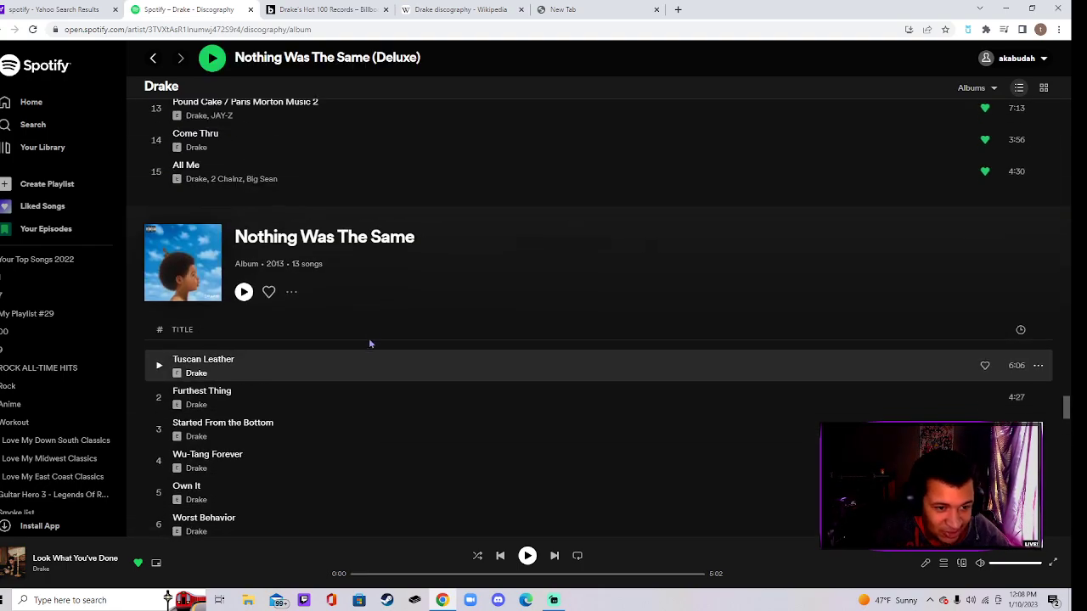
scroll(down, 3)
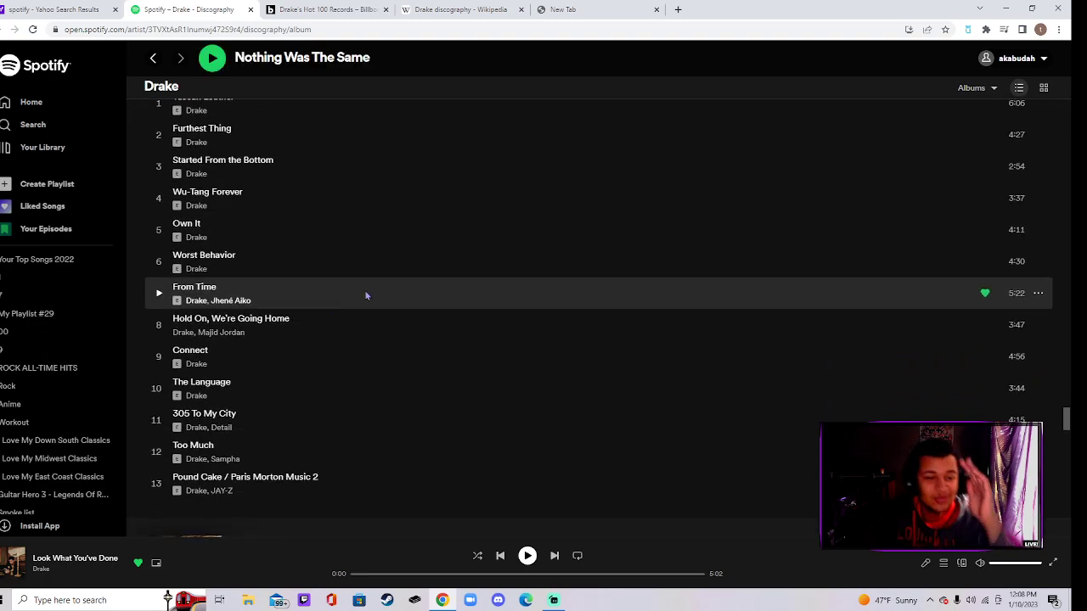
scroll(down, 3)
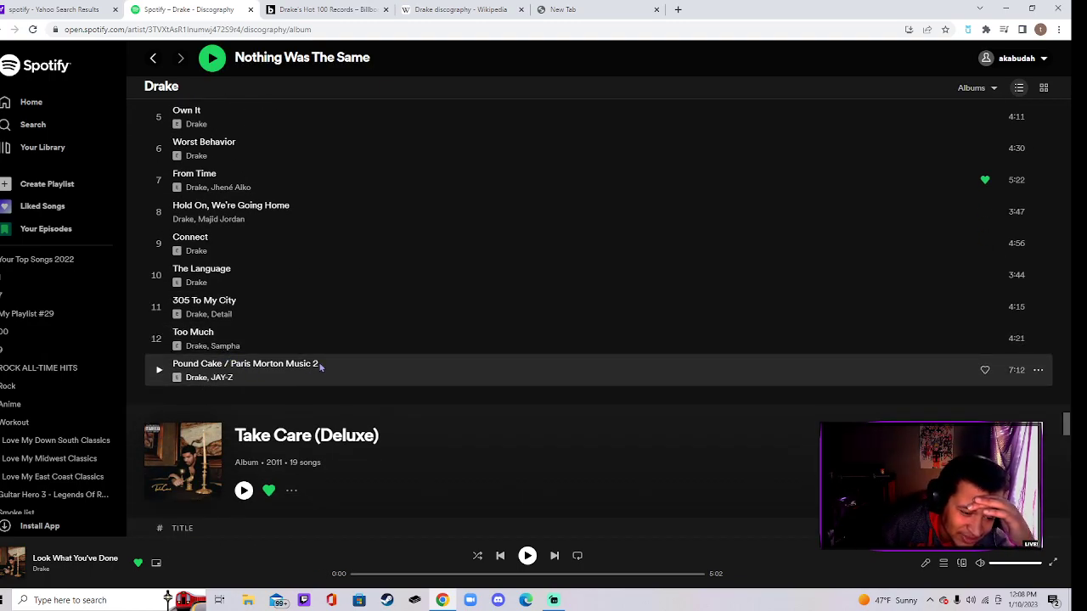
mouse_move(236, 350)
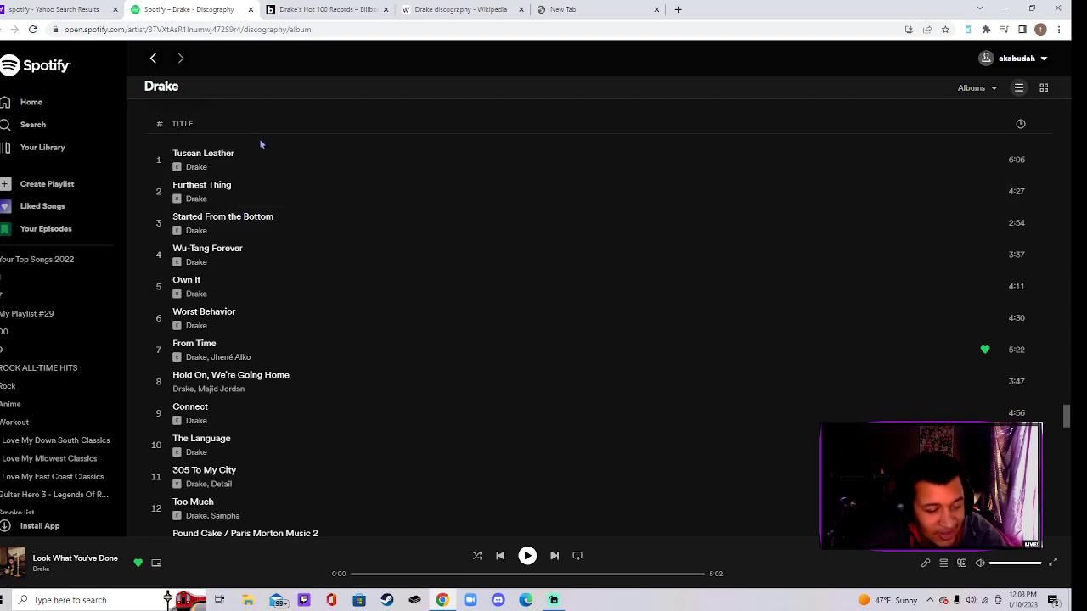
scroll(down, 3)
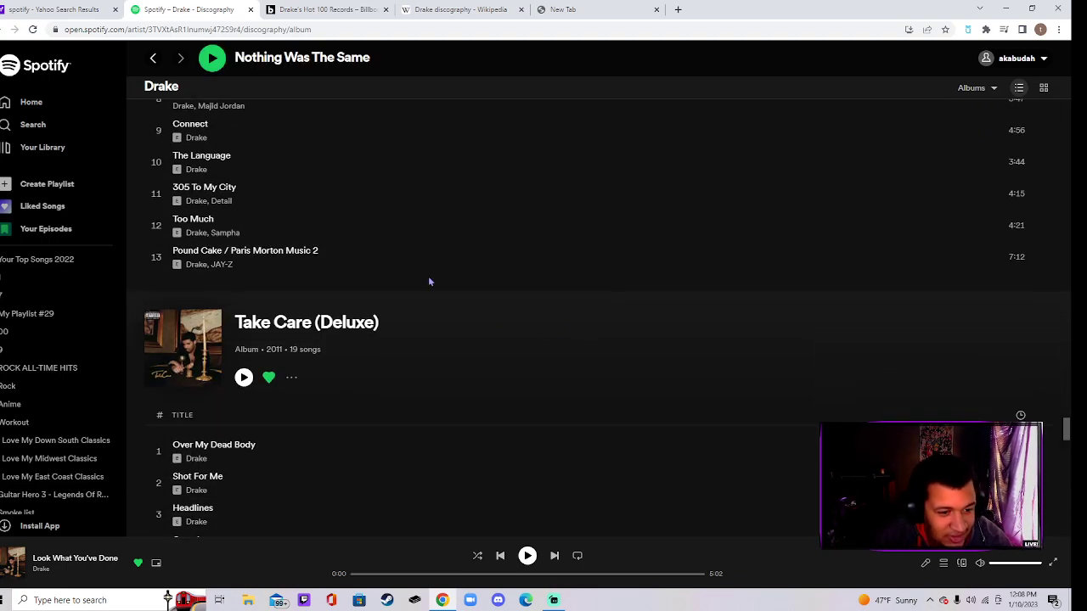
scroll(up, 3)
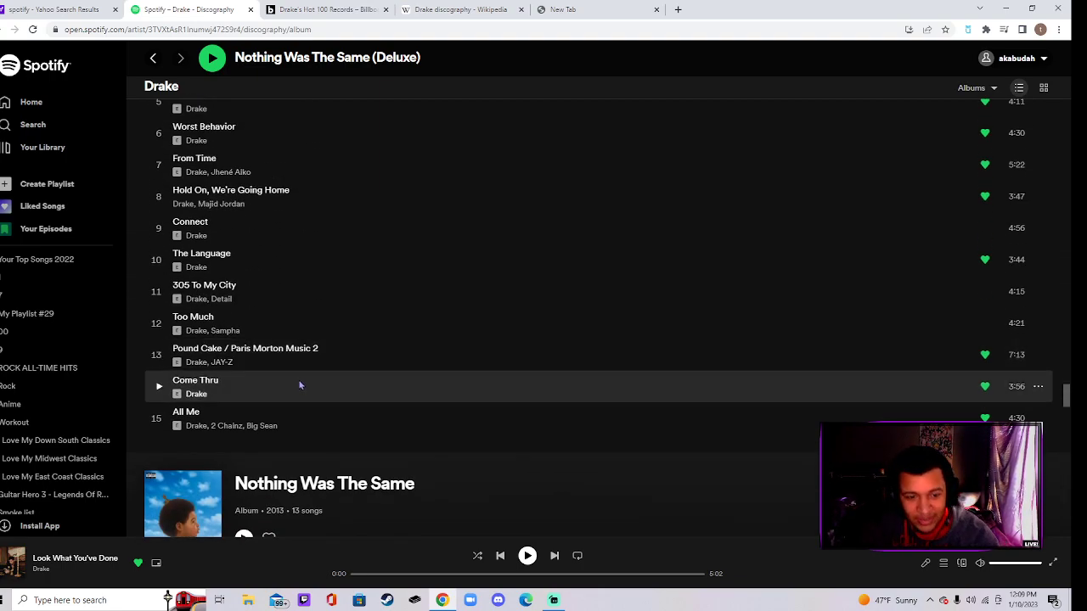
scroll(down, 3)
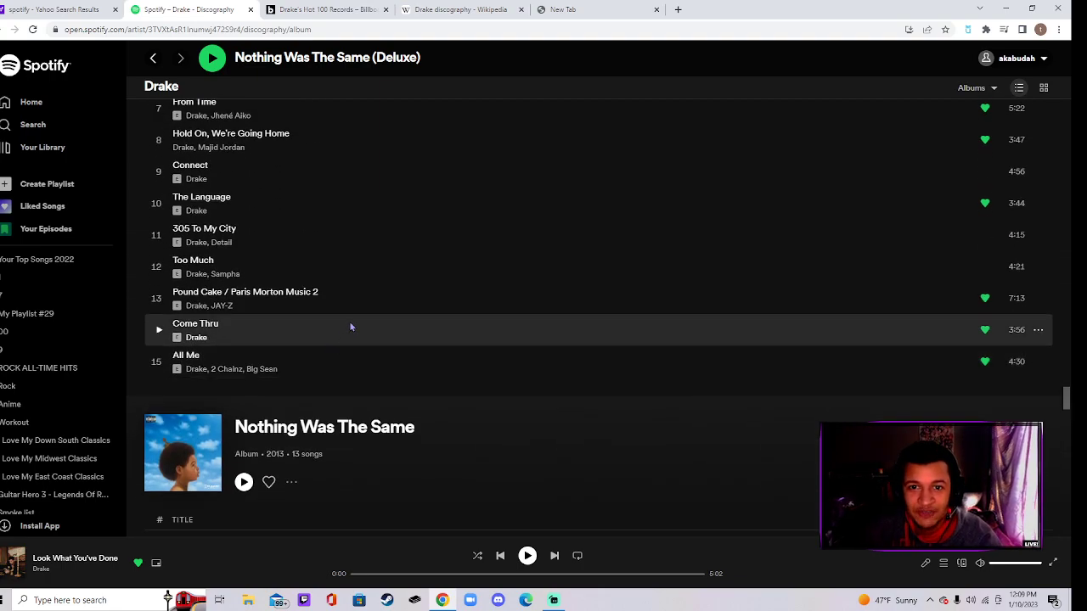
mouse_move(360, 336)
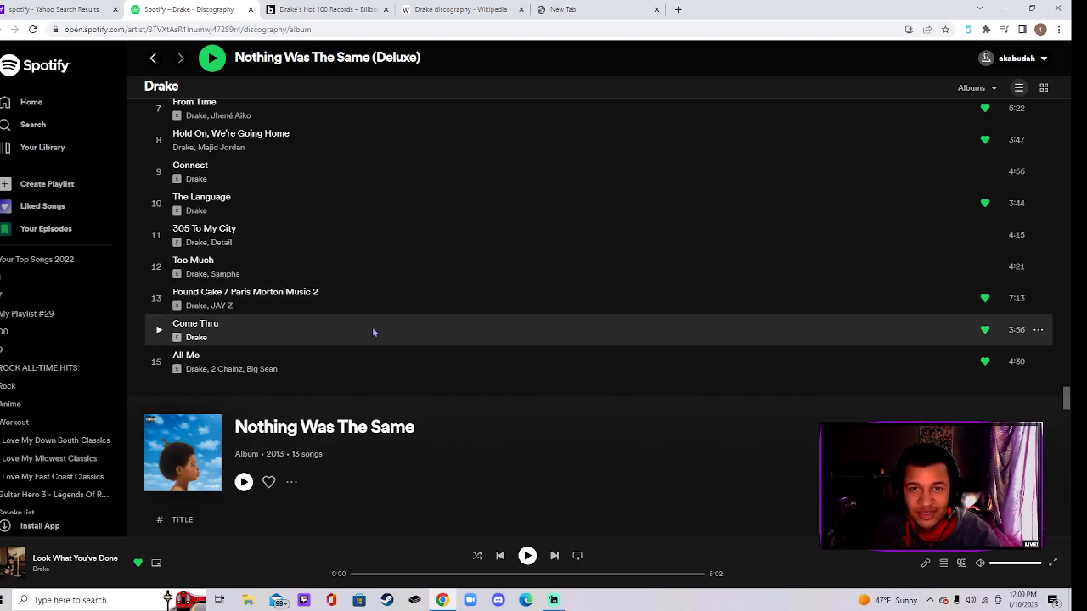
- Bring the If You're Reading This It's Too Late tracklist into view
scroll(up, 3)
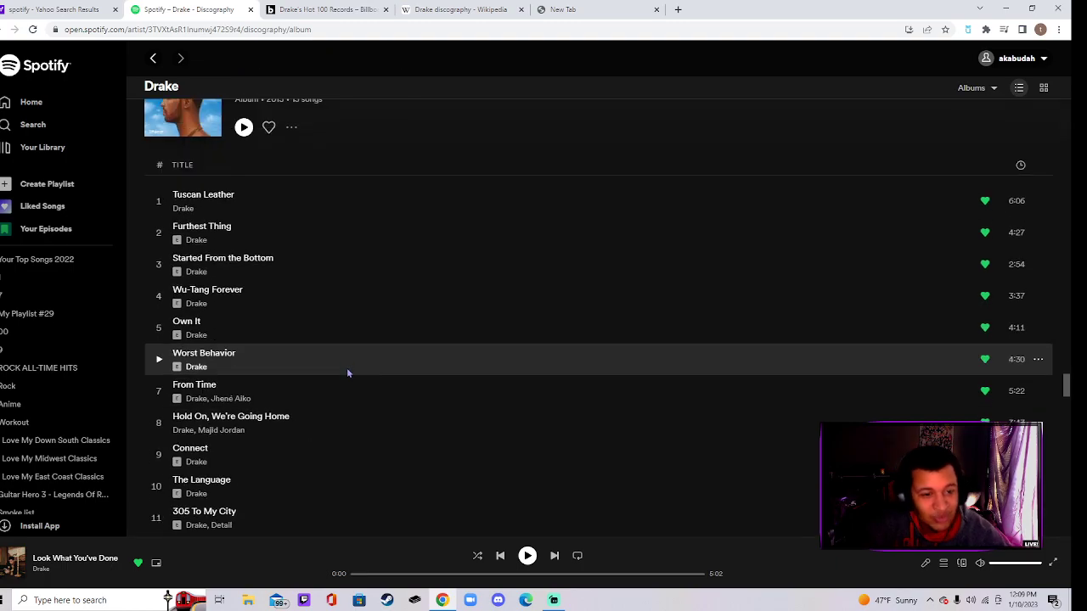
scroll(down, 3)
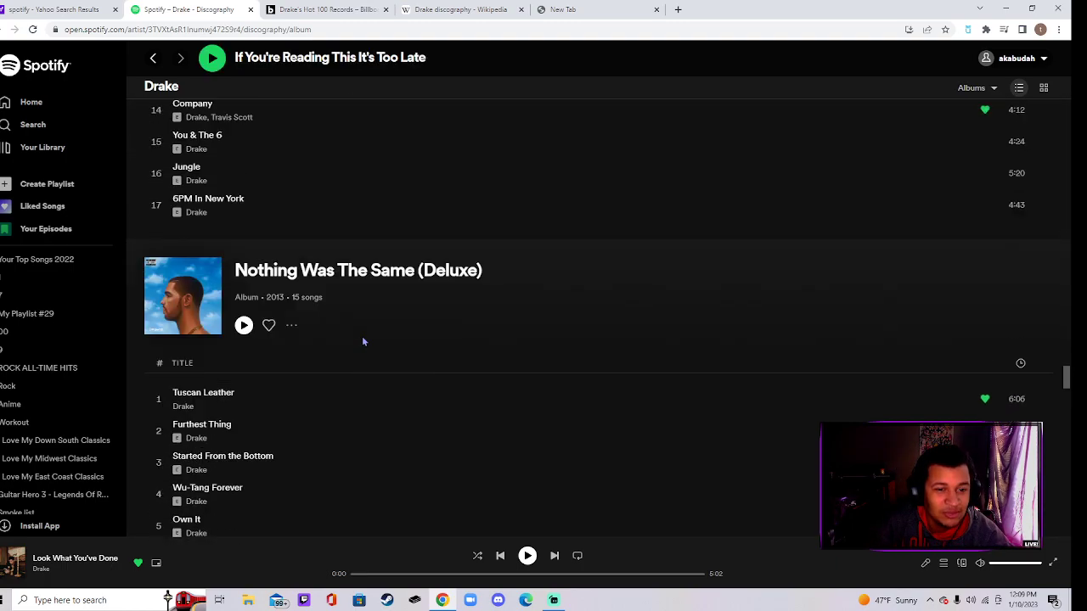
scroll(down, 3)
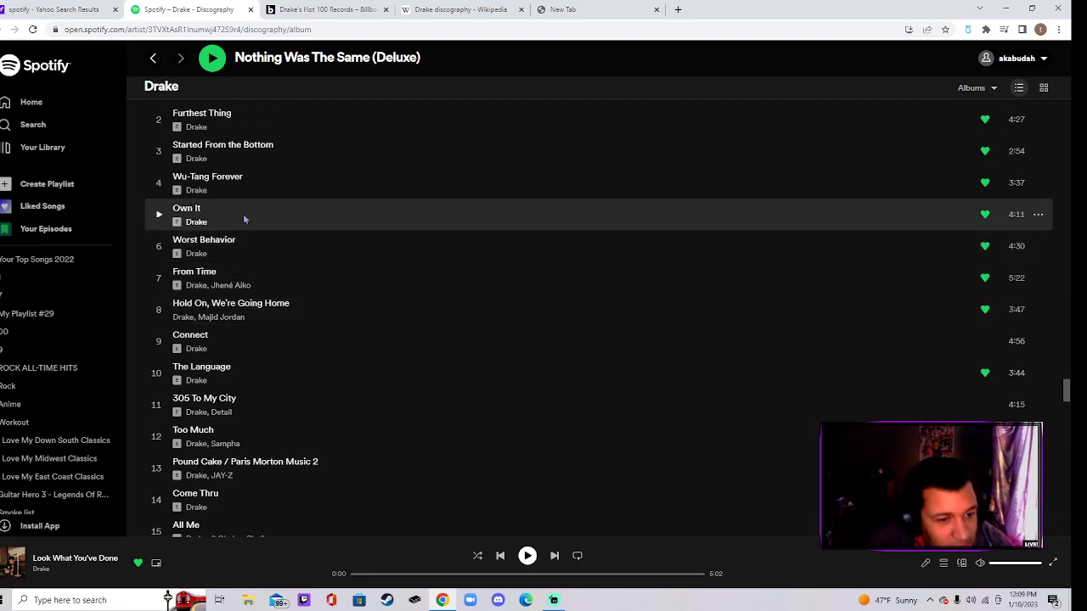
scroll(down, 3)
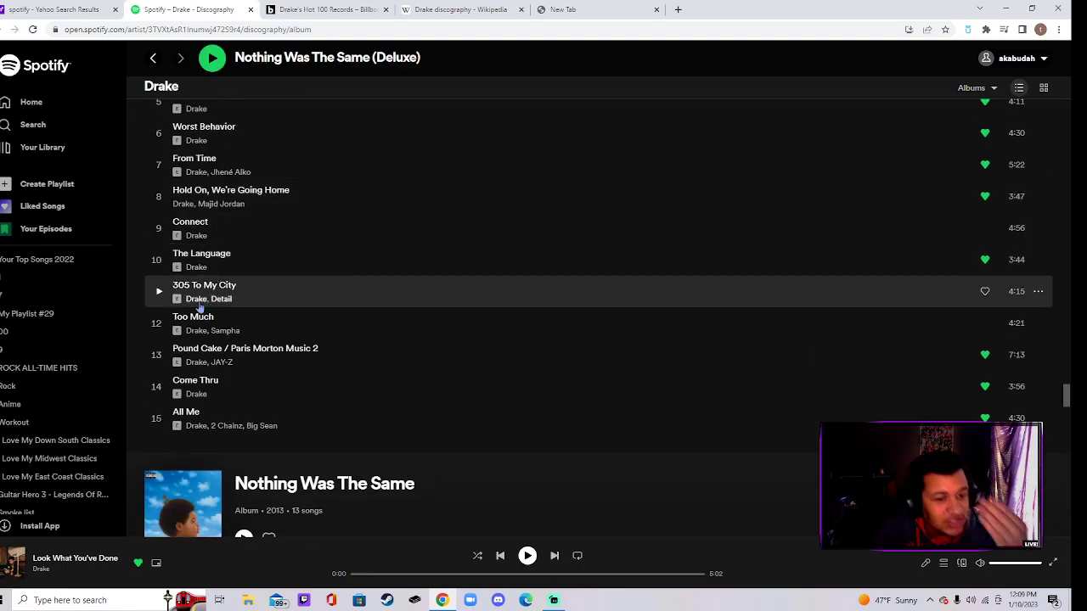
scroll(up, 3)
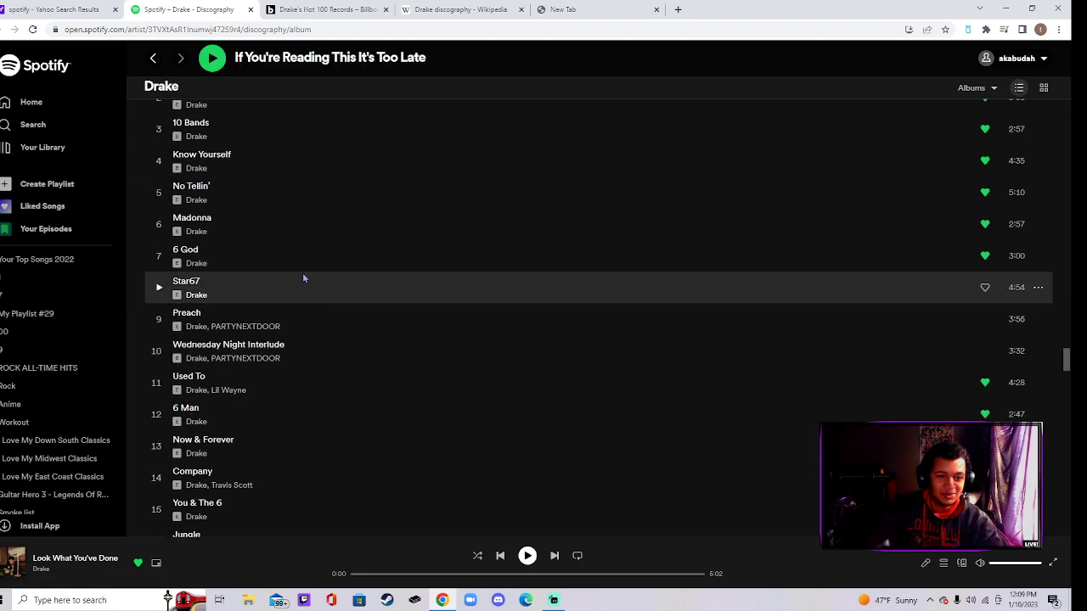
- Scroll through If You're Reading This It's Too Late from Legend down to 6PM In New York
scroll(down, 3)
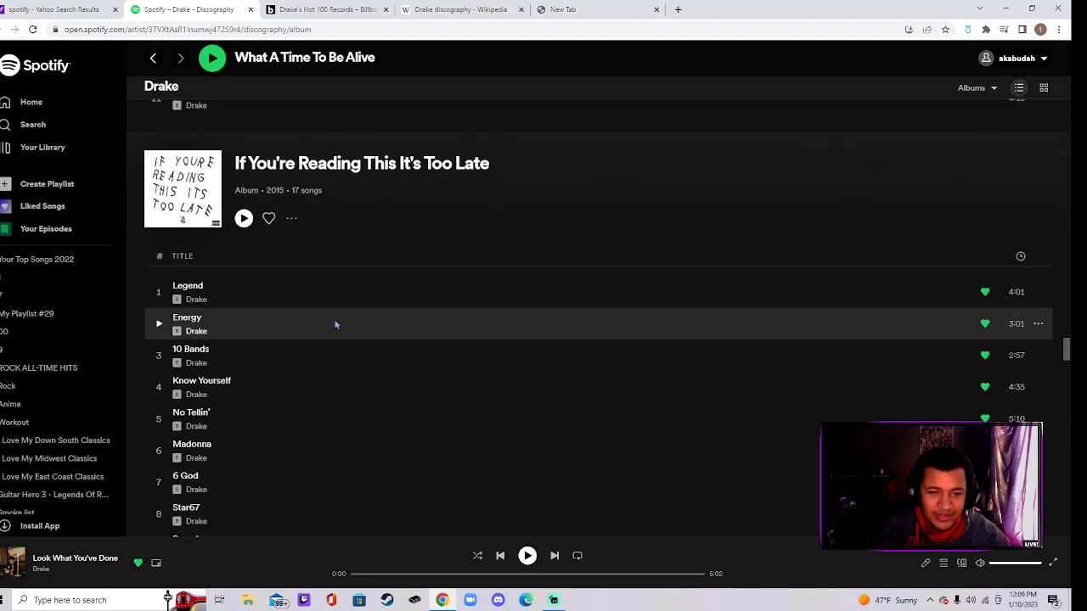
scroll(down, 3)
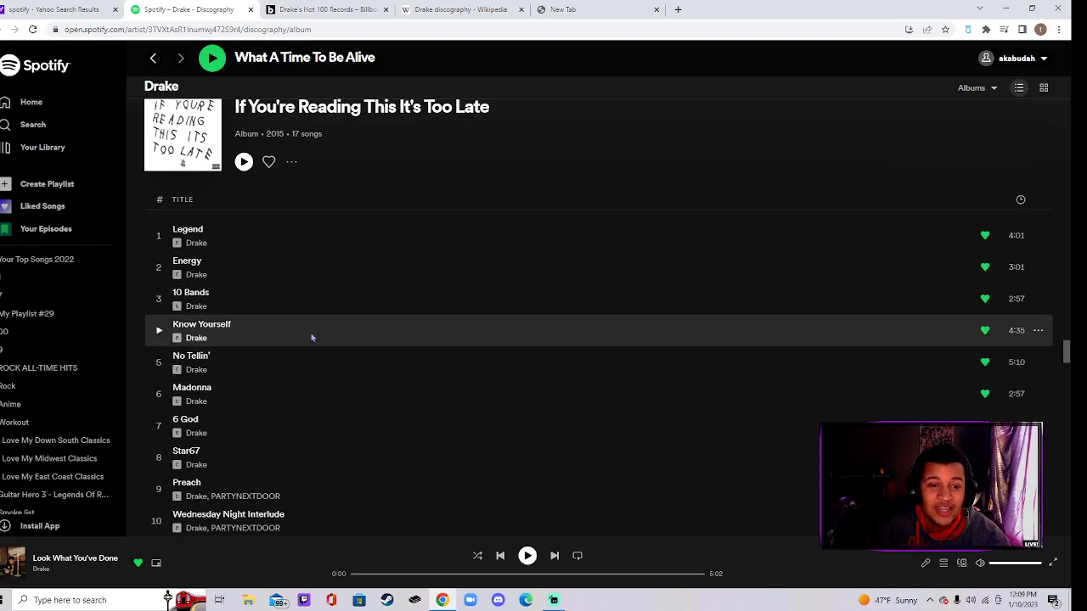
mouse_move(221, 306)
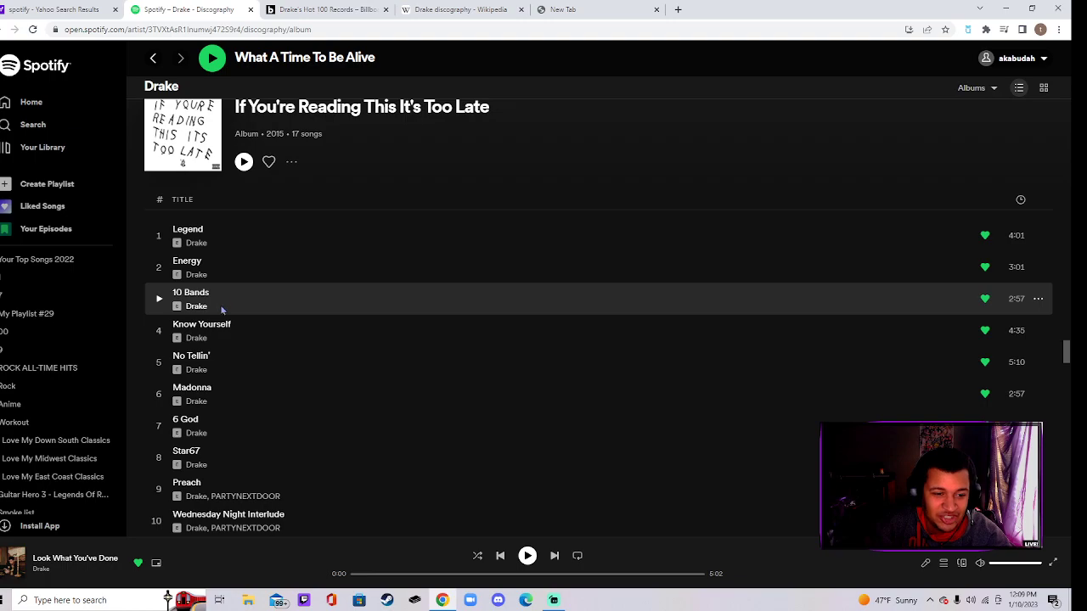
scroll(down, 3)
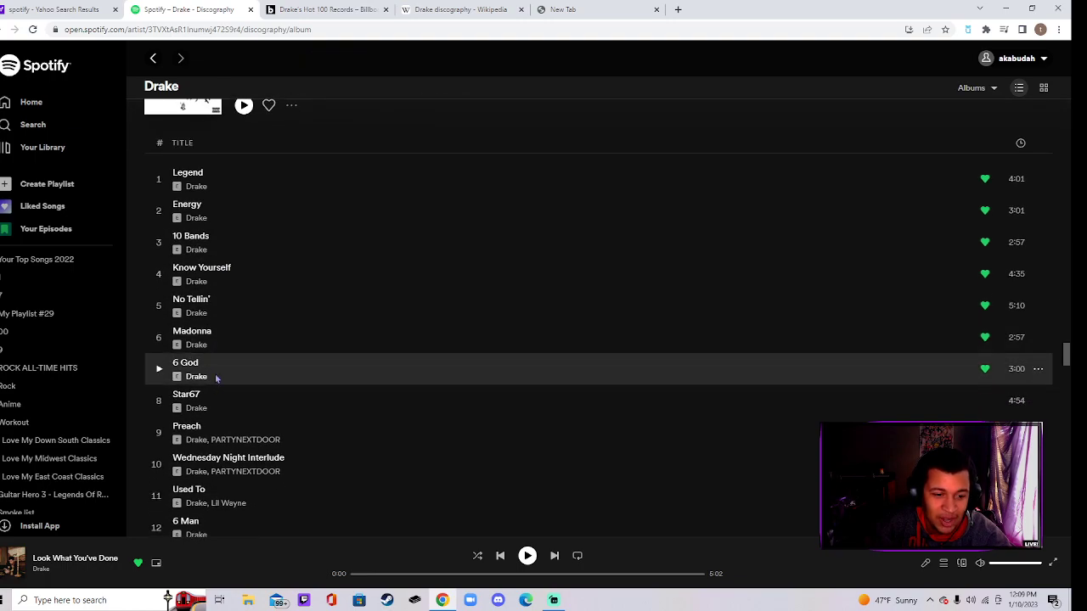
scroll(down, 3)
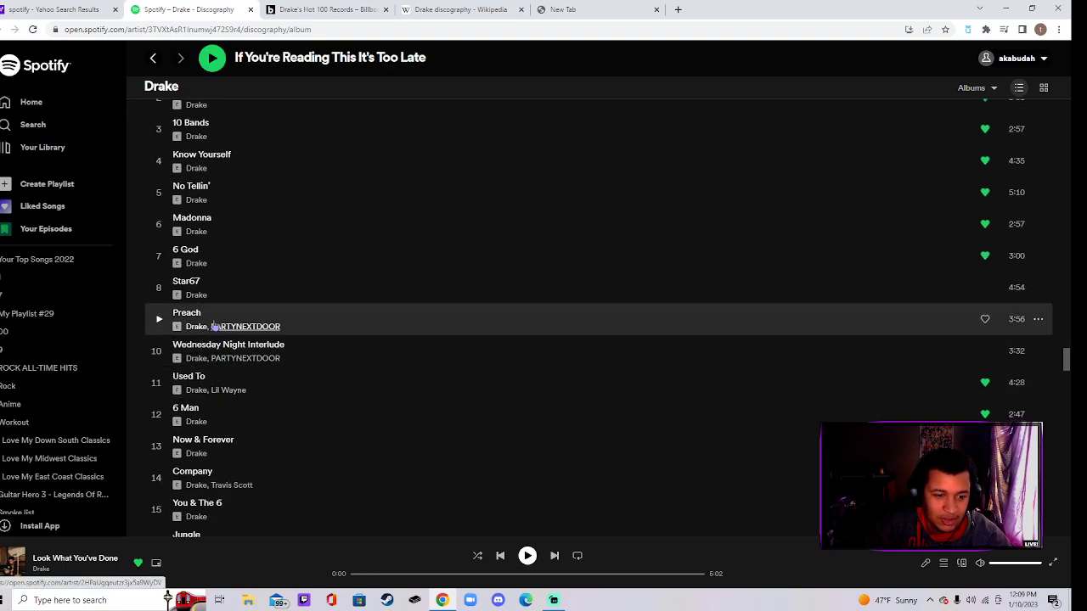
scroll(down, 3)
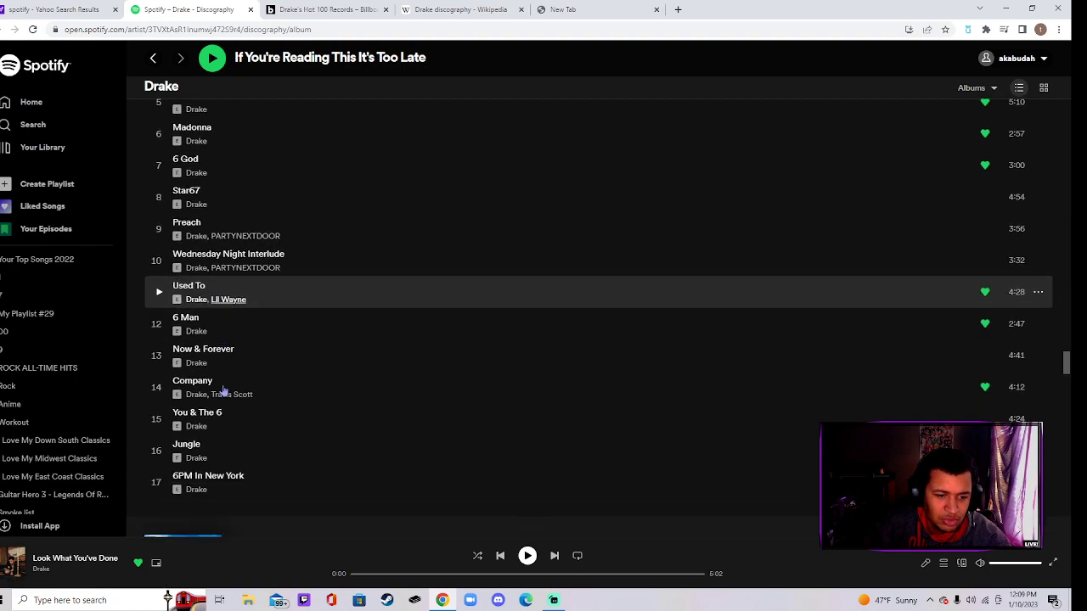
scroll(down, 3)
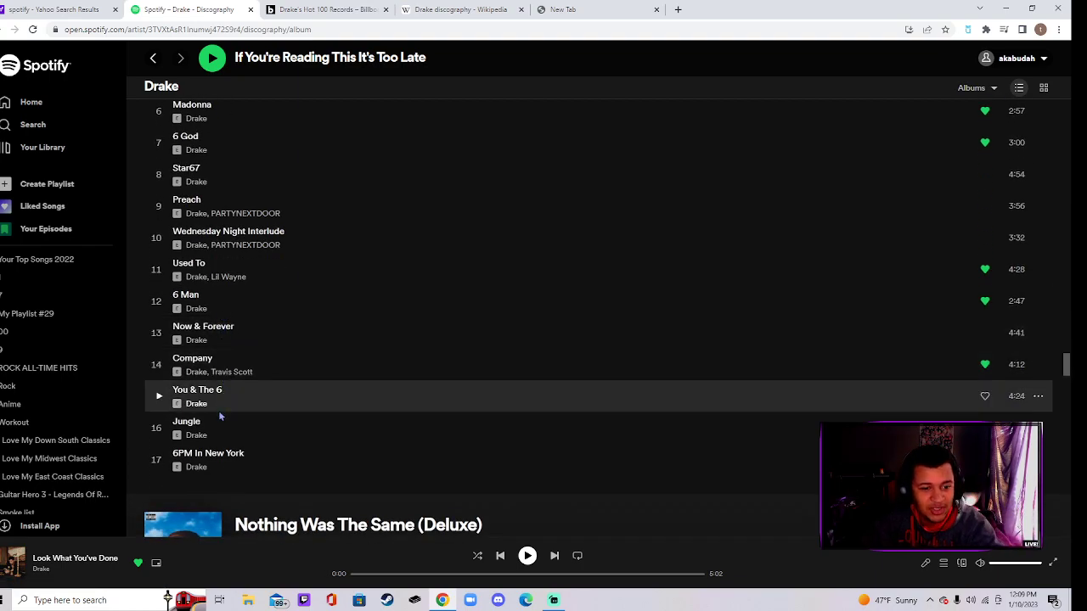
mouse_move(265, 338)
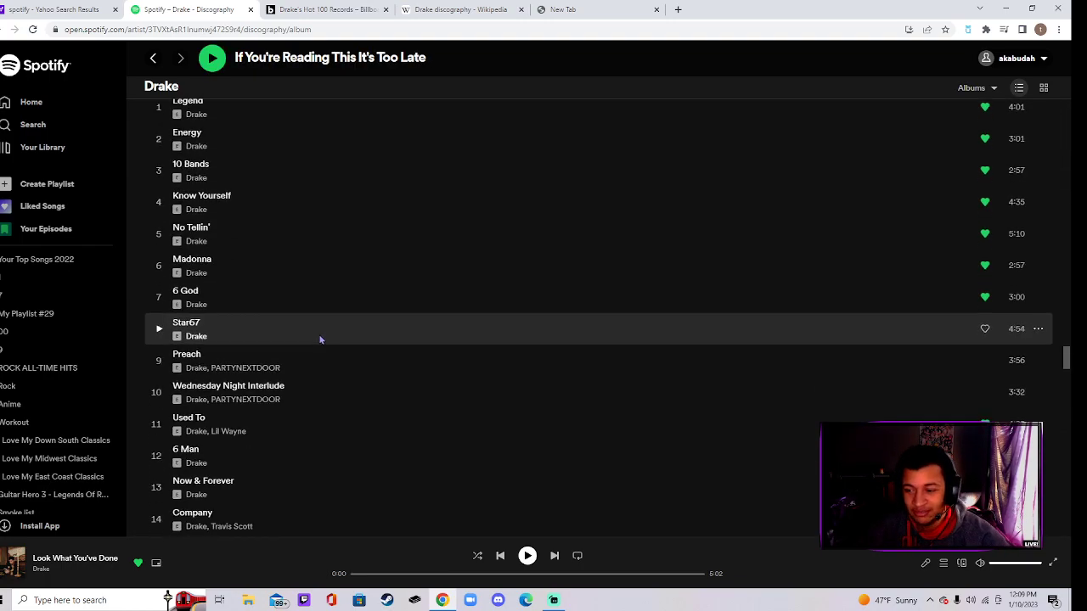
scroll(down, 3)
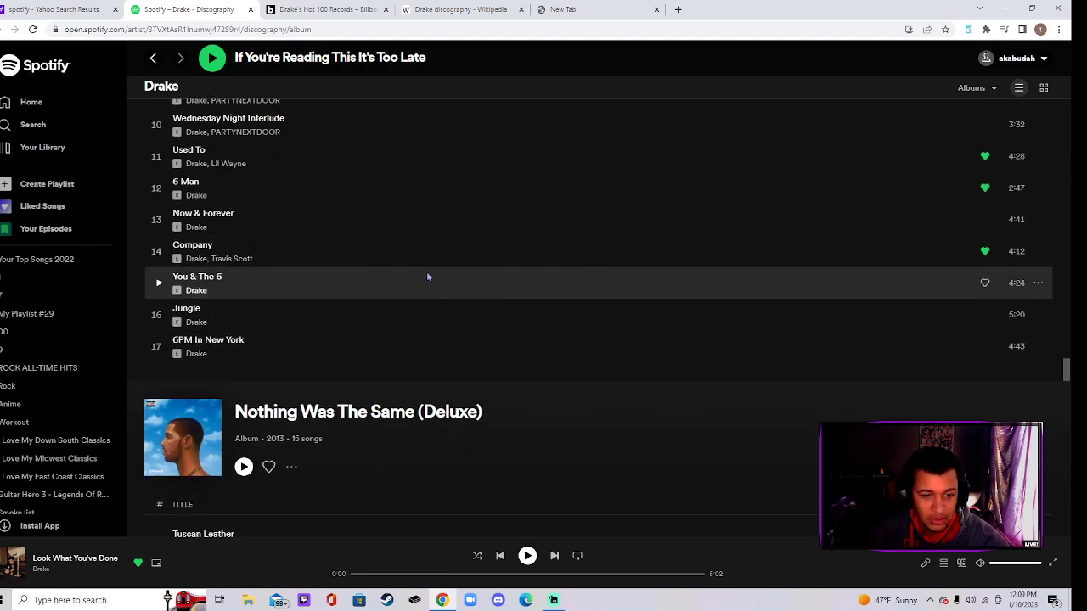
mouse_move(275, 226)
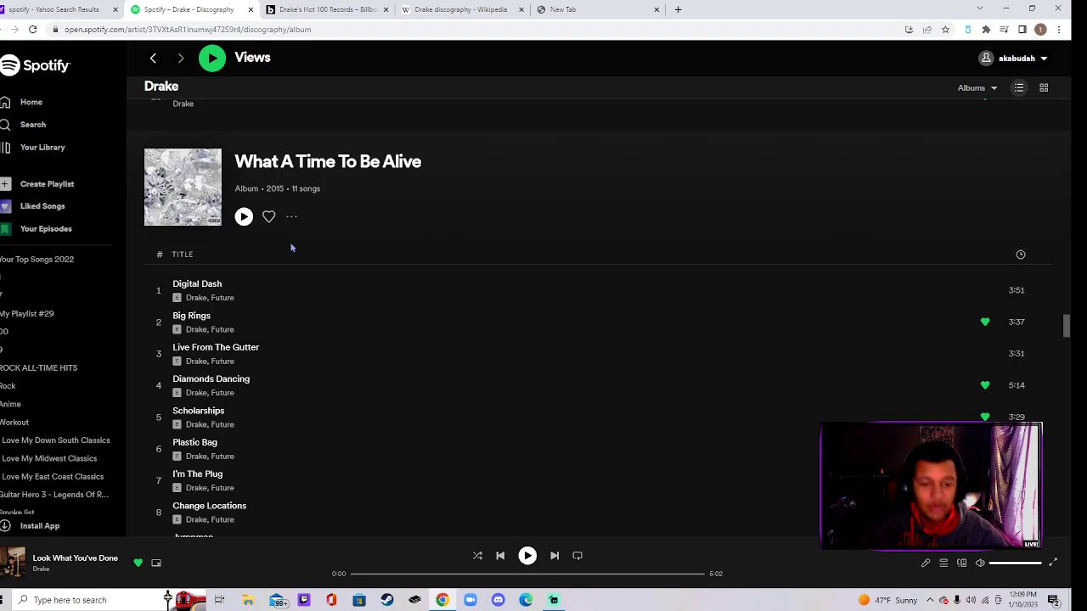
mouse_move(295, 248)
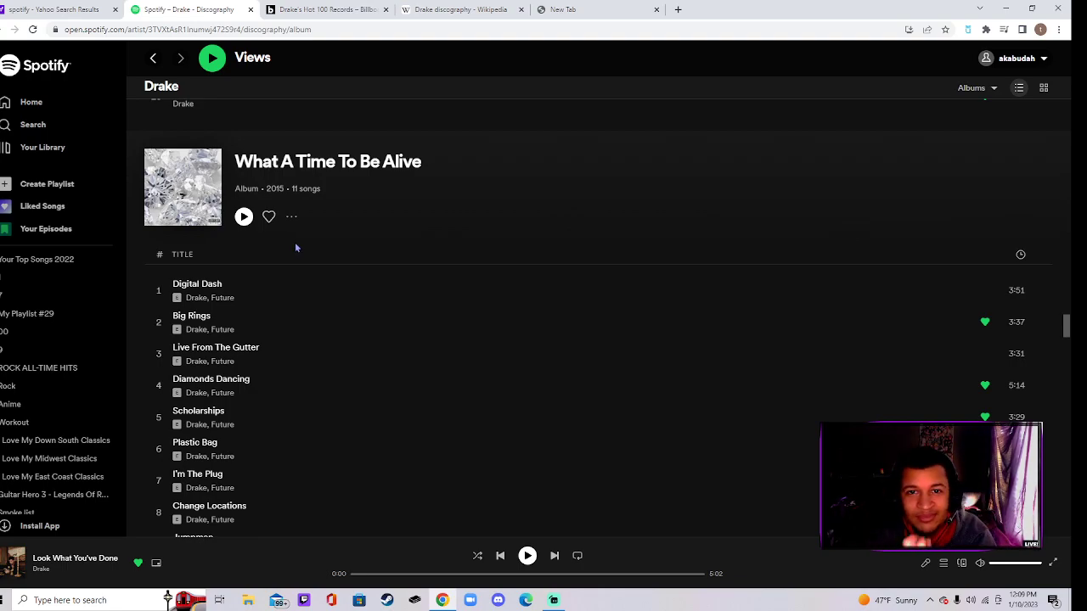
mouse_move(494, 275)
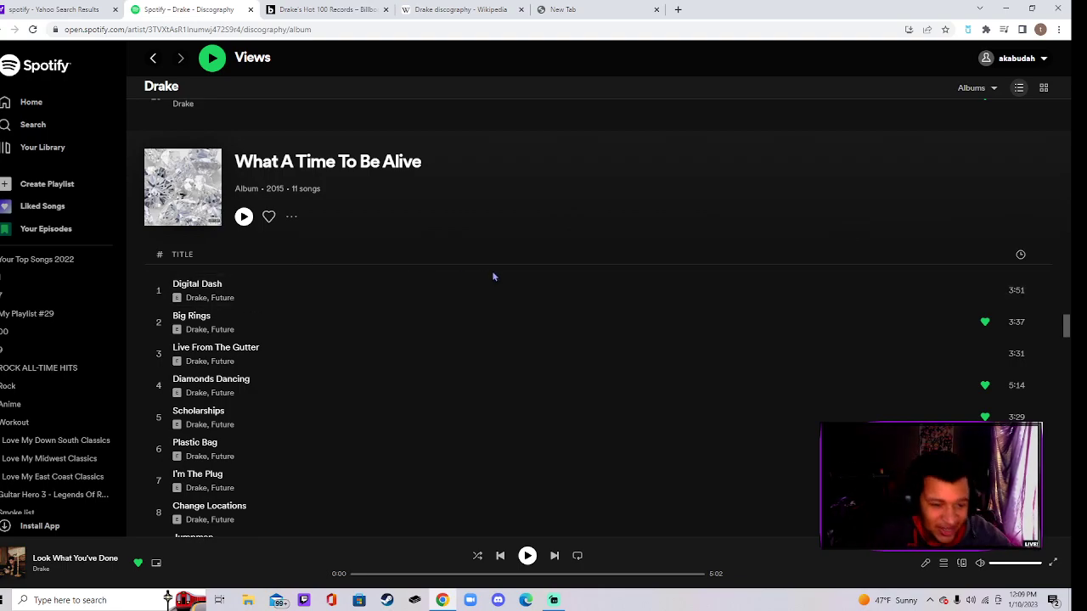
- Scroll through What A Time To Be Alive's tracks toward the end of the Views tracklist
scroll(down, 3)
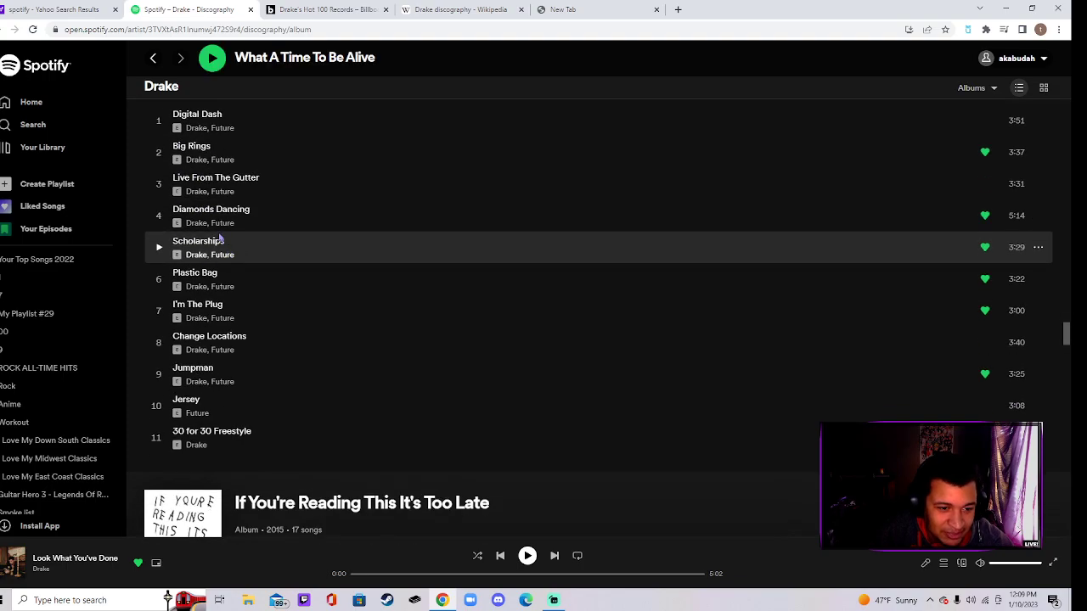
mouse_move(219, 248)
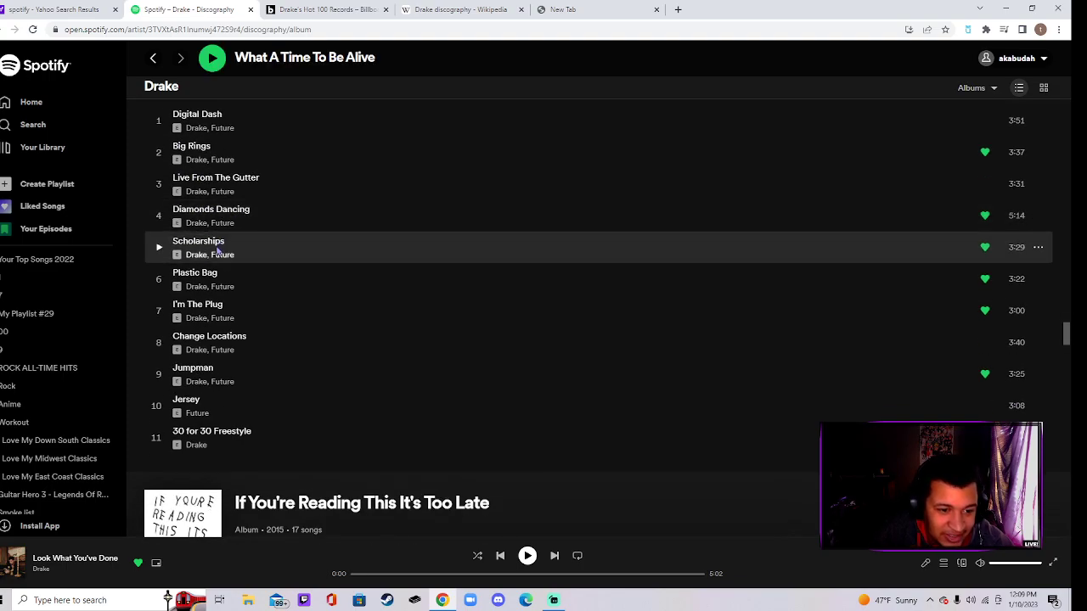
mouse_move(214, 314)
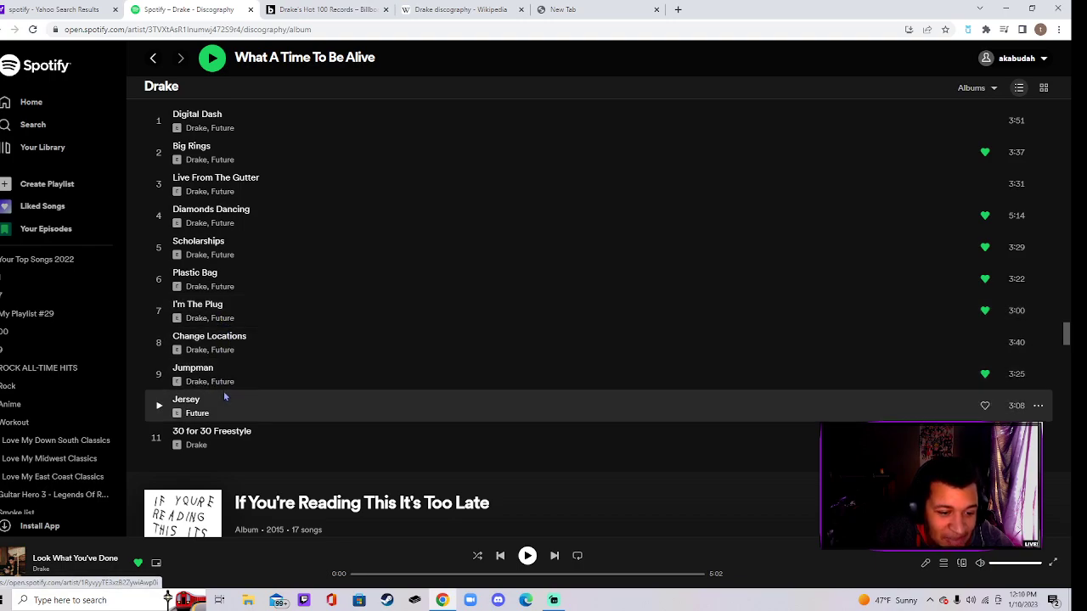
mouse_move(238, 462)
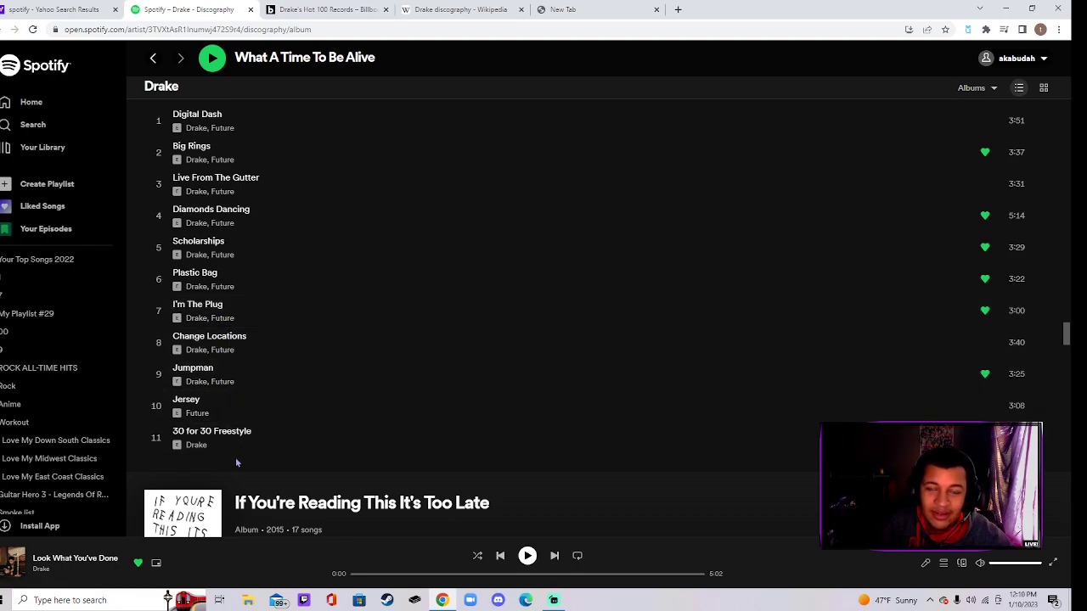
mouse_move(253, 447)
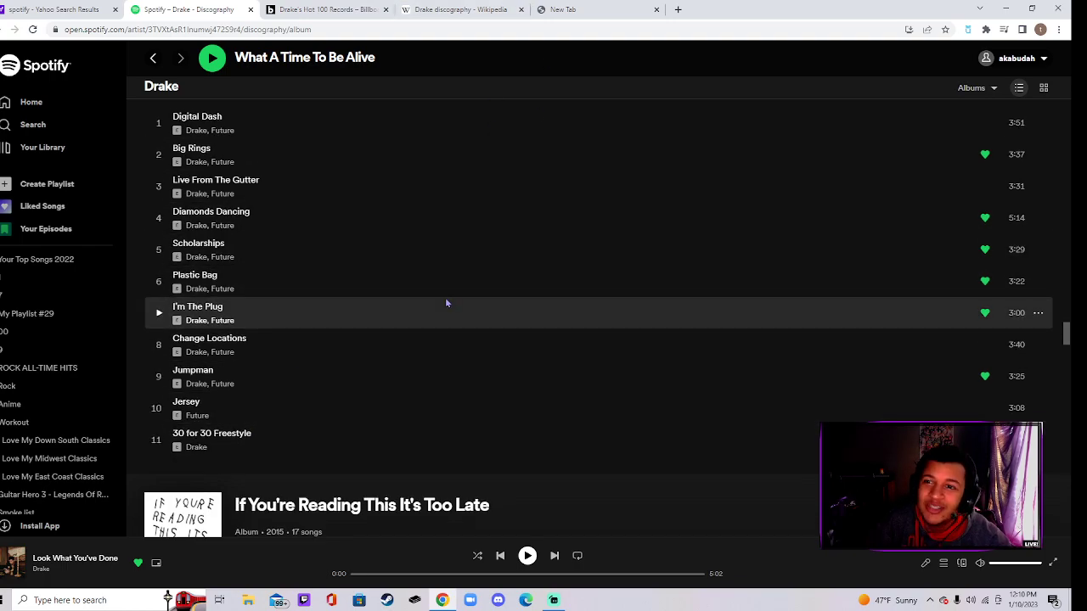
scroll(down, 3)
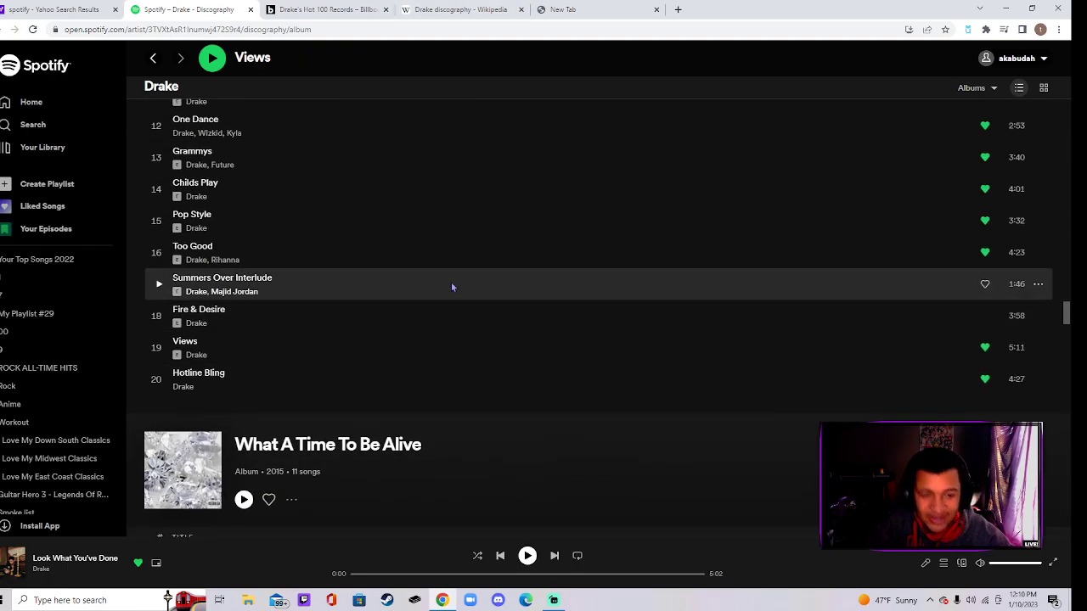
scroll(down, 3)
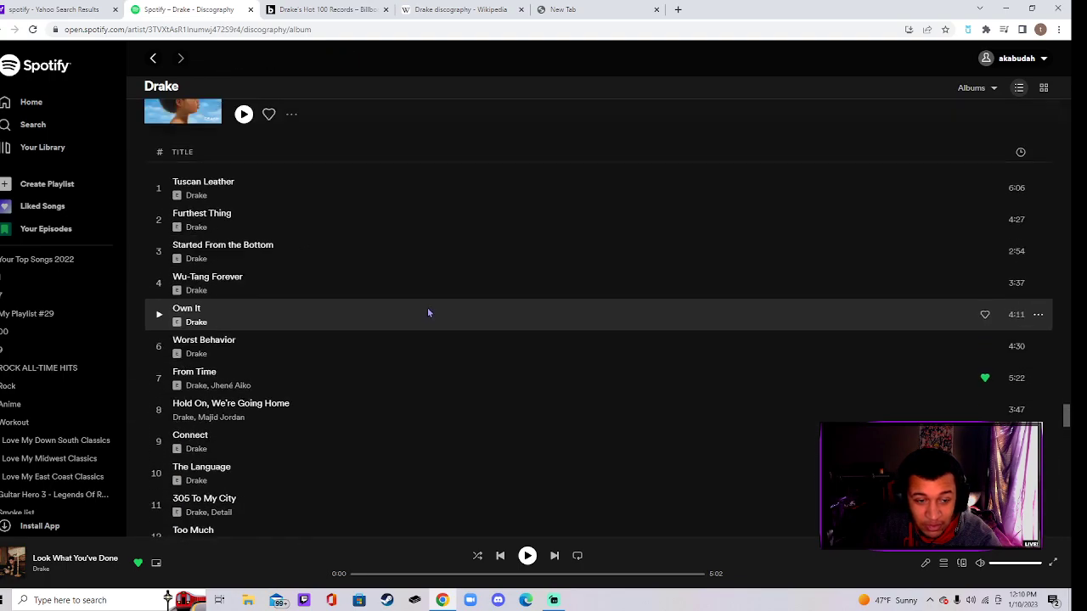
scroll(down, 3)
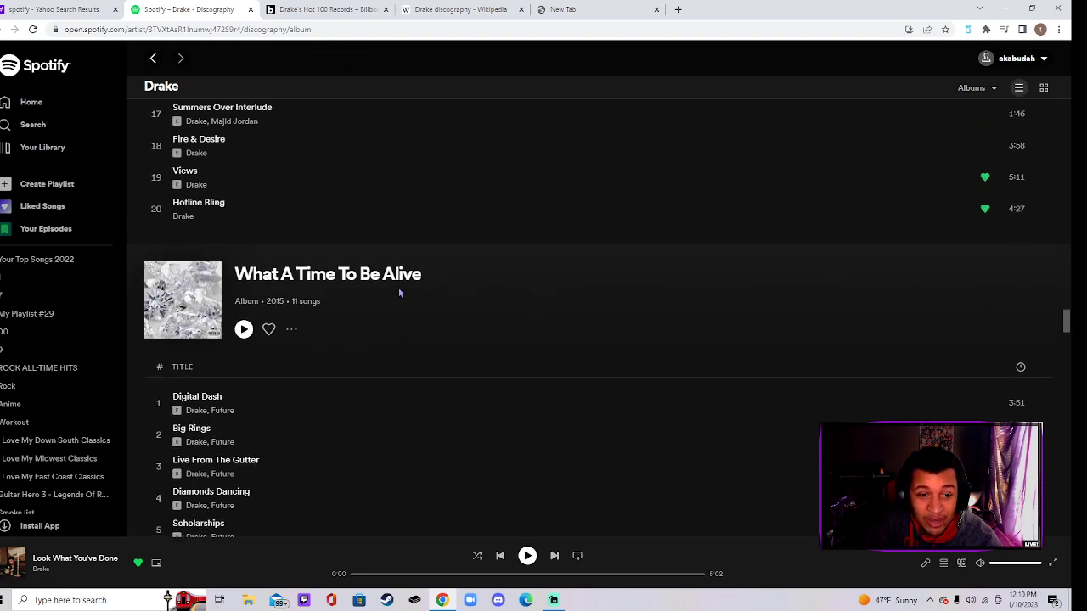
mouse_move(396, 343)
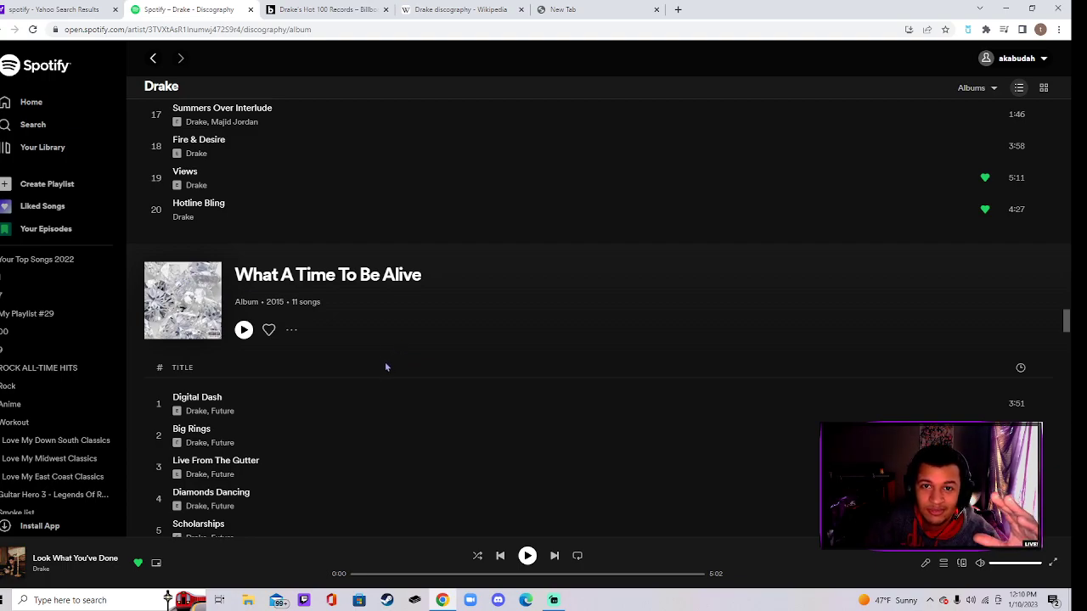
mouse_move(375, 364)
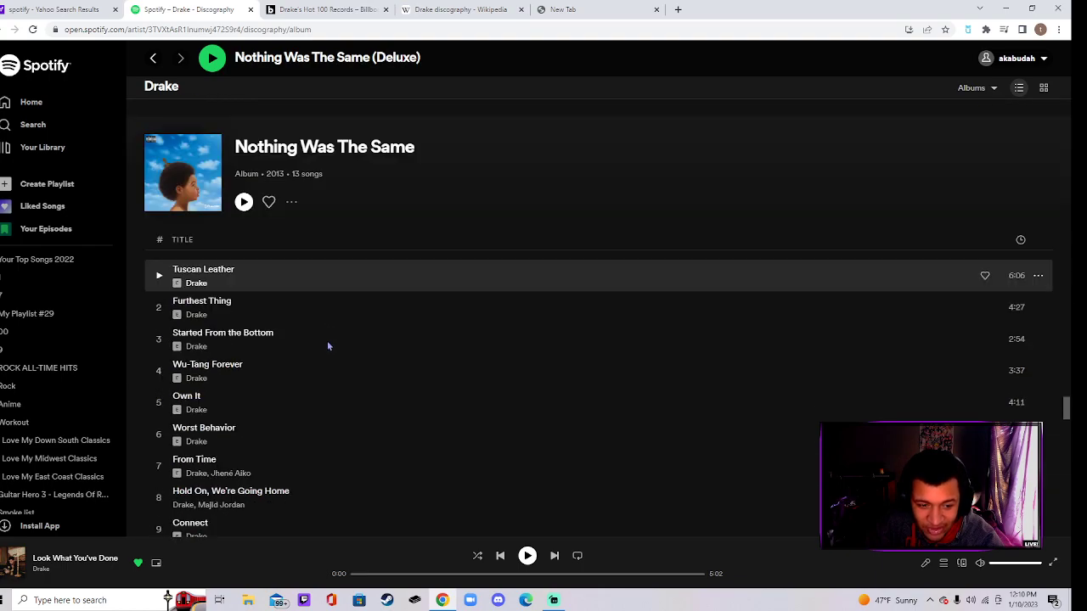
scroll(down, 3)
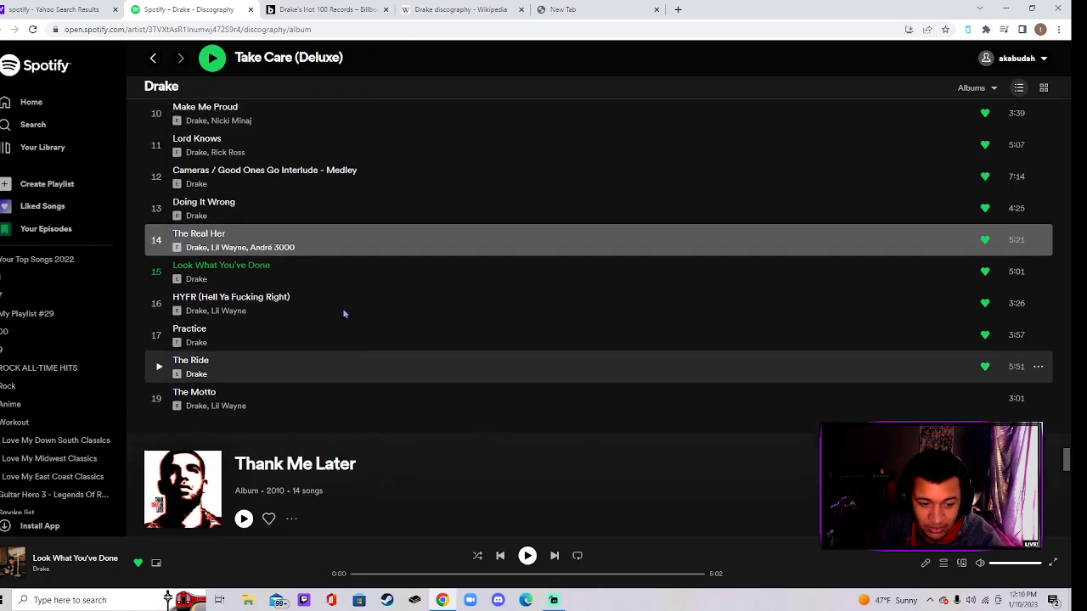
click(244, 519)
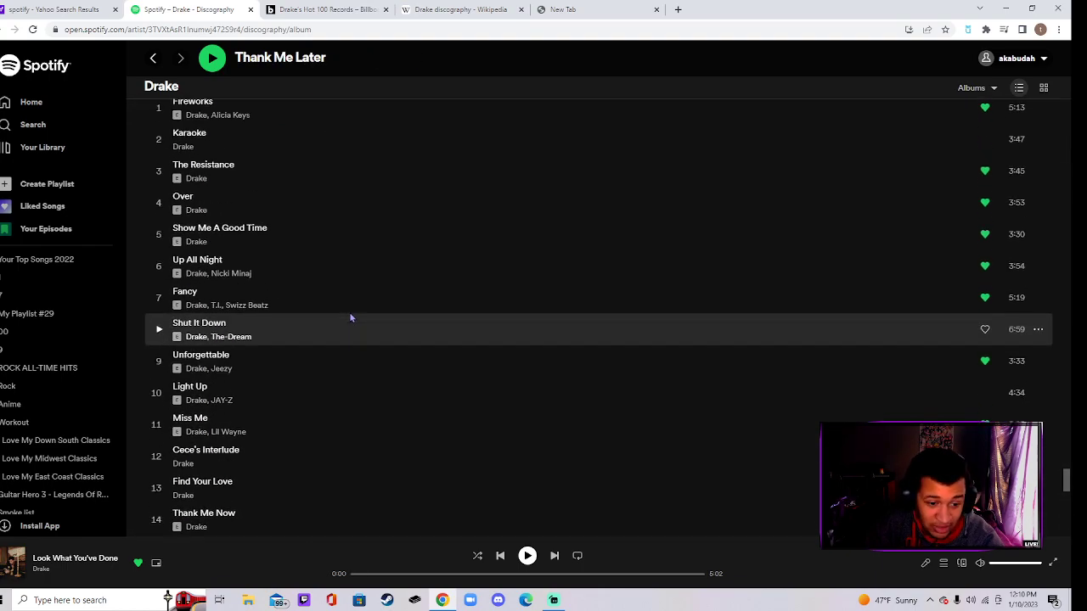
scroll(down, 3)
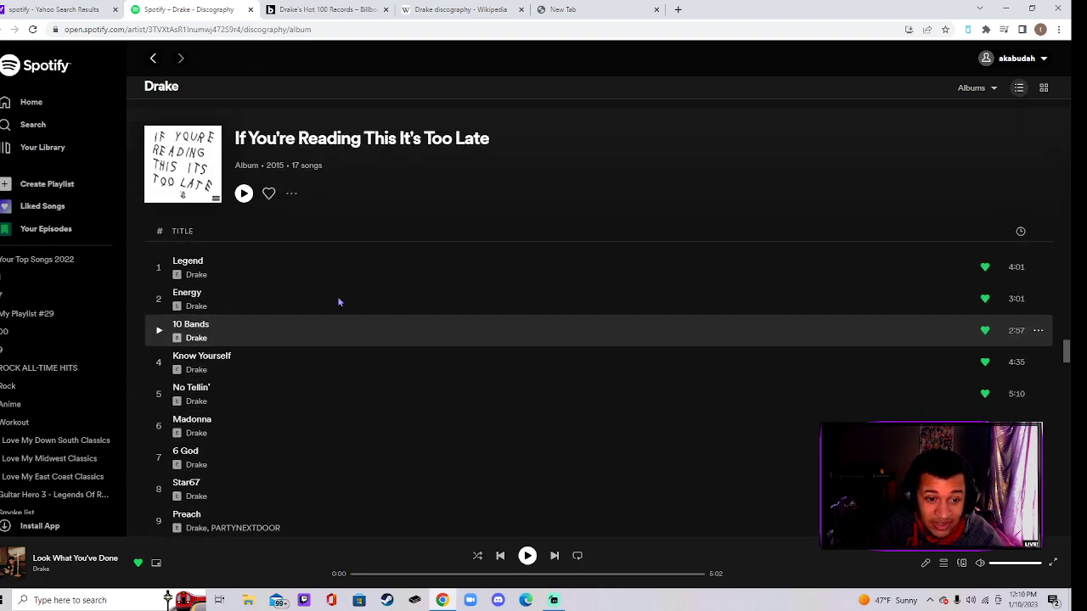
scroll(down, 3)
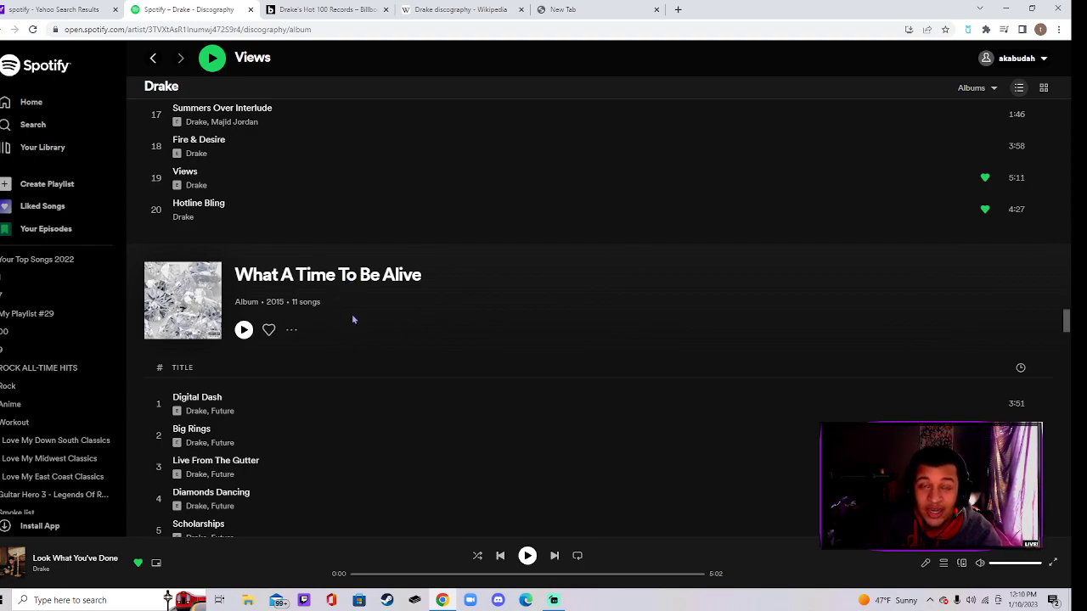
mouse_move(338, 309)
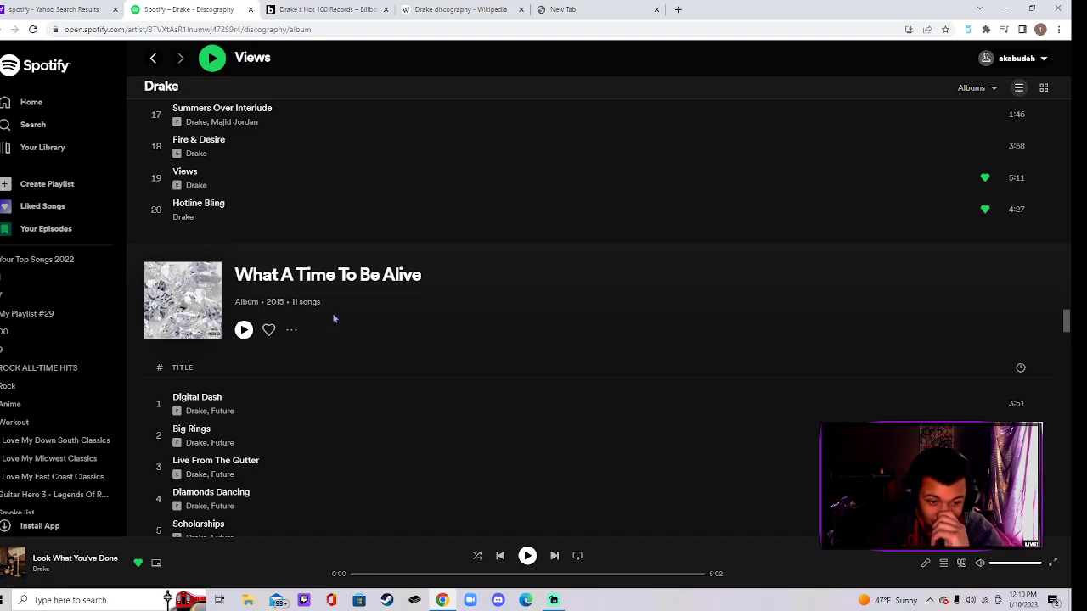
- Scroll down through the first half of the Views tracklist
scroll(down, 3)
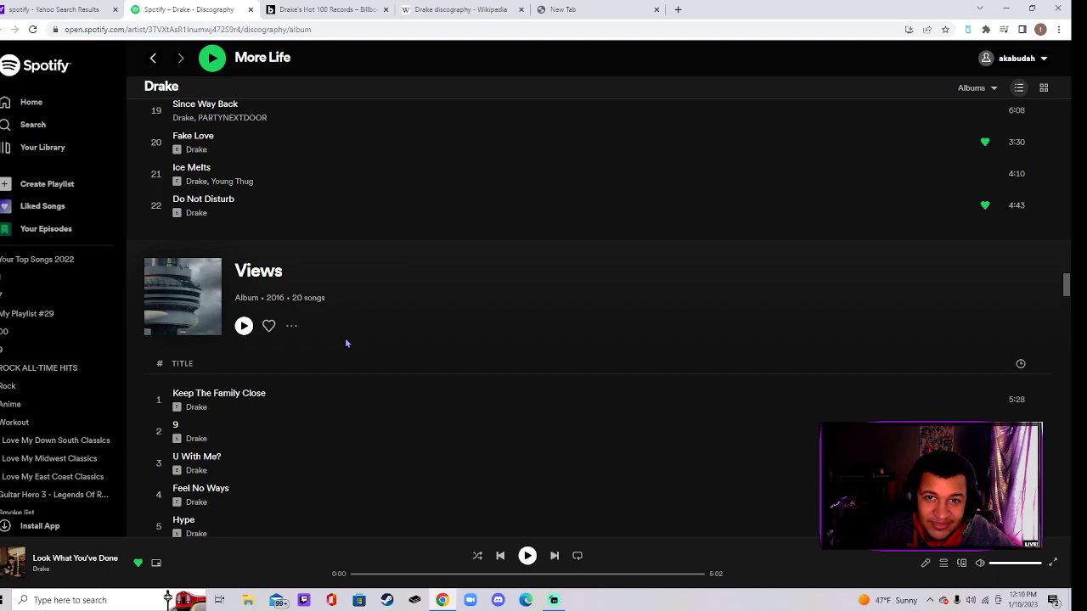
scroll(down, 3)
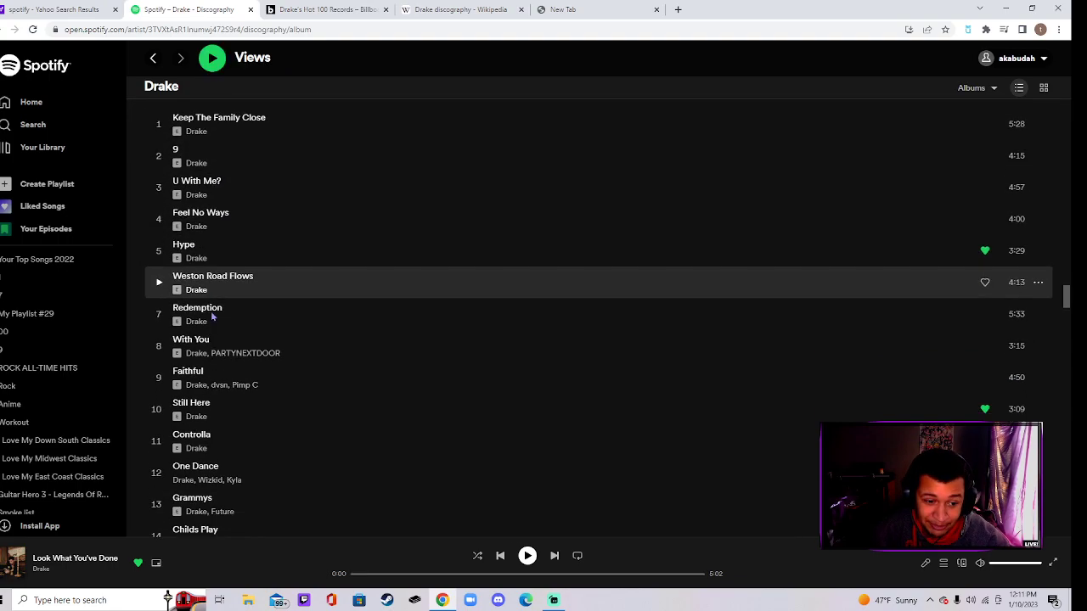
scroll(down, 3)
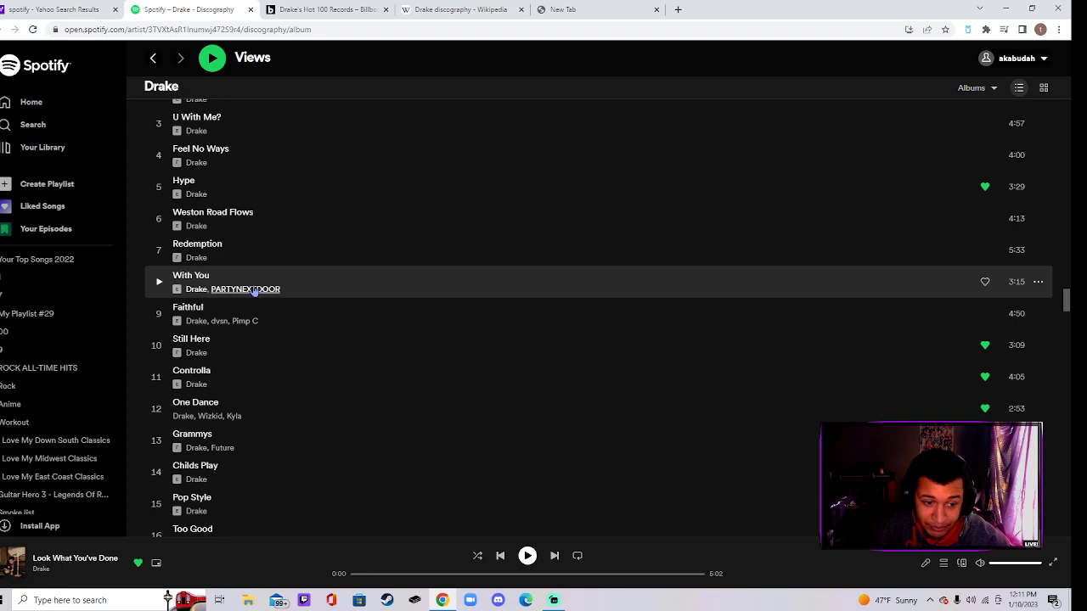
mouse_move(246, 346)
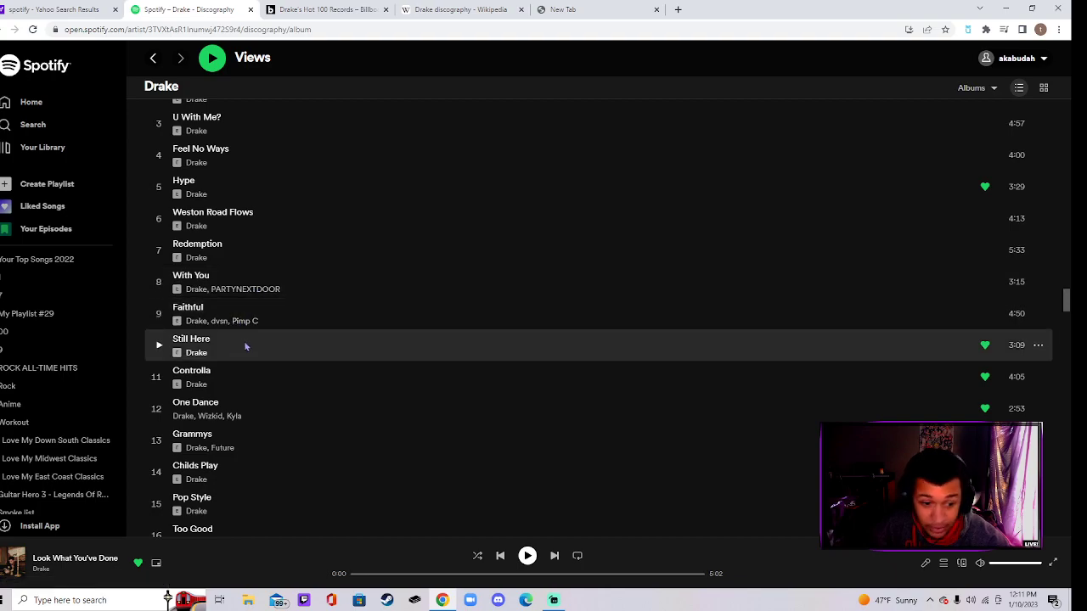
scroll(down, 3)
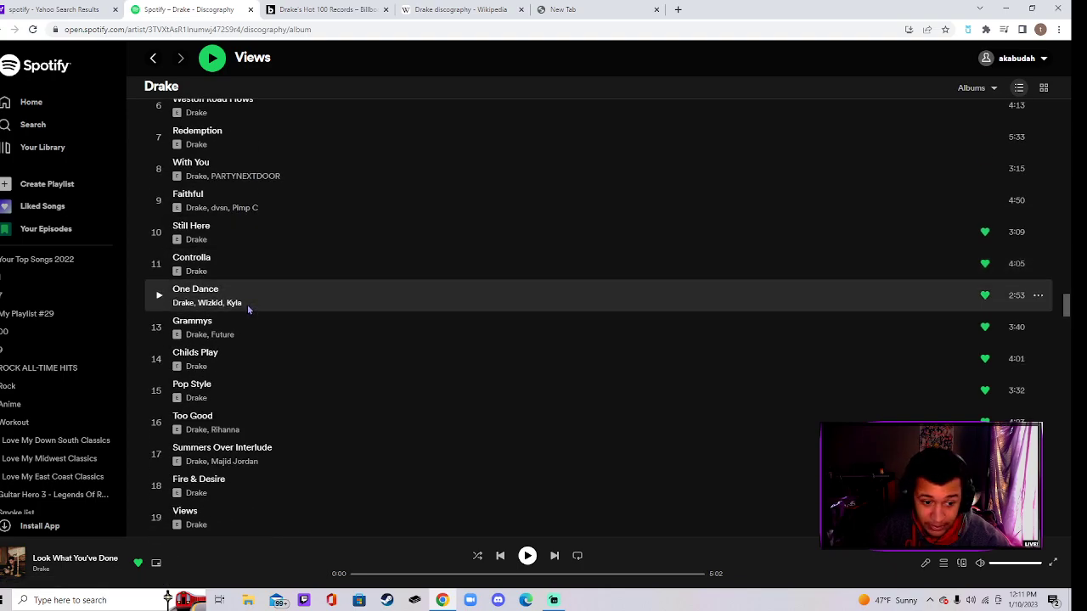
mouse_move(258, 296)
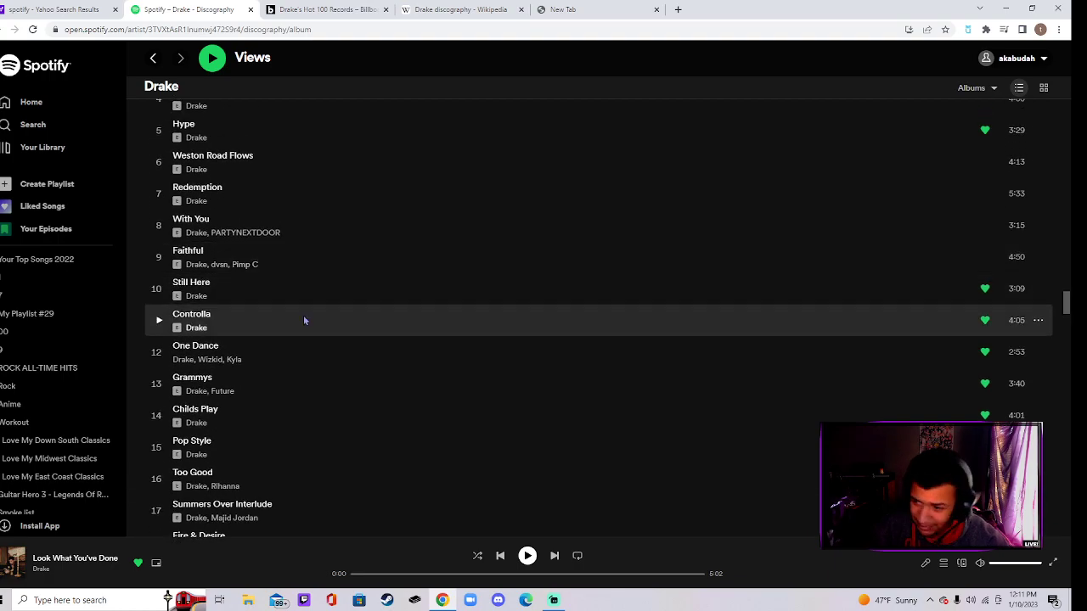
mouse_move(246, 331)
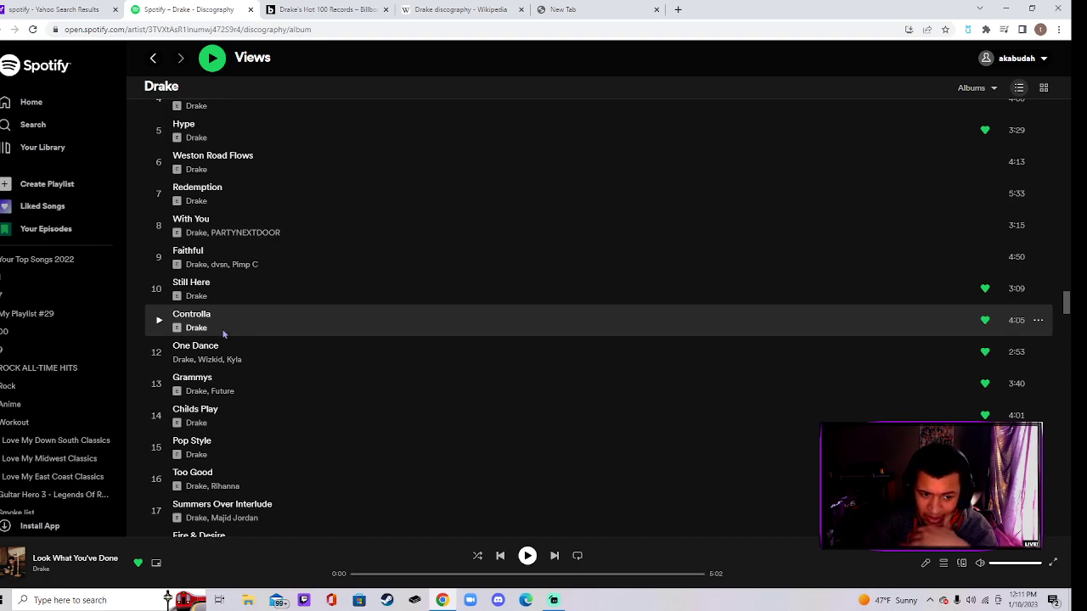
mouse_move(214, 360)
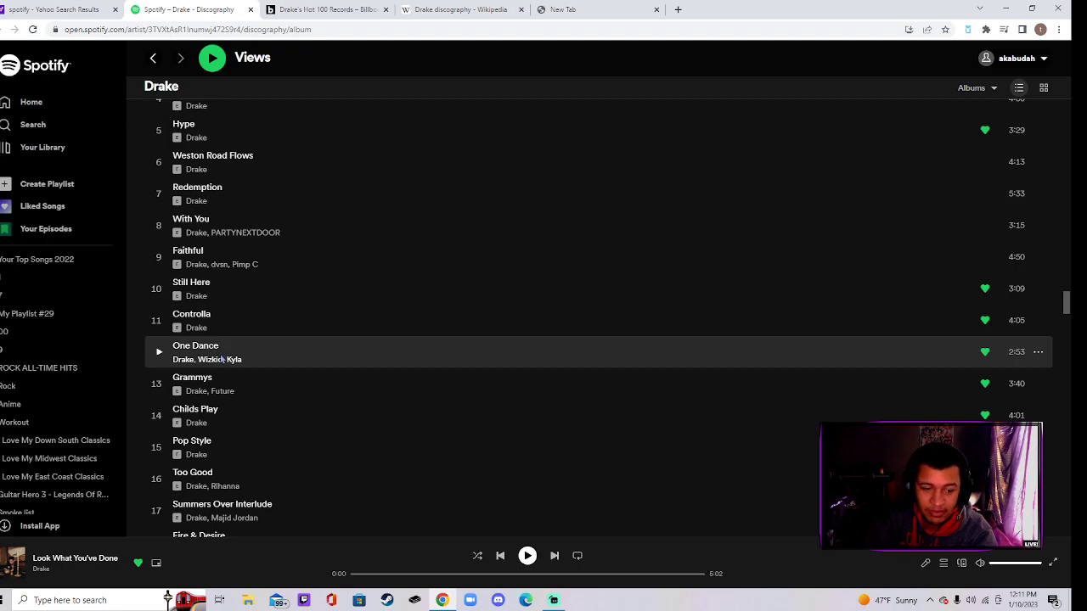
scroll(down, 3)
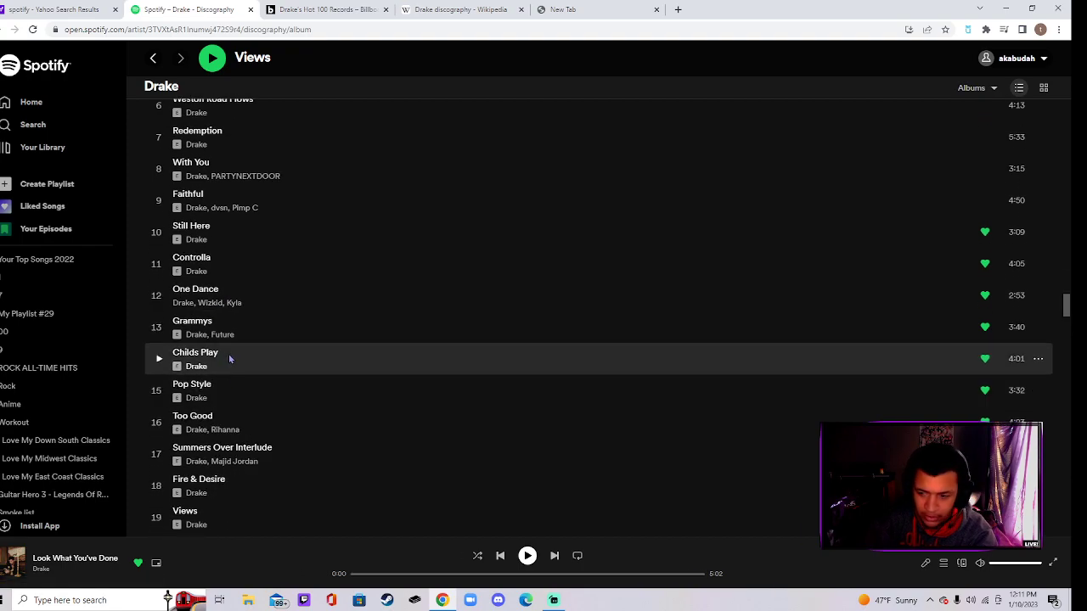
- Continue through Views to Childs Play and start it playing
scroll(down, 3)
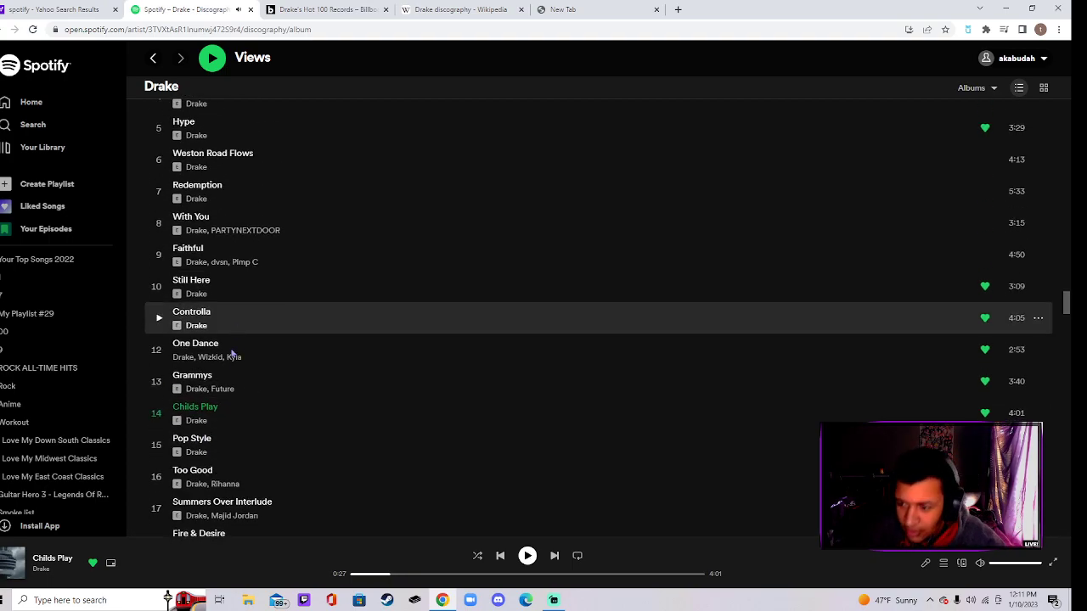
scroll(down, 3)
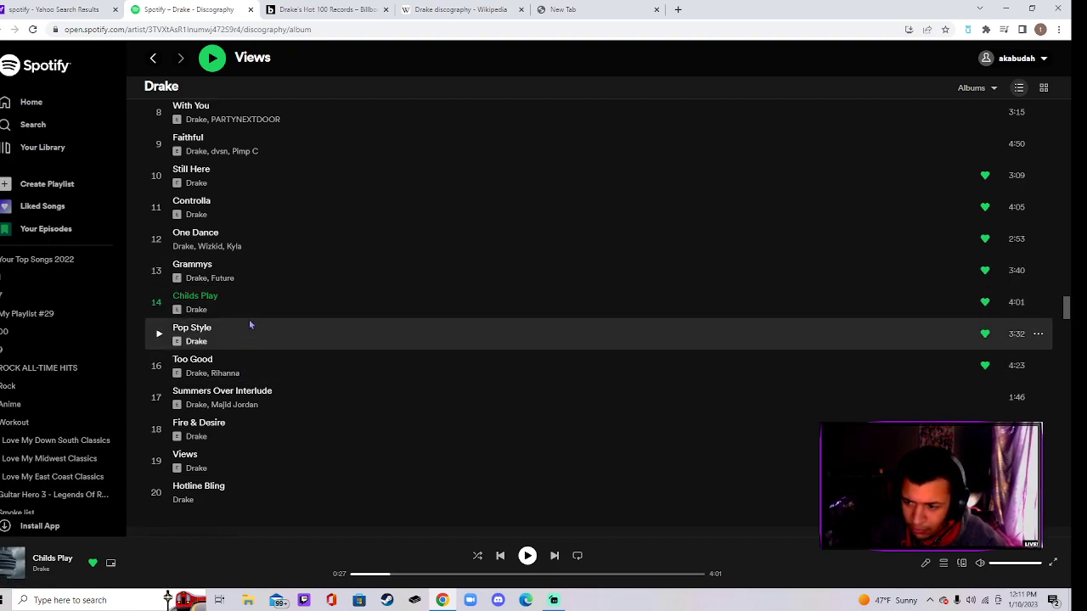
mouse_move(288, 194)
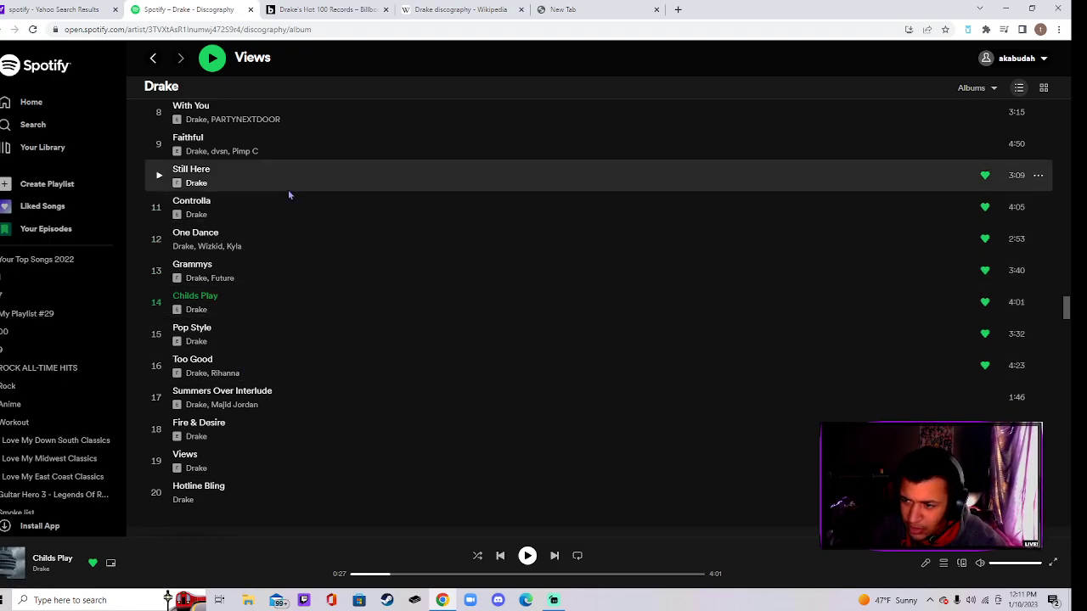
scroll(down, 3)
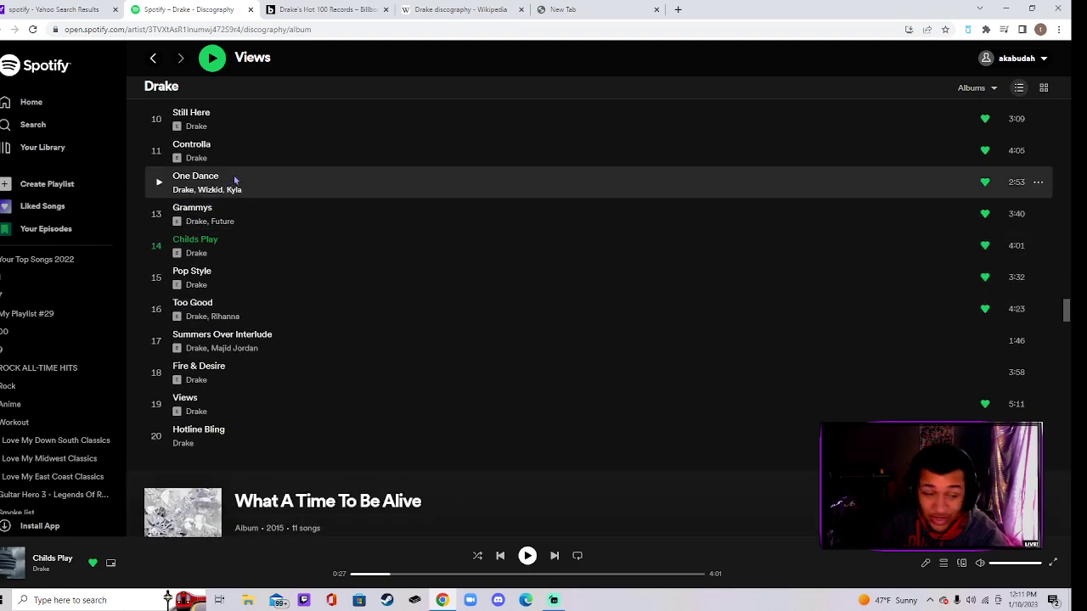
mouse_move(234, 285)
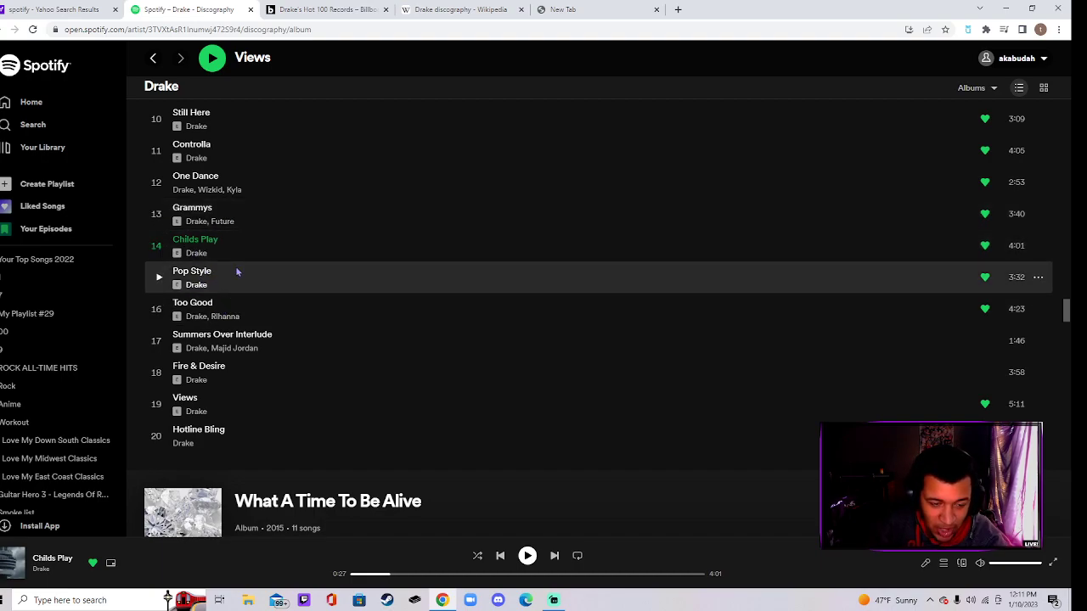
mouse_move(299, 316)
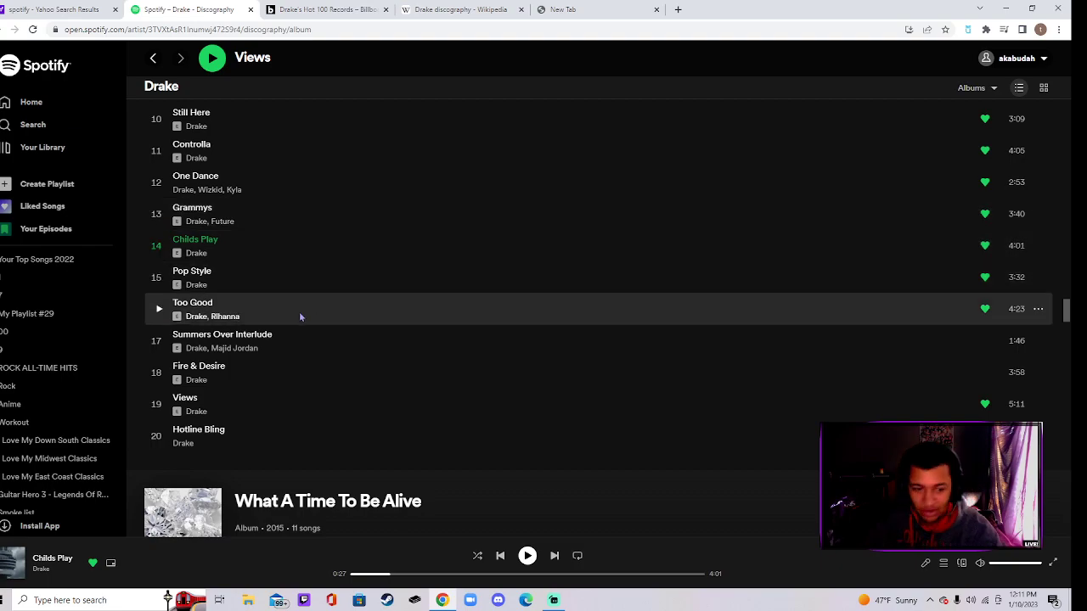
scroll(down, 3)
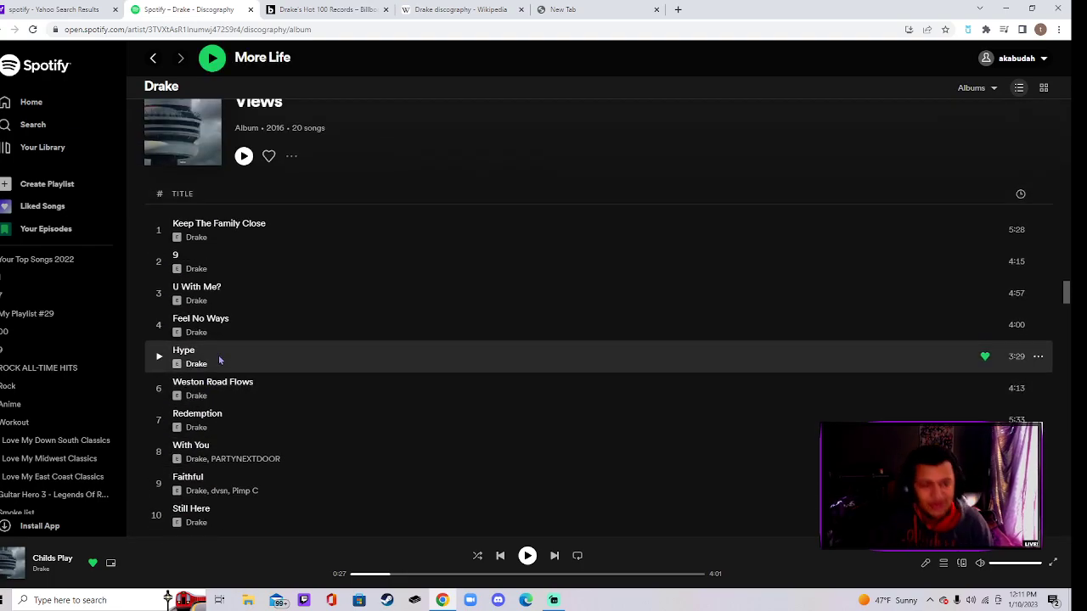
mouse_move(228, 360)
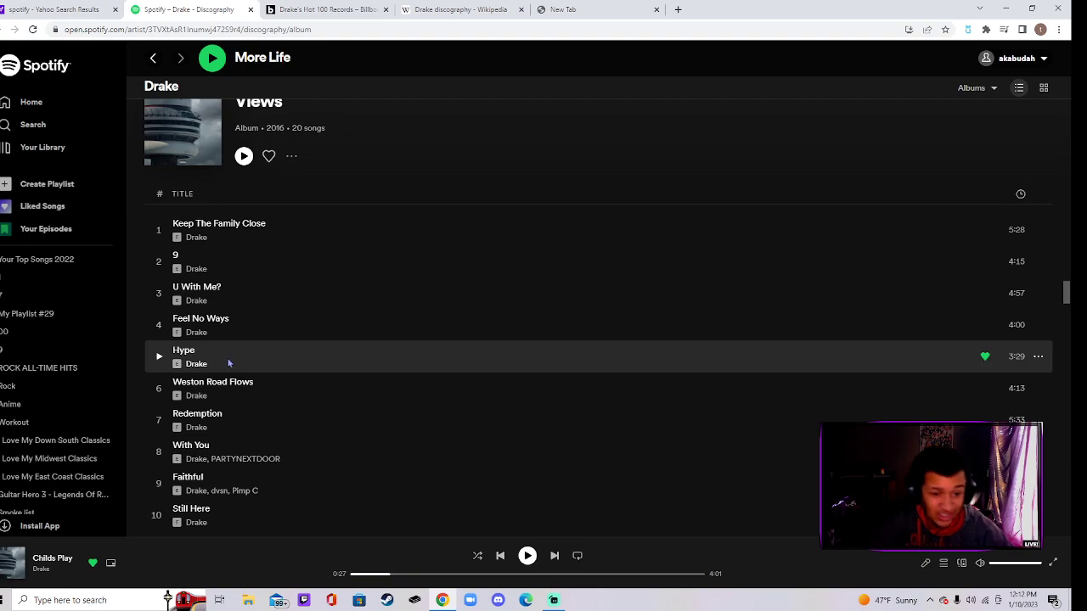
scroll(down, 3)
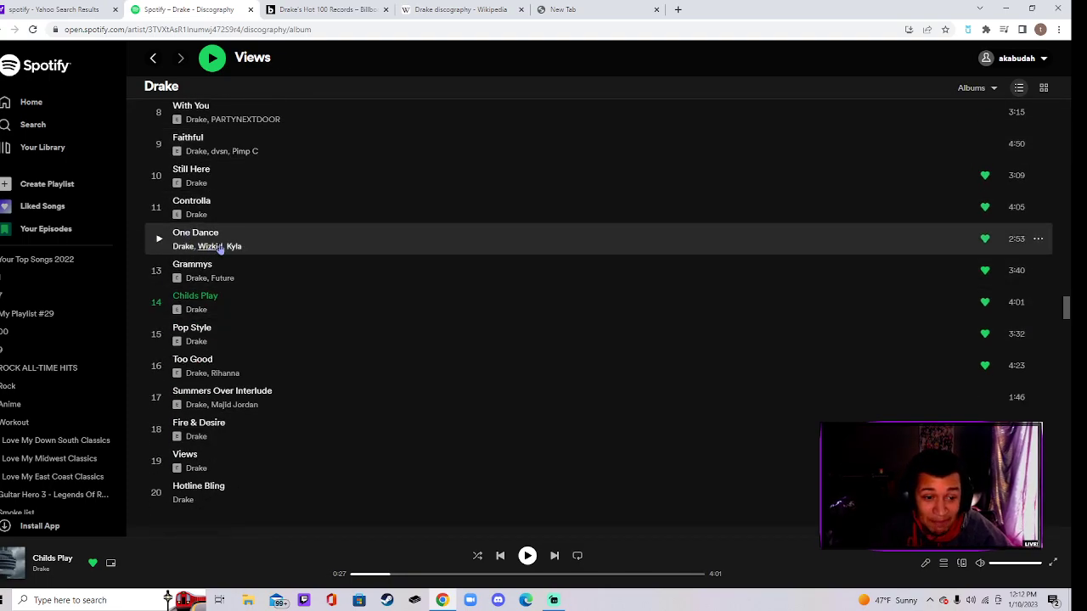
mouse_move(217, 241)
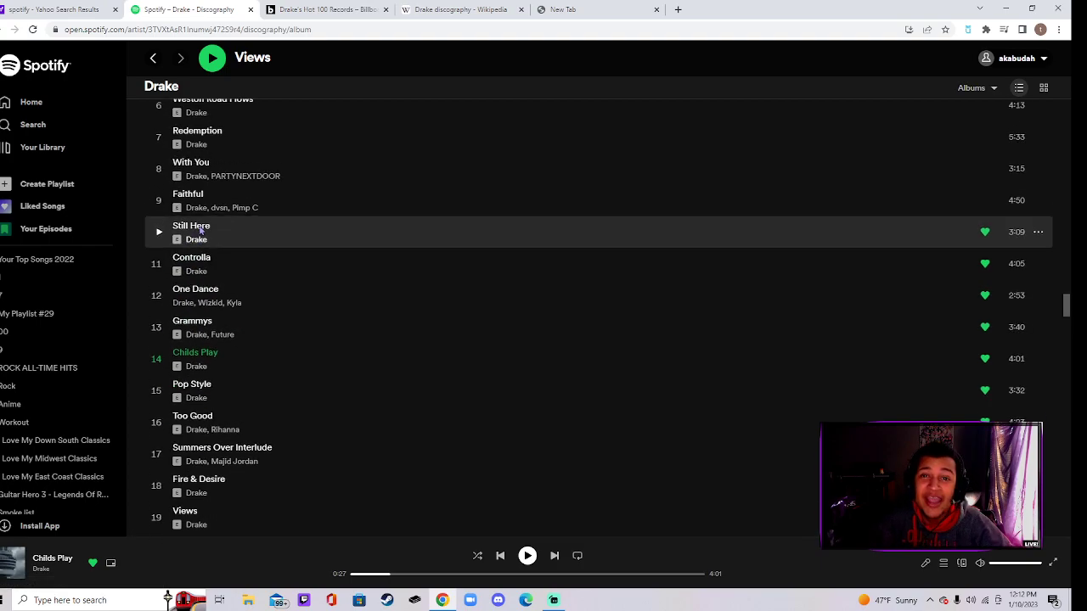
mouse_move(280, 295)
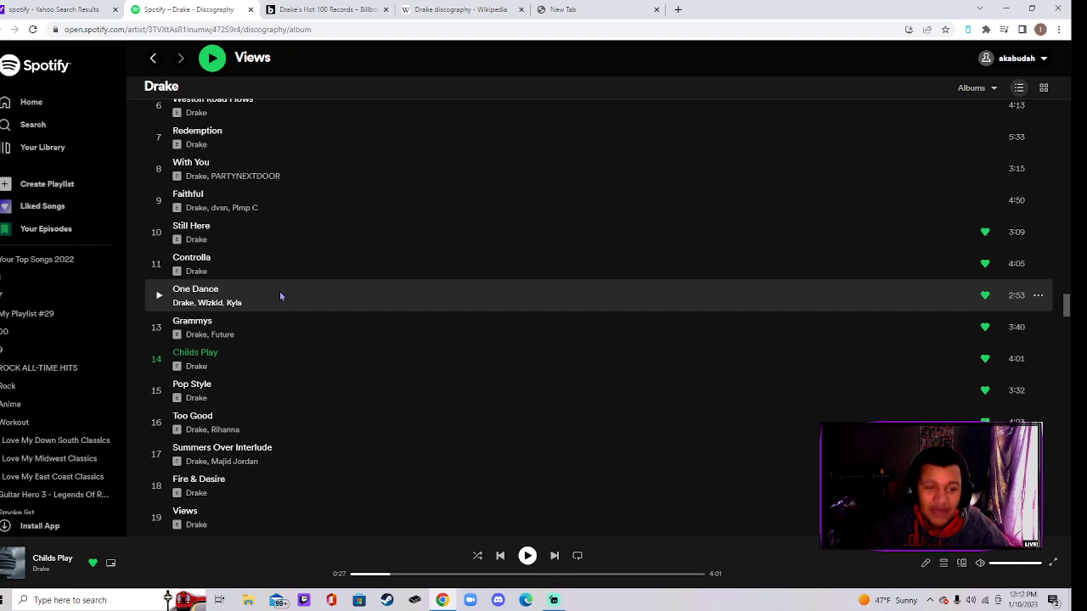
scroll(down, 3)
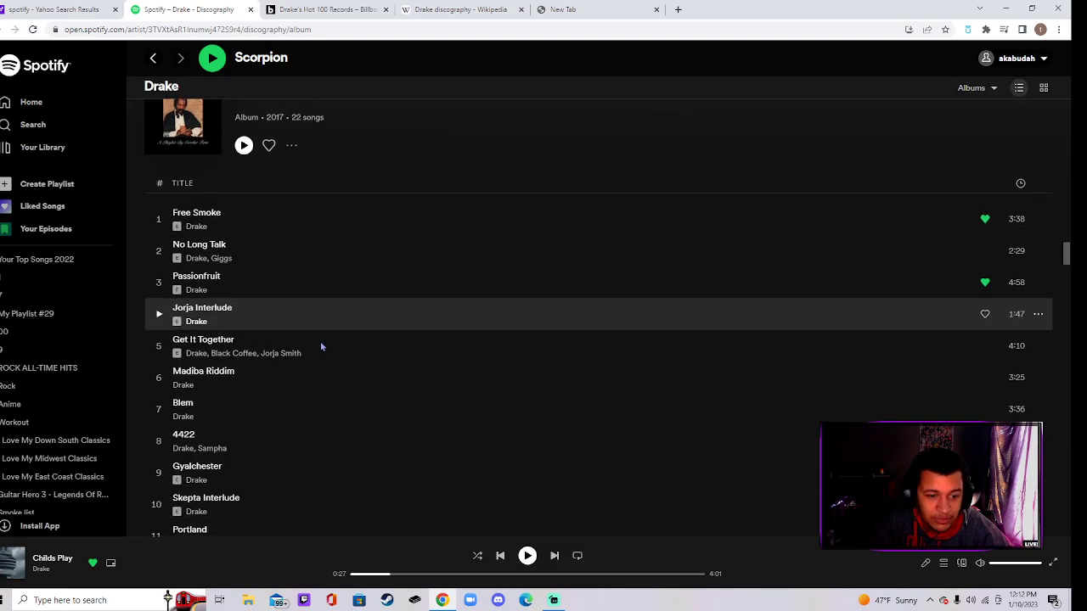
scroll(down, 3)
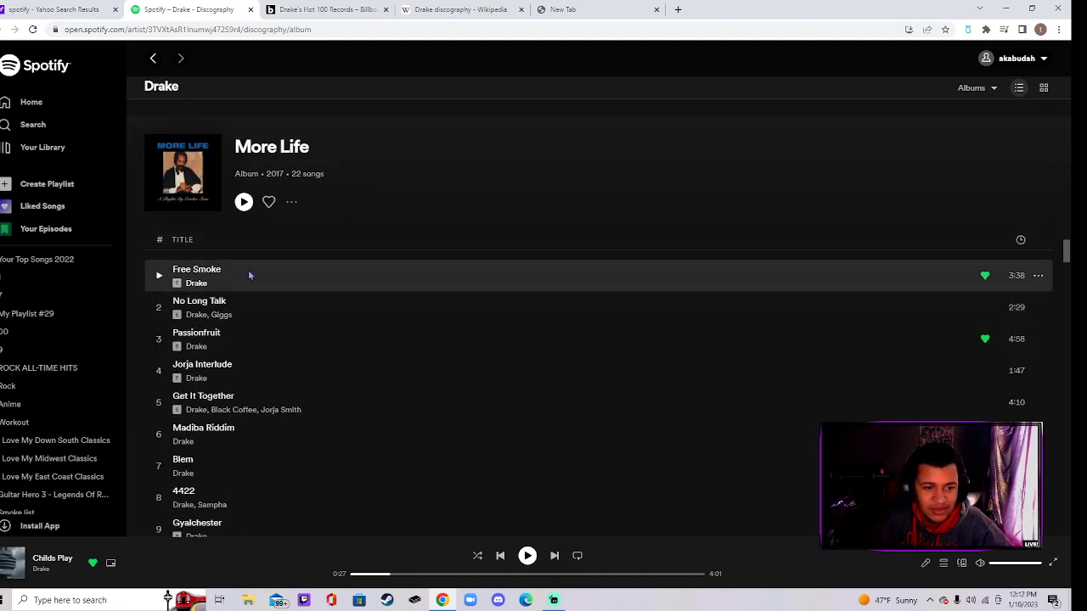
mouse_move(230, 314)
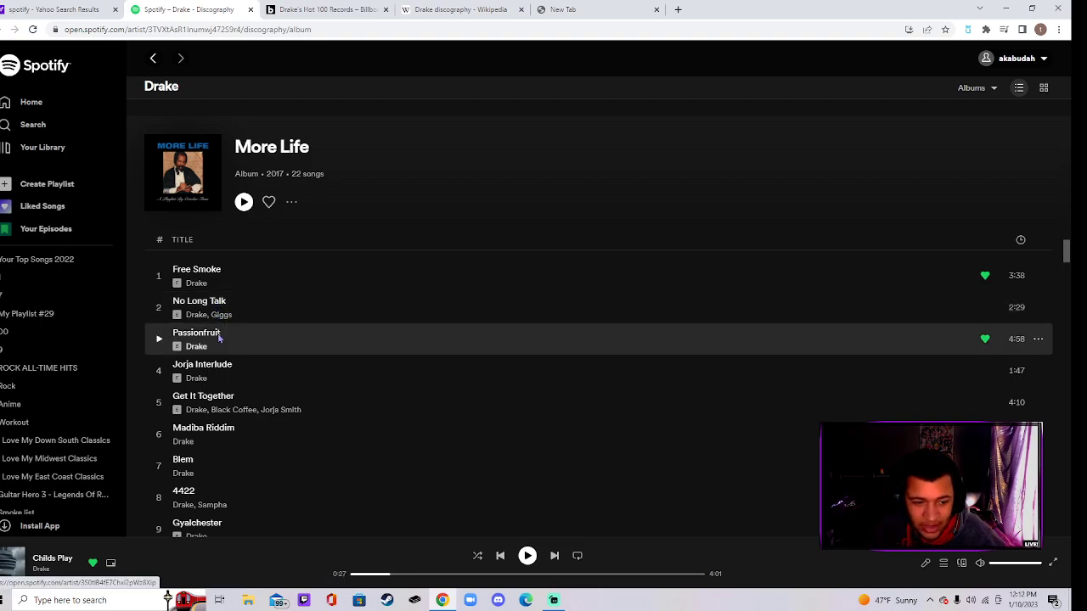
scroll(down, 3)
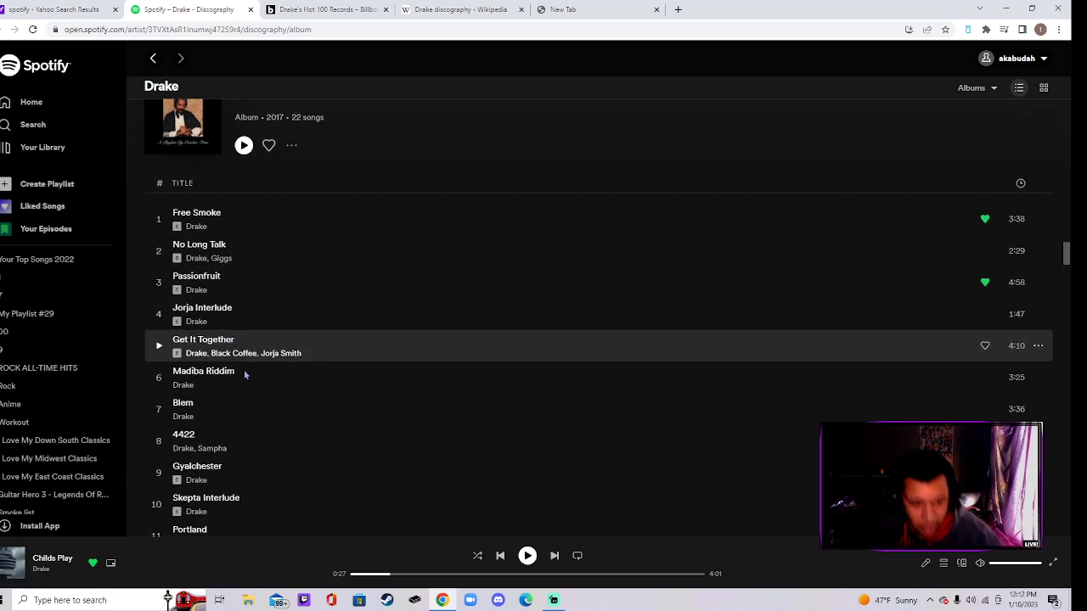
scroll(down, 3)
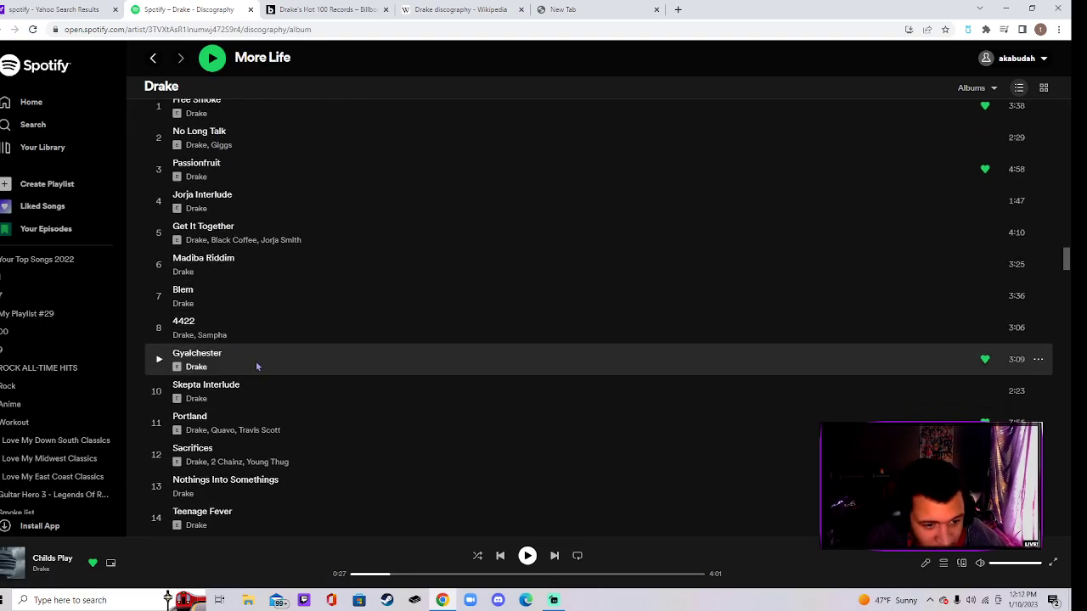
scroll(down, 3)
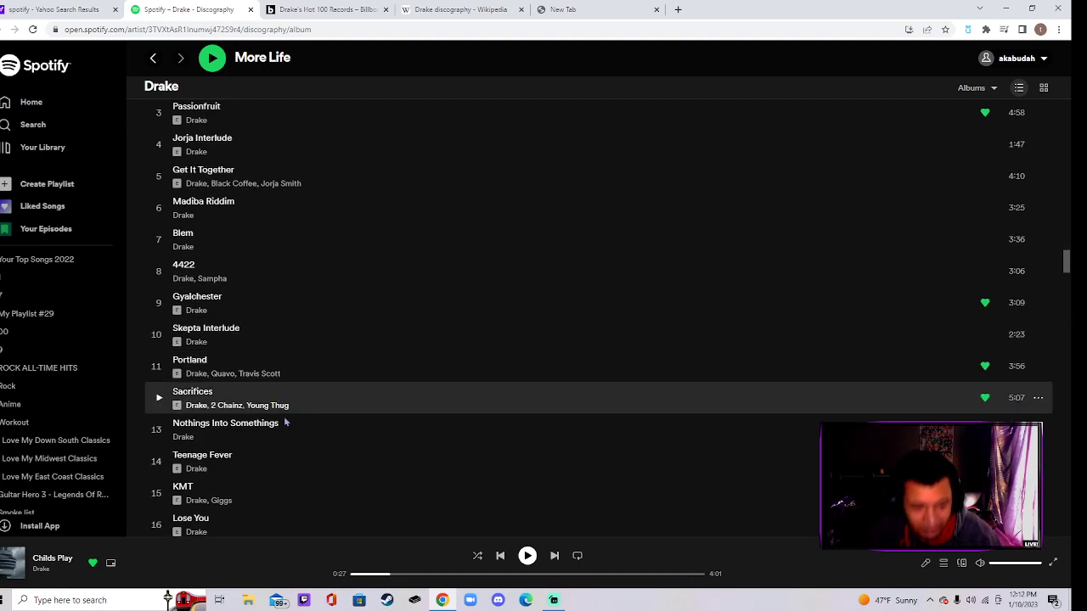
scroll(down, 3)
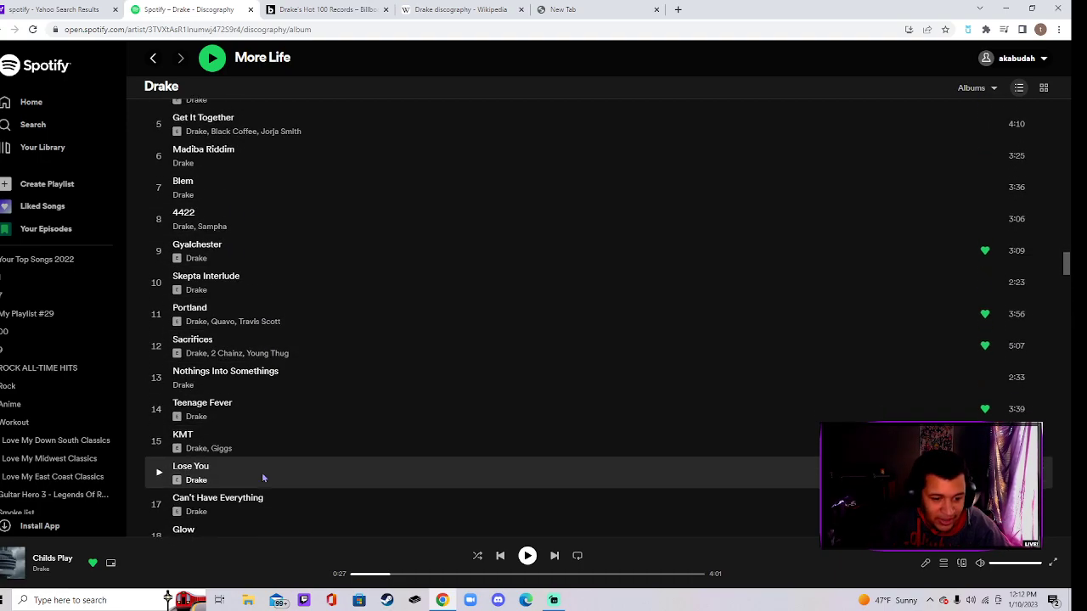
scroll(down, 3)
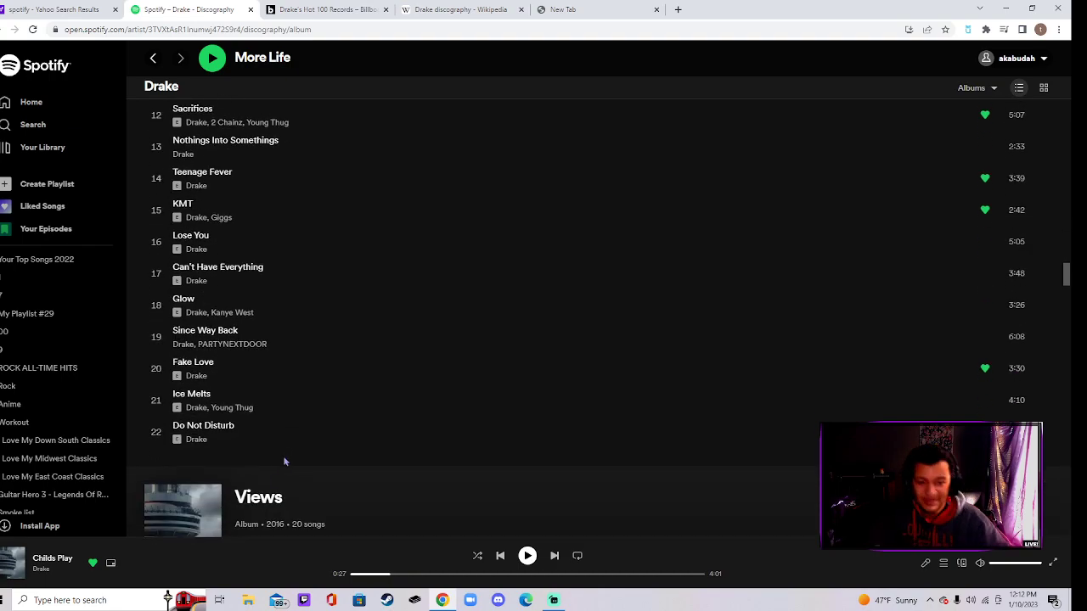
mouse_move(229, 435)
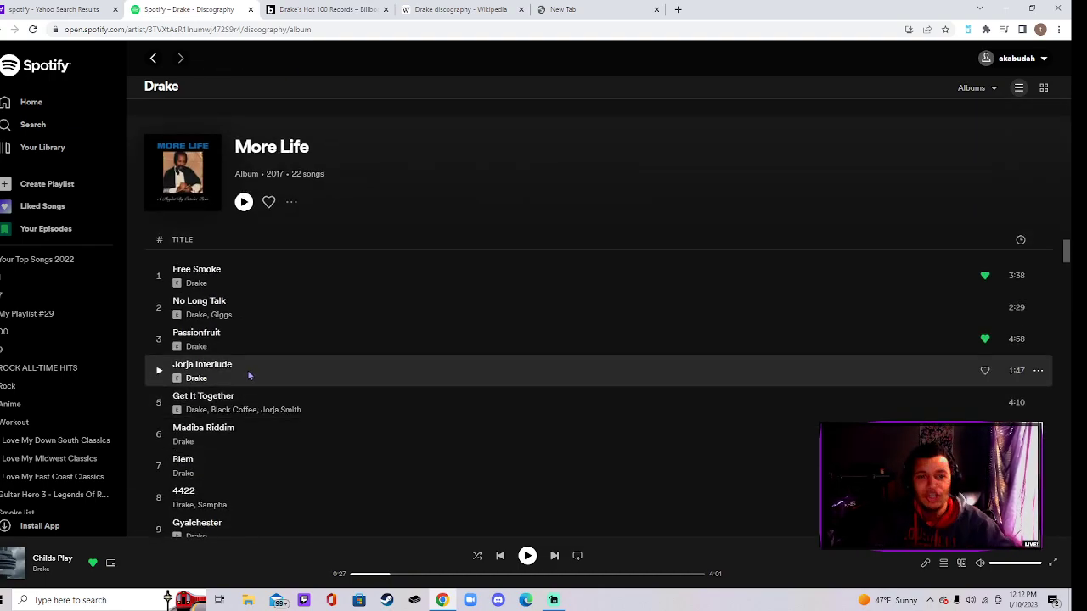
scroll(down, 3)
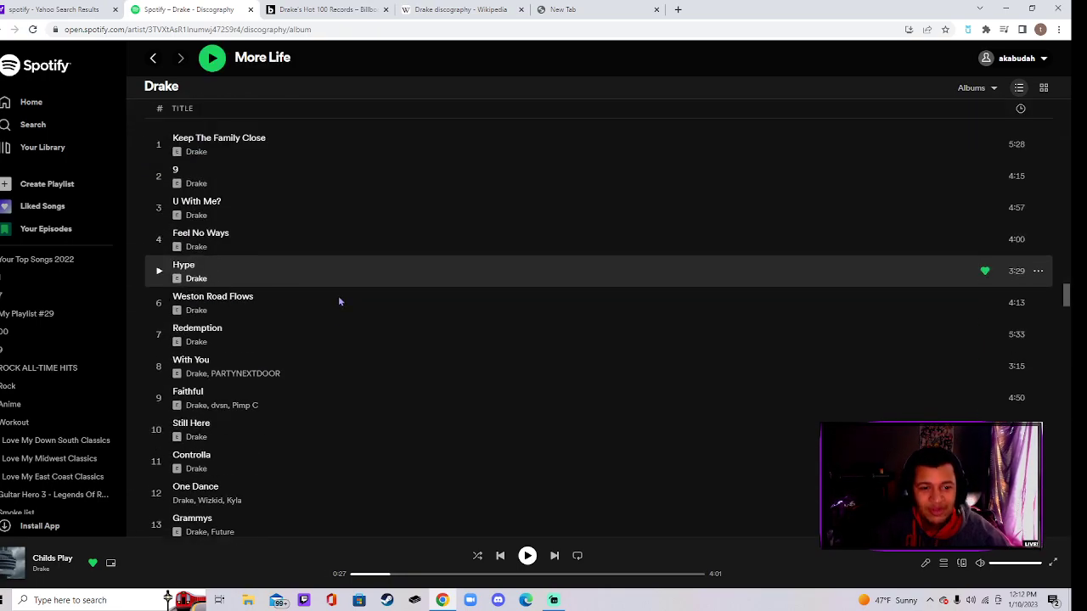
scroll(down, 3)
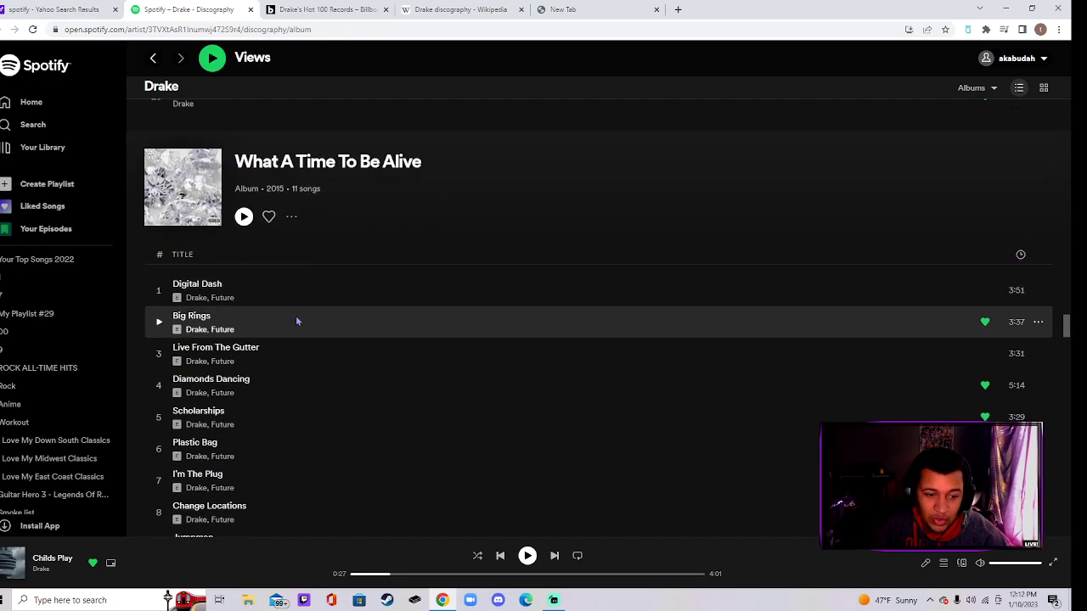
scroll(down, 3)
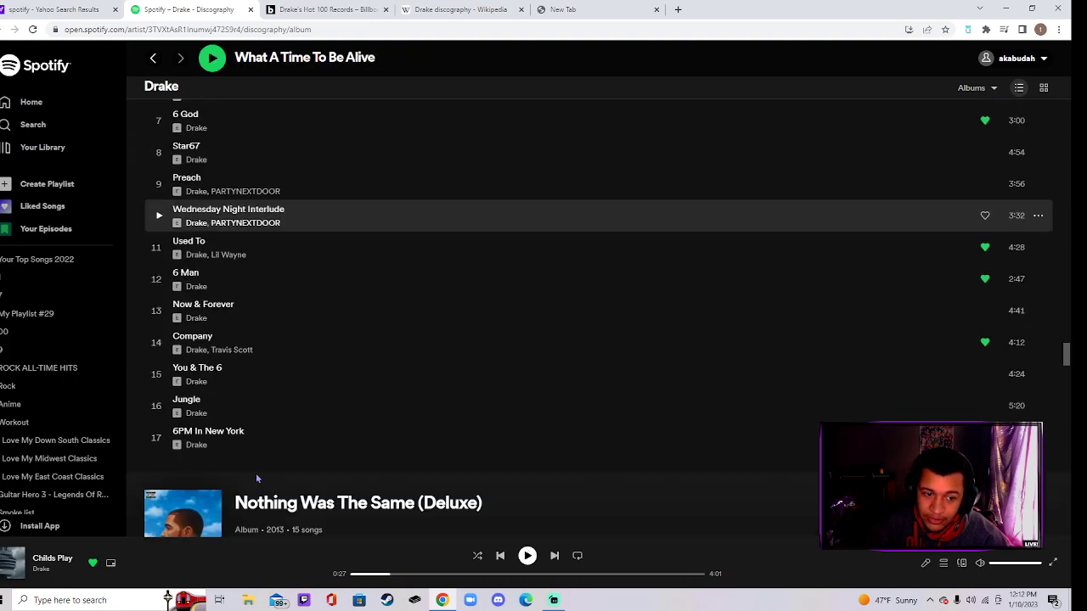
scroll(down, 3)
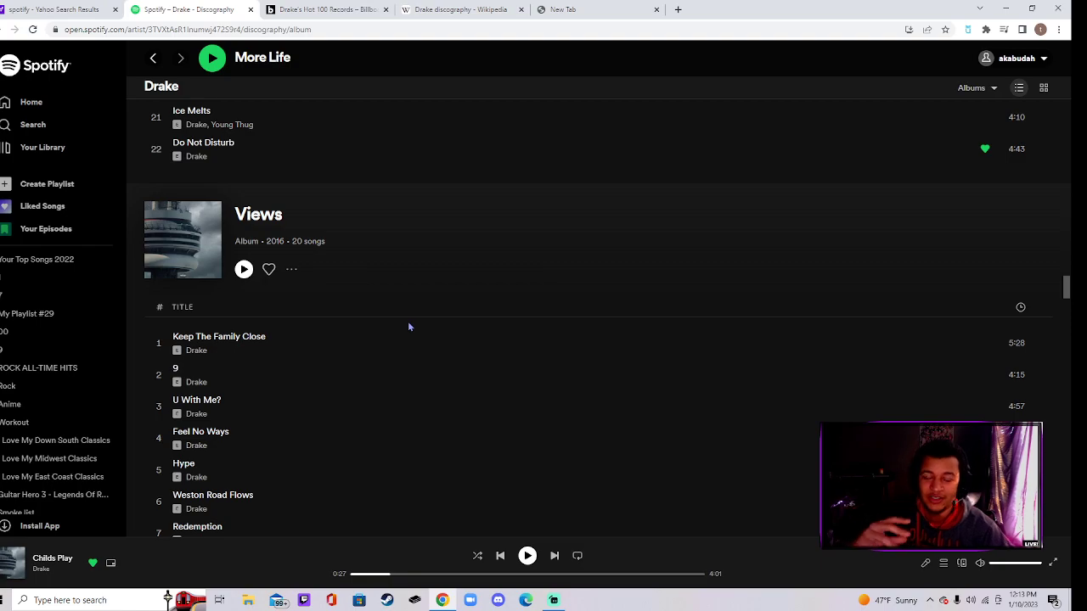
scroll(down, 3)
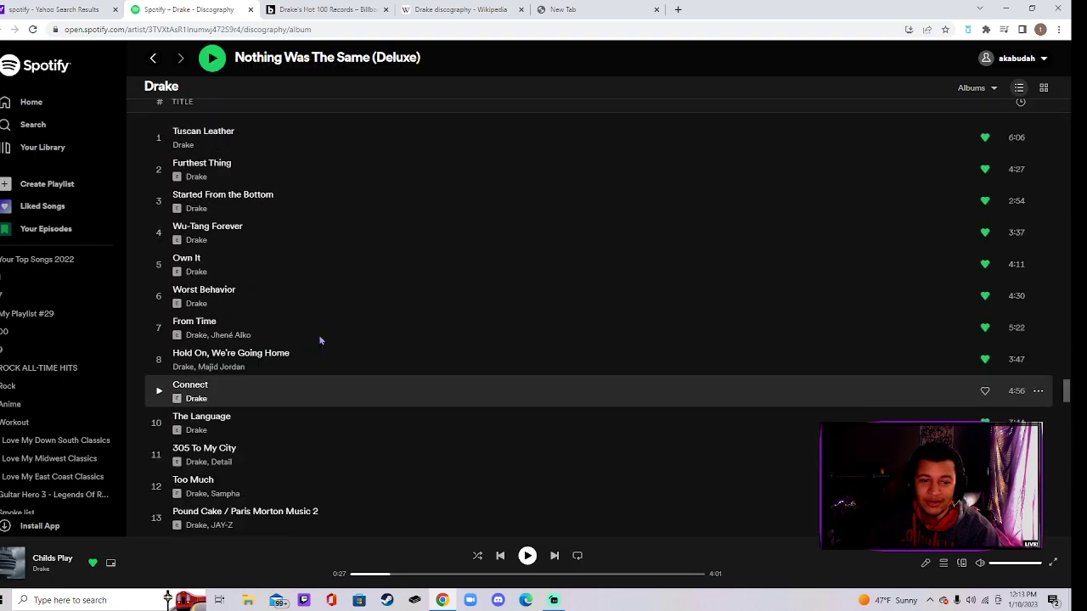
scroll(down, 3)
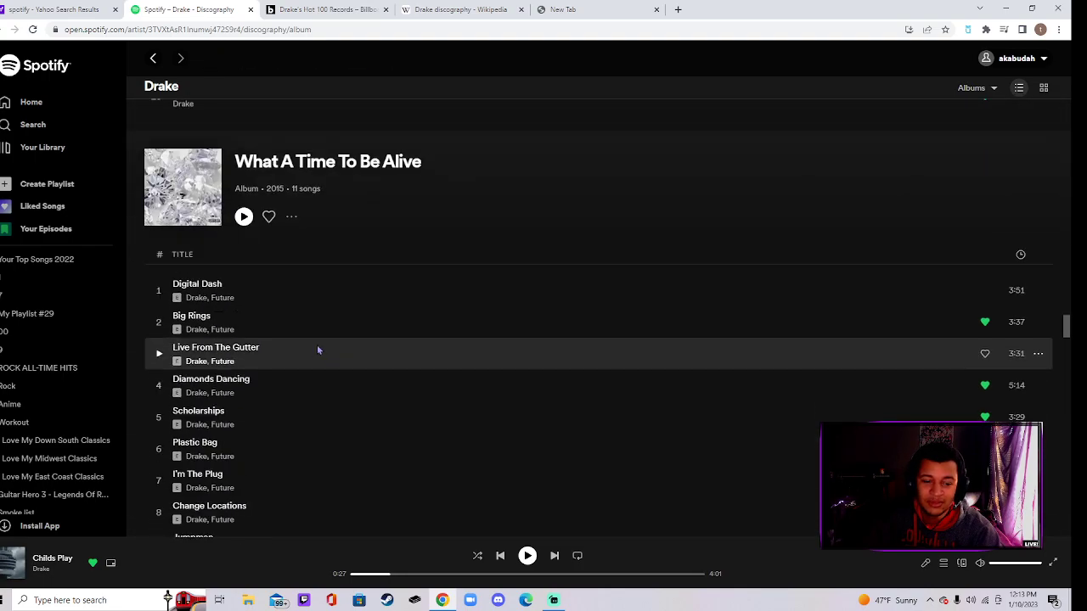
scroll(down, 3)
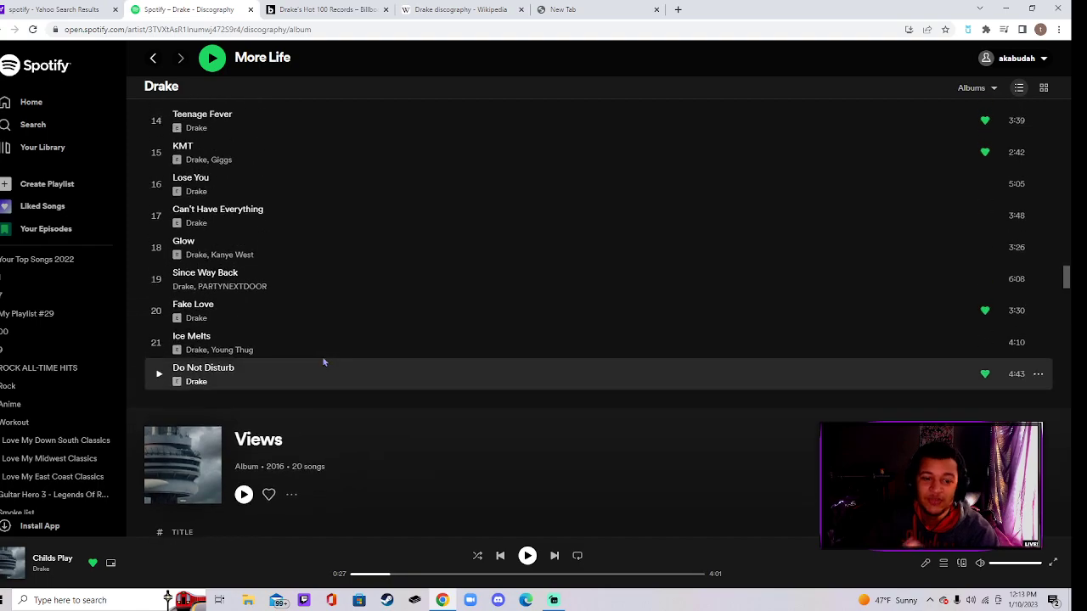
scroll(down, 3)
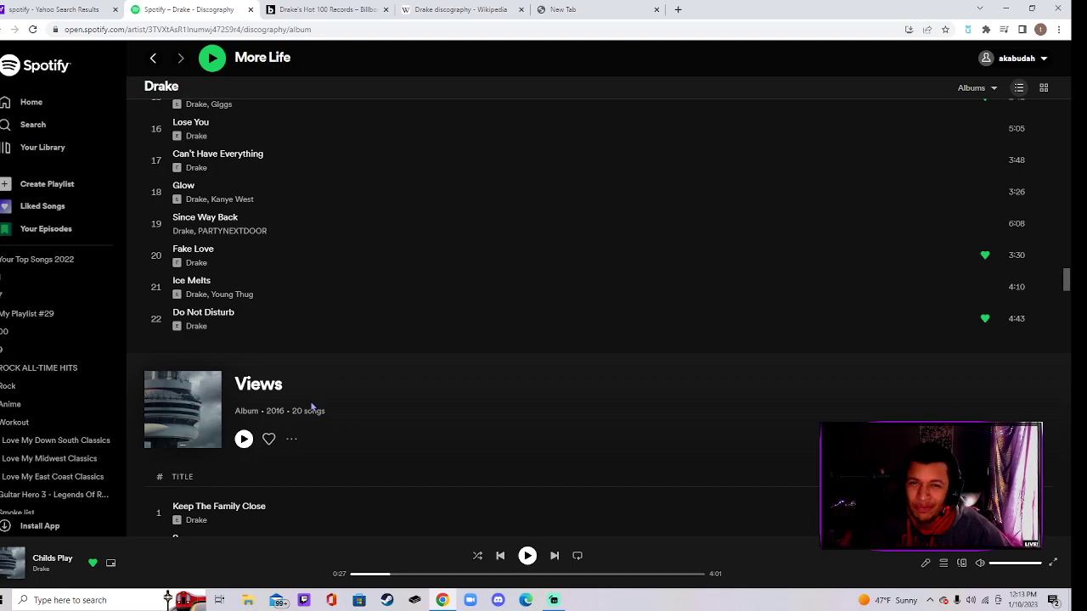
scroll(down, 3)
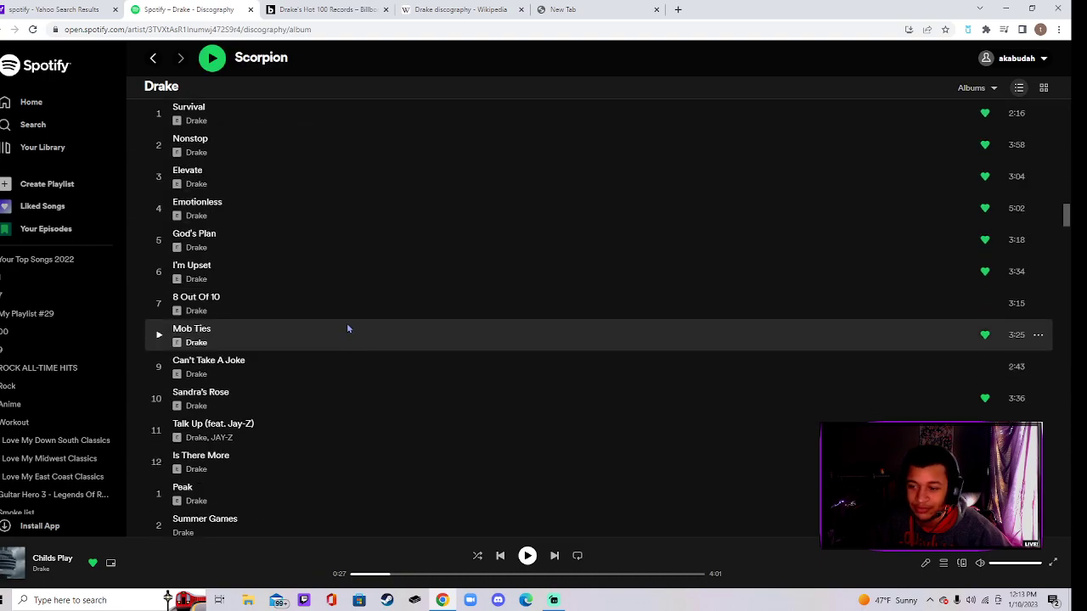
- Scroll the discography to bring the Scorpion tracklist into view
scroll(down, 3)
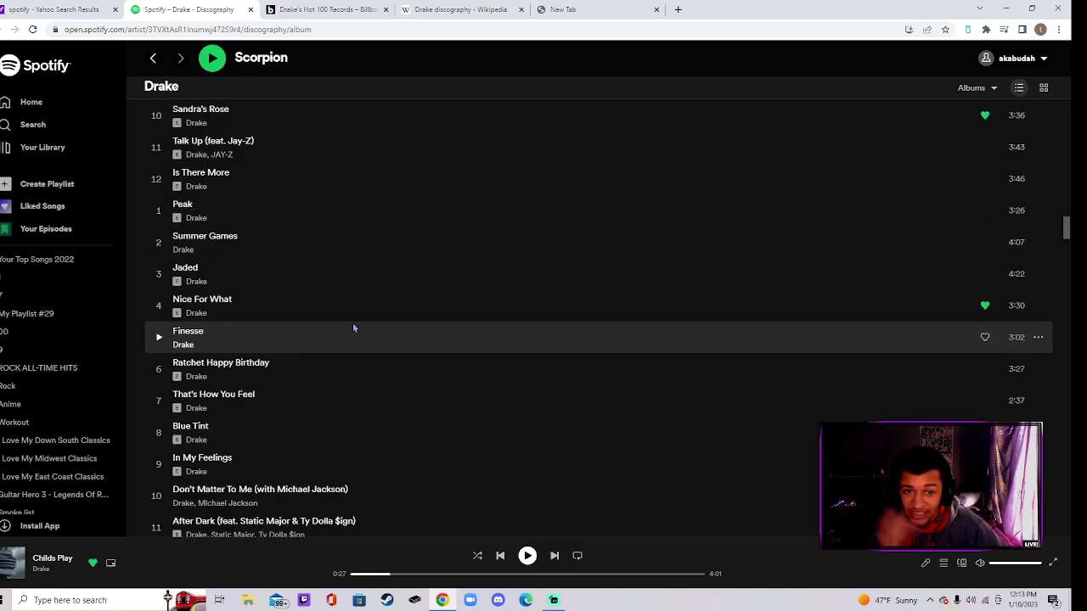
scroll(down, 3)
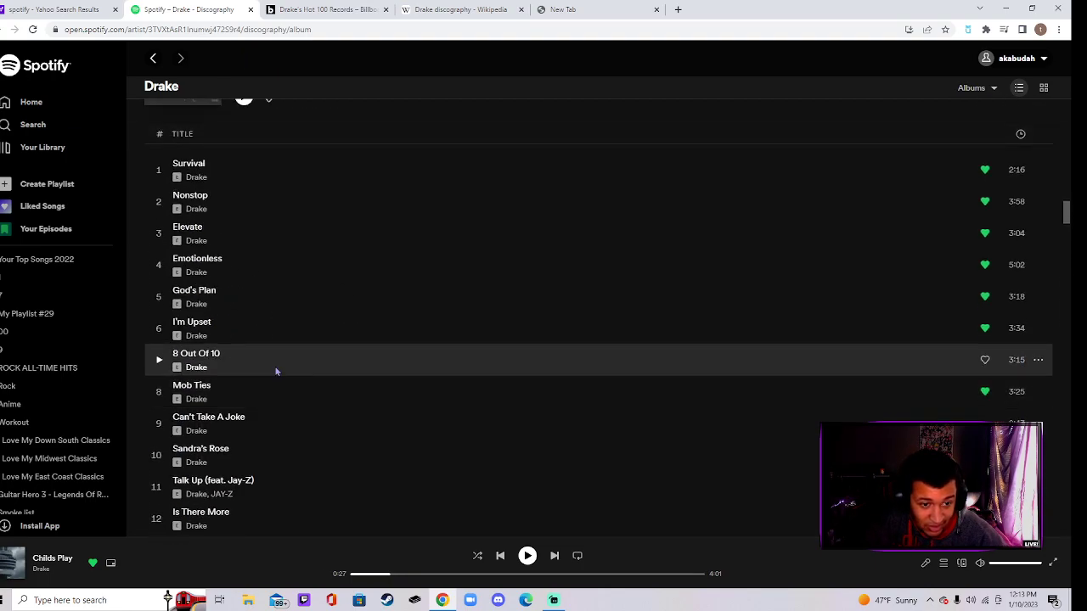
mouse_move(241, 214)
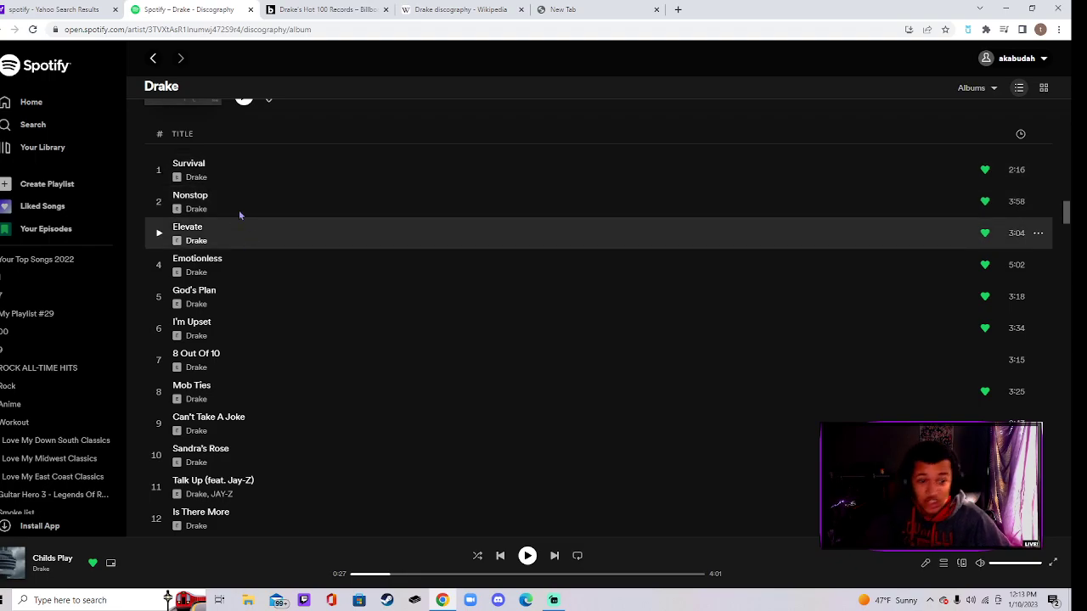
mouse_move(224, 168)
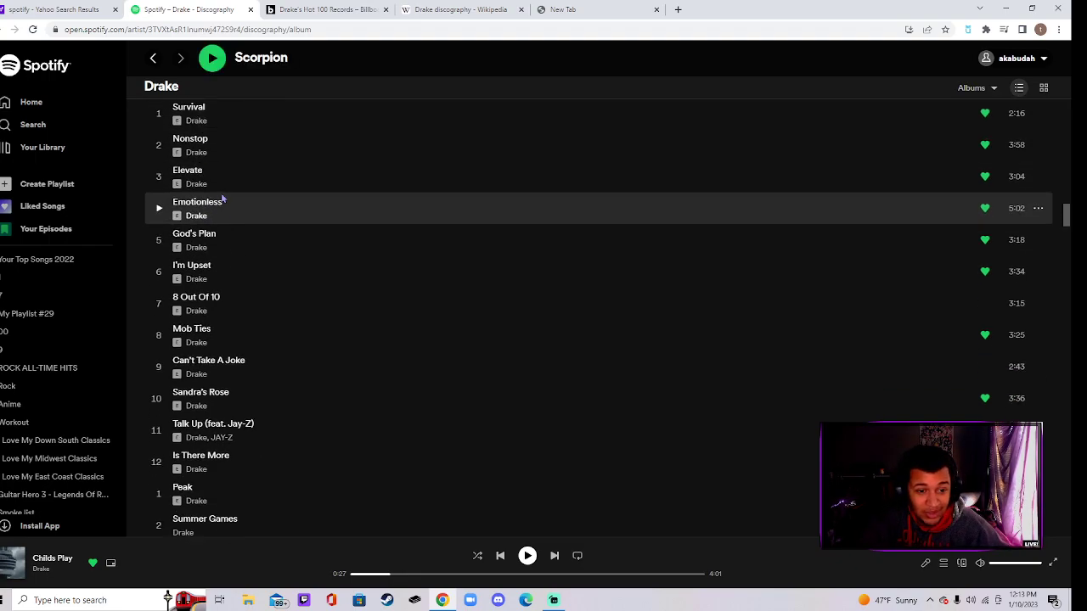
mouse_move(203, 251)
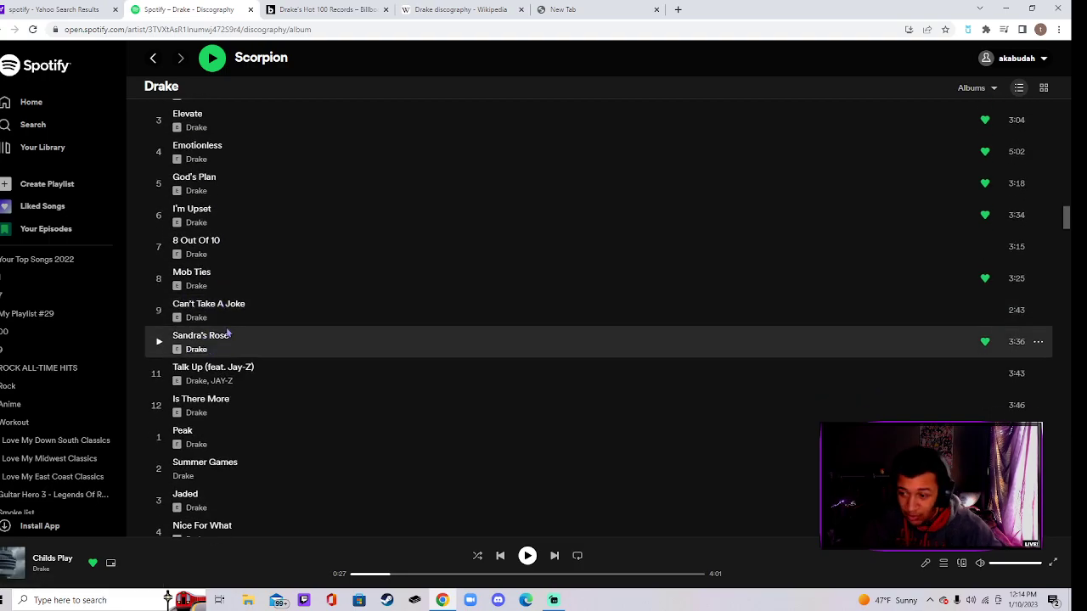
scroll(down, 3)
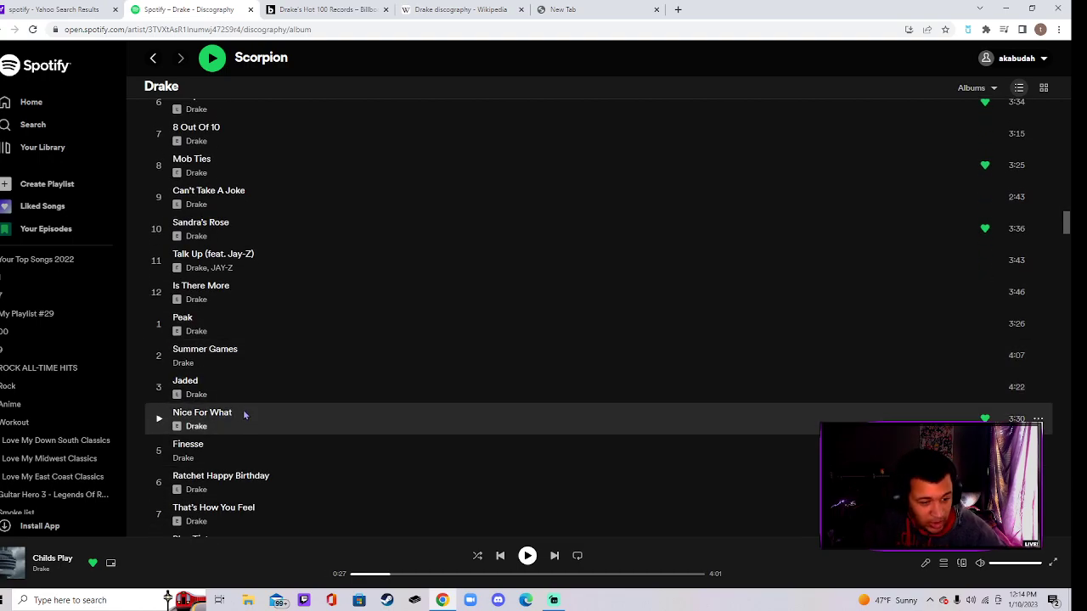
scroll(down, 3)
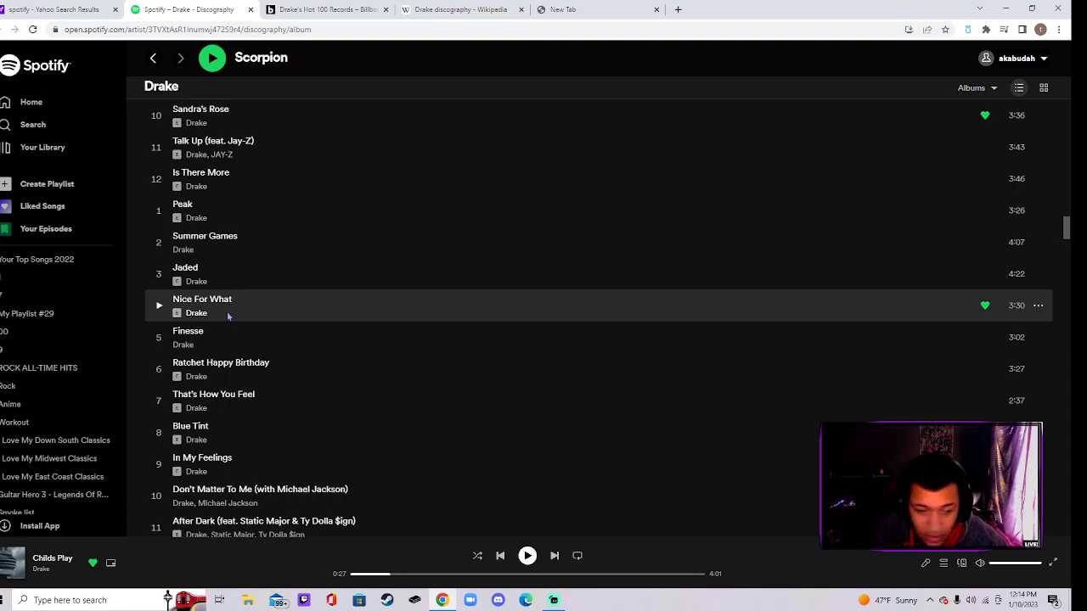
scroll(down, 3)
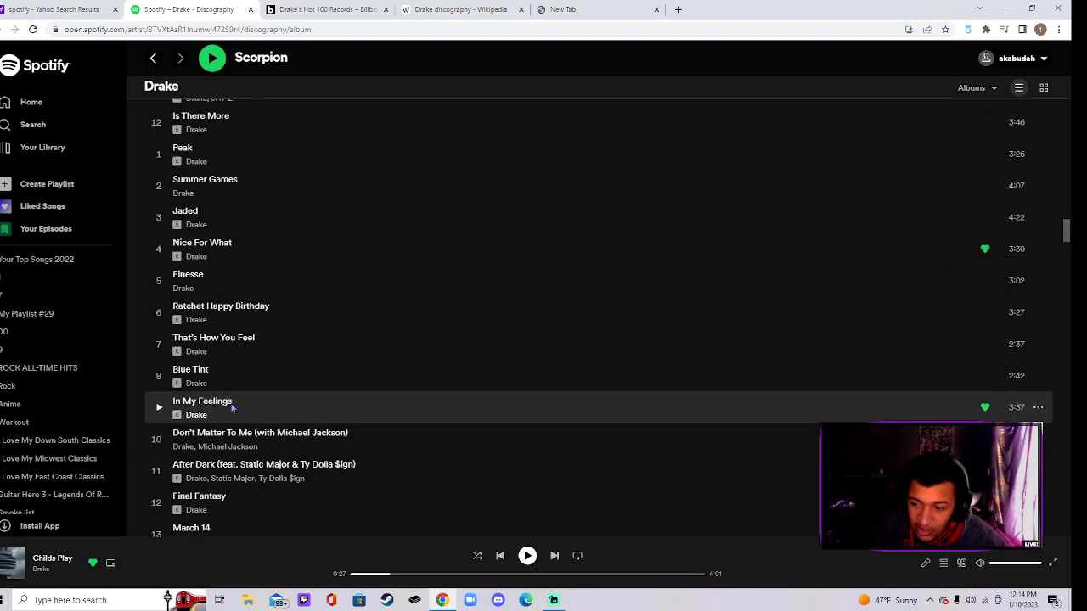
mouse_move(225, 404)
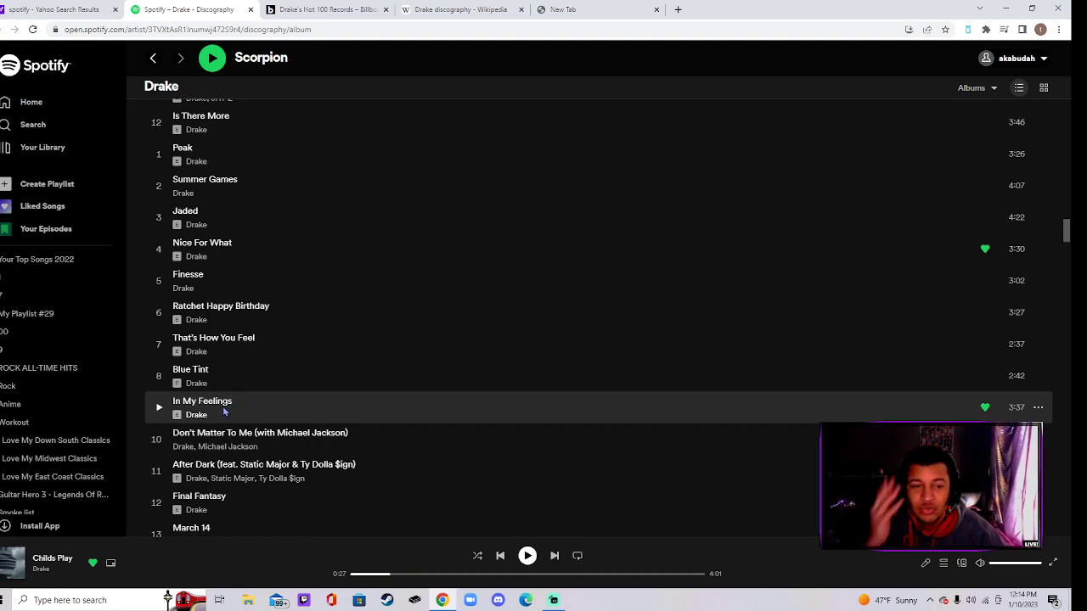
- Continue past Scorpion toward the Care Package tracklist
scroll(down, 3)
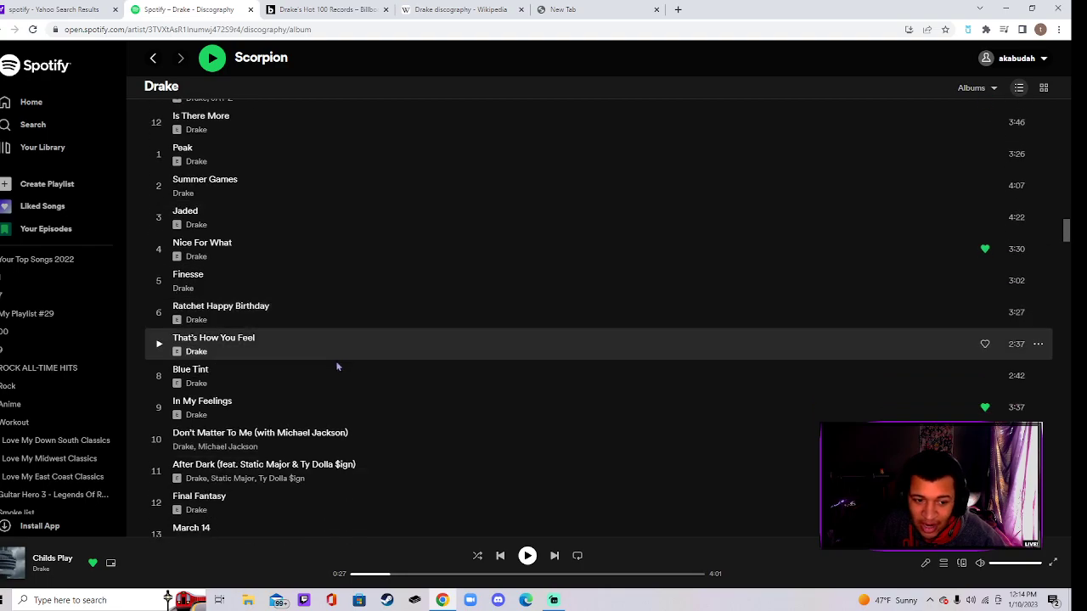
scroll(down, 3)
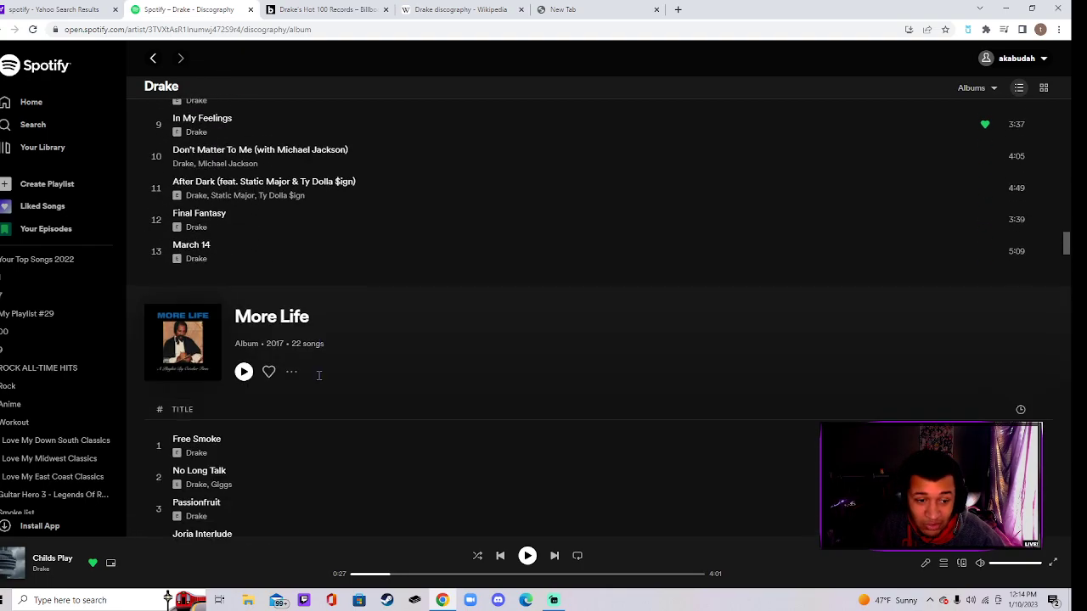
scroll(down, 3)
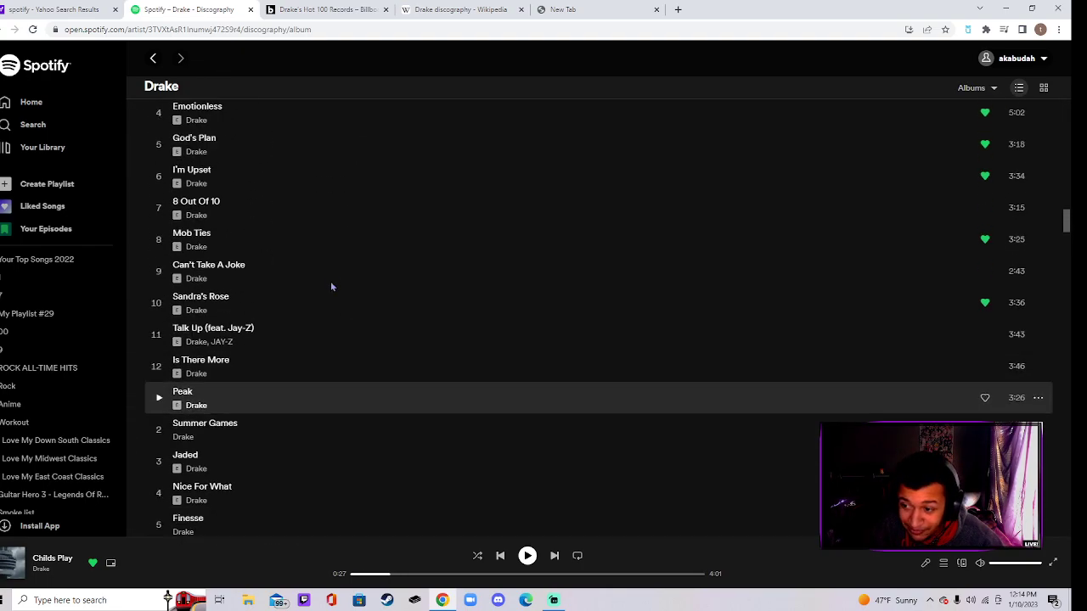
scroll(down, 3)
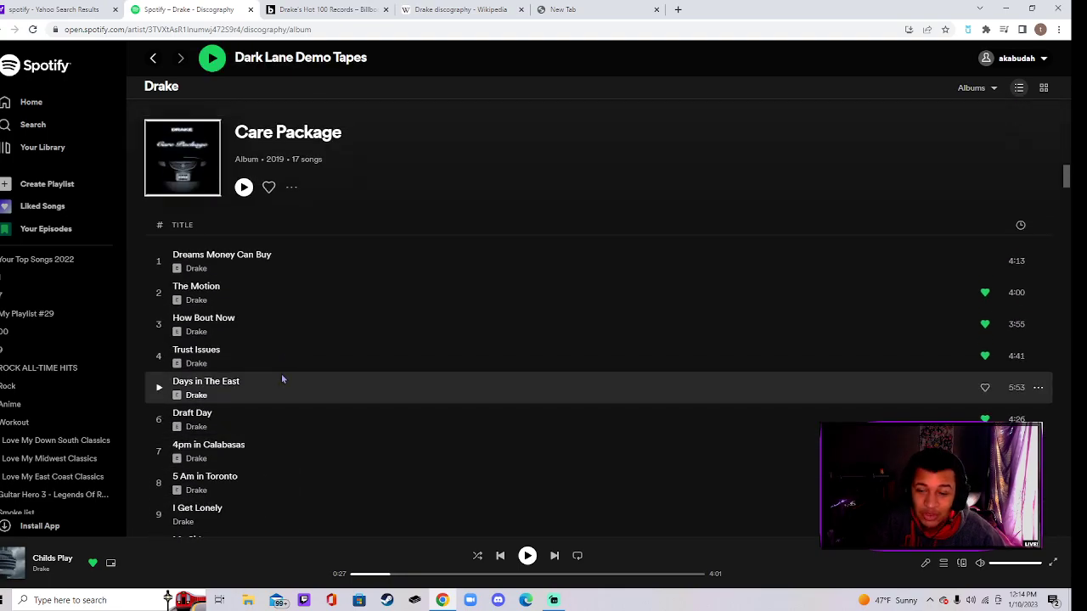
- Scroll to the end of Dark Lane Demo Tapes above Care Package and play Demons
scroll(down, 3)
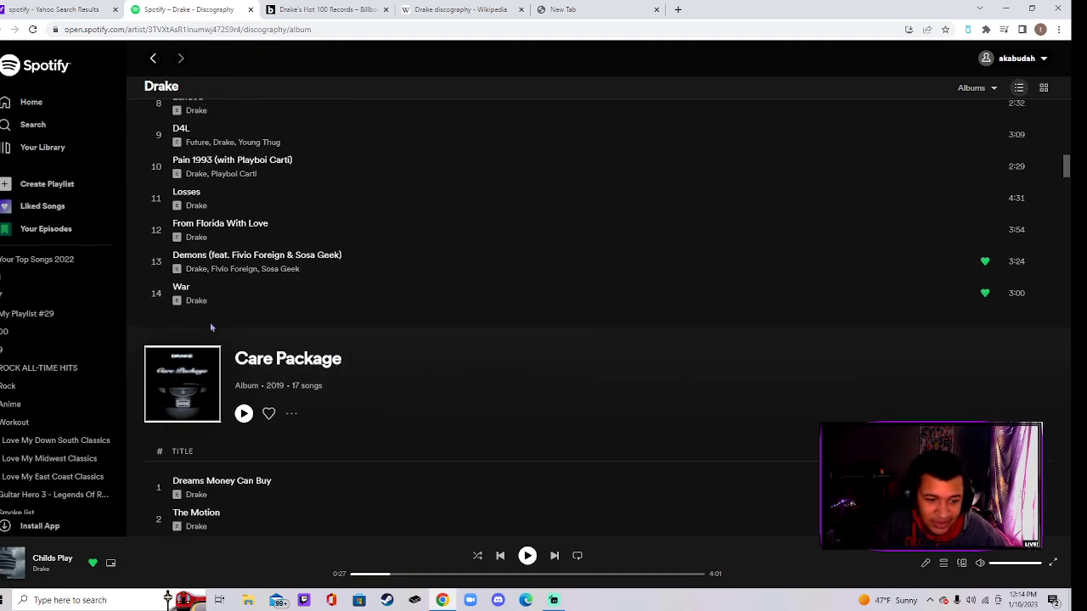
scroll(down, 3)
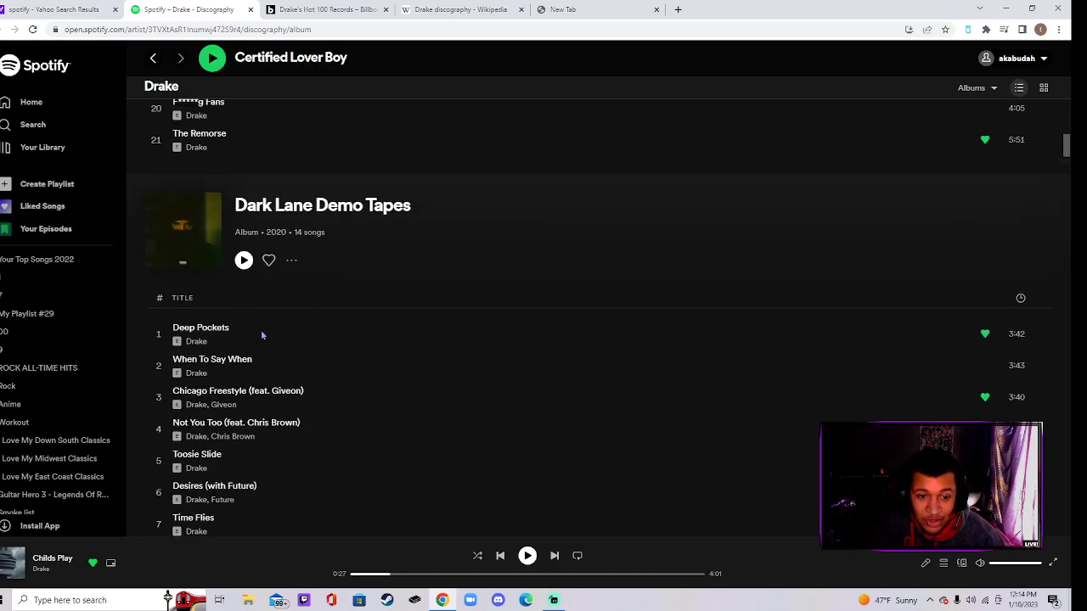
scroll(down, 3)
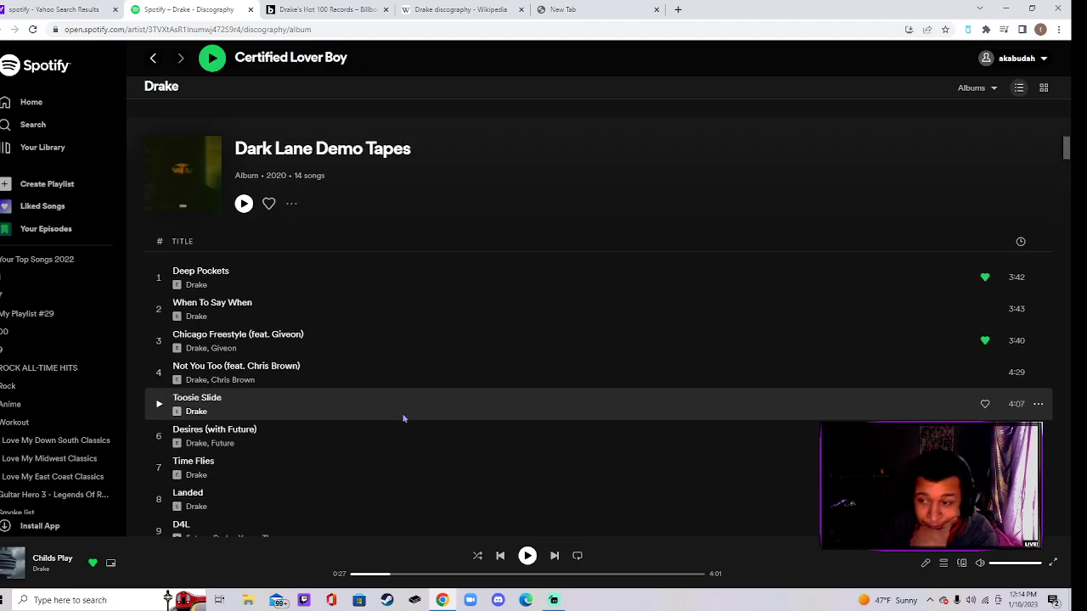
scroll(down, 3)
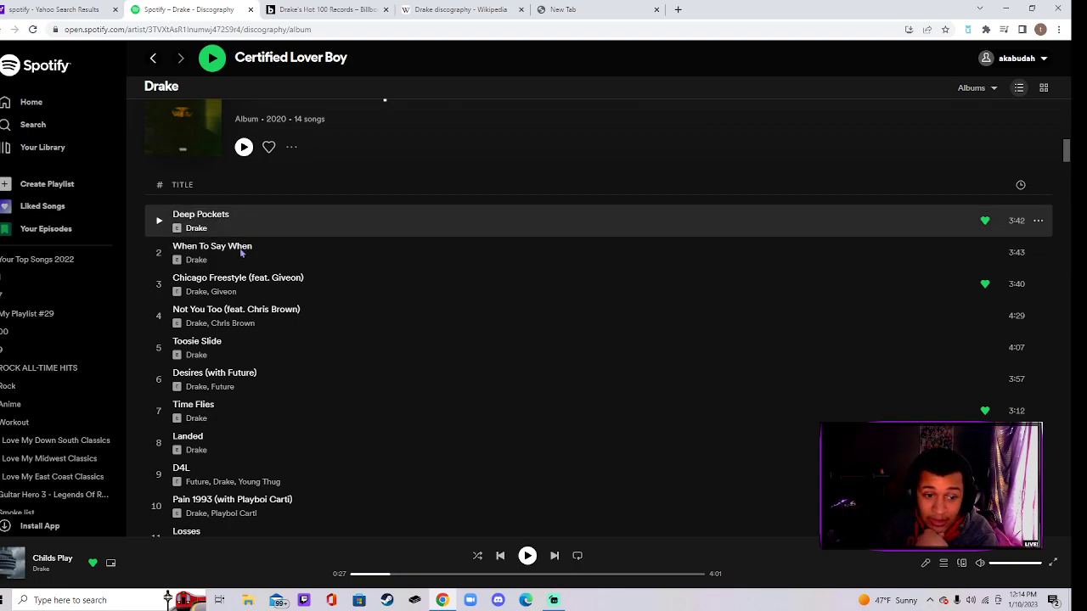
mouse_move(238, 289)
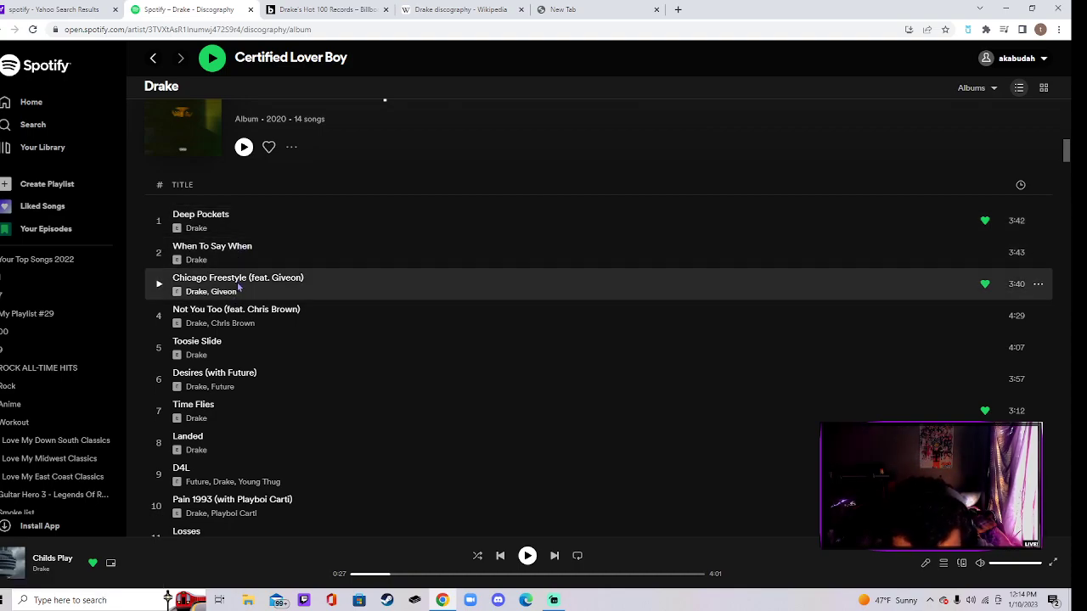
mouse_move(253, 348)
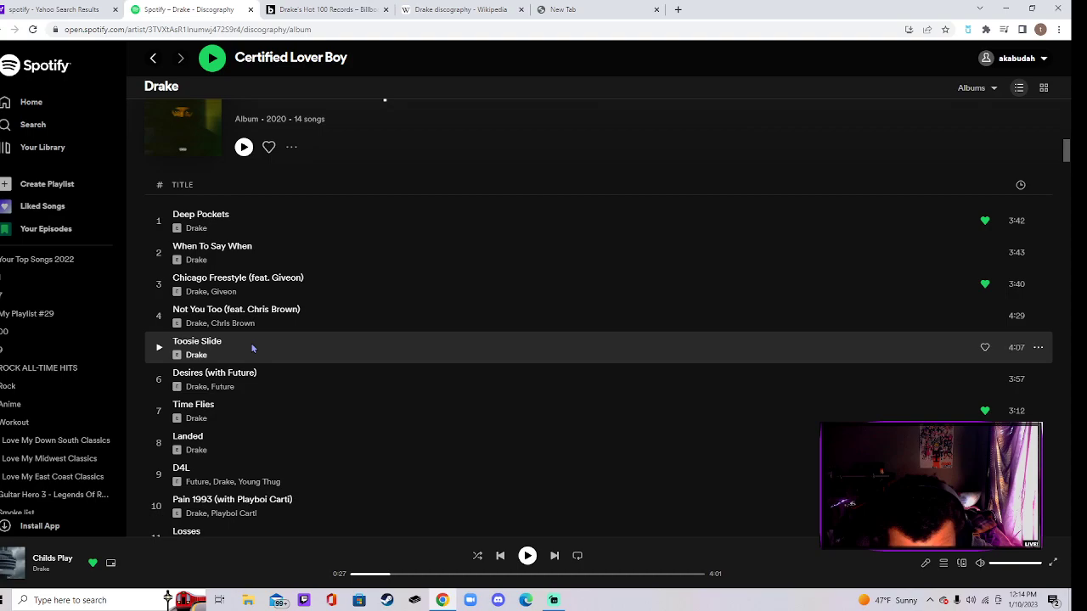
mouse_move(231, 425)
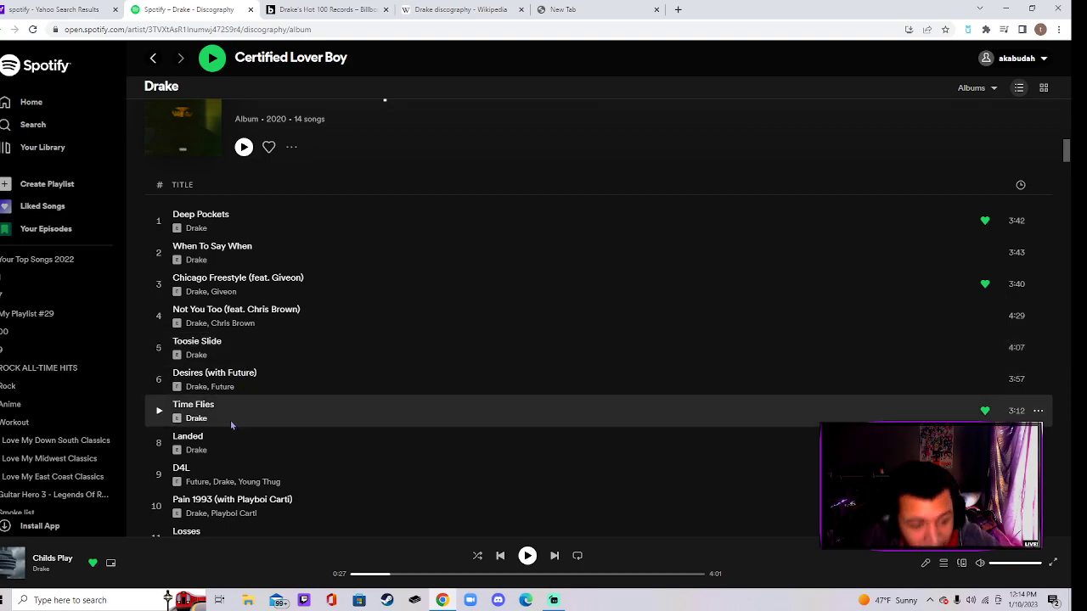
scroll(down, 3)
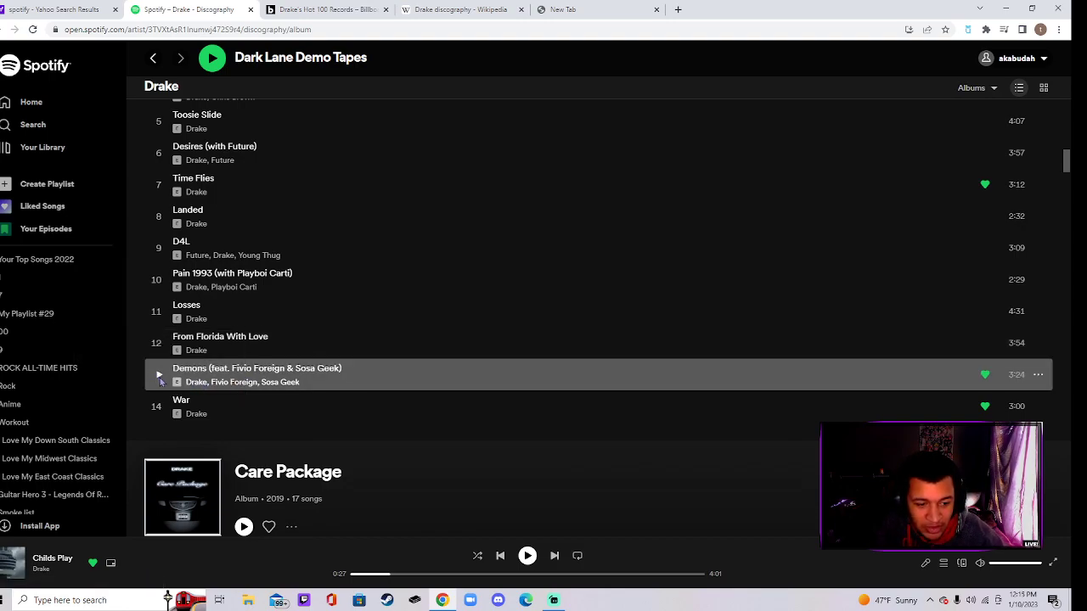
click(159, 375)
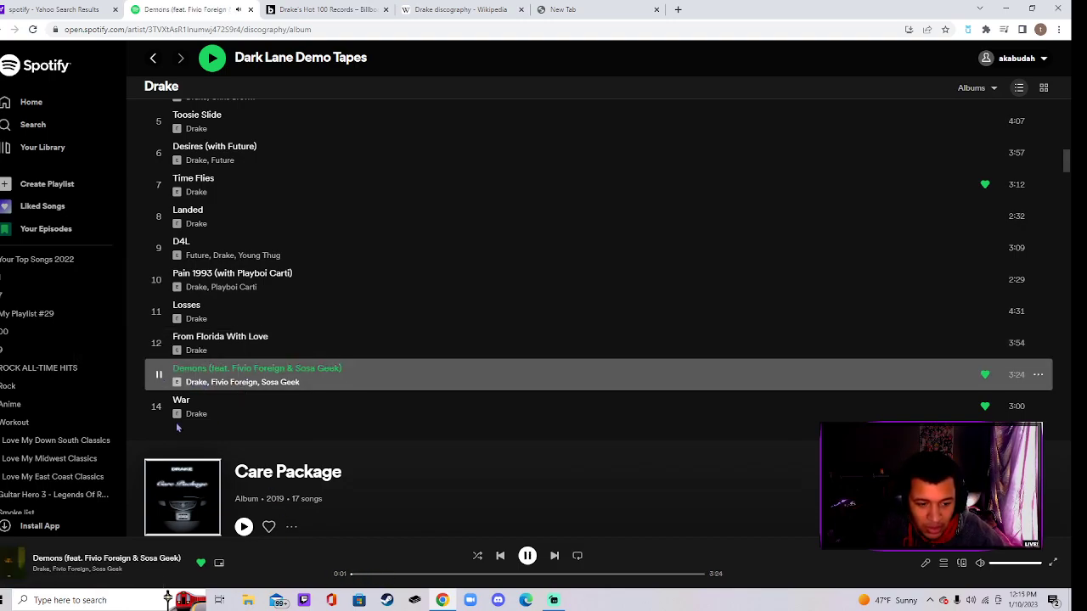
- Scroll past Dark Lane Demo Tapes and Honestly, Nevermind to the Certified Lover Boy tracklist
click(526, 557)
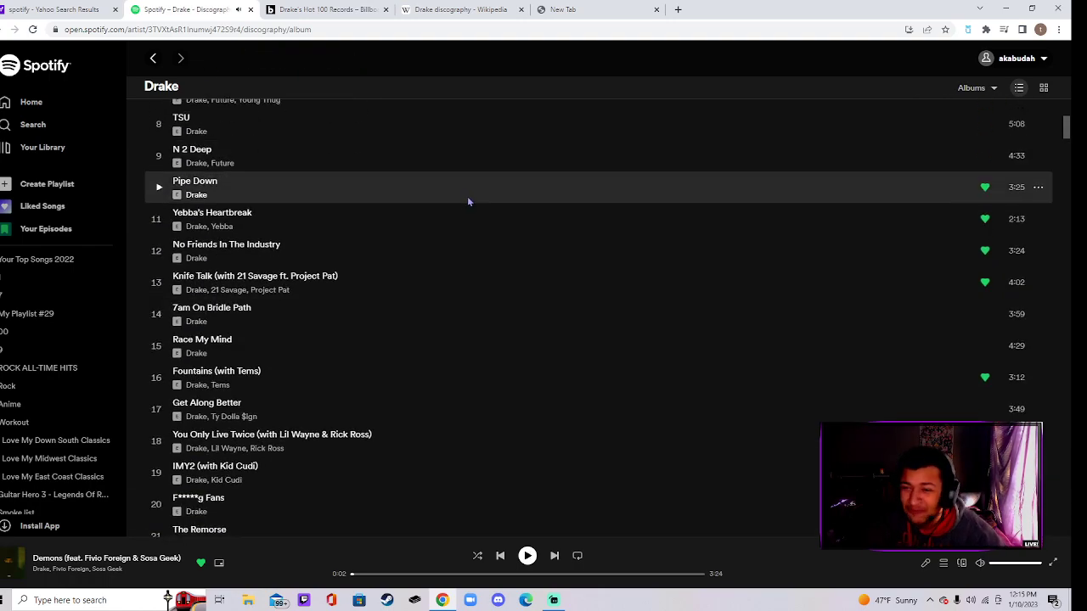
scroll(down, 3)
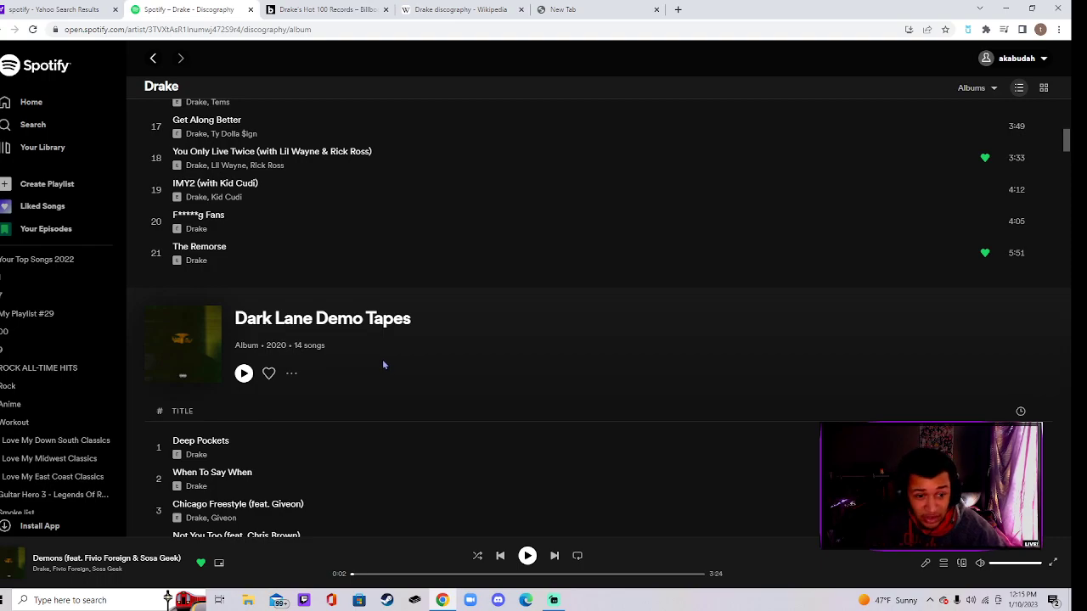
scroll(down, 3)
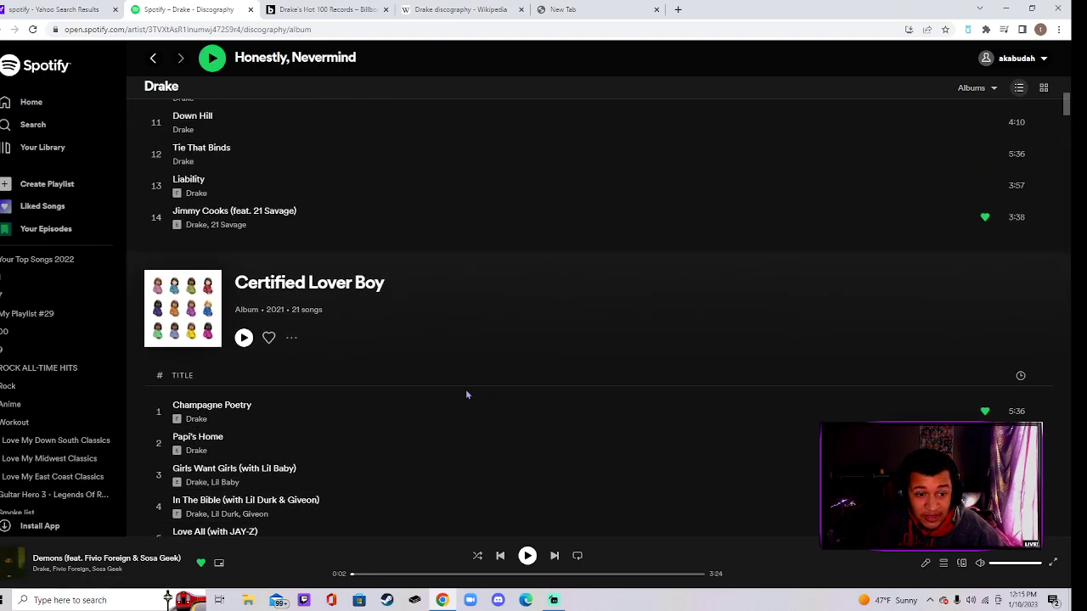
scroll(down, 3)
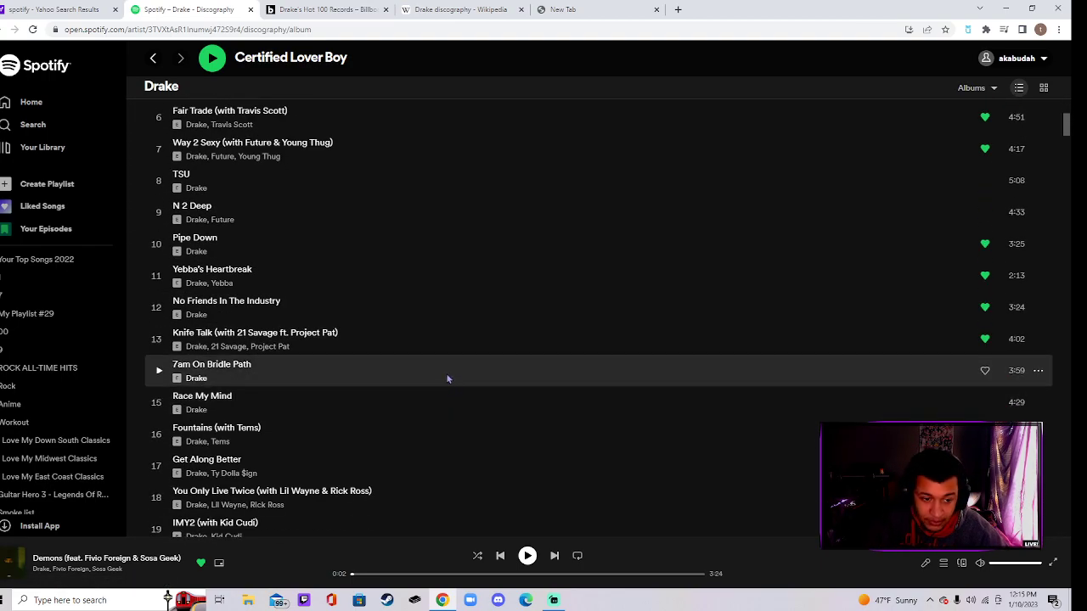
mouse_move(443, 363)
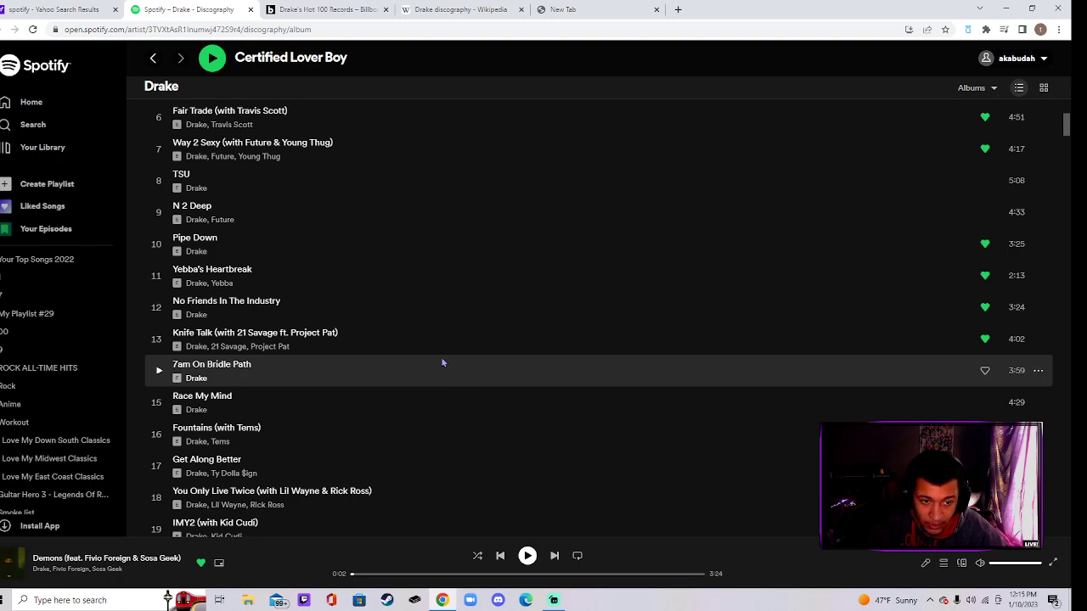
scroll(down, 3)
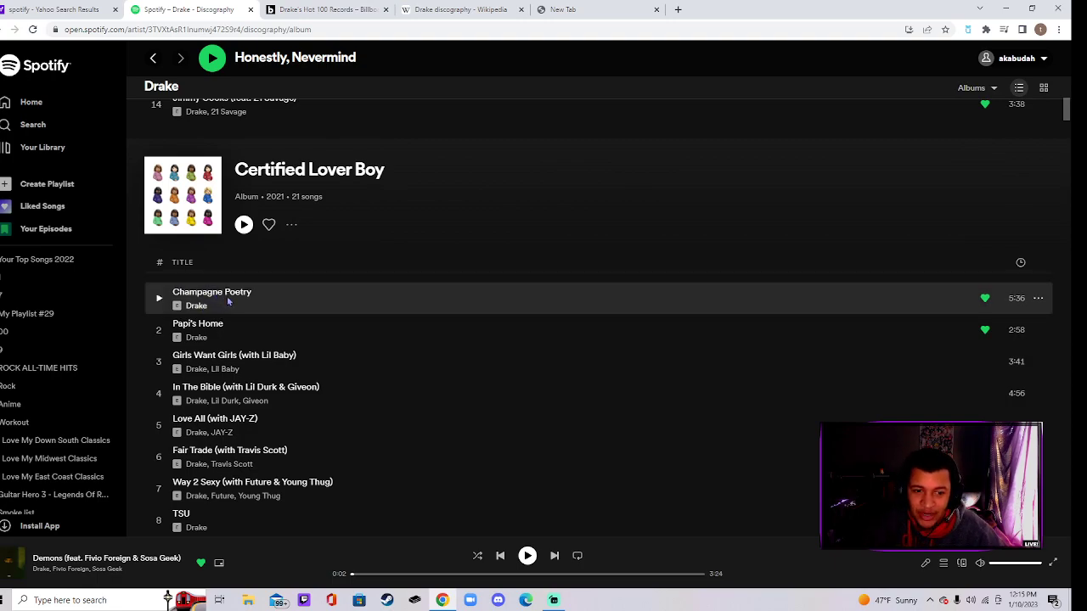
- Scroll through the Certified Lover Boy and Honestly, Nevermind track lists
scroll(down, 3)
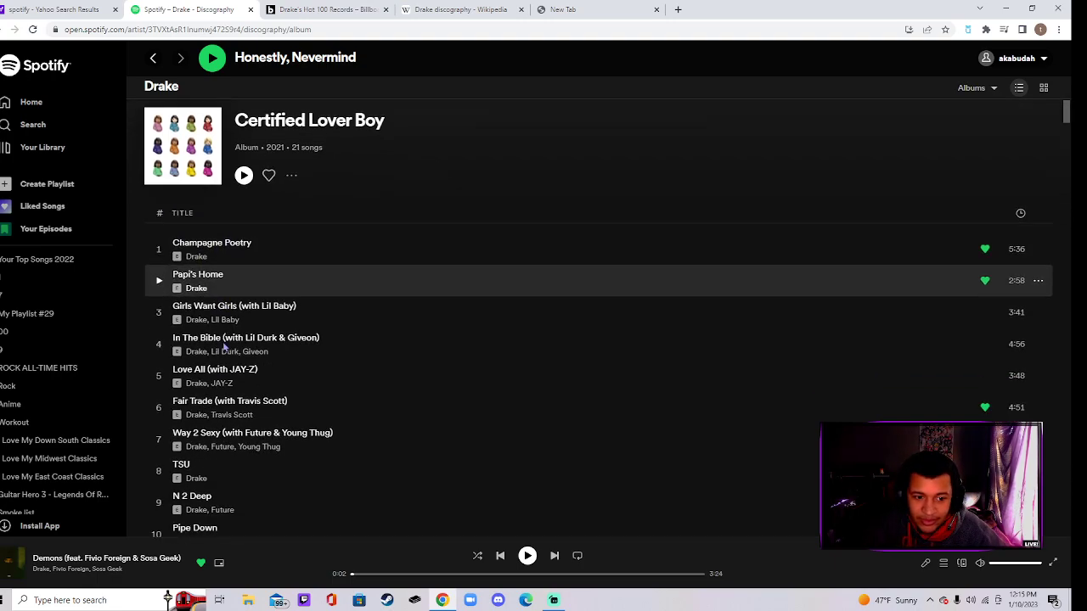
scroll(down, 3)
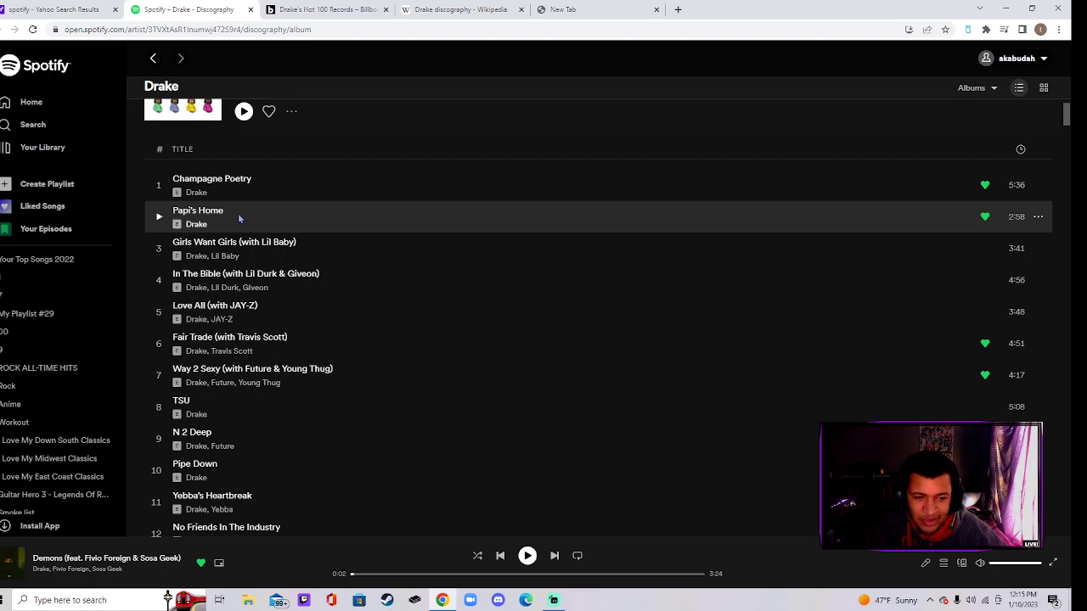
mouse_move(248, 338)
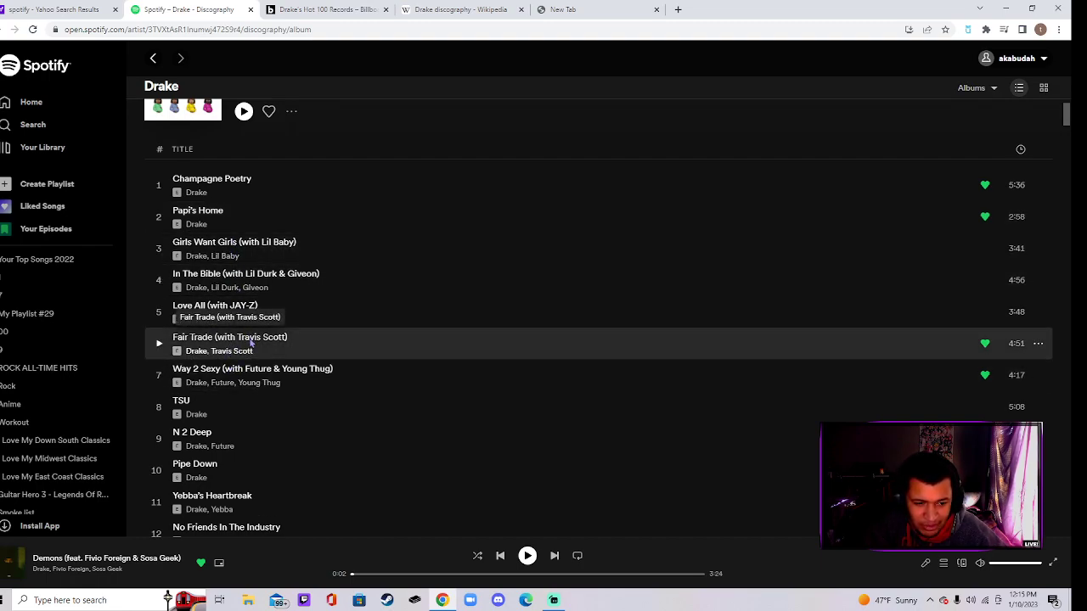
scroll(down, 3)
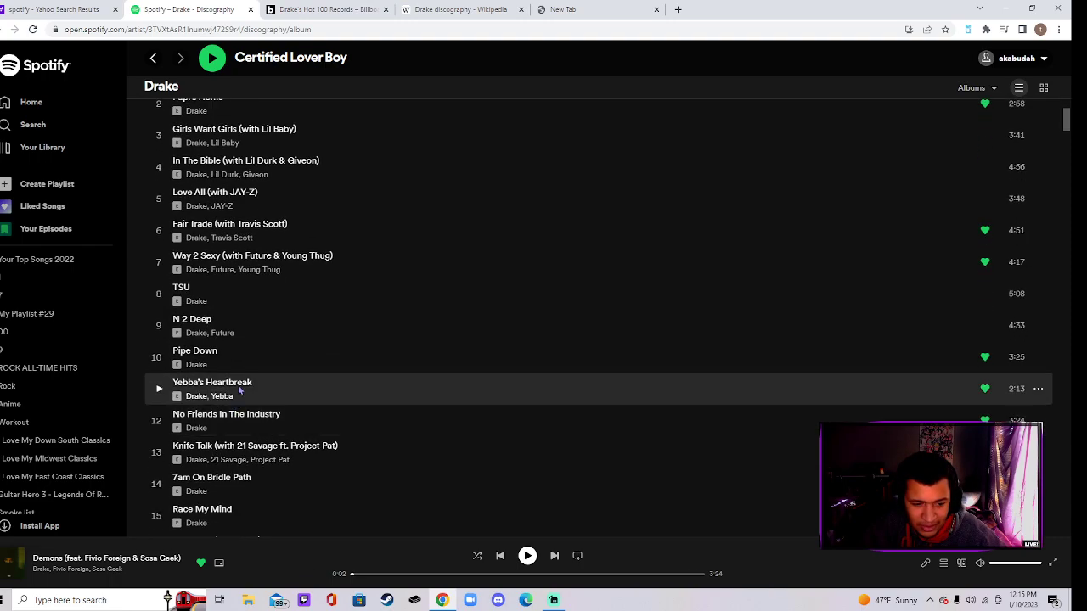
mouse_move(228, 422)
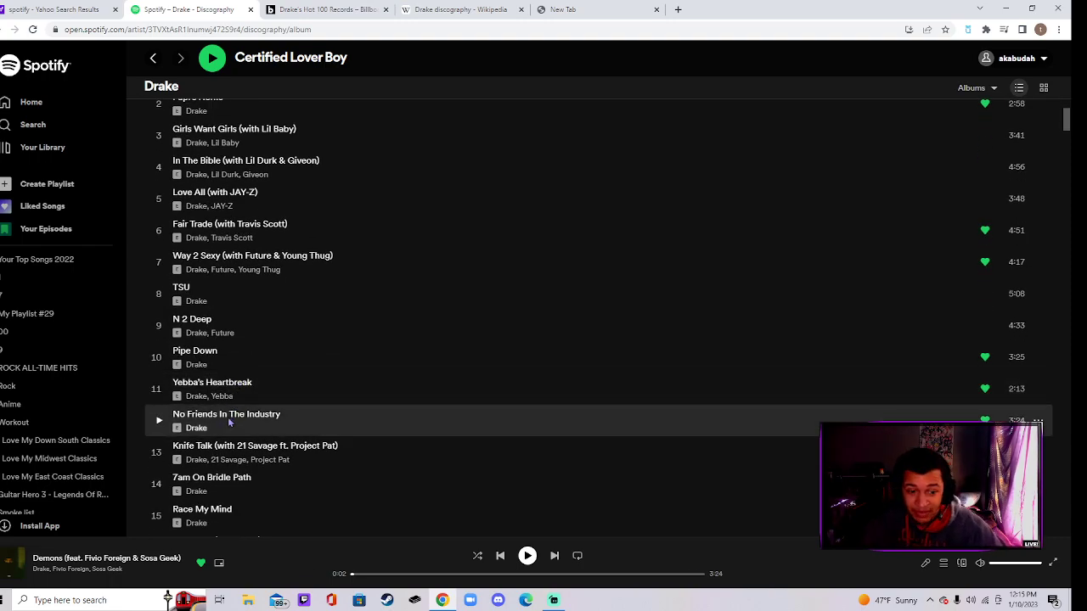
scroll(down, 3)
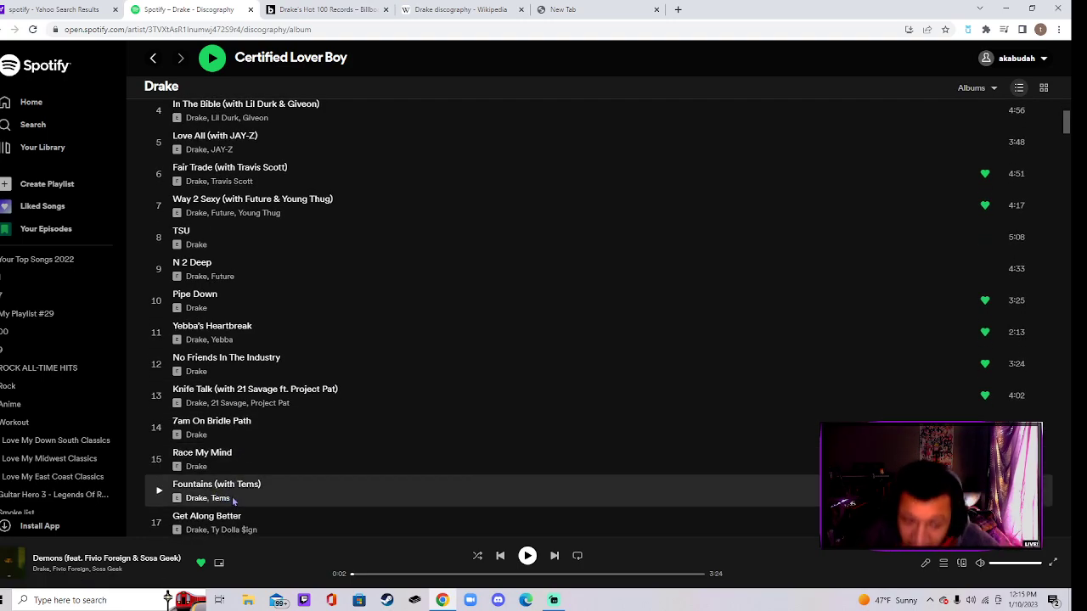
scroll(down, 3)
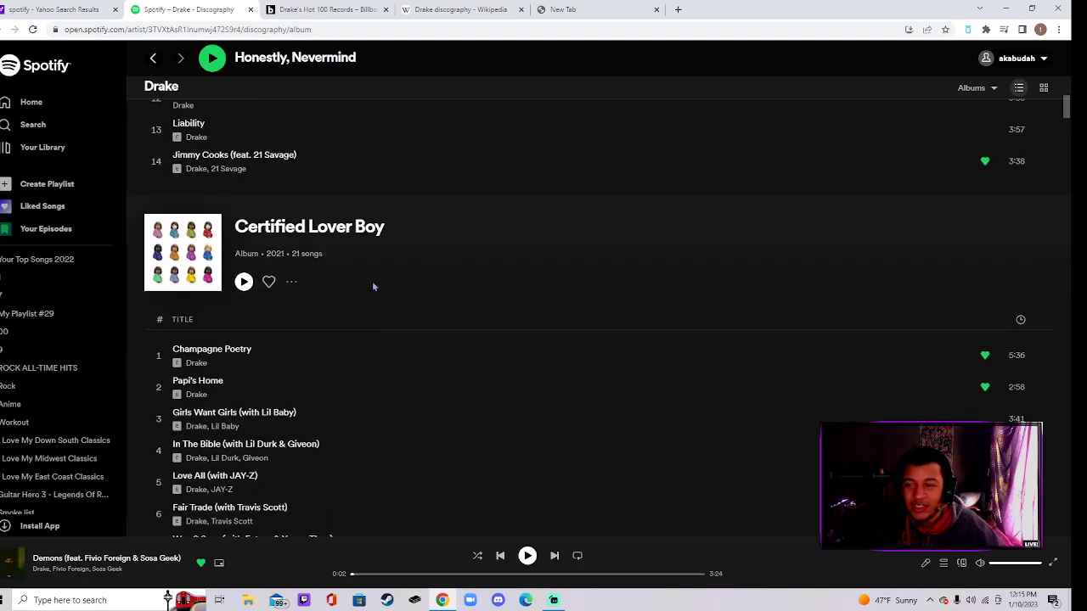
- Continue scrolling until the Her Loss album header and its tracks are in view
scroll(down, 3)
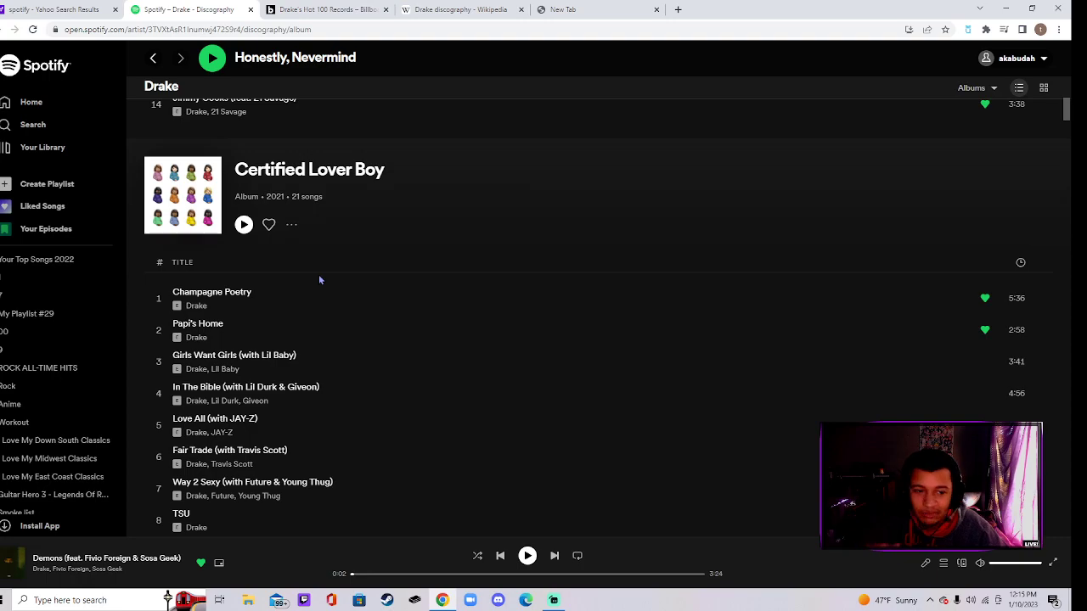
scroll(down, 3)
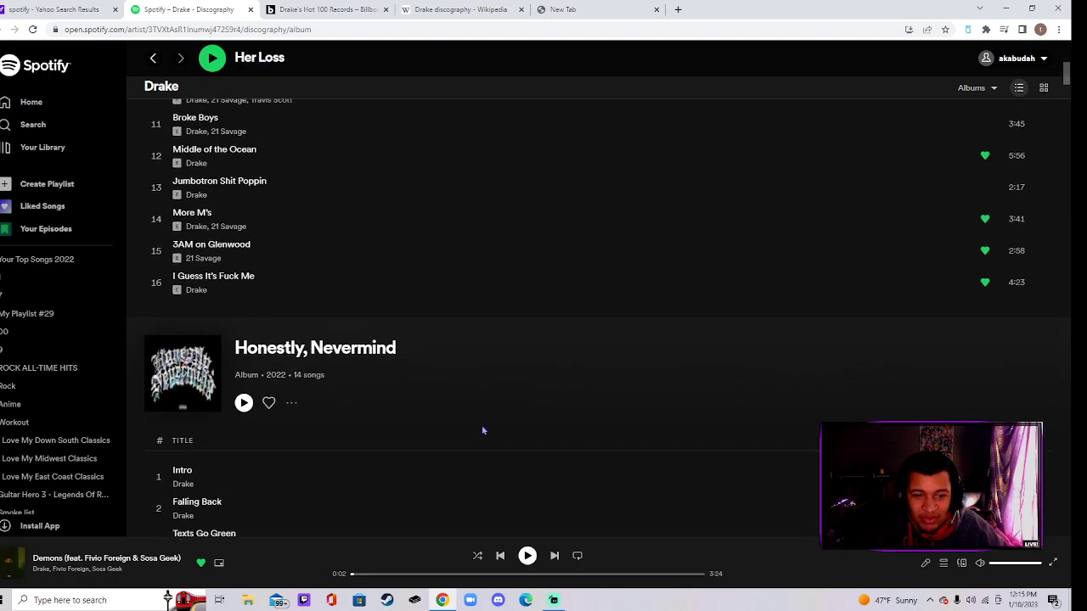
scroll(down, 3)
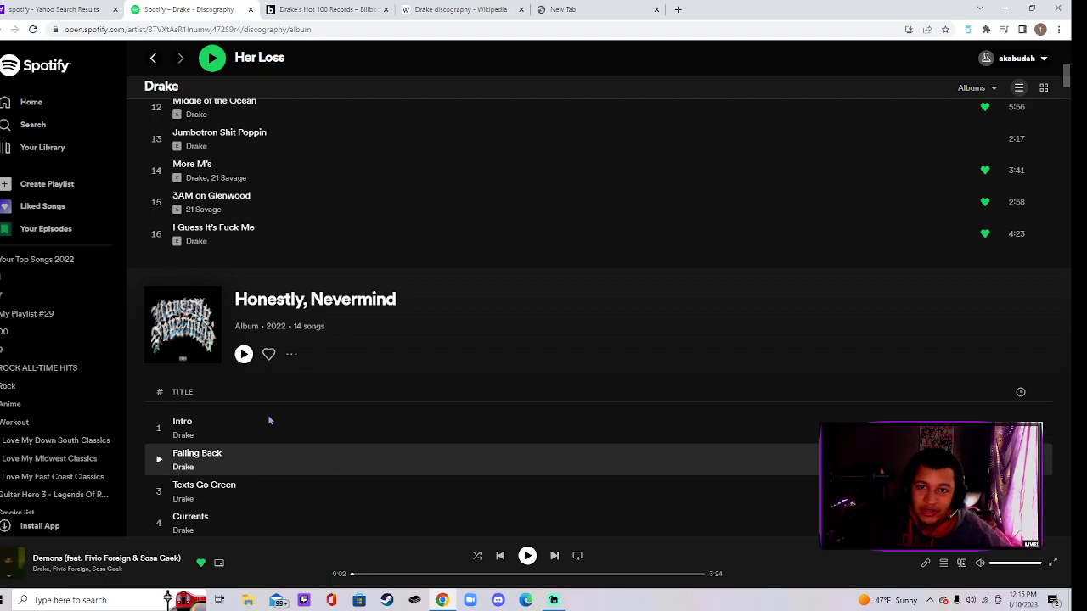
scroll(down, 3)
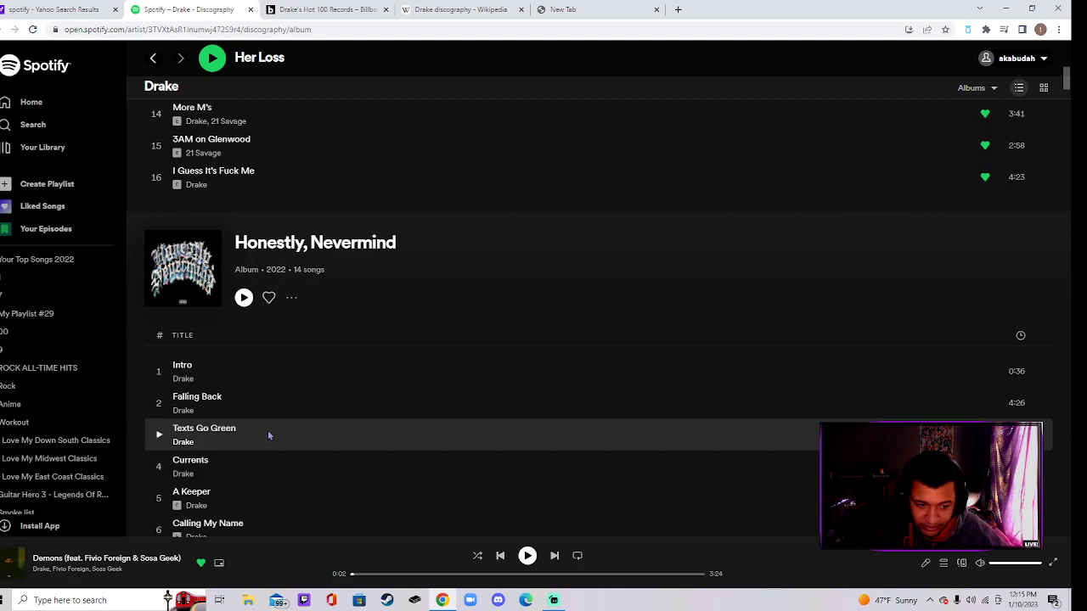
scroll(down, 3)
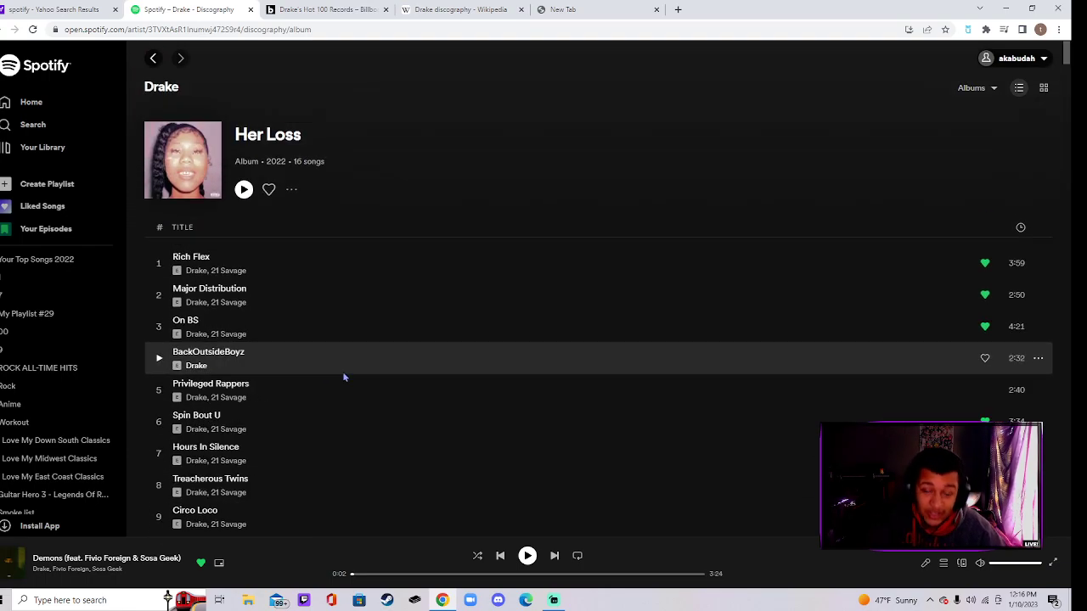
- Play On BS from Her Loss, then switch playback to Circo Loco
scroll(down, 3)
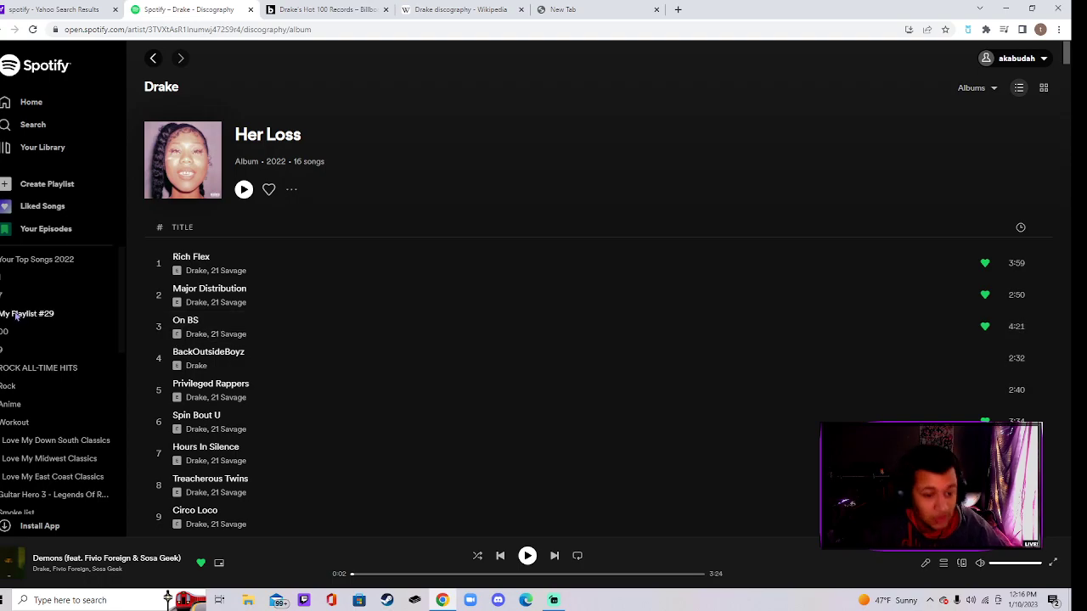
double_click(185, 326)
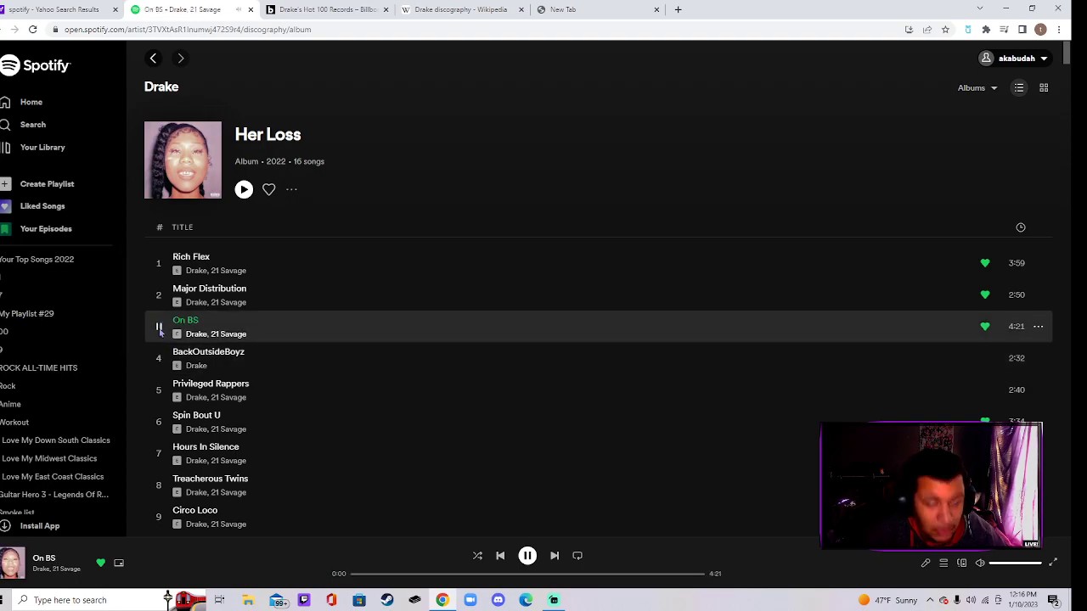
click(526, 557)
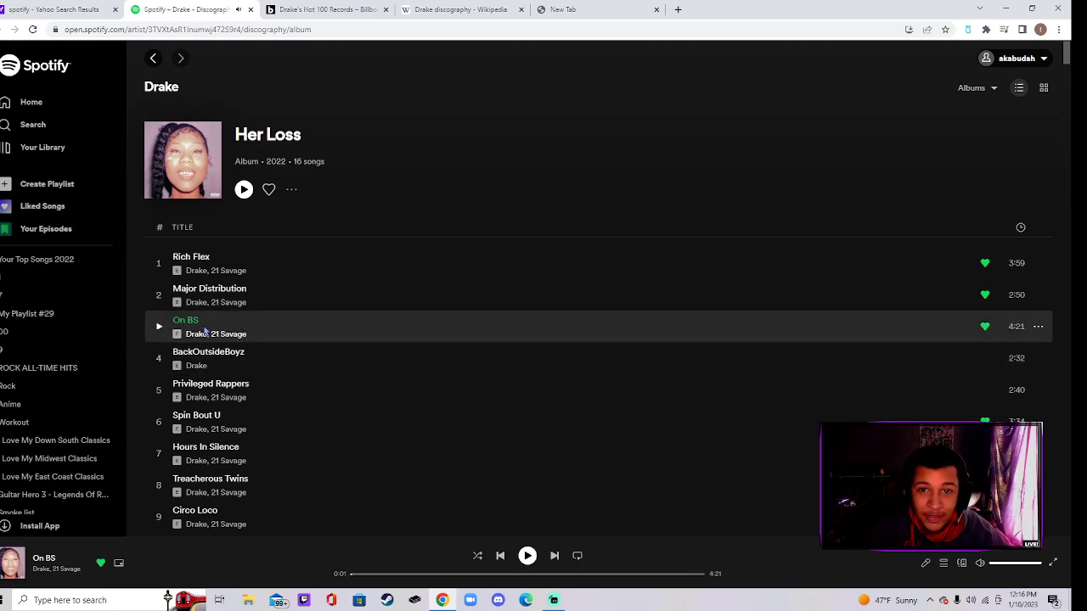
- Scroll through the rest of the Her Loss tracklist while Circo Loco plays
scroll(down, 3)
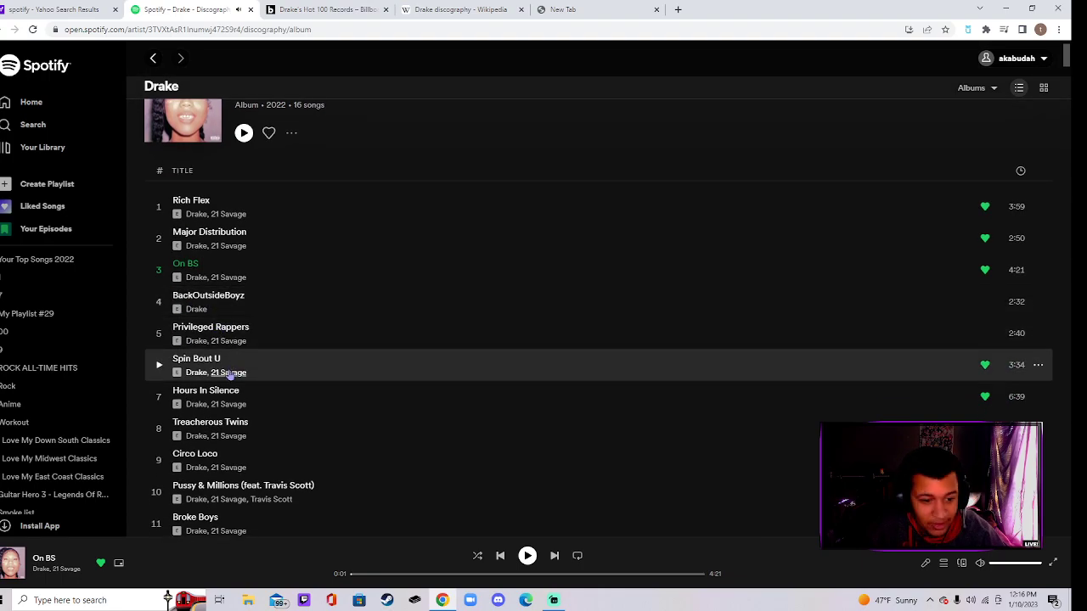
scroll(down, 3)
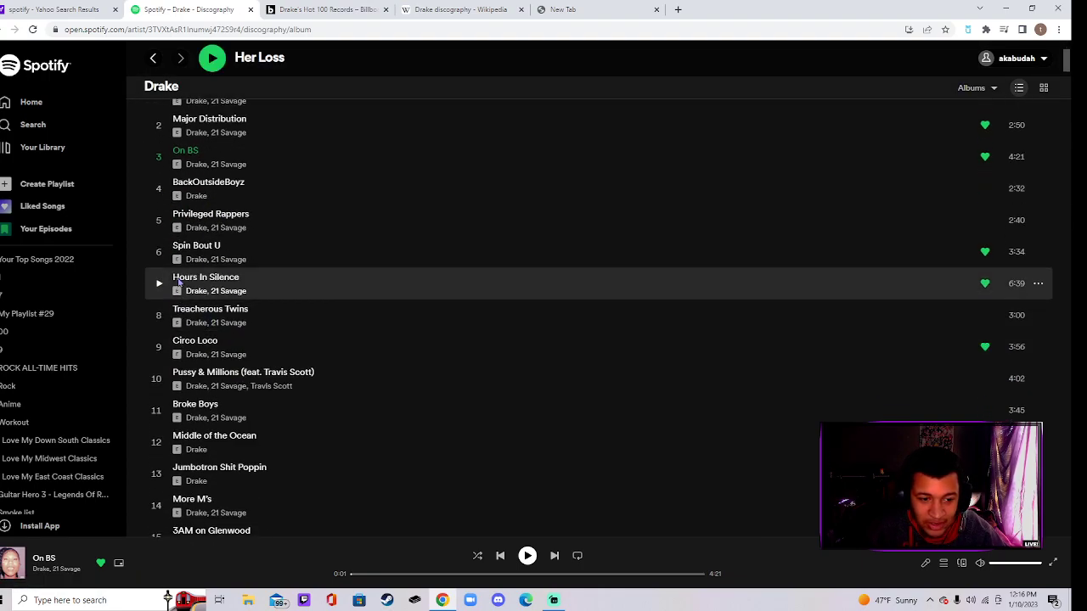
mouse_move(197, 292)
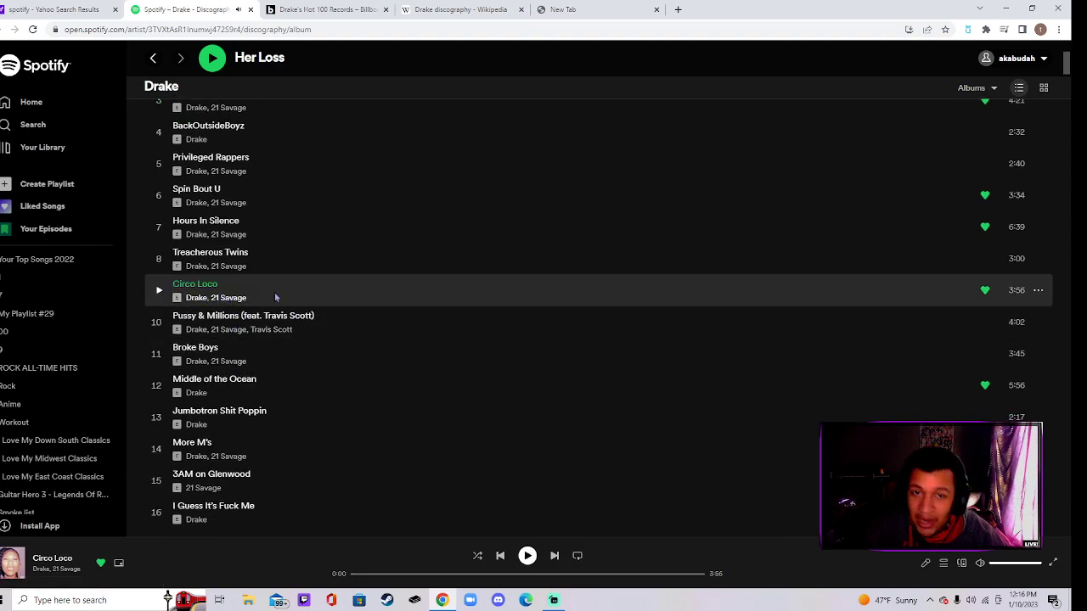
scroll(down, 3)
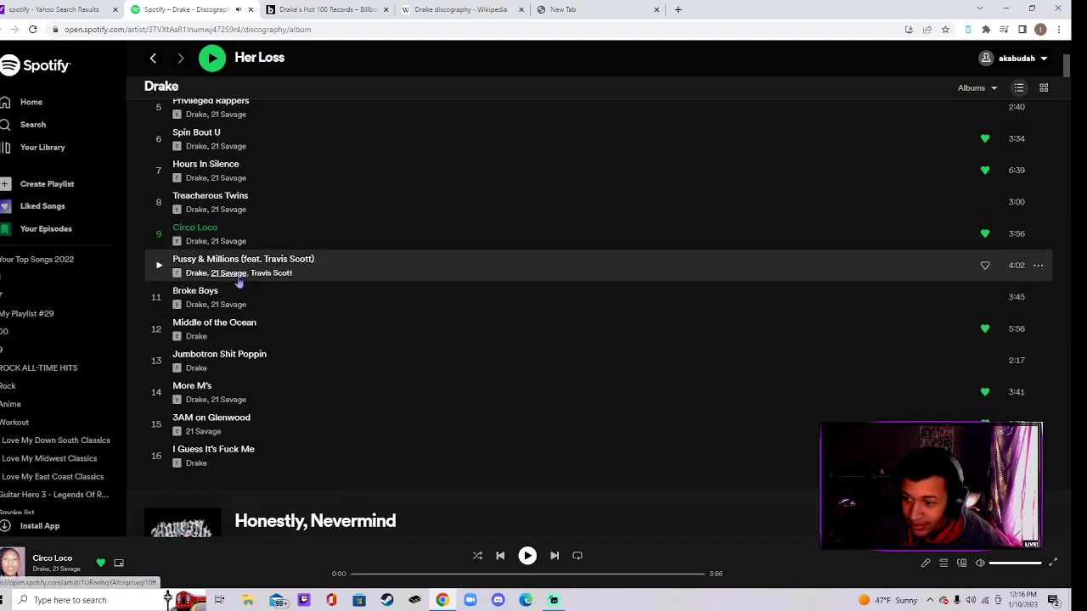
mouse_move(238, 329)
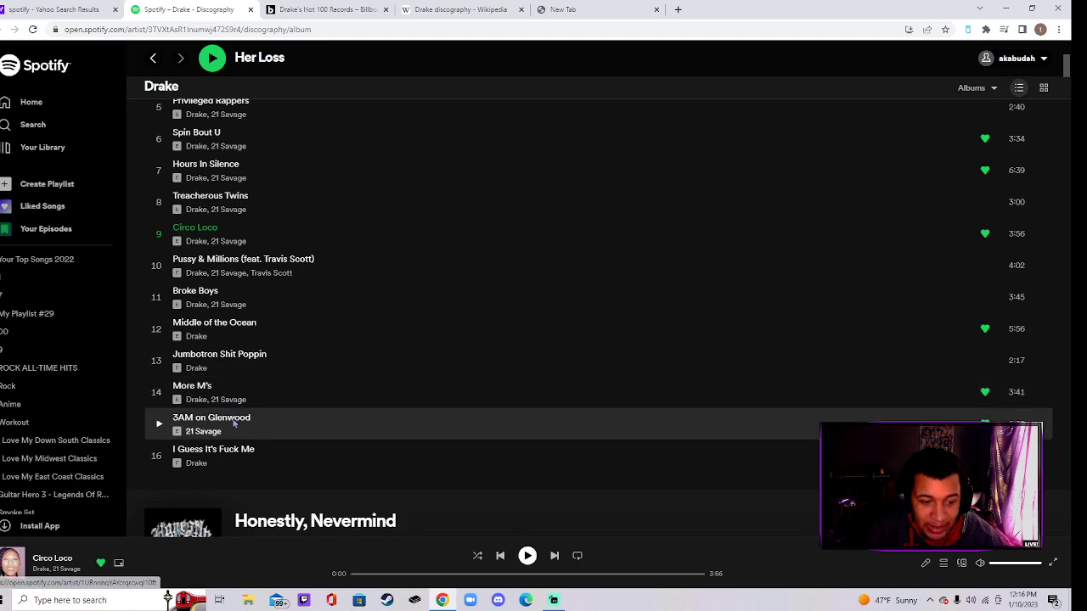
mouse_move(265, 449)
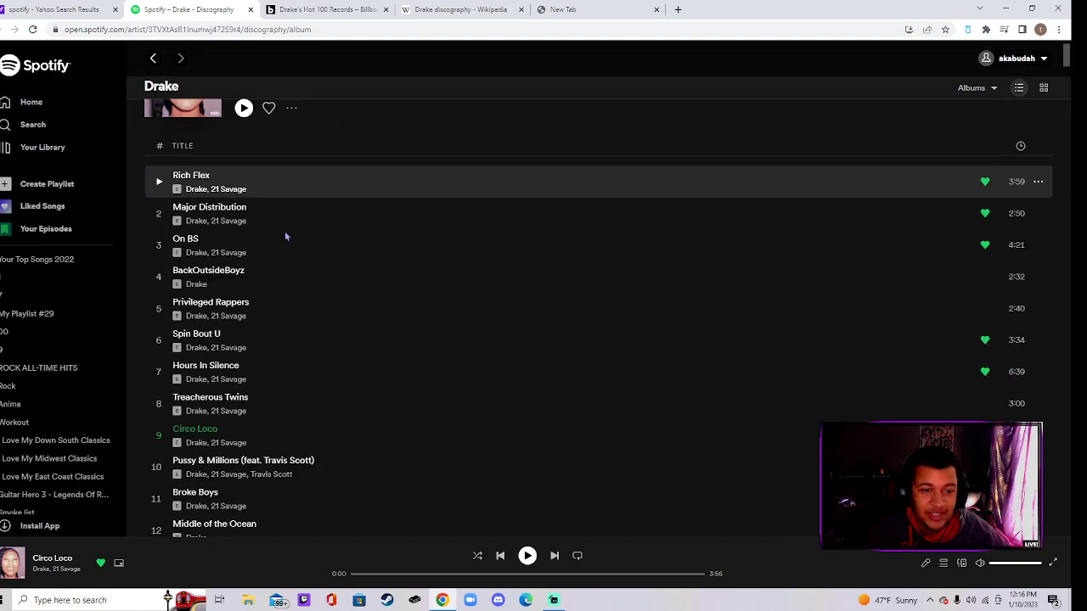
scroll(down, 3)
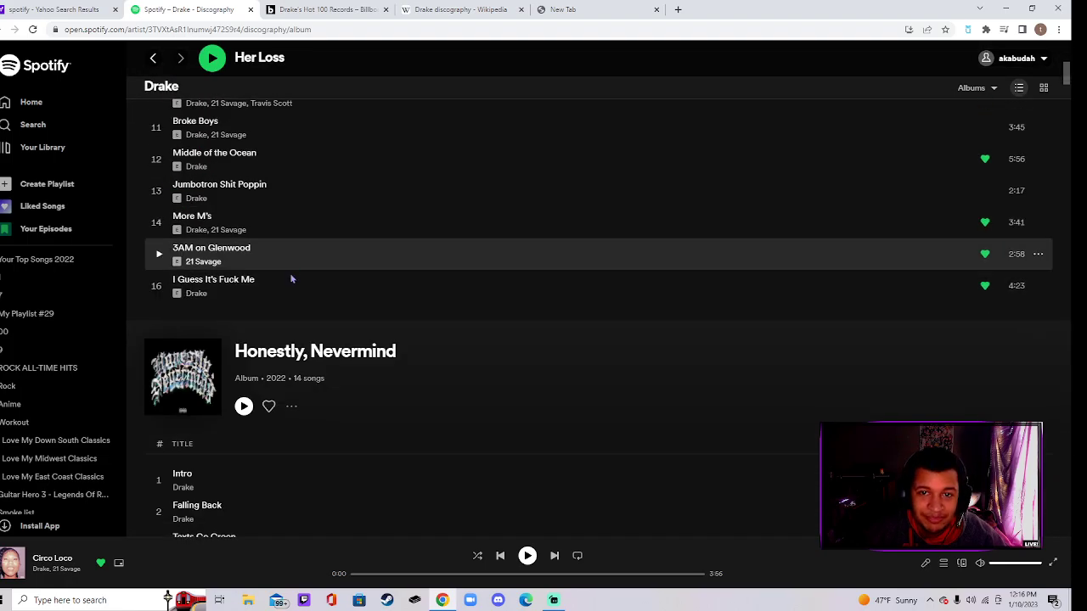
scroll(down, 3)
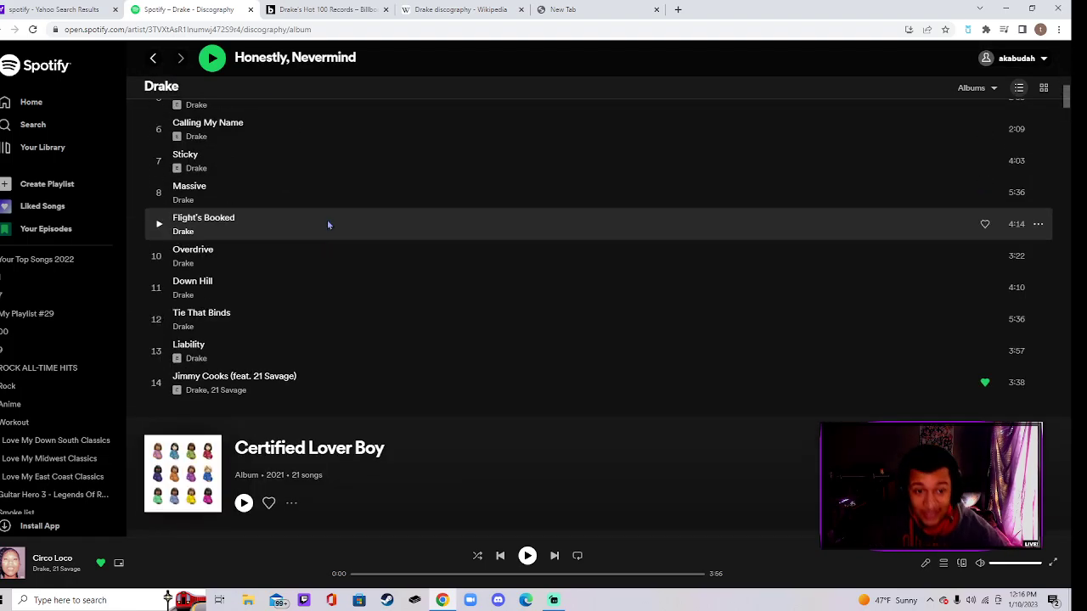
scroll(down, 3)
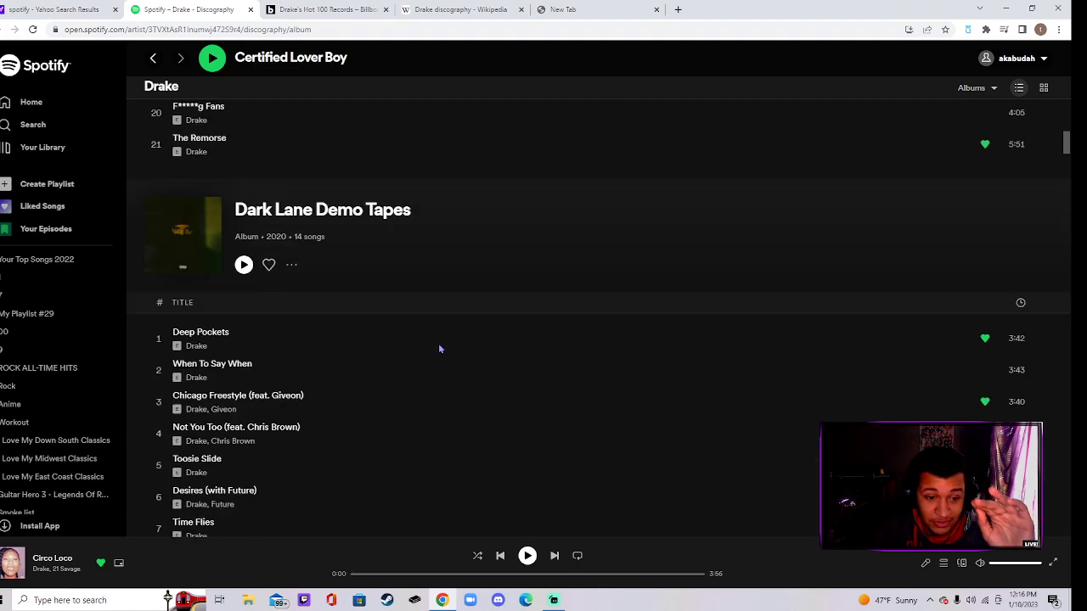
scroll(down, 3)
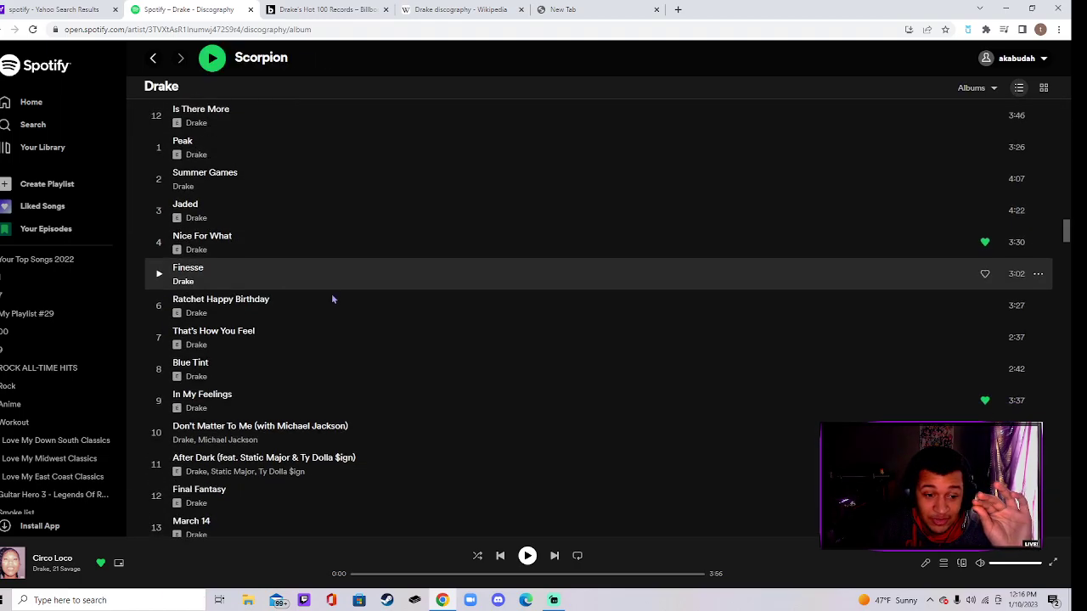
scroll(down, 3)
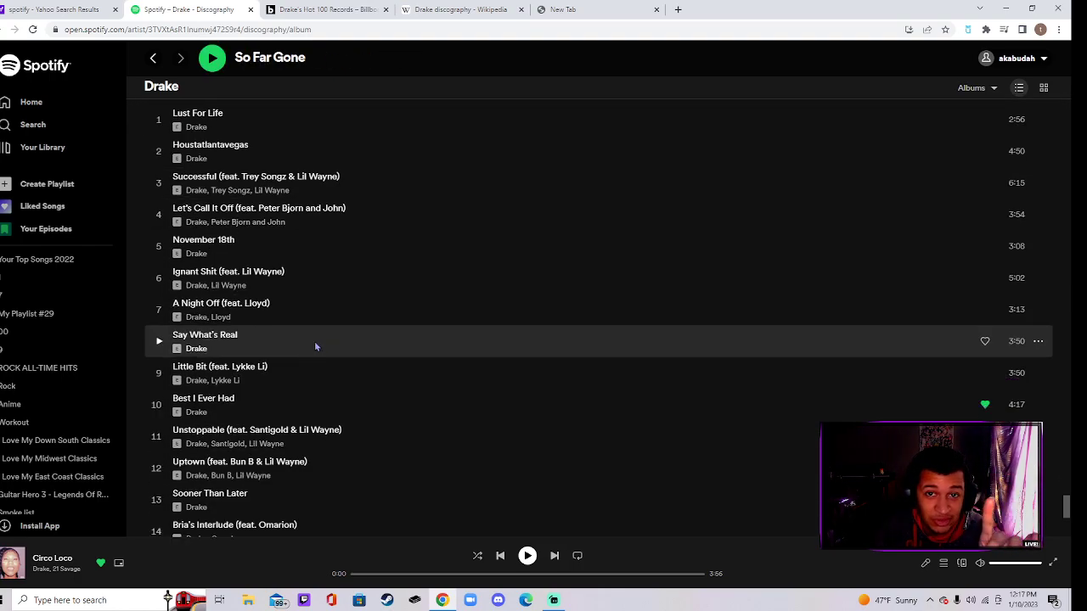
scroll(down, 3)
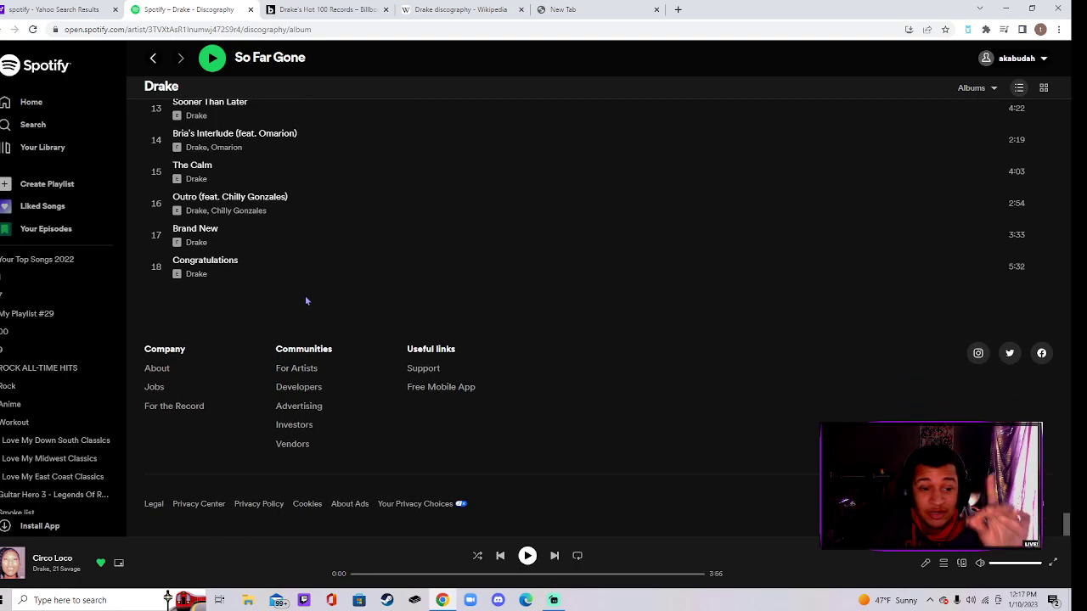
scroll(up, 3)
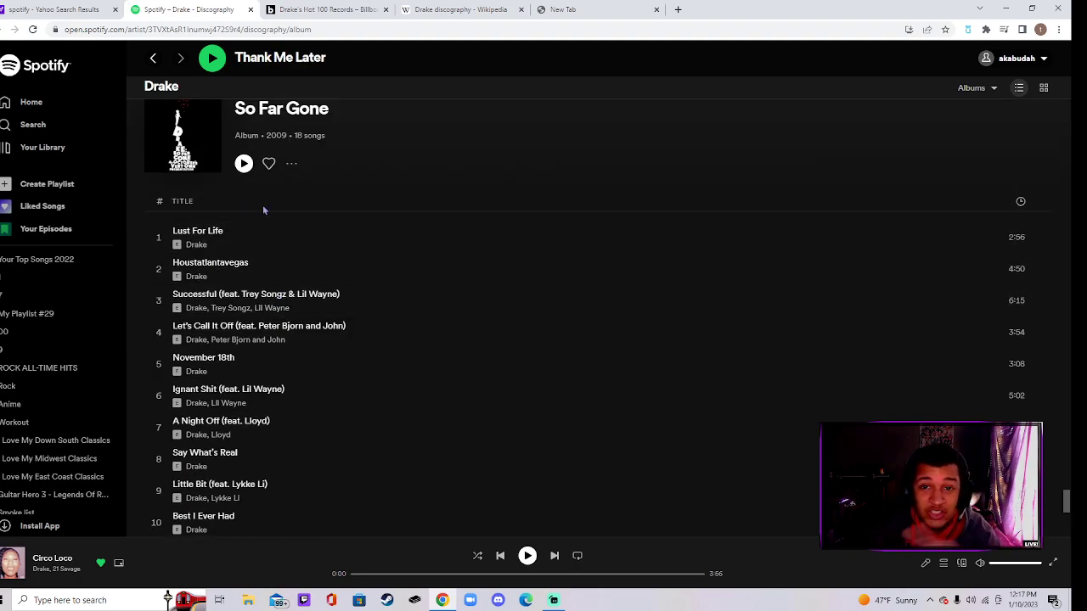
- Scroll back through the older albums past Views, Thank Me Later and Scorpion
scroll(down, 3)
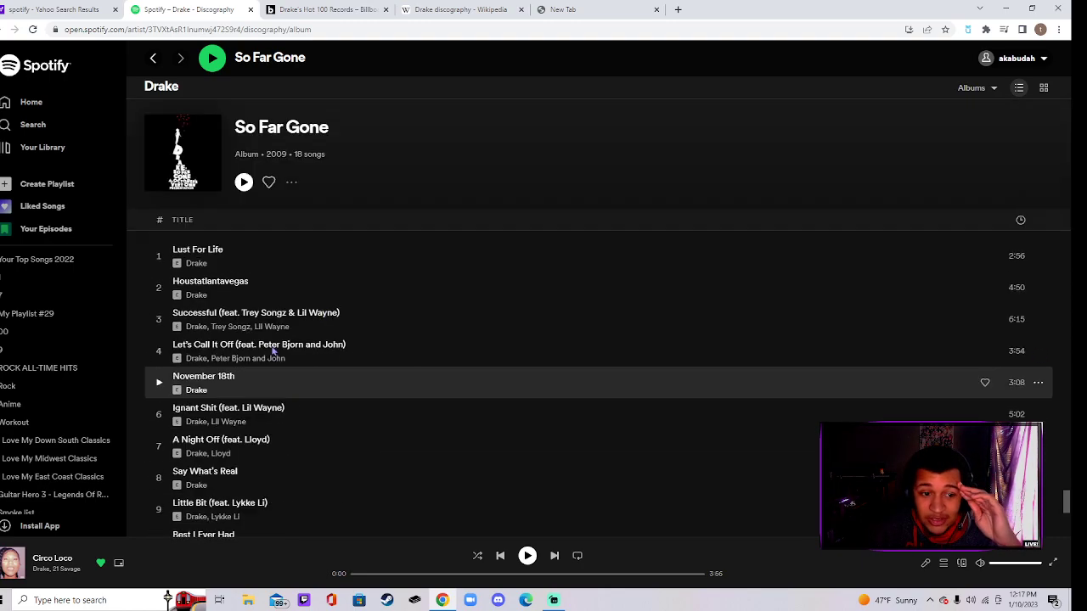
scroll(down, 3)
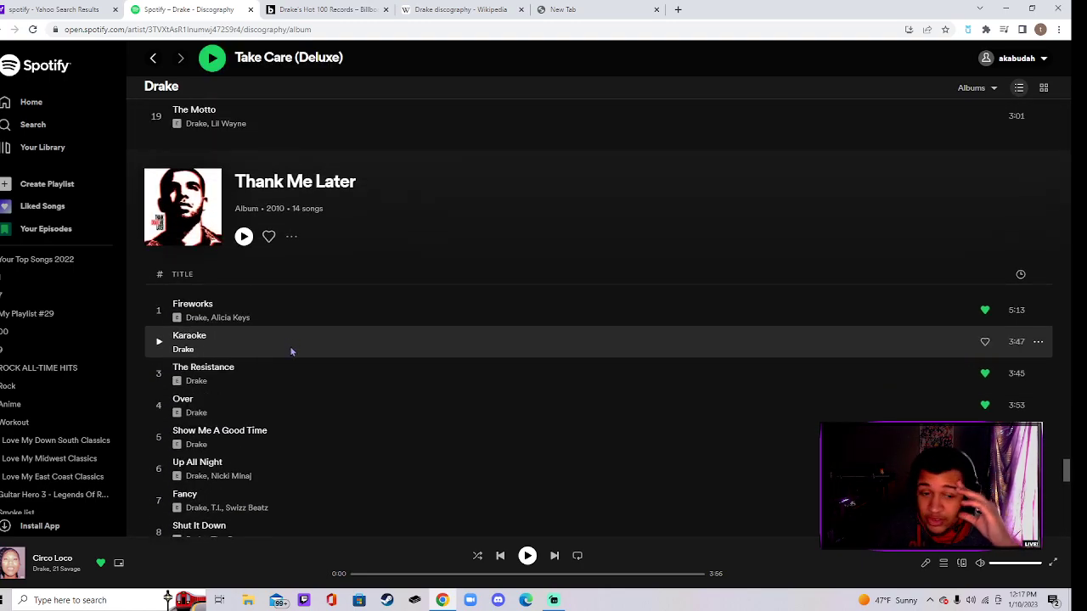
scroll(down, 3)
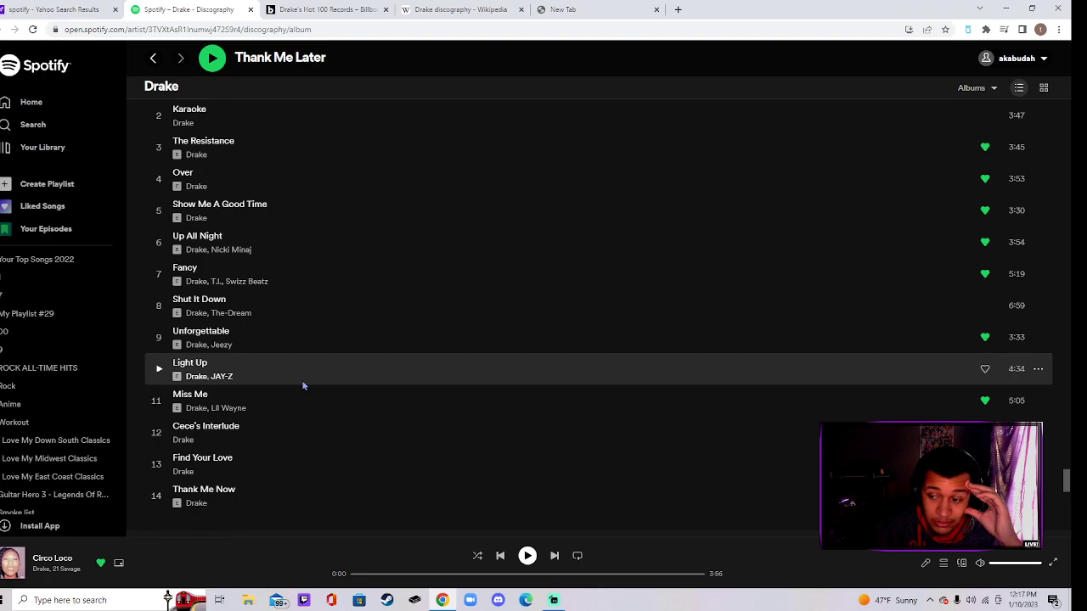
mouse_move(349, 376)
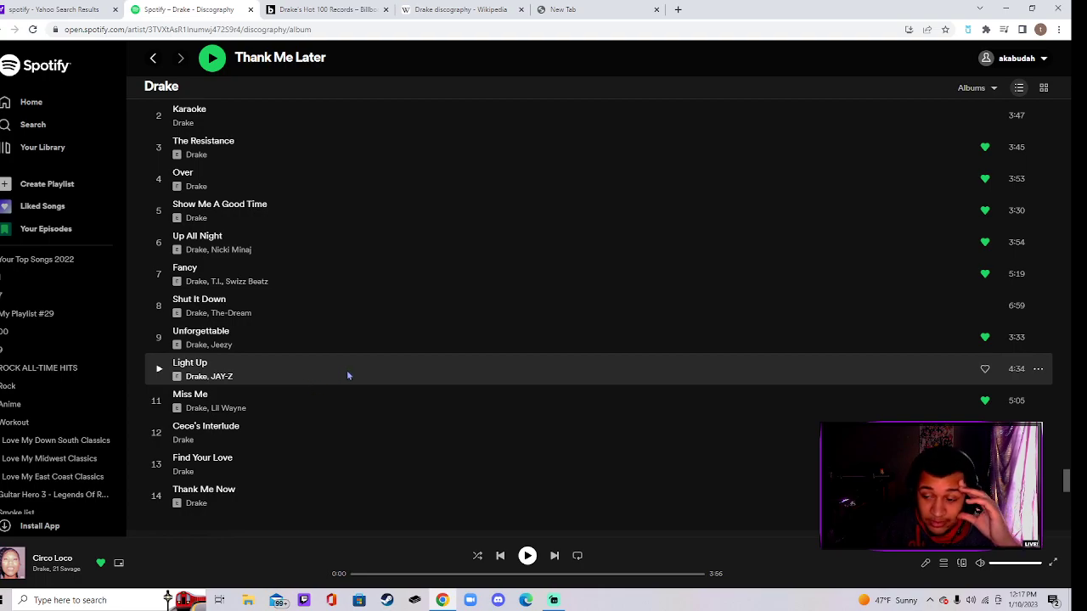
scroll(up, 3)
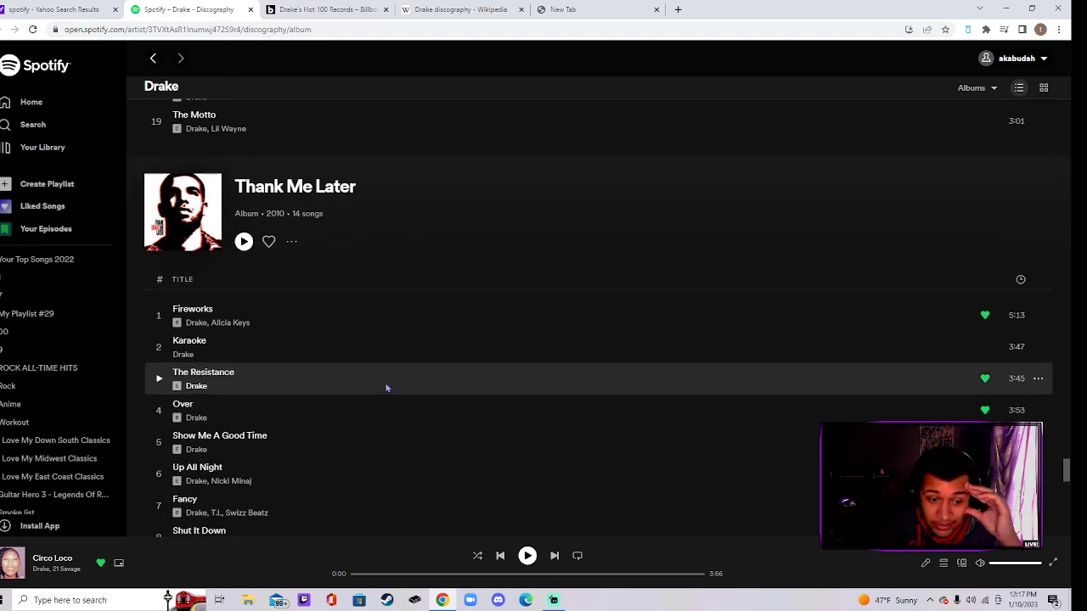
scroll(down, 3)
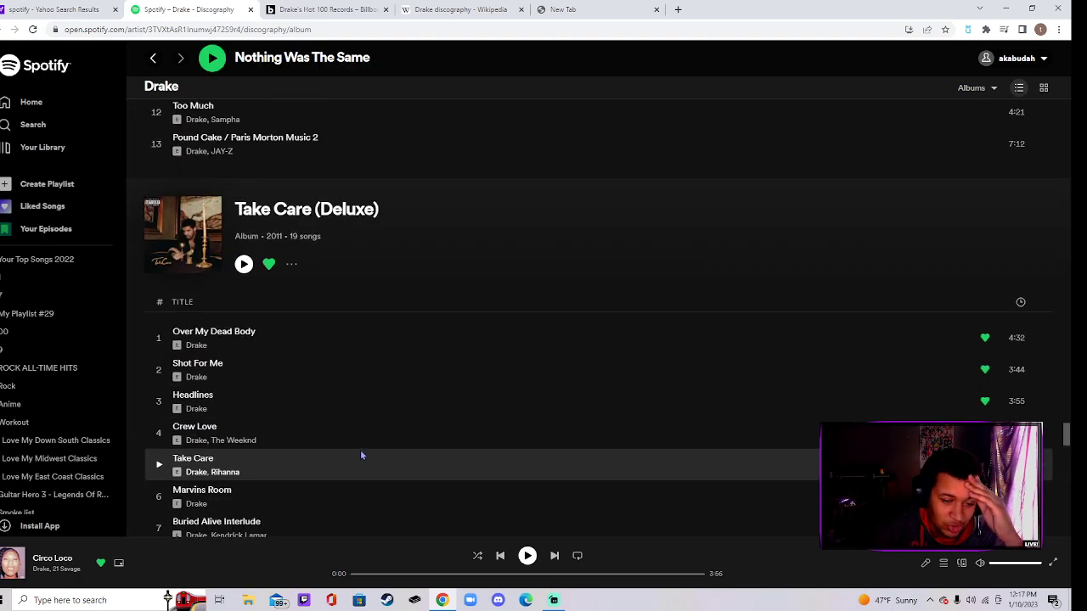
scroll(down, 3)
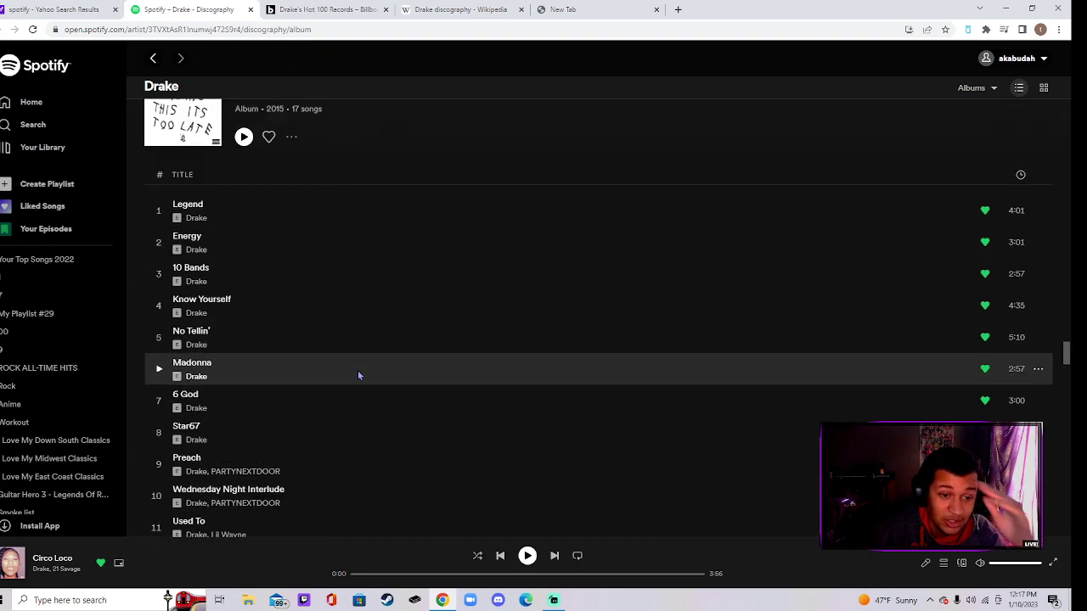
- Keep scrolling past Care Package and Dark Lane Demo Tapes until Her Loss tops the discography
scroll(down, 3)
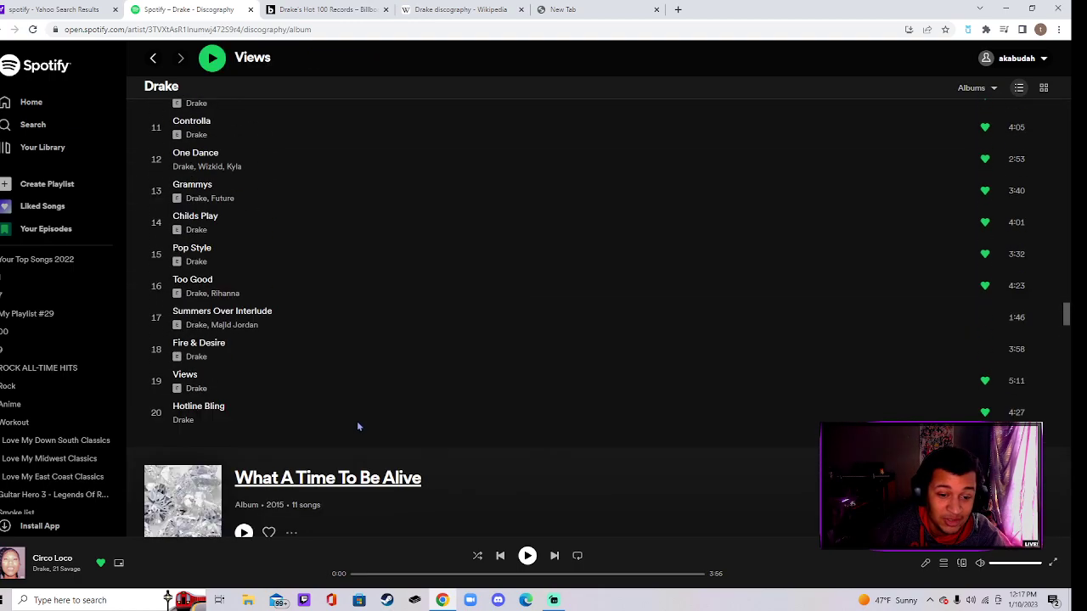
scroll(down, 3)
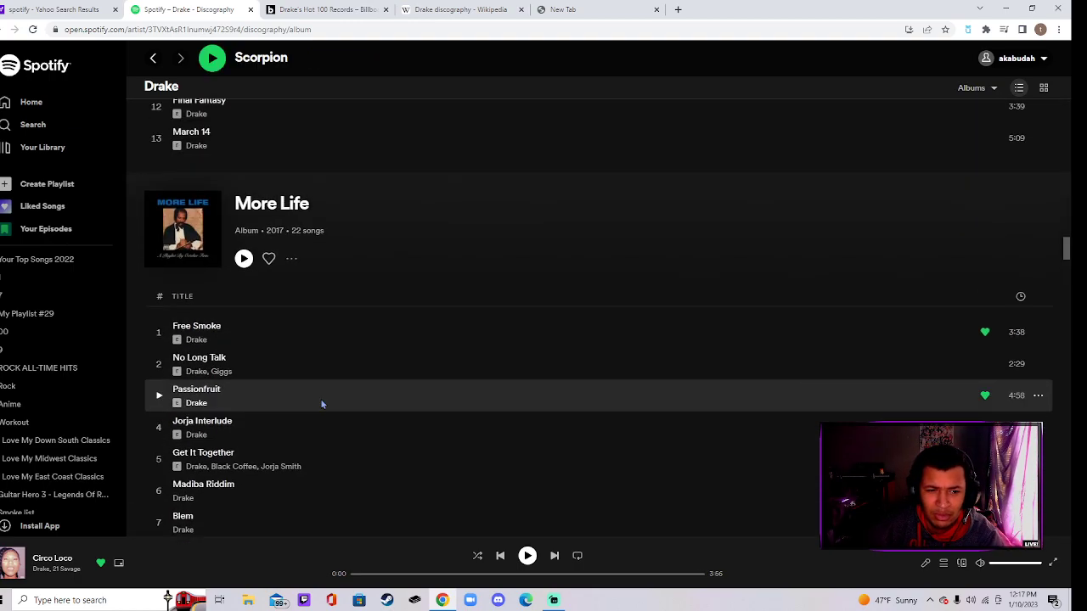
scroll(down, 3)
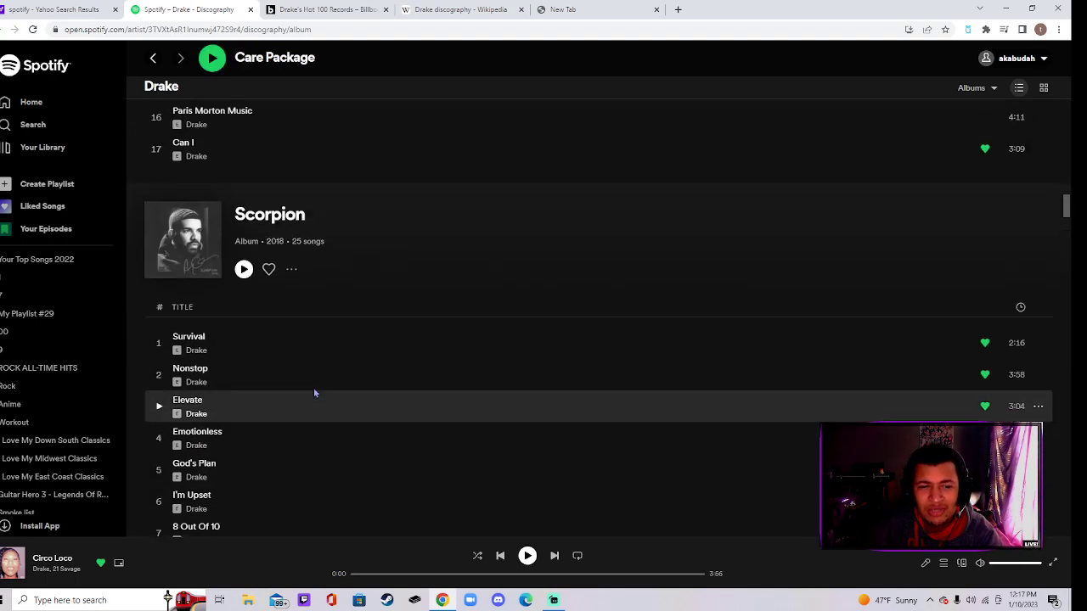
scroll(down, 3)
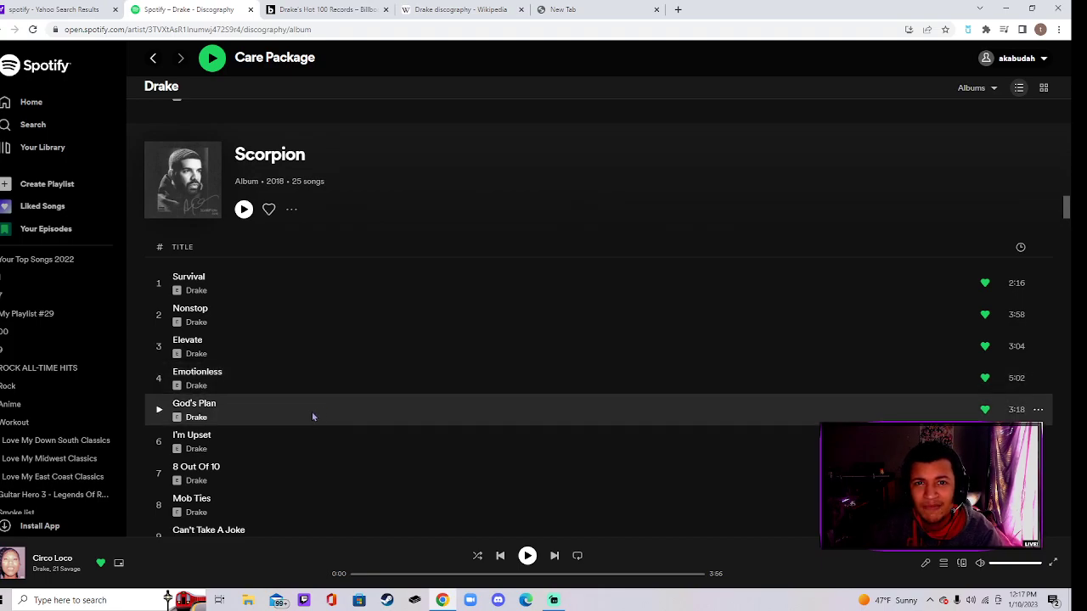
scroll(down, 3)
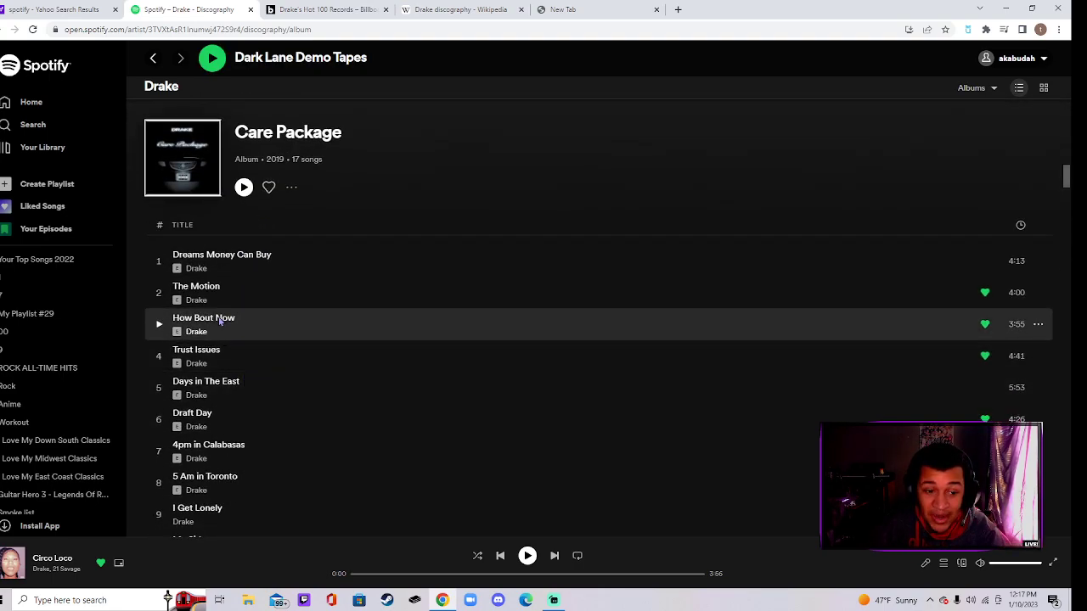
mouse_move(248, 292)
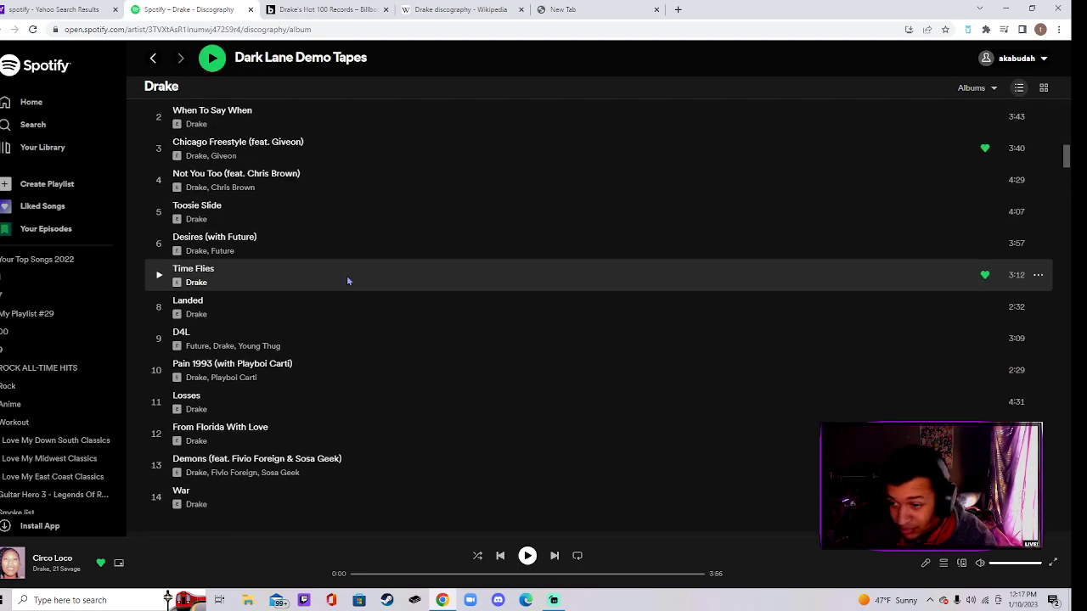
scroll(down, 3)
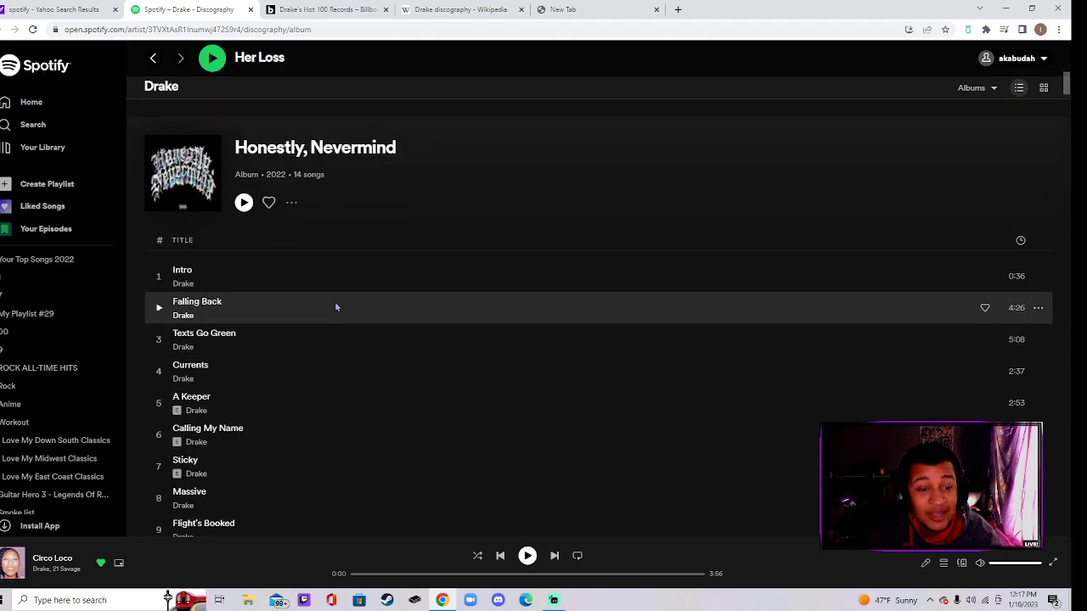
scroll(down, 3)
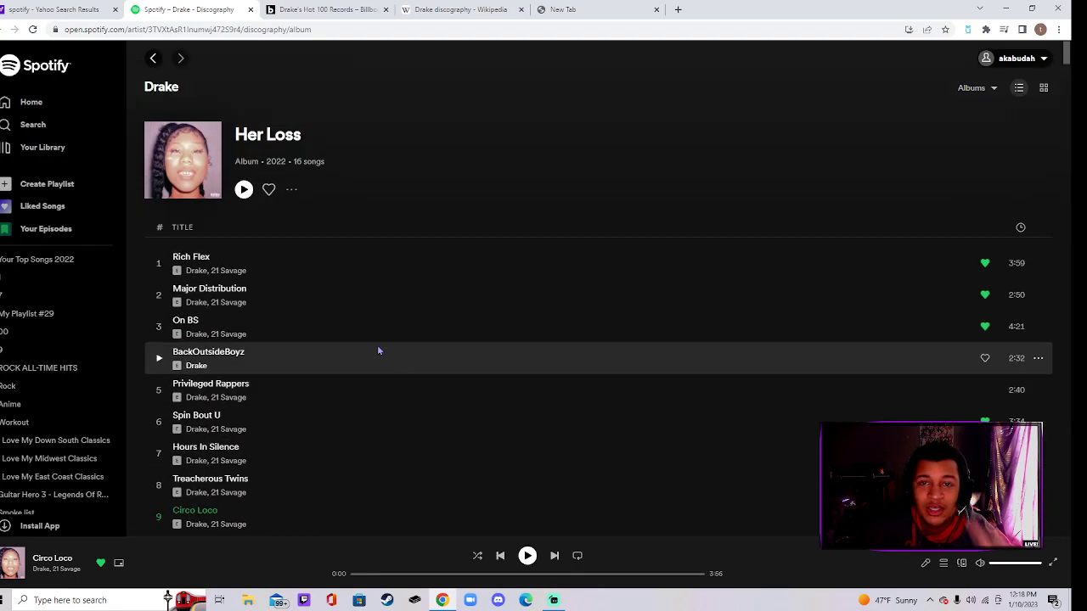
scroll(down, 3)
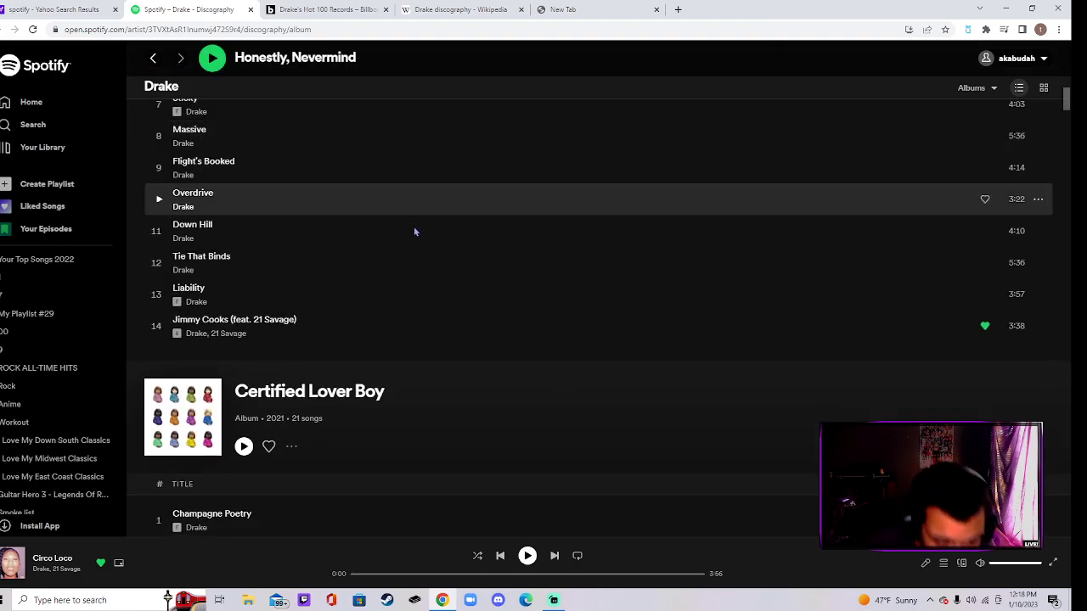
scroll(down, 3)
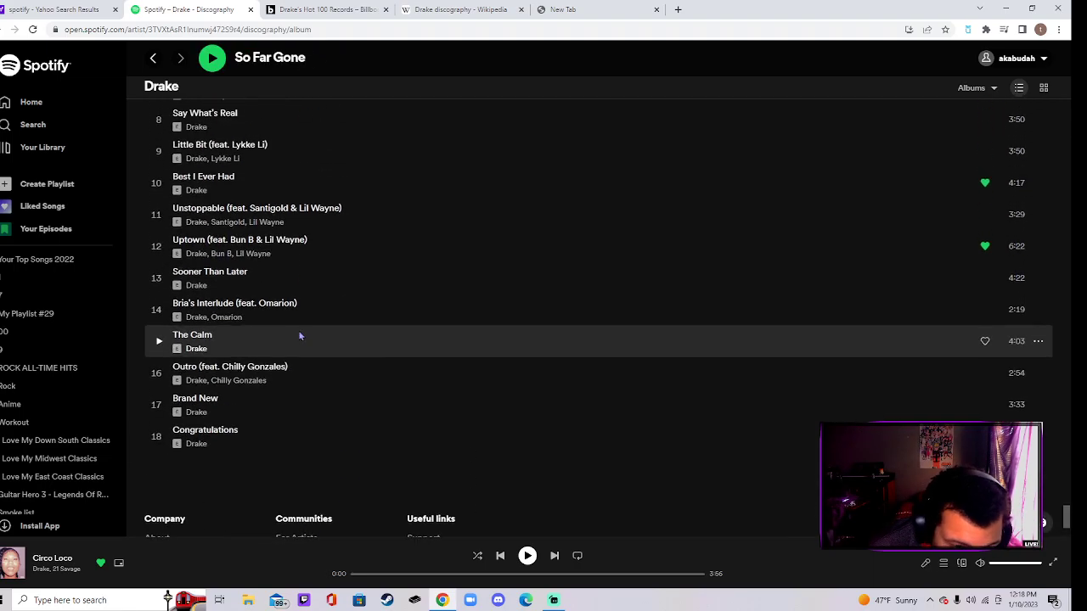
scroll(down, 3)
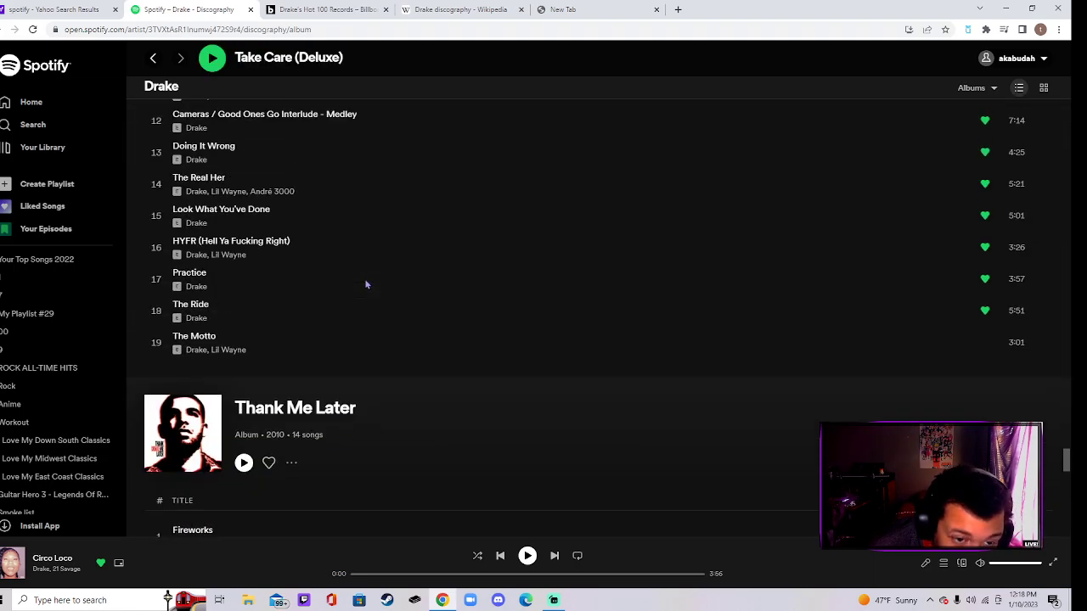
scroll(down, 3)
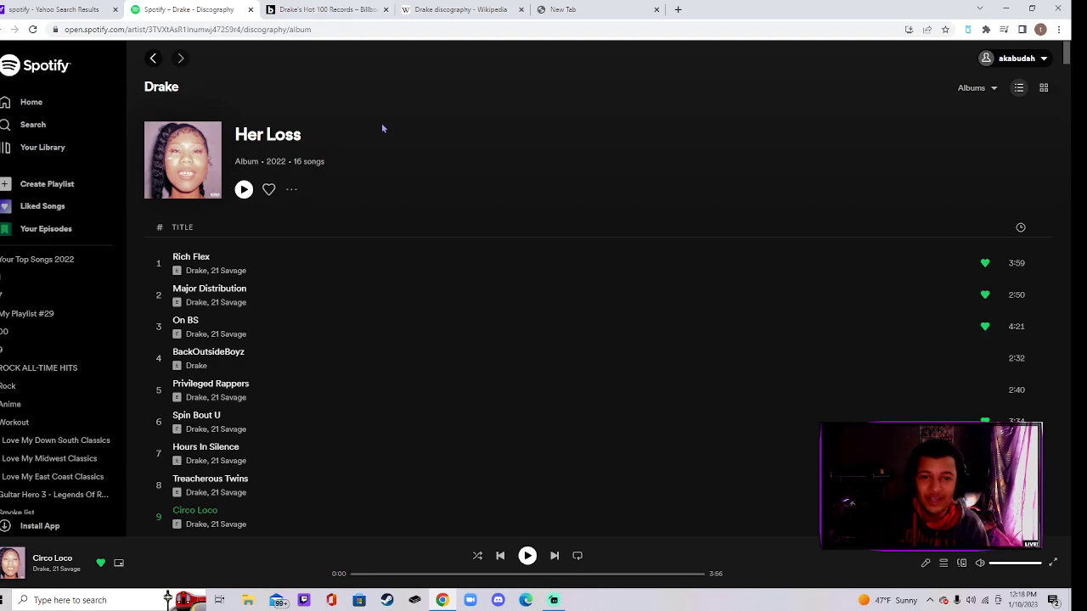
mouse_move(434, 128)
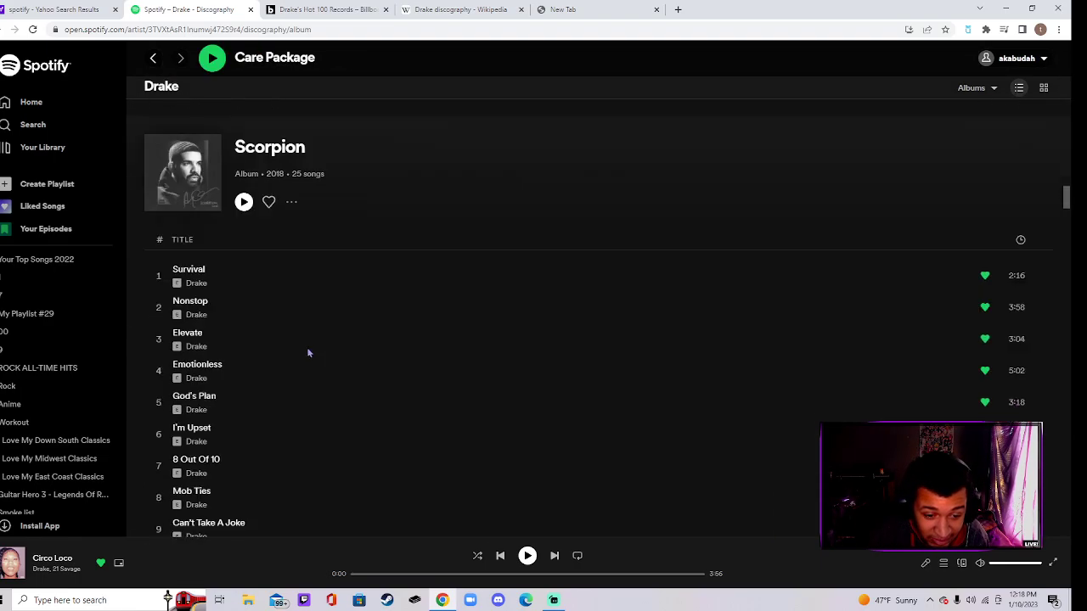
scroll(down, 3)
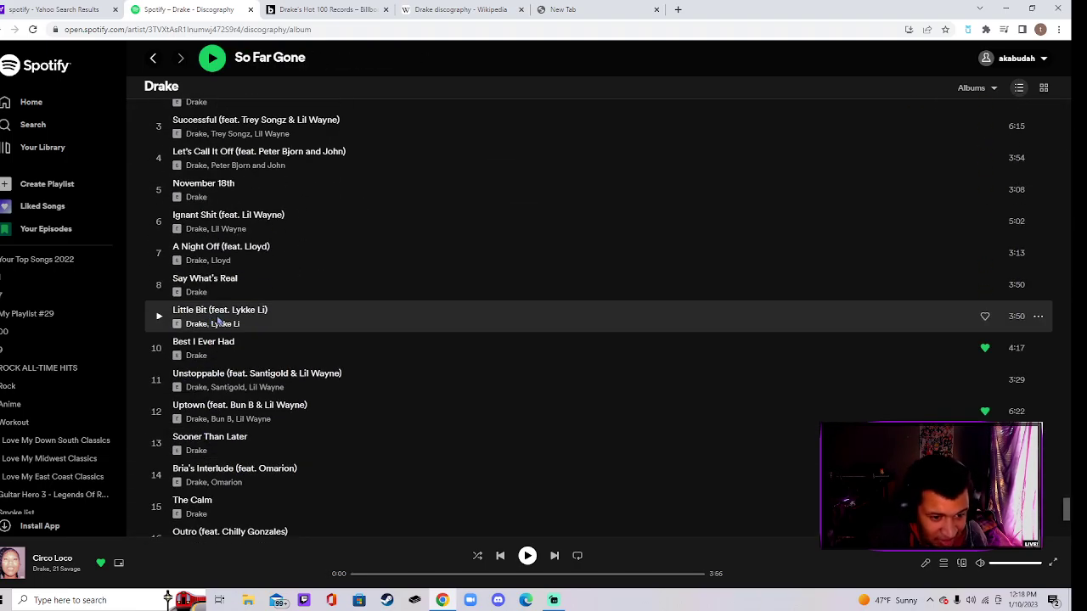
scroll(down, 3)
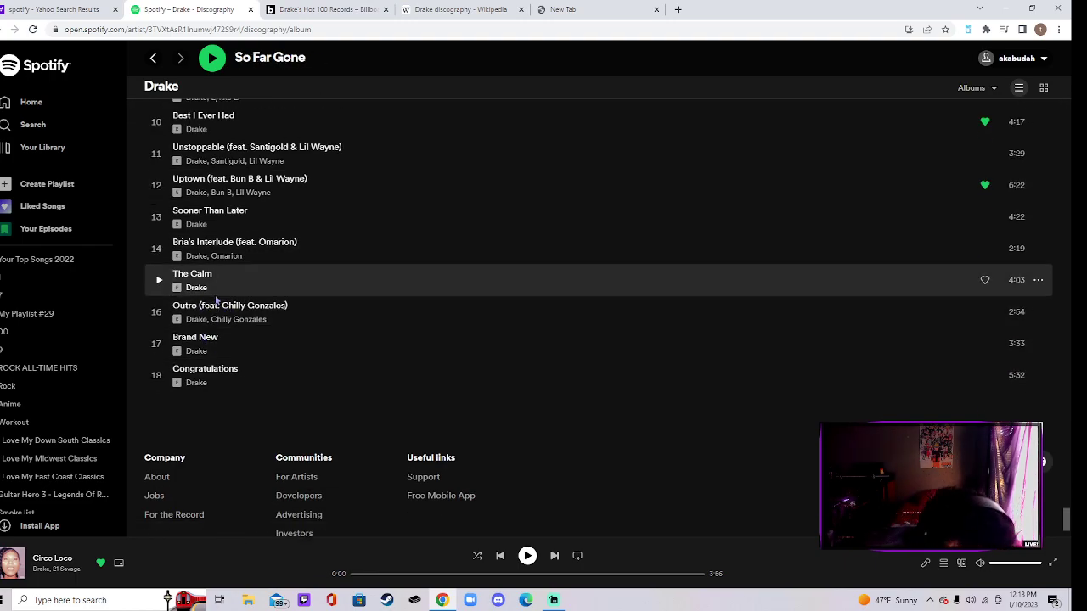
scroll(down, 3)
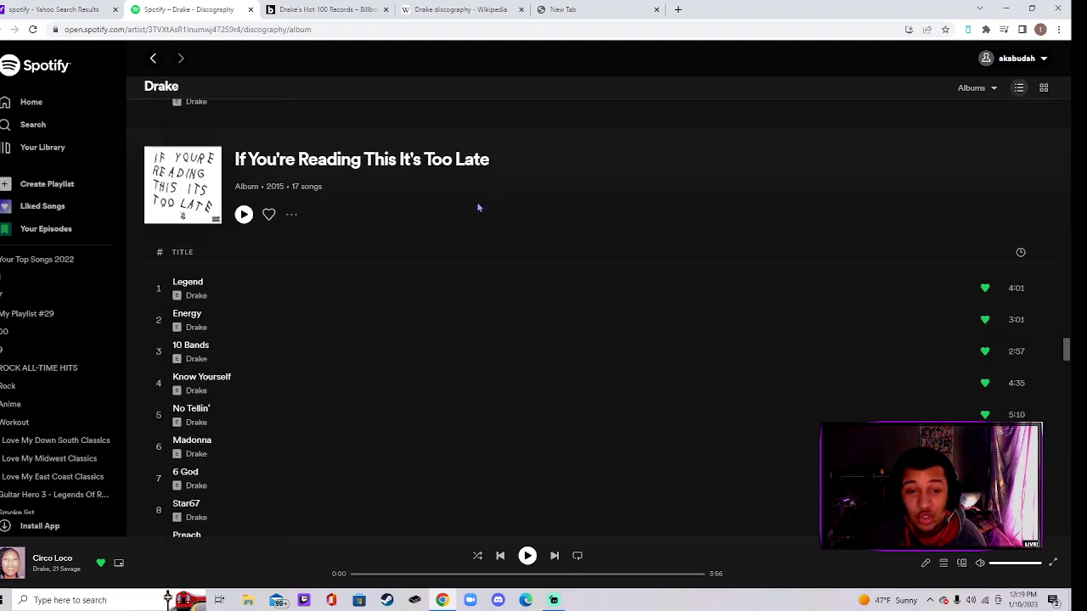
scroll(down, 3)
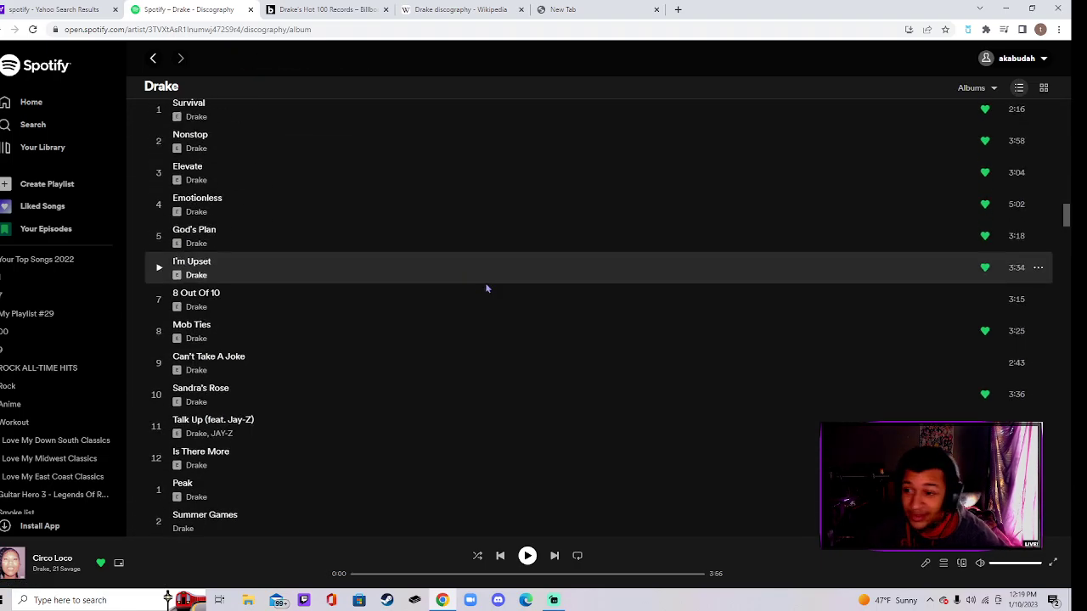
scroll(down, 3)
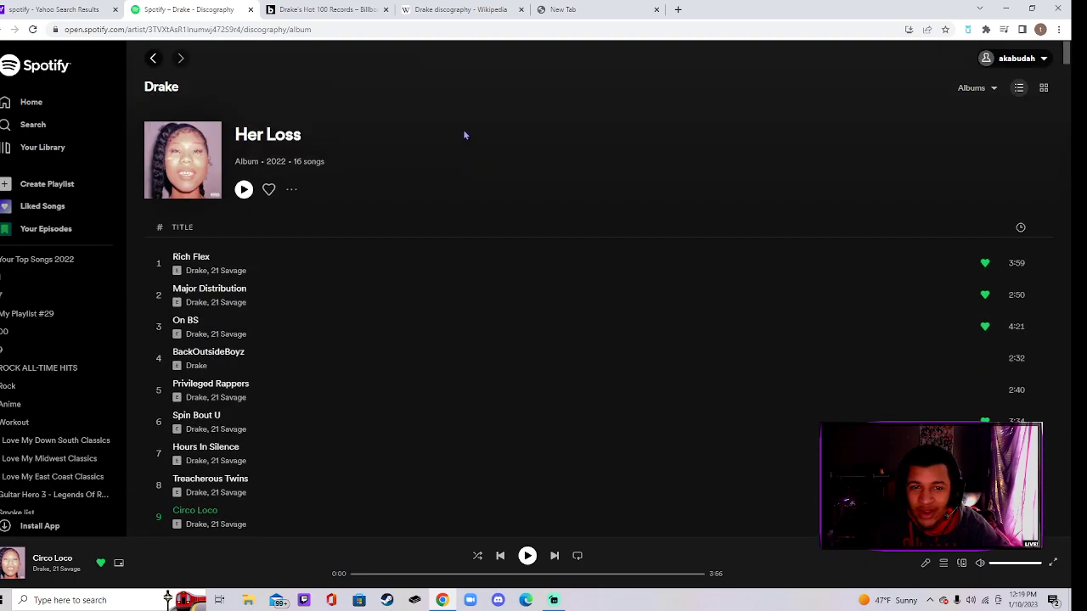
mouse_move(384, 85)
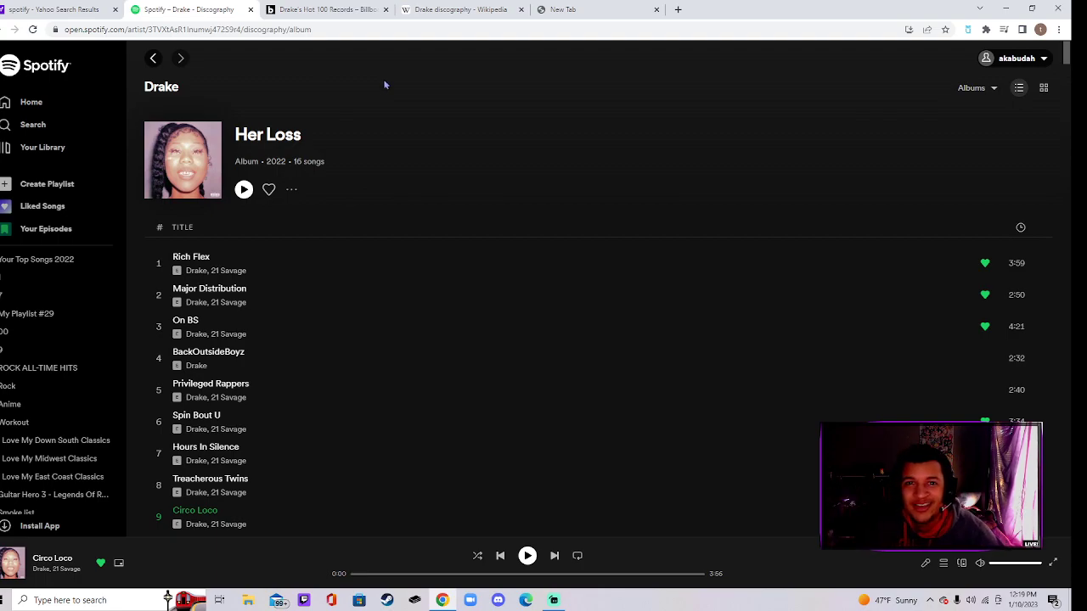
scroll(down, 3)
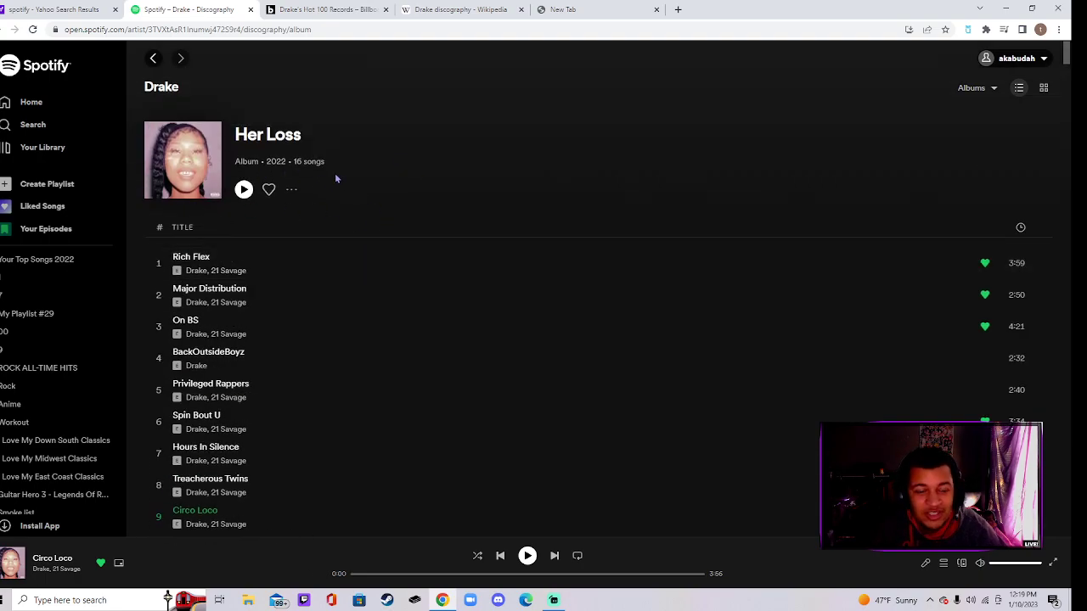
scroll(down, 3)
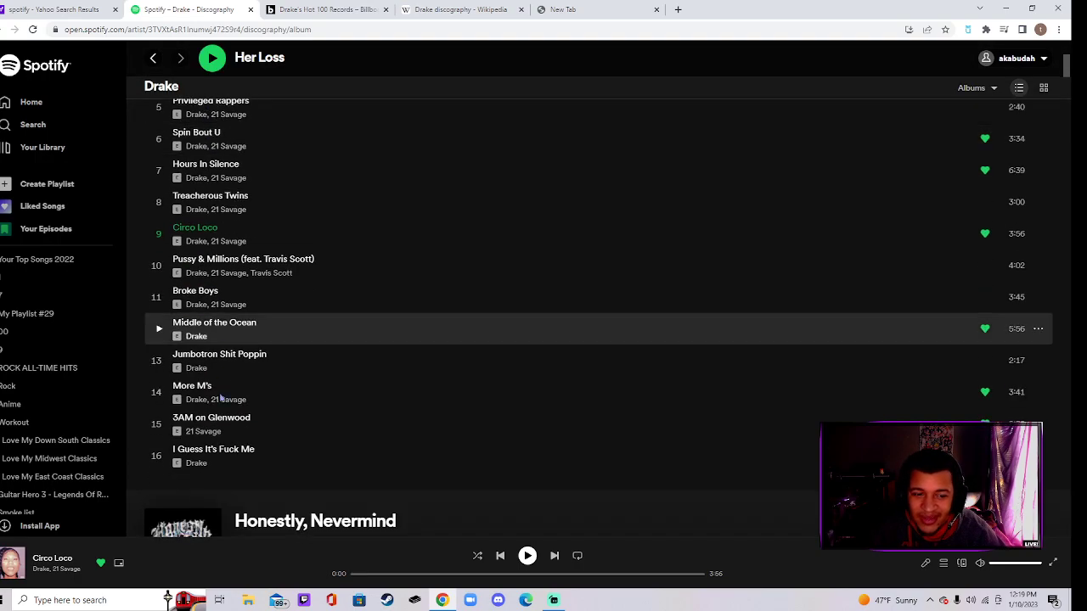
scroll(down, 3)
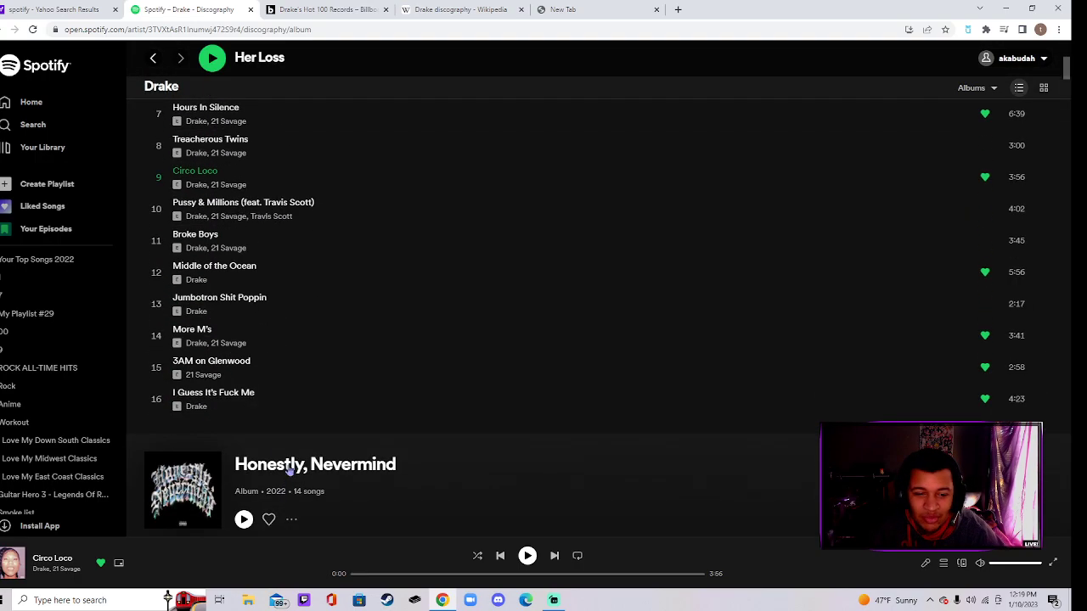
scroll(up, 3)
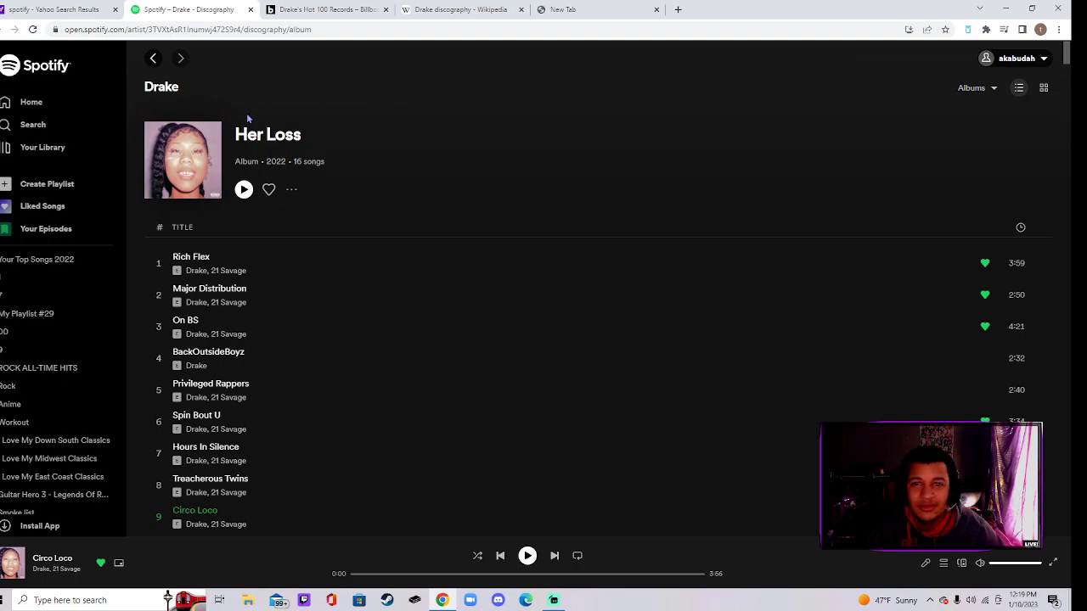
mouse_move(299, 119)
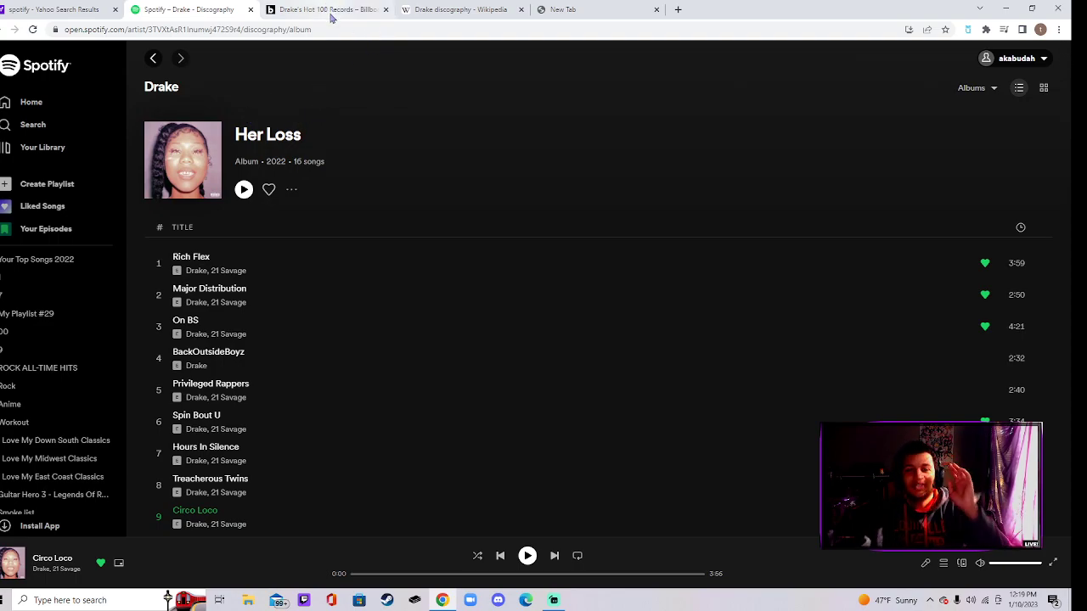
- Switch to the Billboard tab and read down the article's broken Hot 100 record entries
click(323, 10)
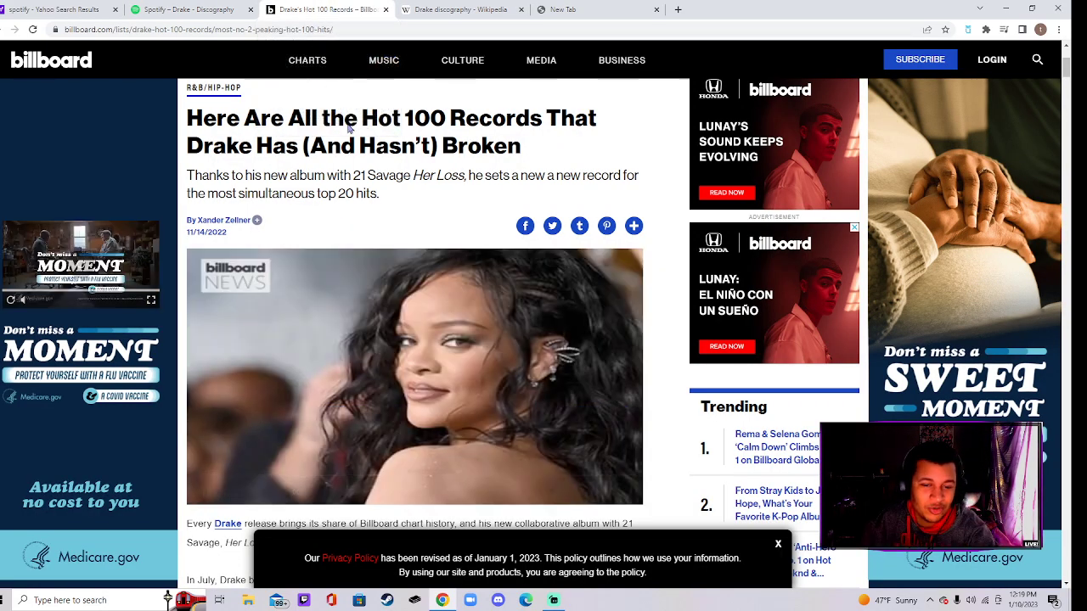
scroll(down, 3)
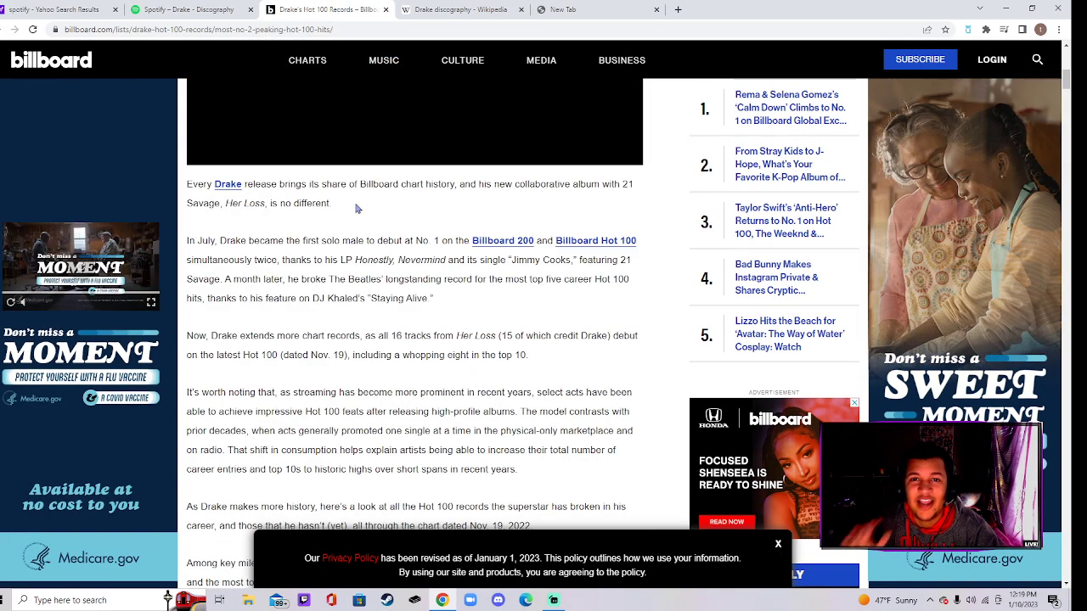
scroll(down, 3)
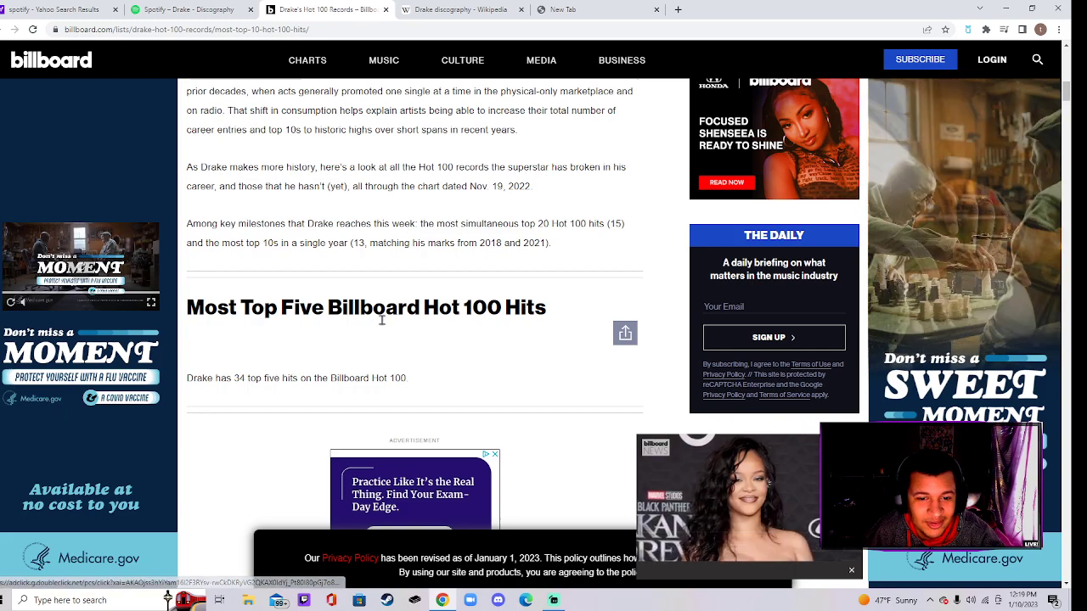
scroll(down, 3)
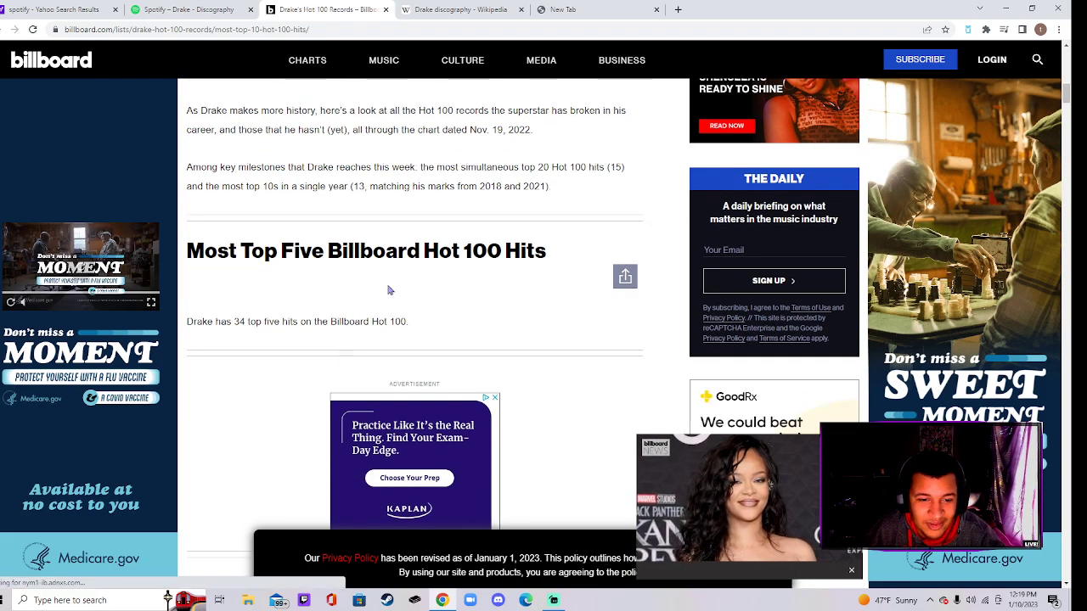
scroll(down, 3)
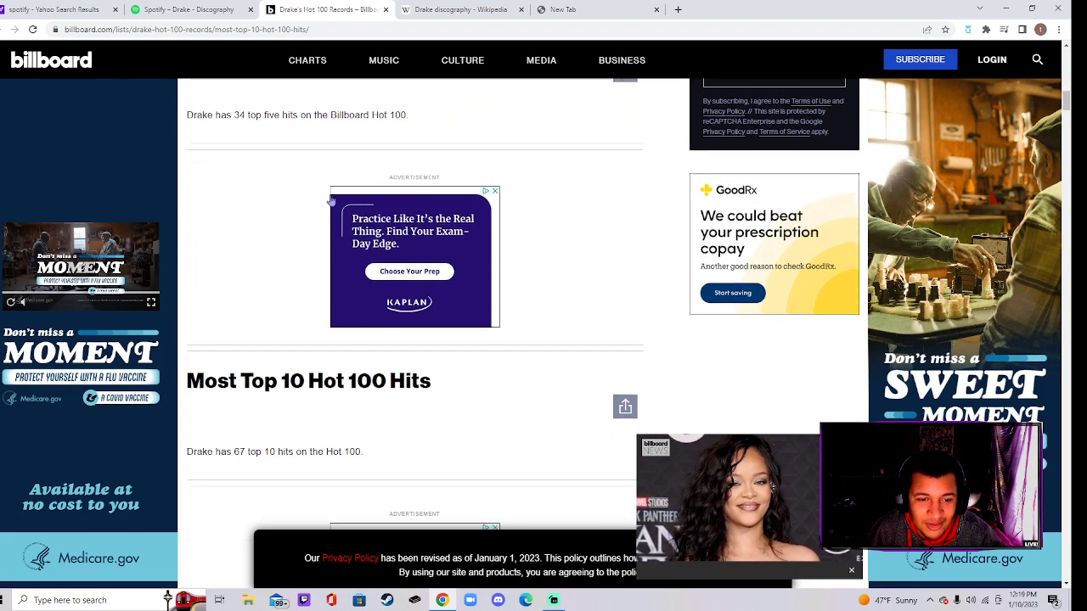
scroll(down, 3)
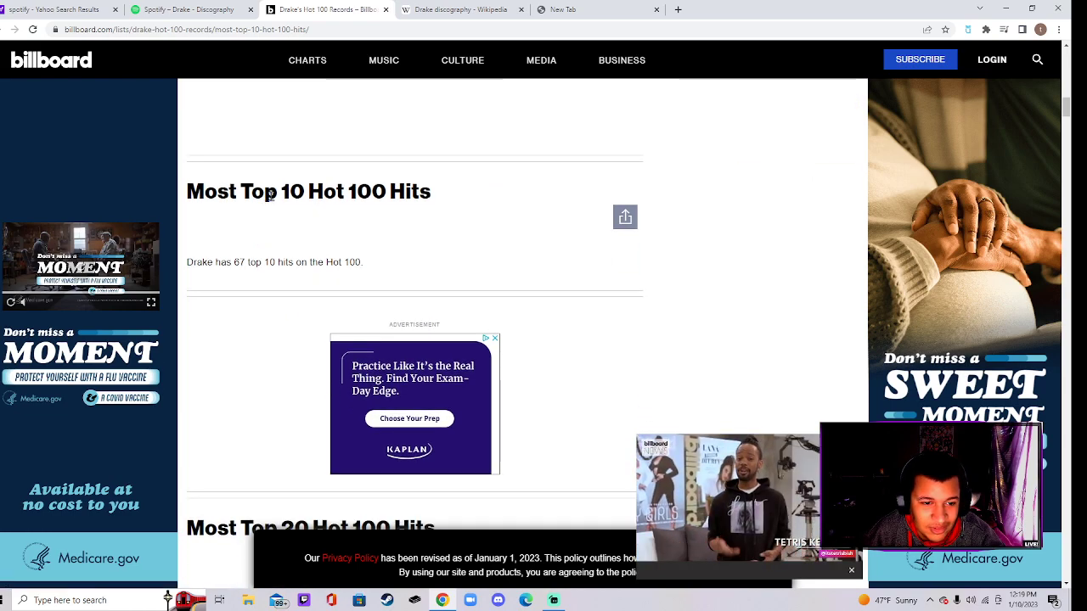
scroll(down, 3)
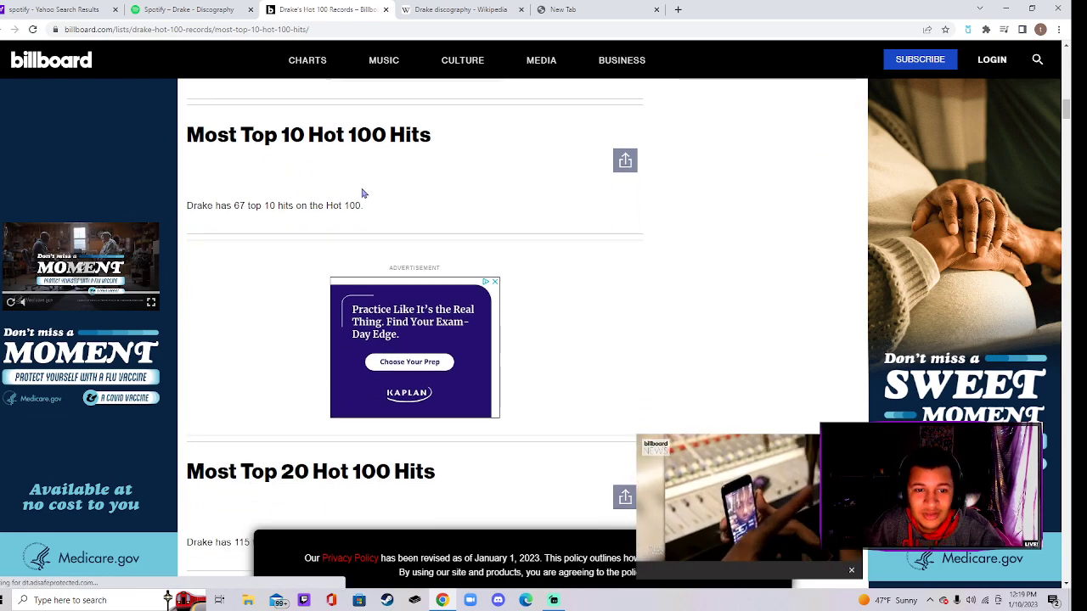
scroll(down, 3)
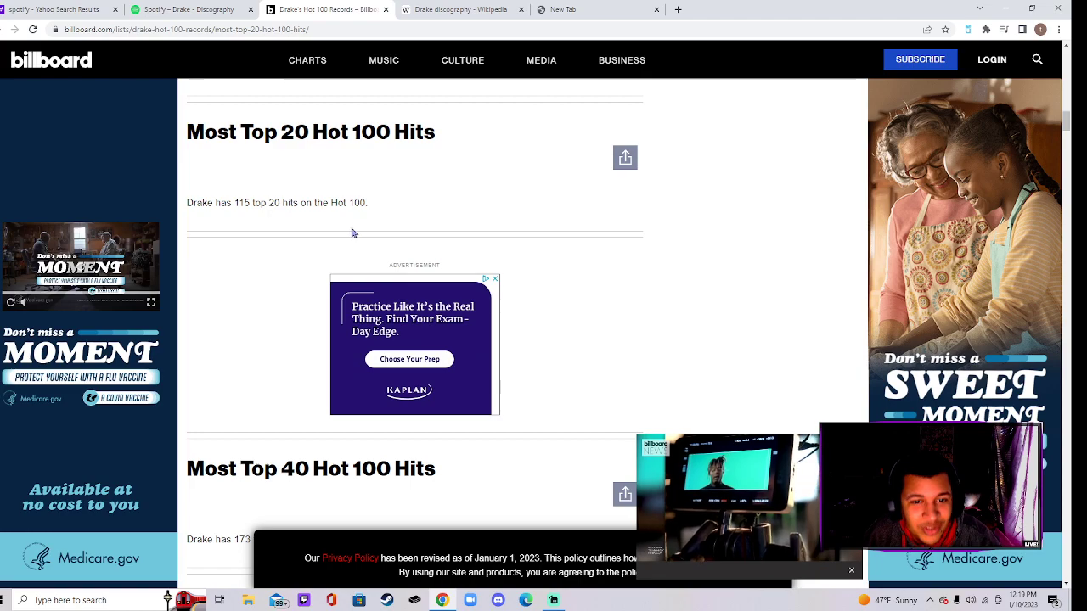
scroll(down, 3)
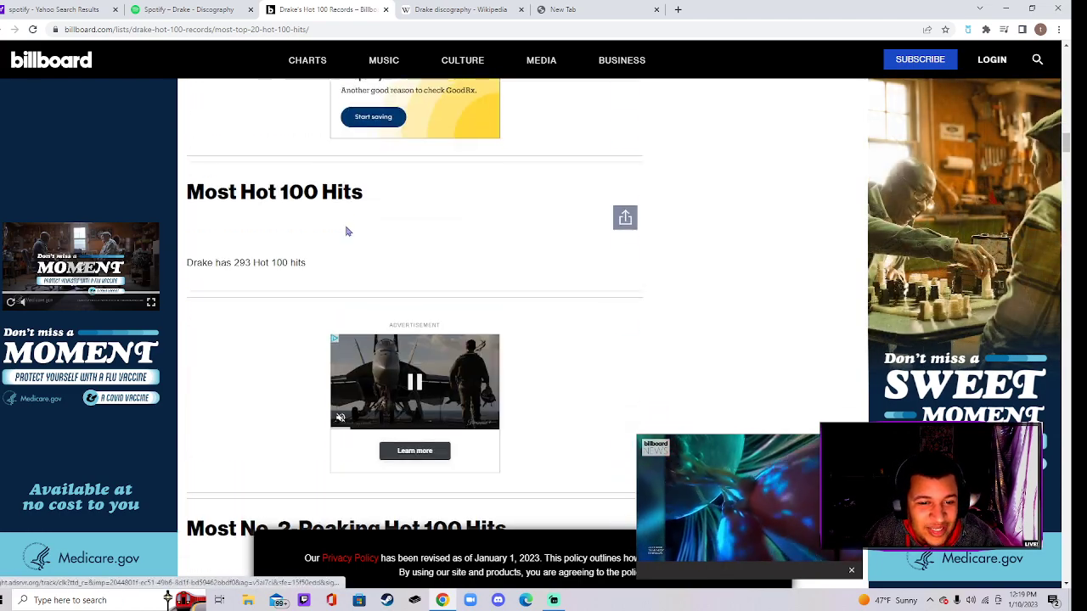
scroll(down, 3)
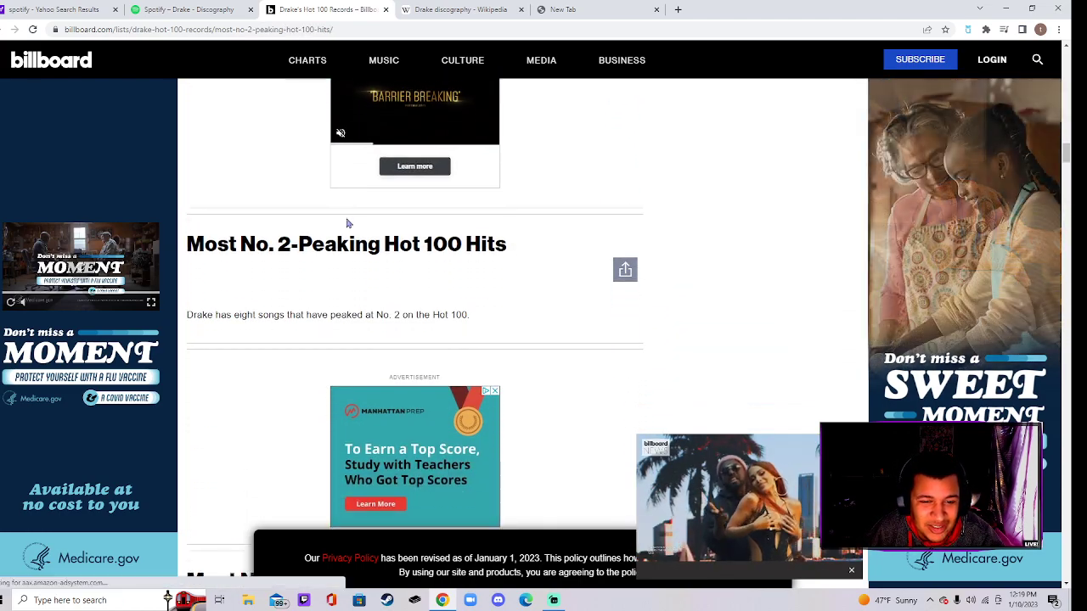
scroll(down, 3)
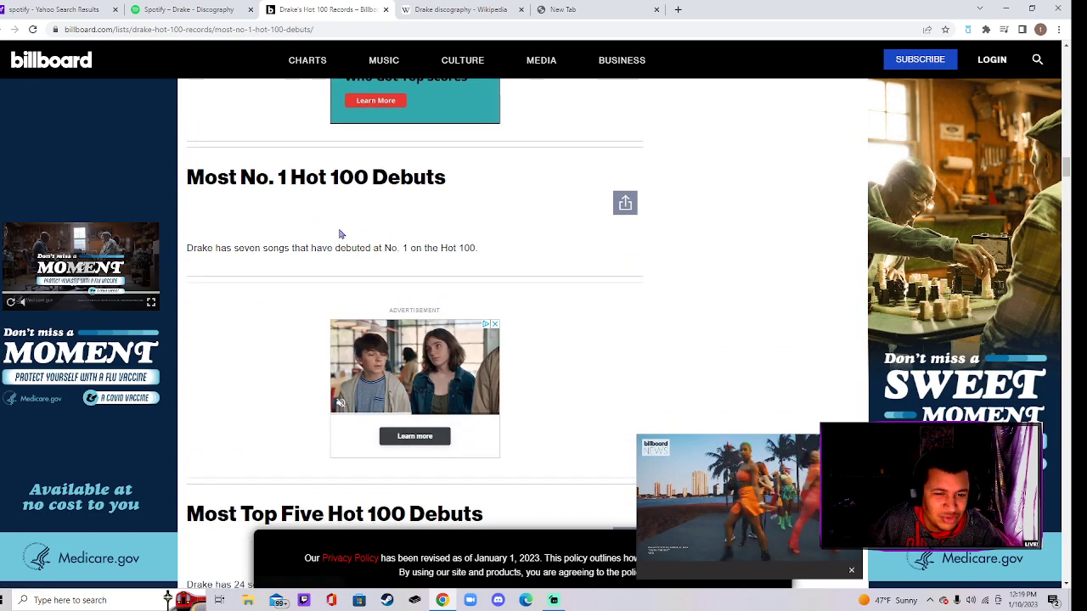
- Continue down the unbroken record entries to most No. 1 hits per year
scroll(down, 3)
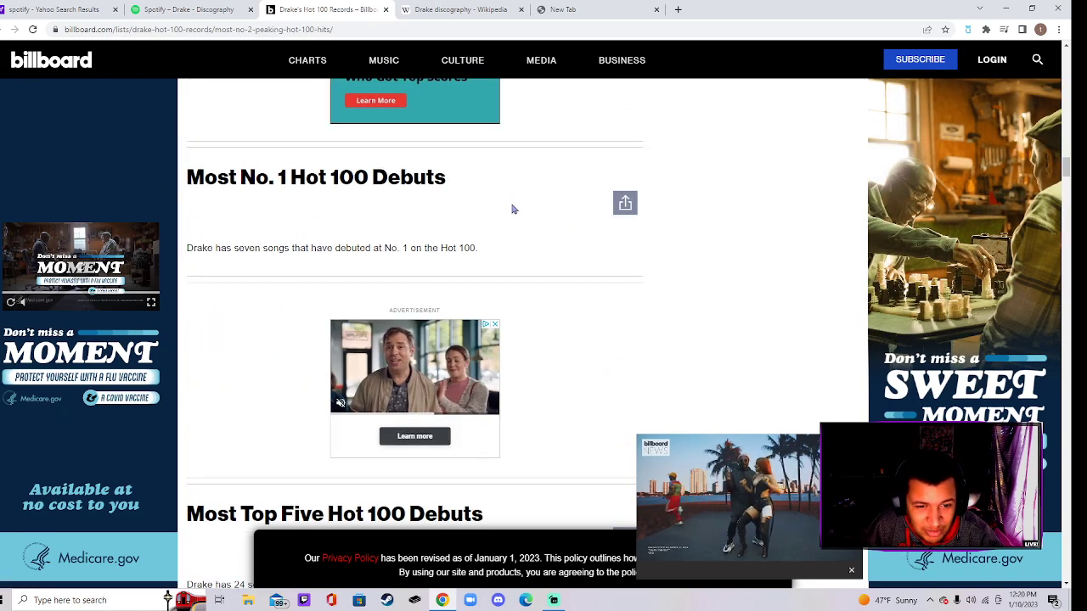
scroll(down, 3)
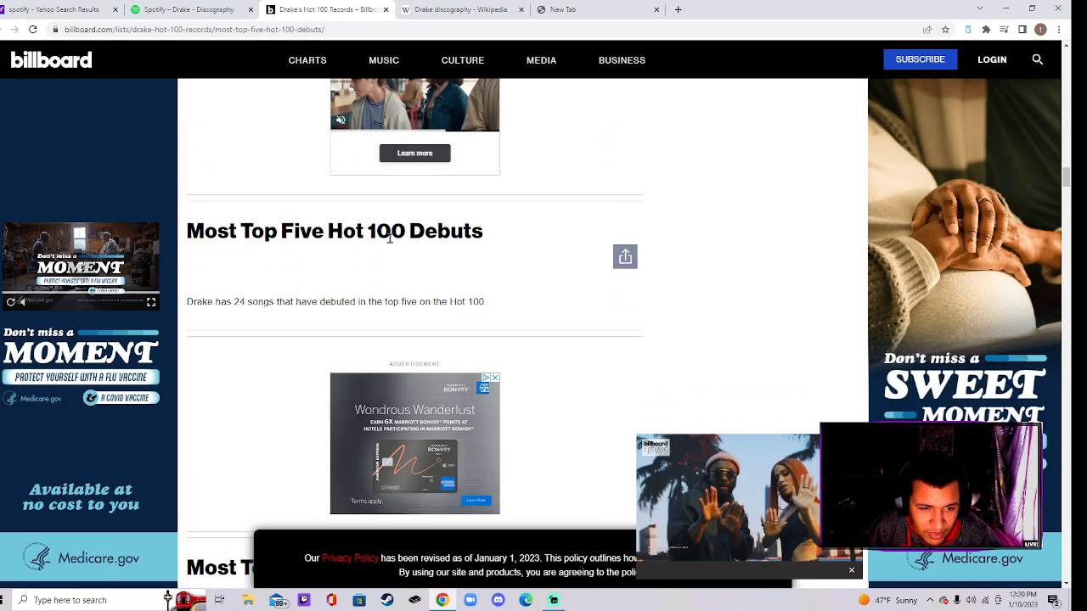
scroll(down, 3)
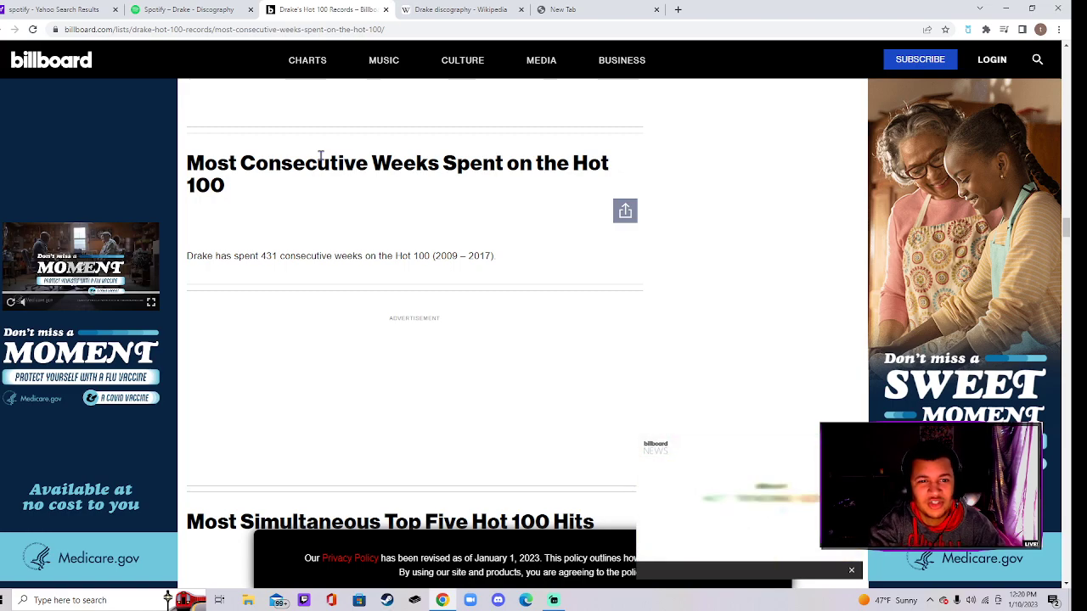
scroll(down, 3)
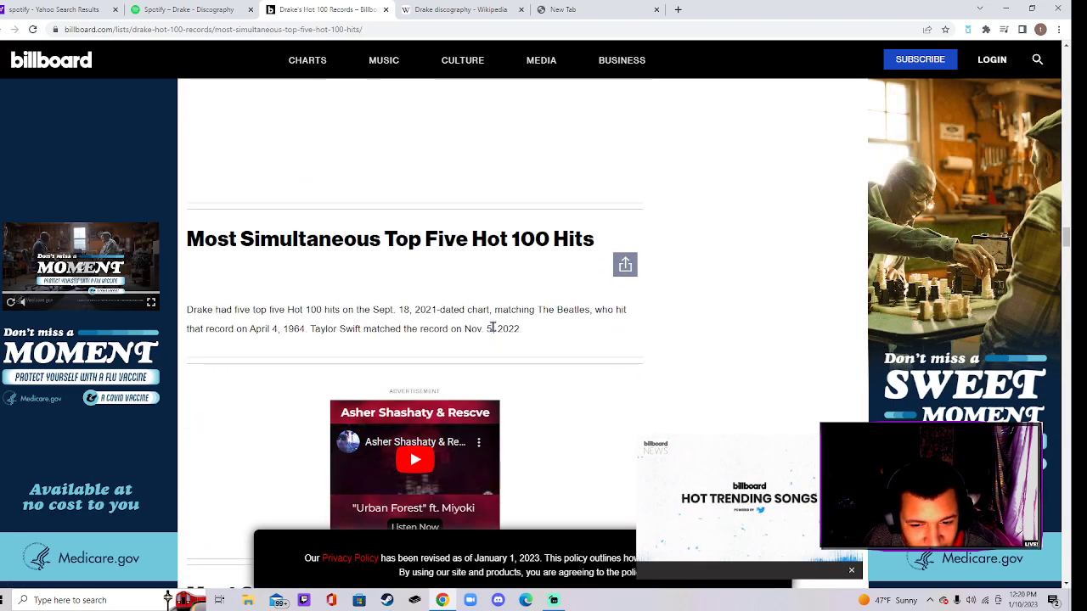
scroll(down, 3)
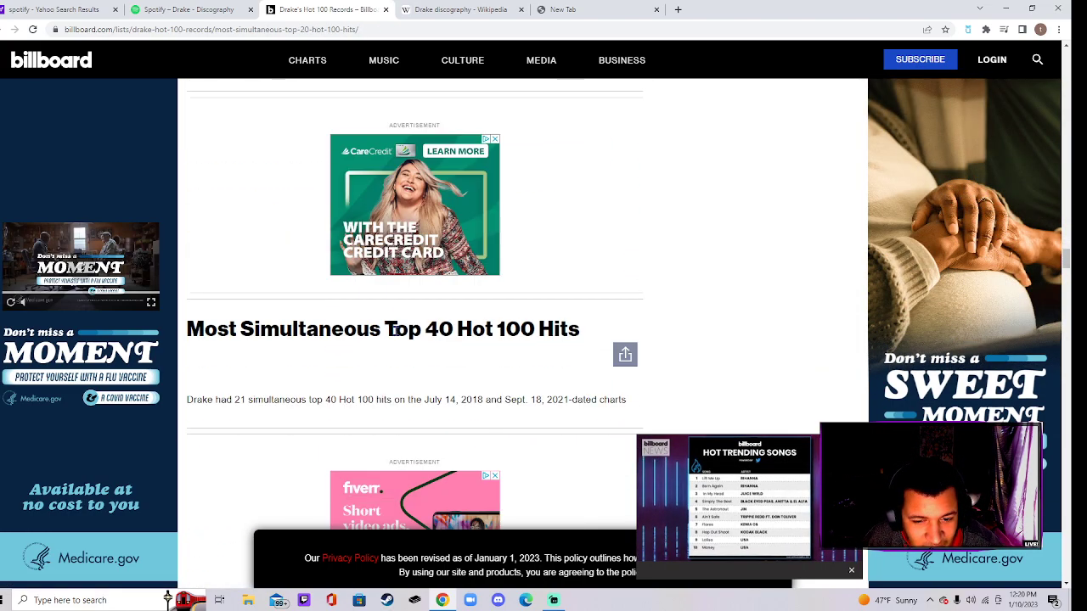
scroll(down, 3)
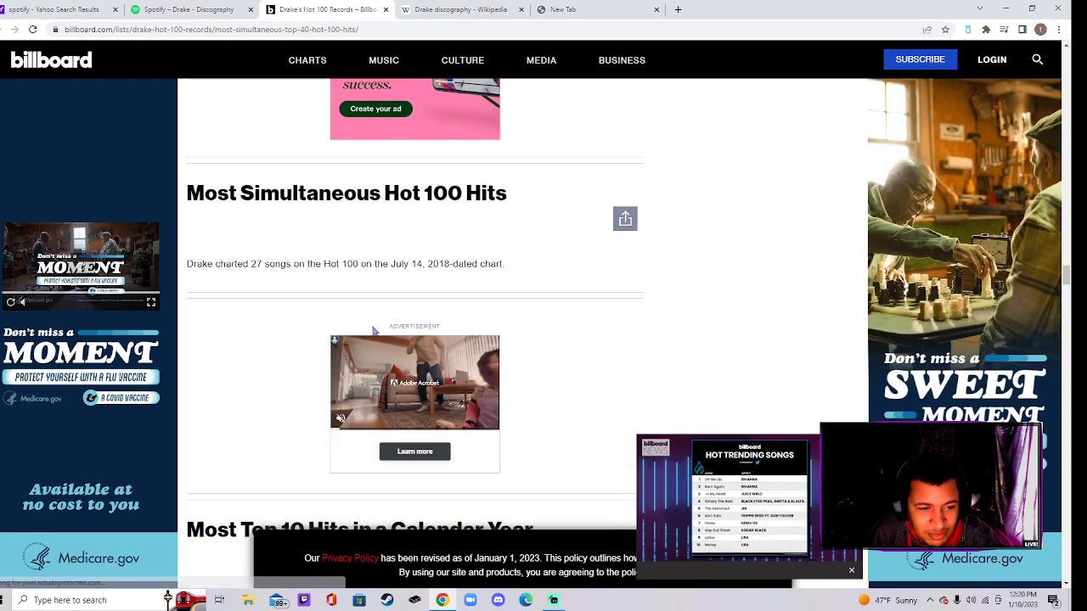
scroll(down, 3)
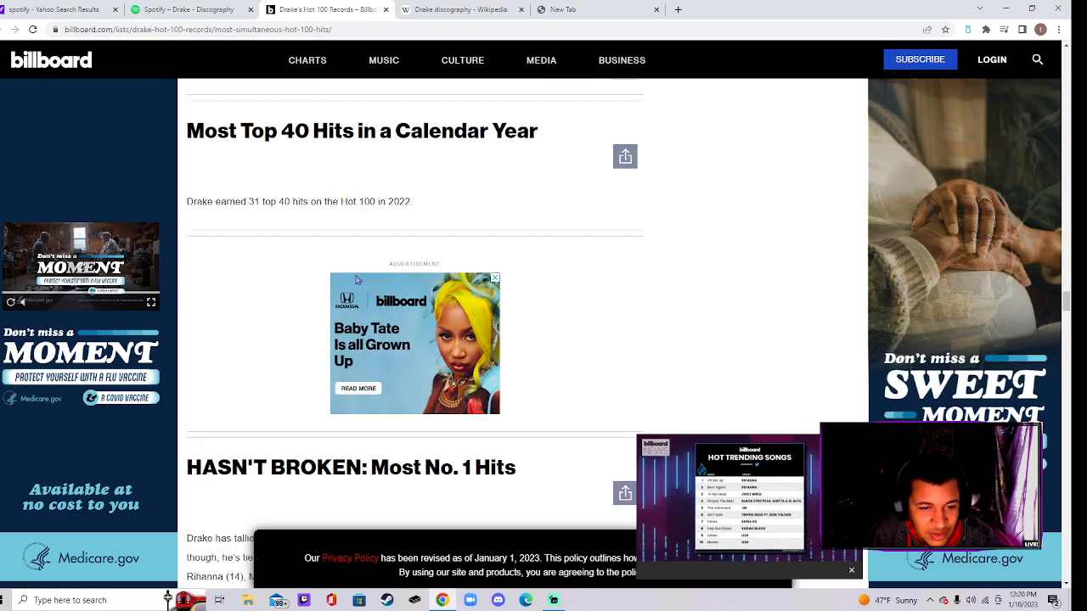
scroll(down, 3)
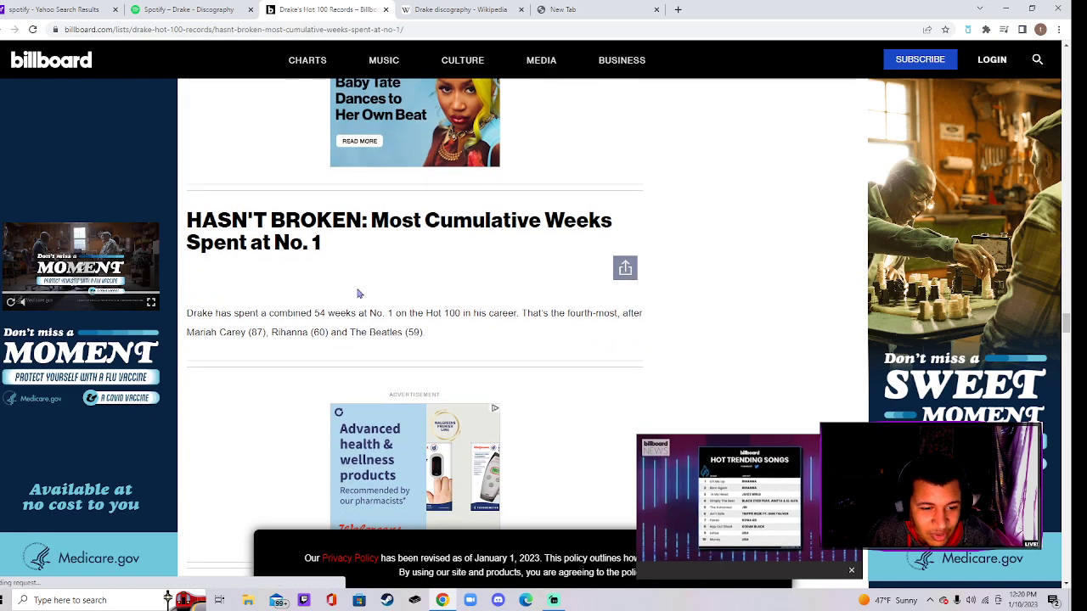
scroll(down, 3)
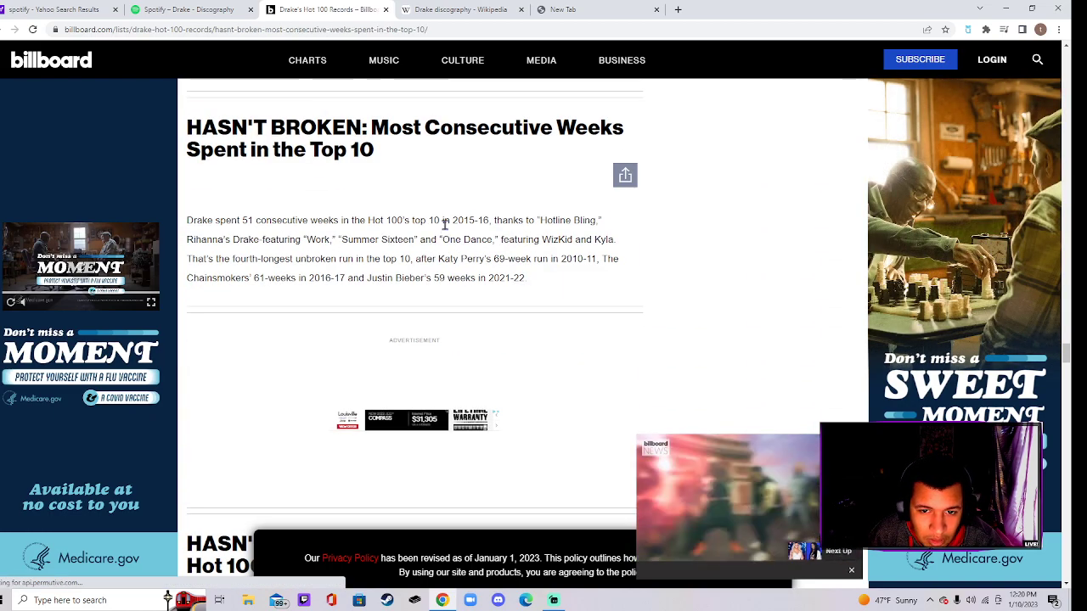
scroll(down, 3)
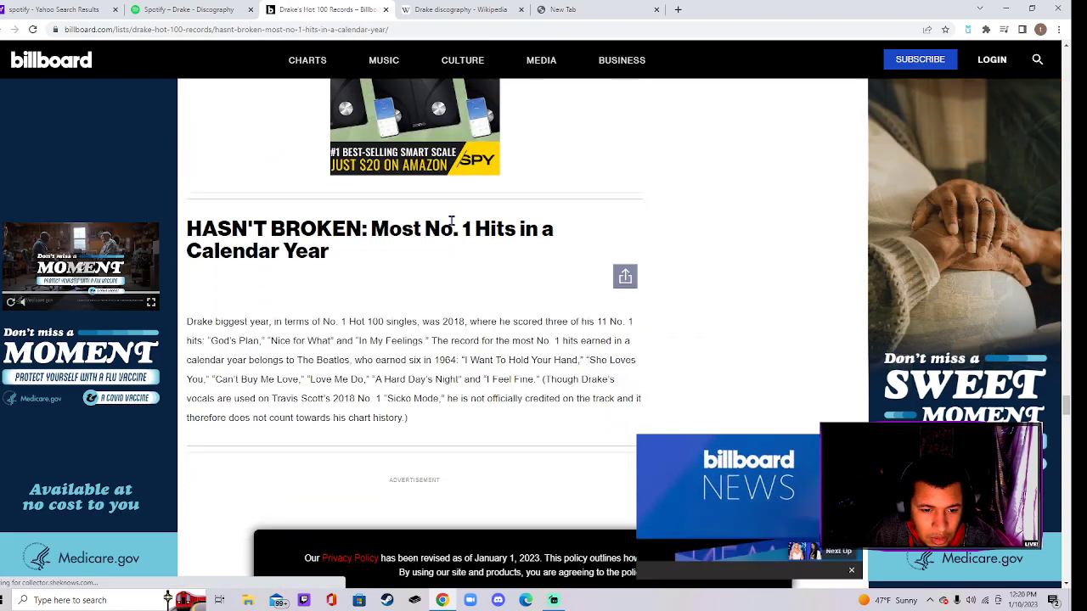
scroll(down, 3)
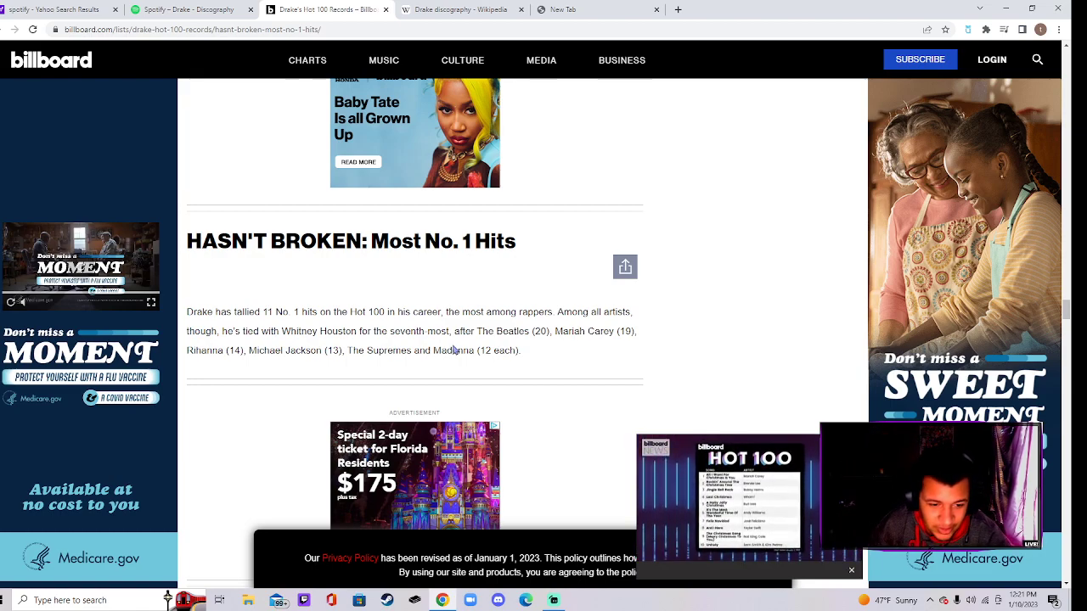
mouse_move(526, 363)
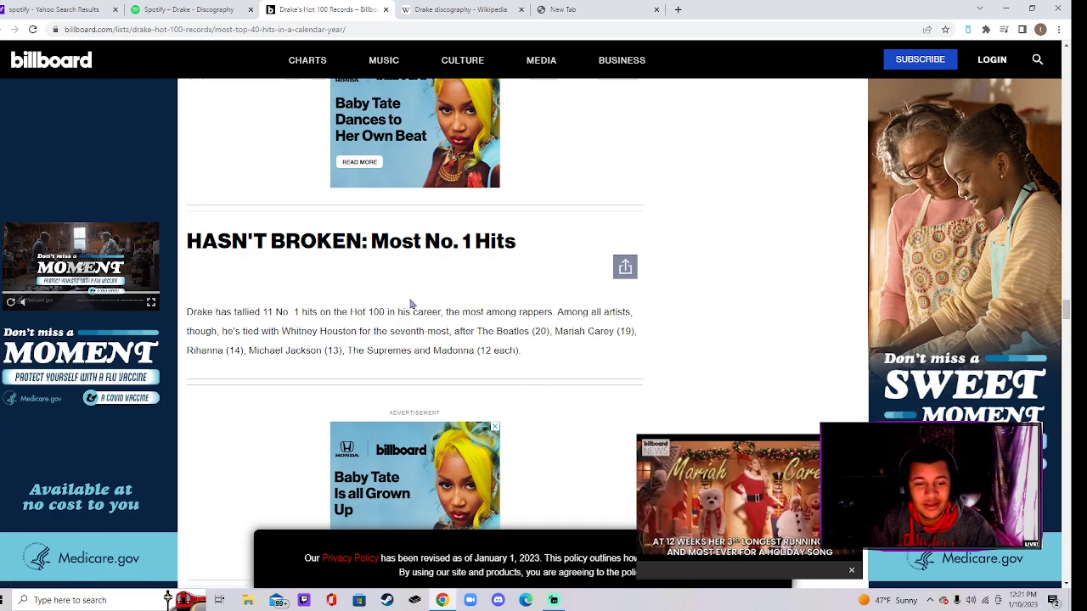
scroll(down, 3)
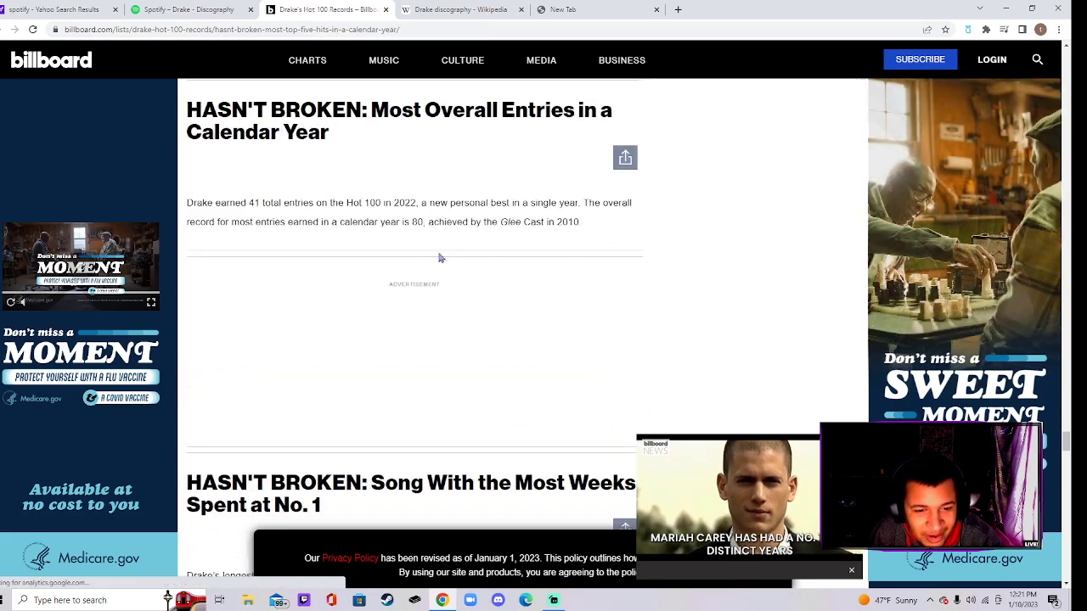
- Switch to the Drake discography Wikipedia page and scroll into the featured-singles chart table
click(467, 10)
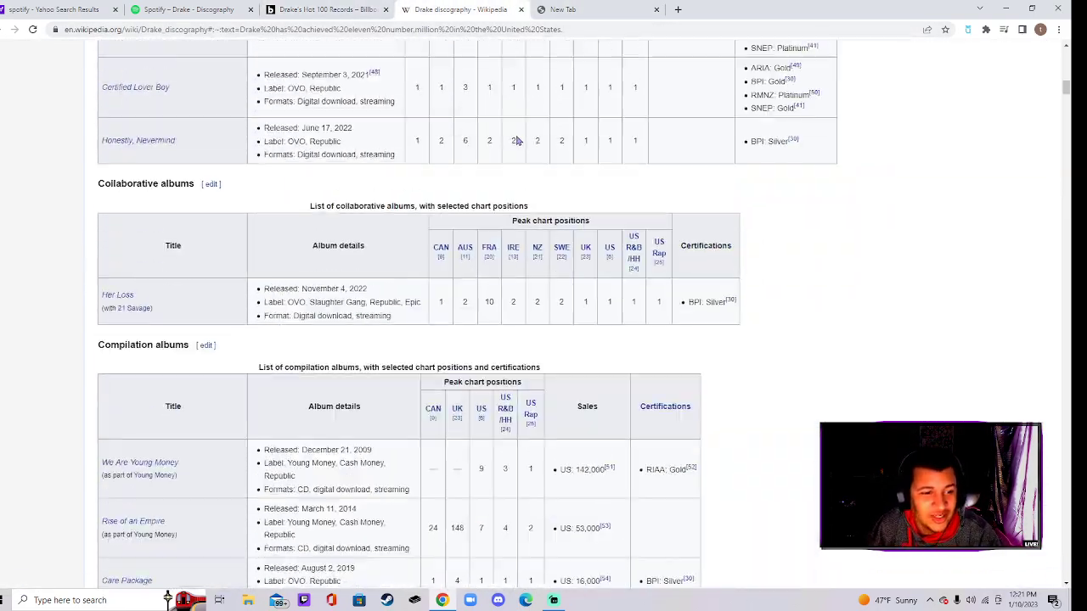
scroll(up, 3)
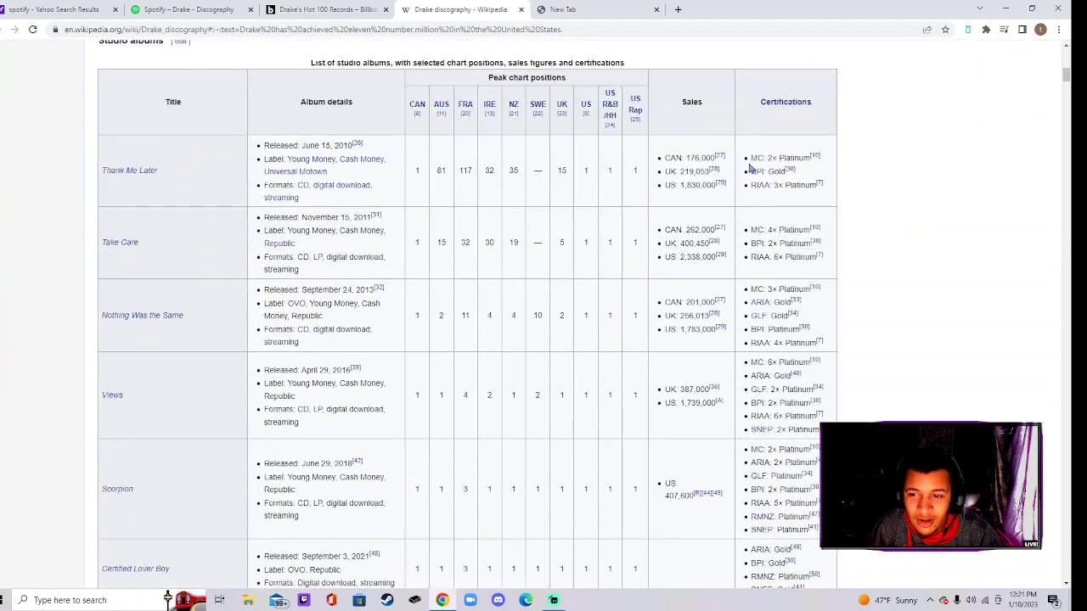
scroll(down, 3)
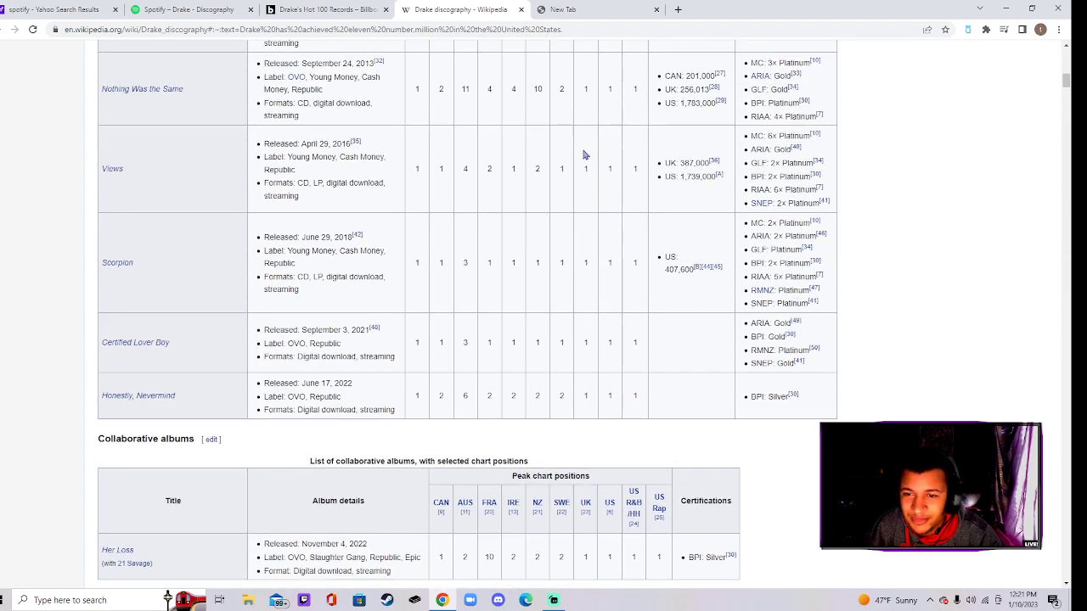
scroll(down, 3)
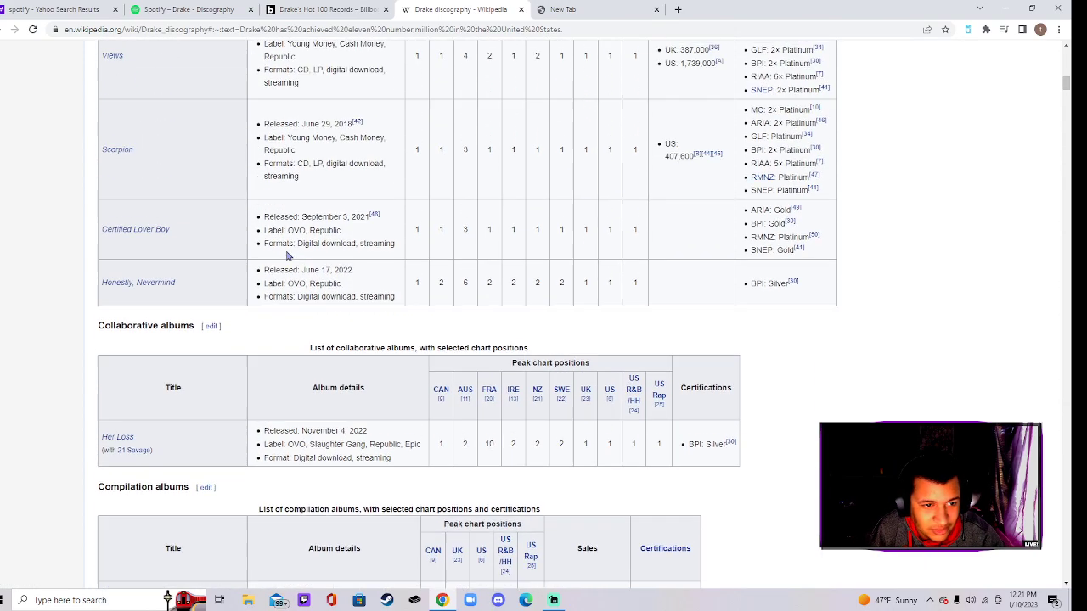
scroll(down, 3)
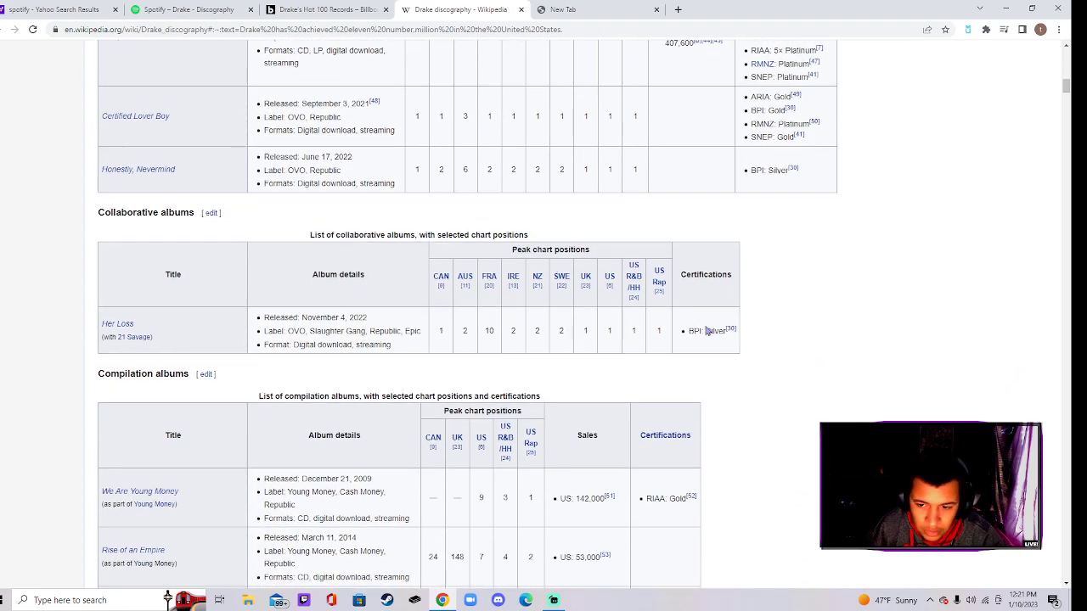
scroll(down, 3)
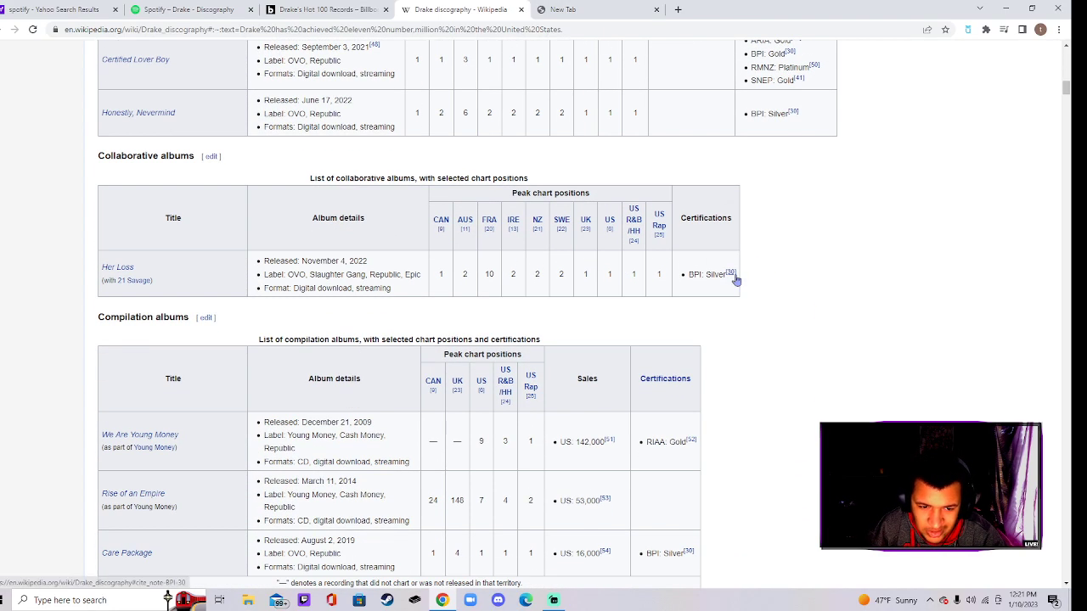
scroll(down, 3)
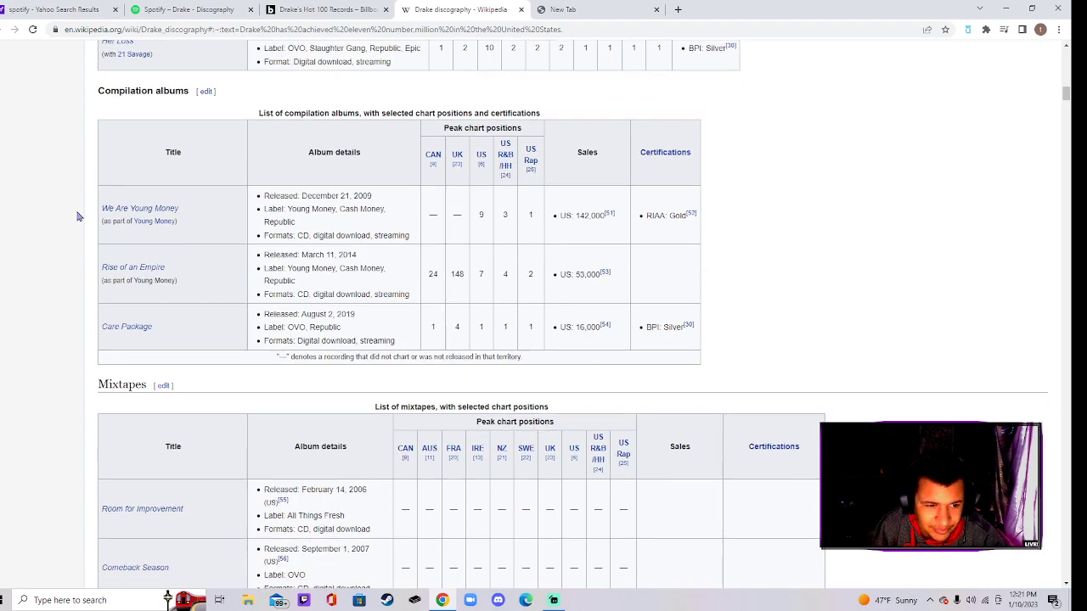
scroll(down, 3)
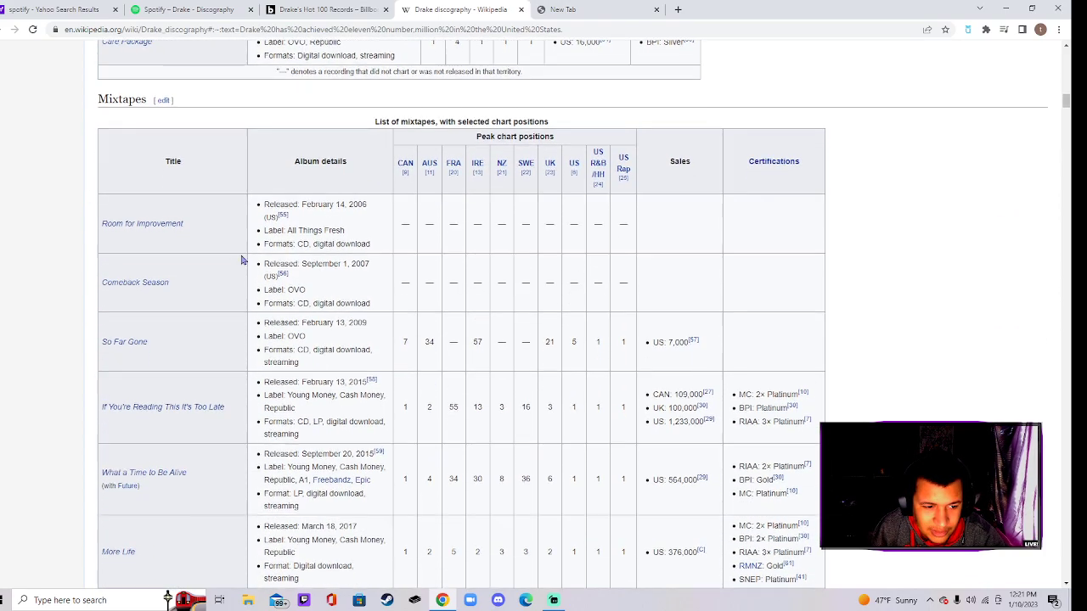
scroll(down, 3)
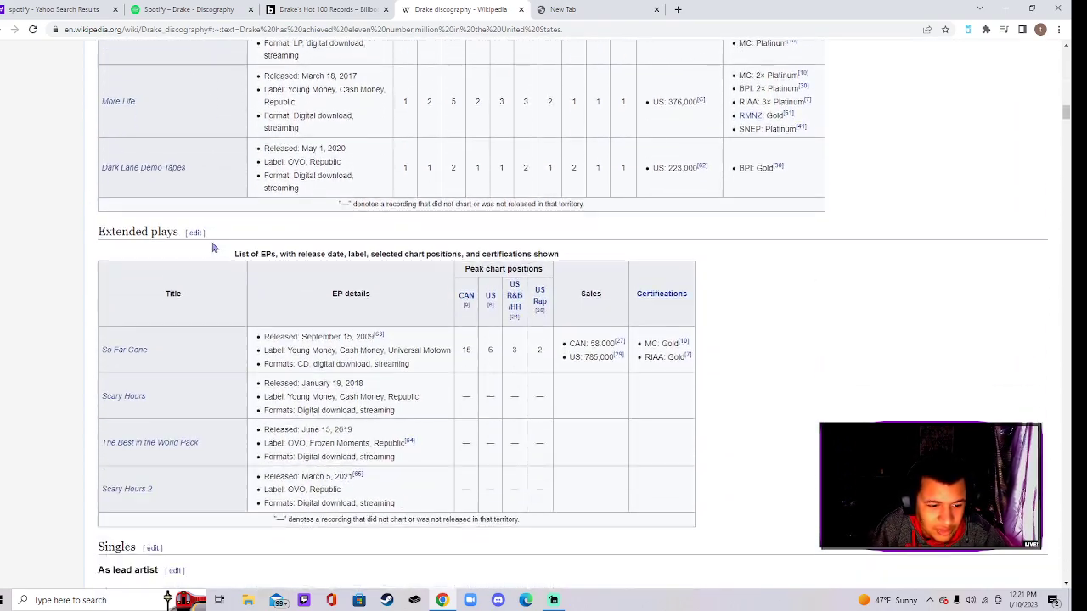
scroll(down, 3)
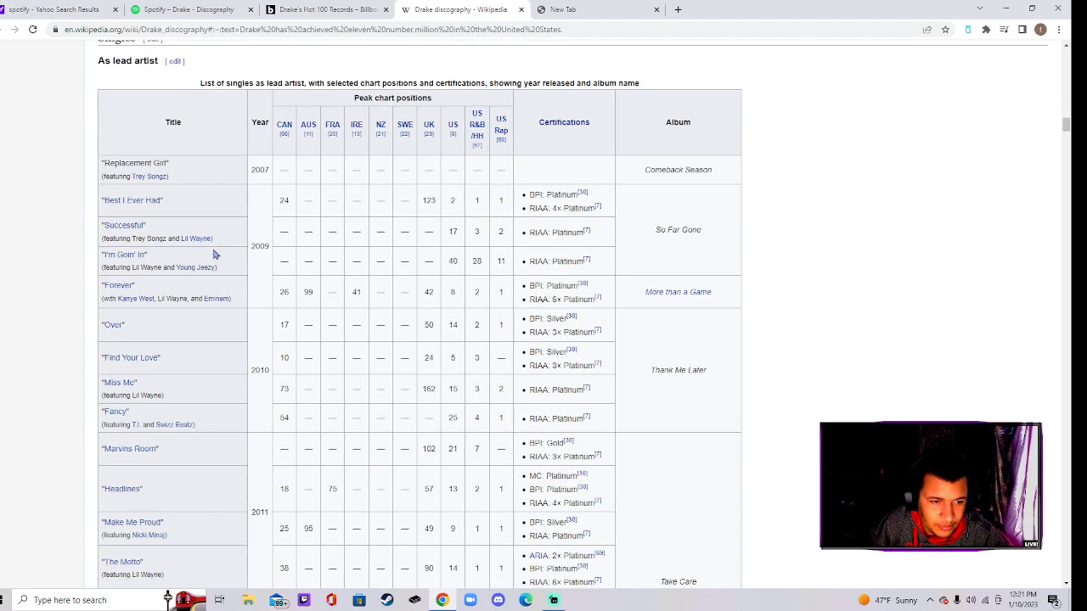
scroll(down, 3)
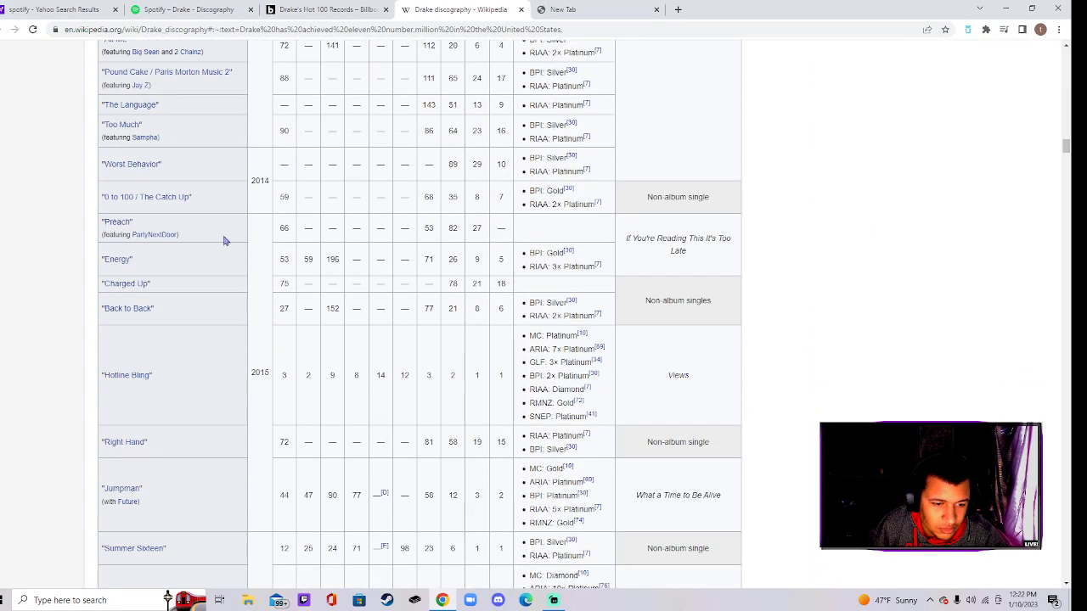
scroll(down, 3)
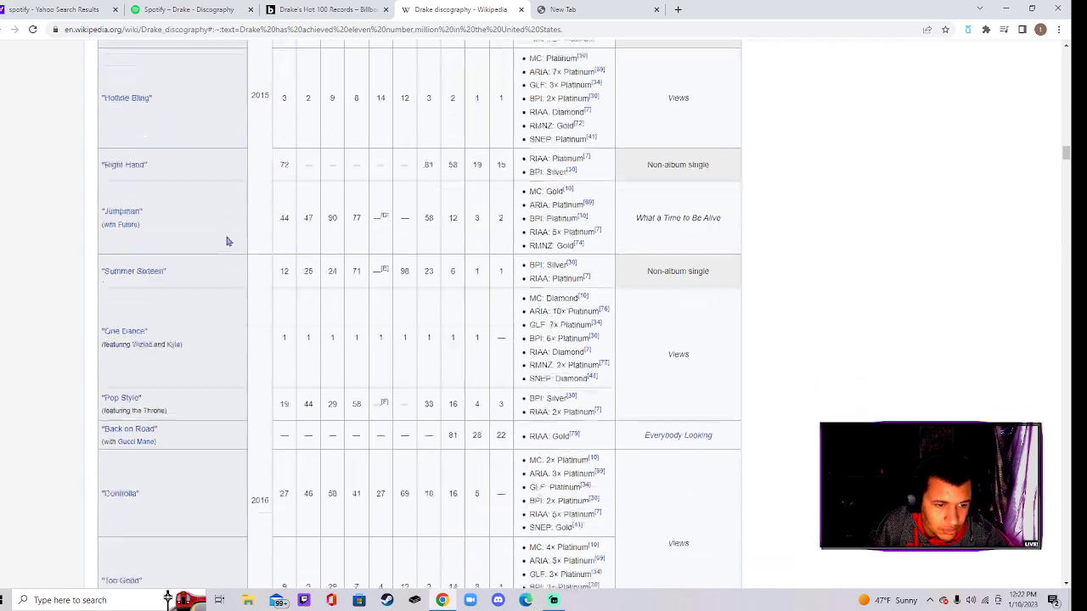
scroll(down, 3)
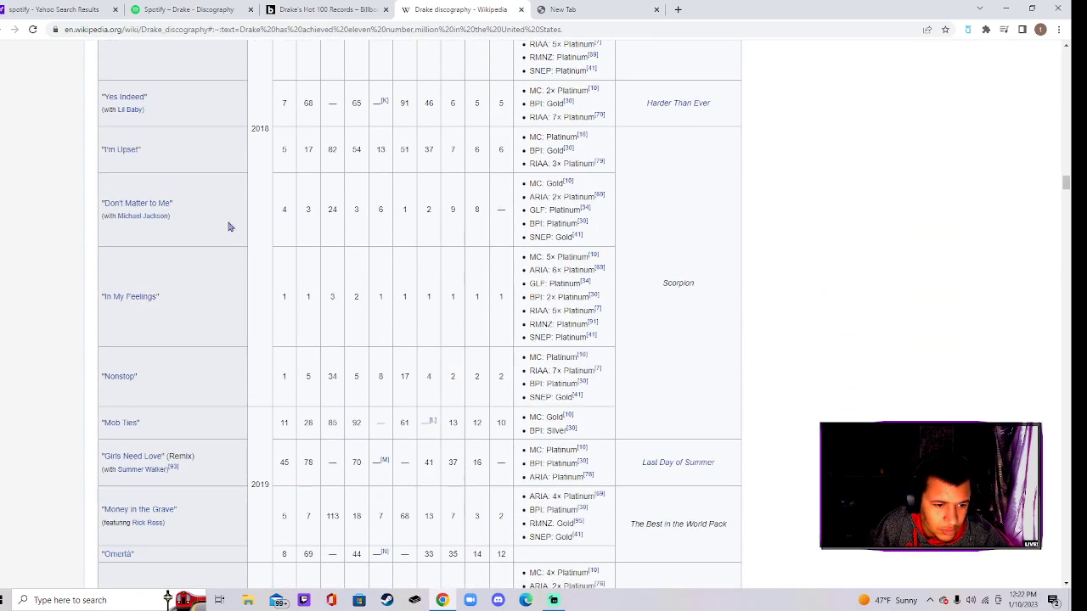
scroll(down, 3)
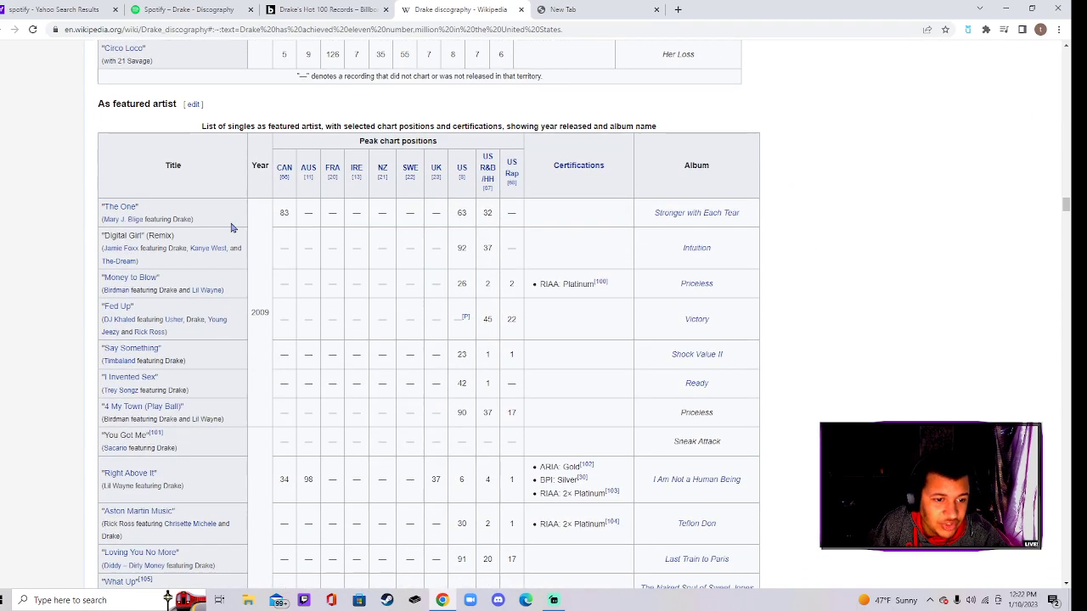
scroll(down, 3)
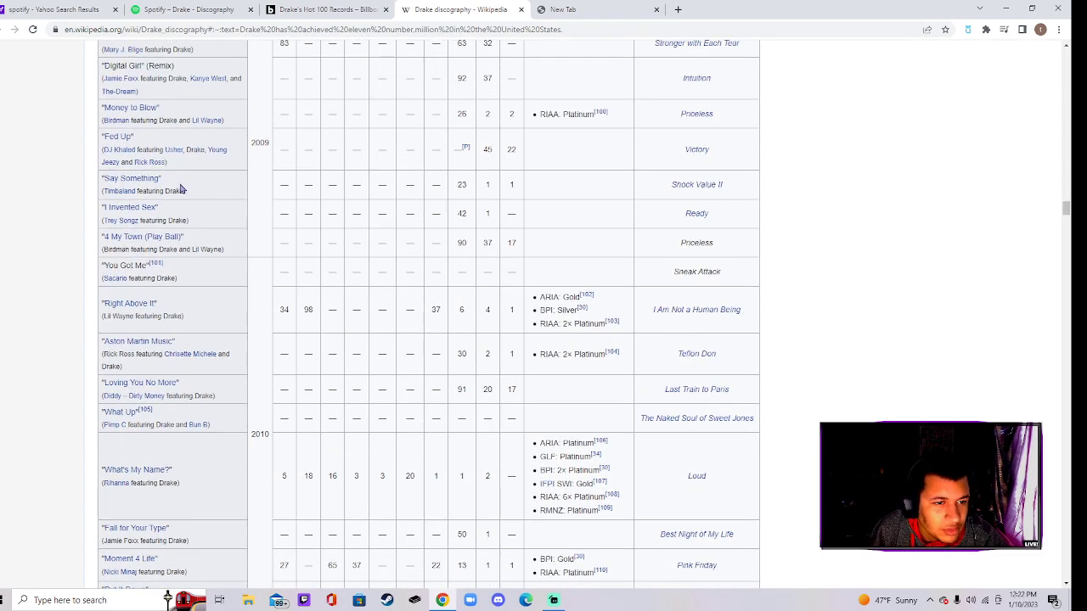
- Scroll further down through the featured-singles chart rows
scroll(down, 3)
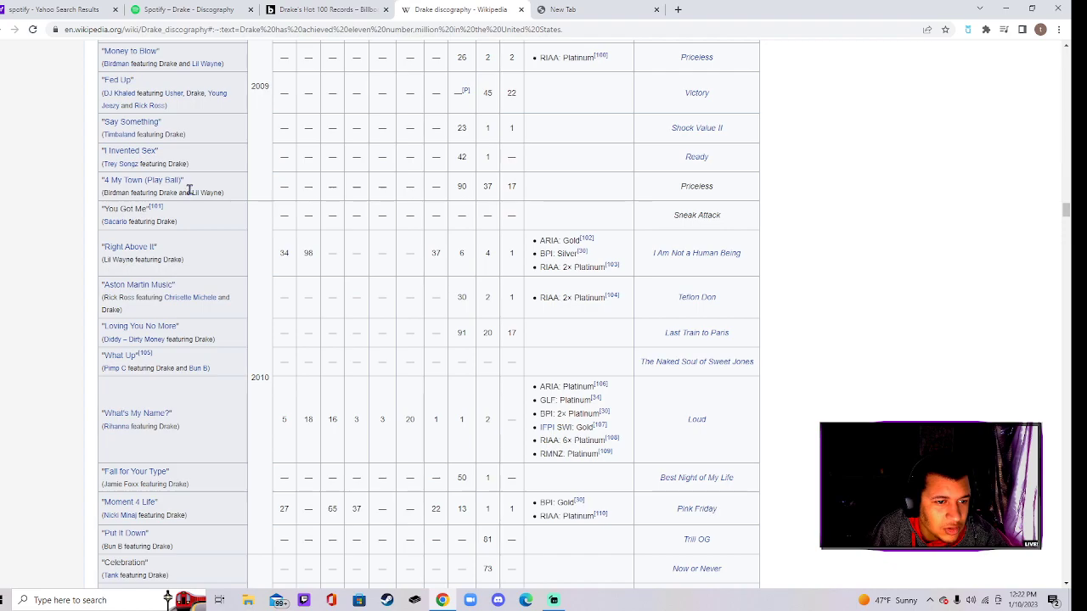
mouse_move(173, 222)
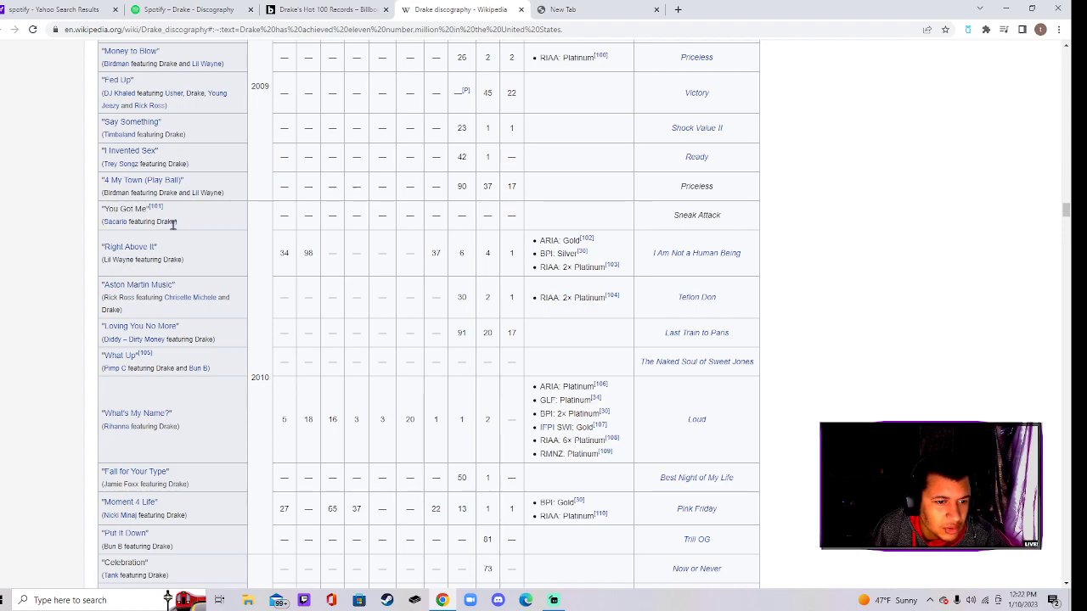
scroll(down, 3)
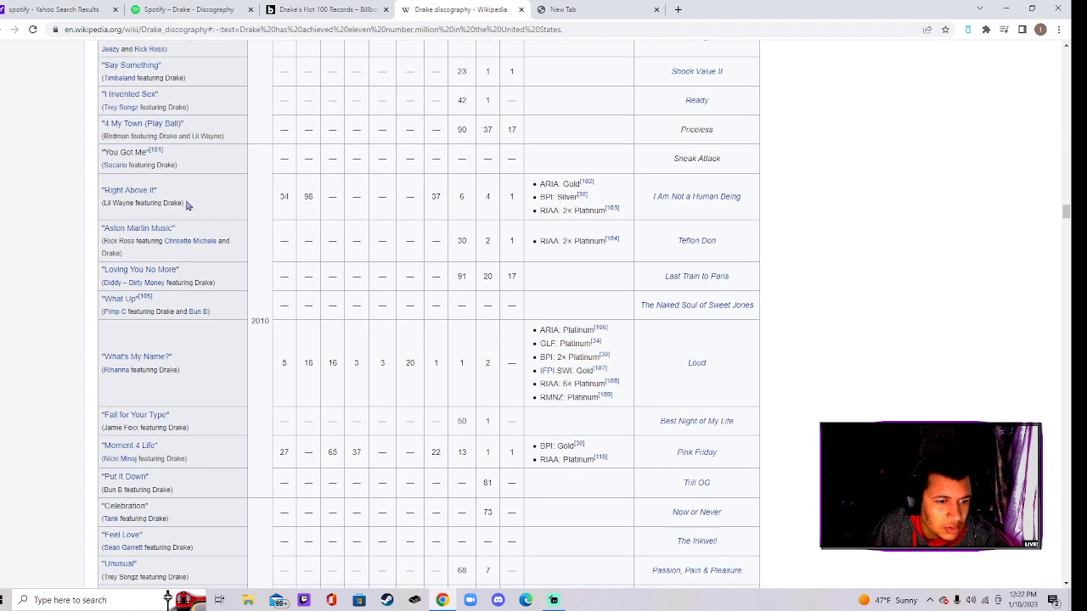
scroll(down, 3)
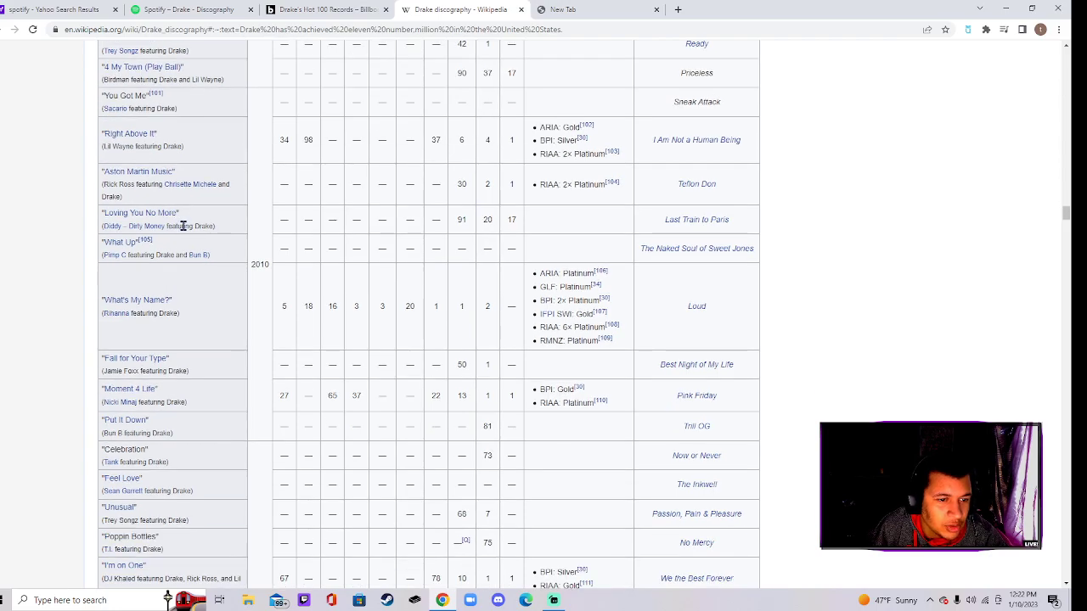
scroll(down, 3)
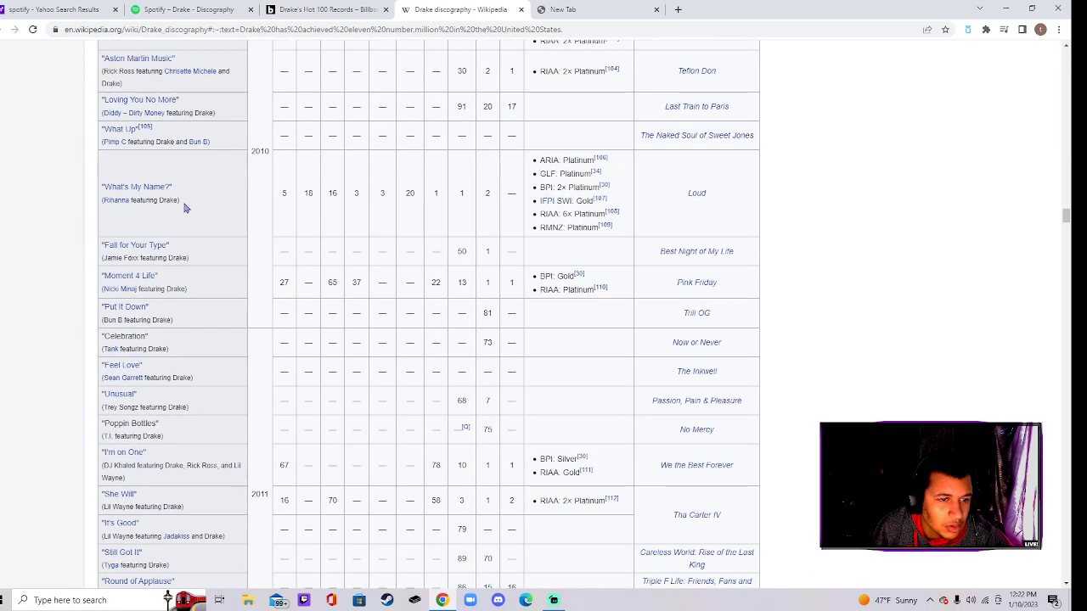
scroll(down, 3)
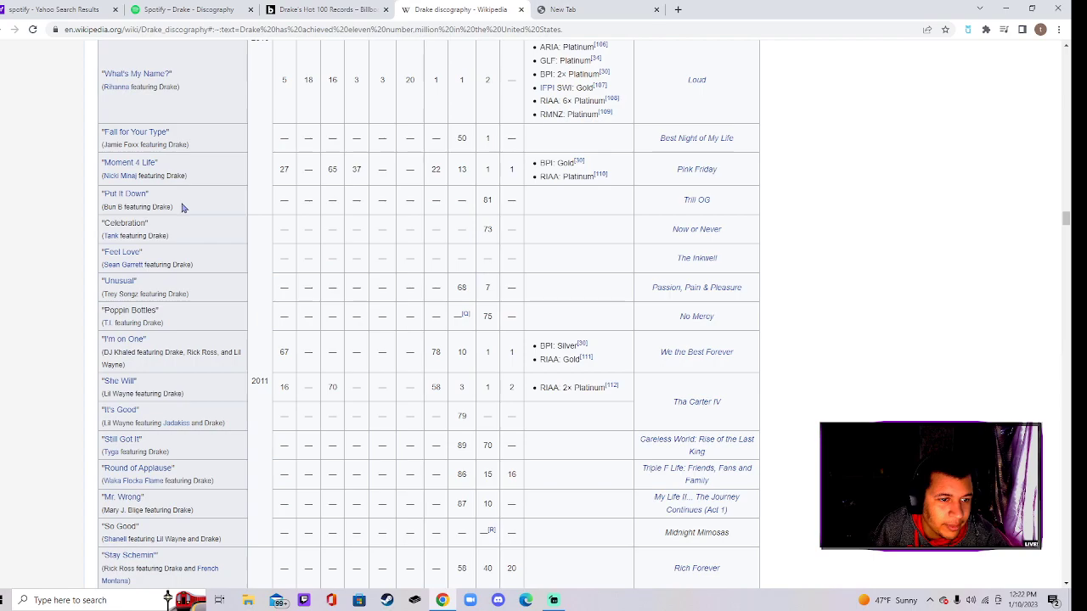
scroll(down, 3)
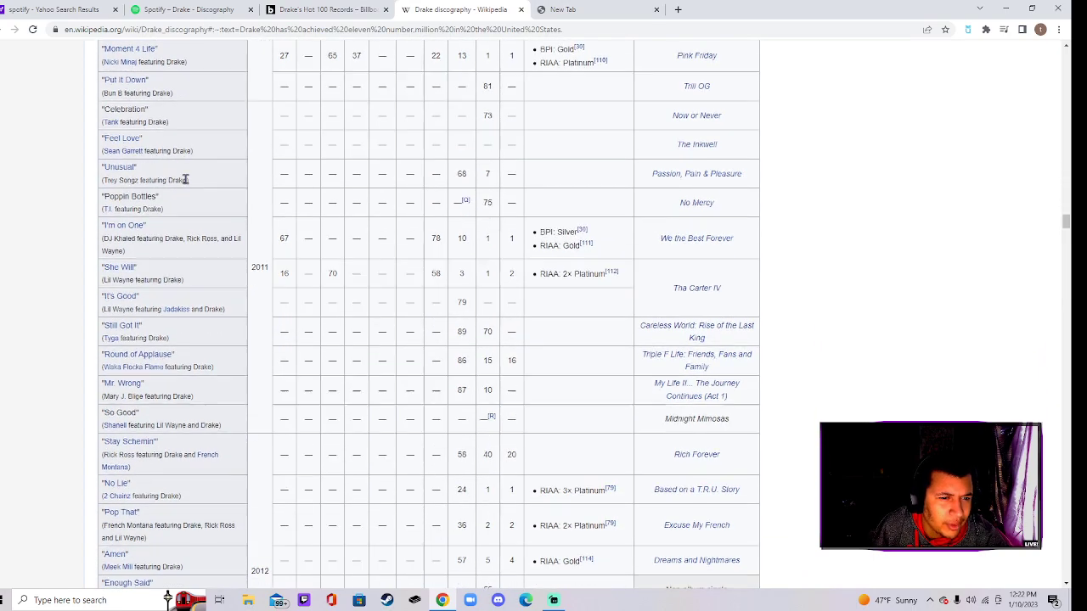
scroll(down, 3)
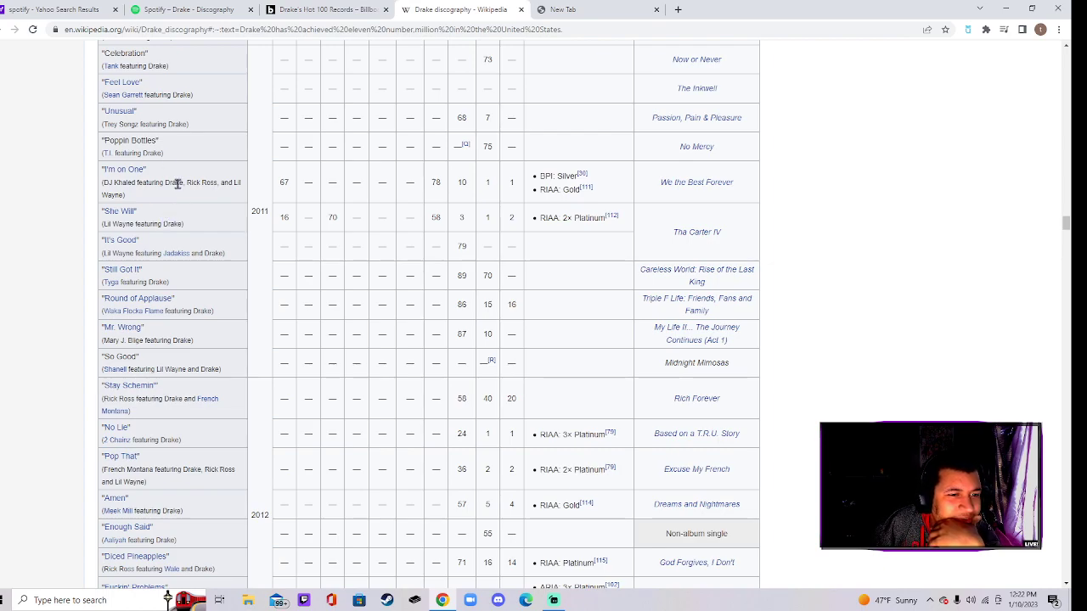
scroll(down, 3)
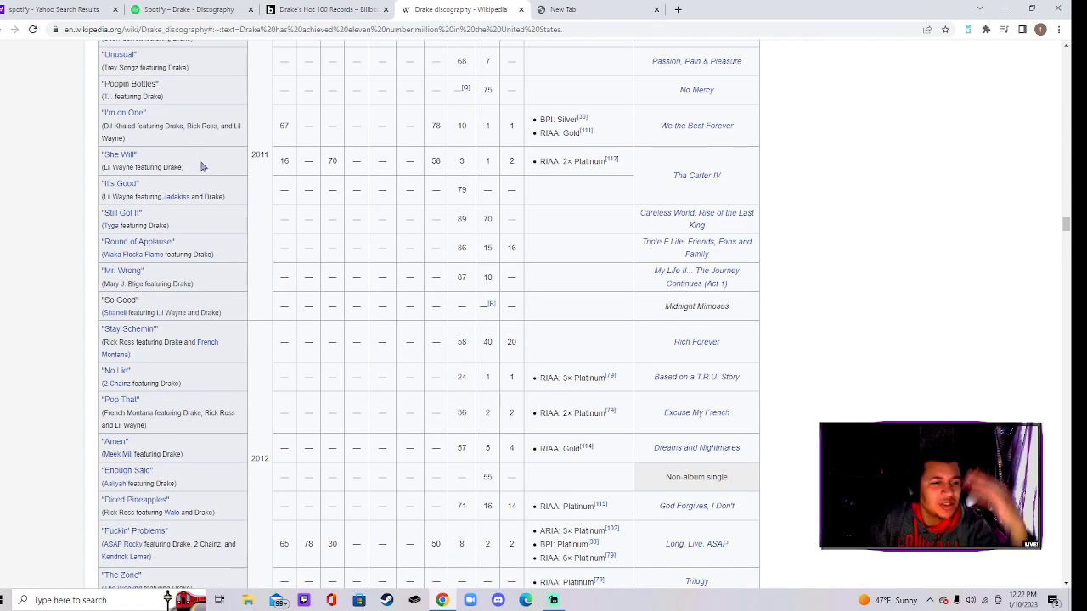
scroll(down, 3)
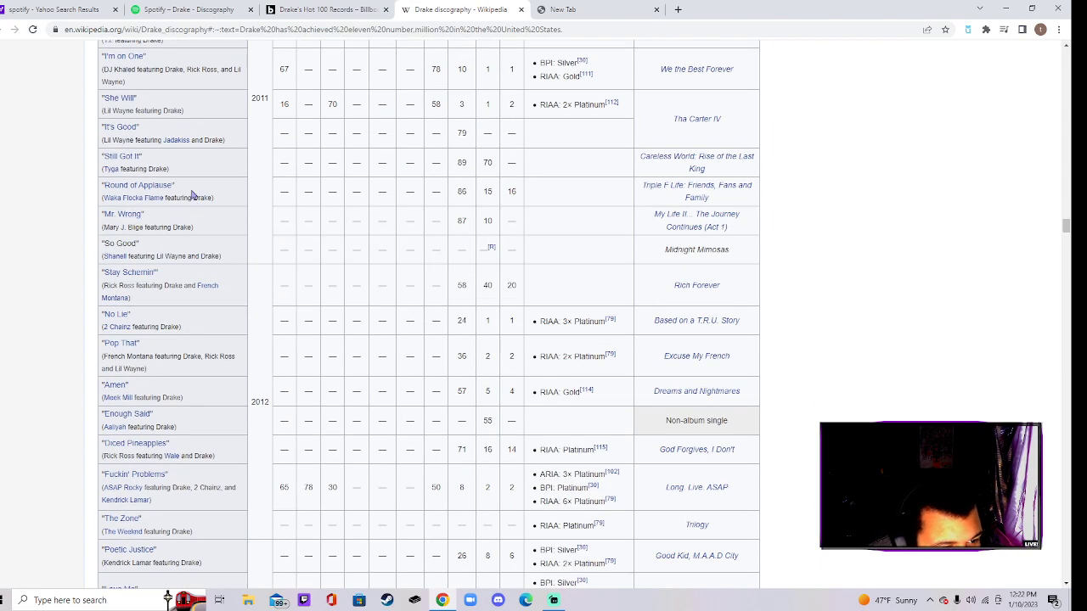
scroll(down, 3)
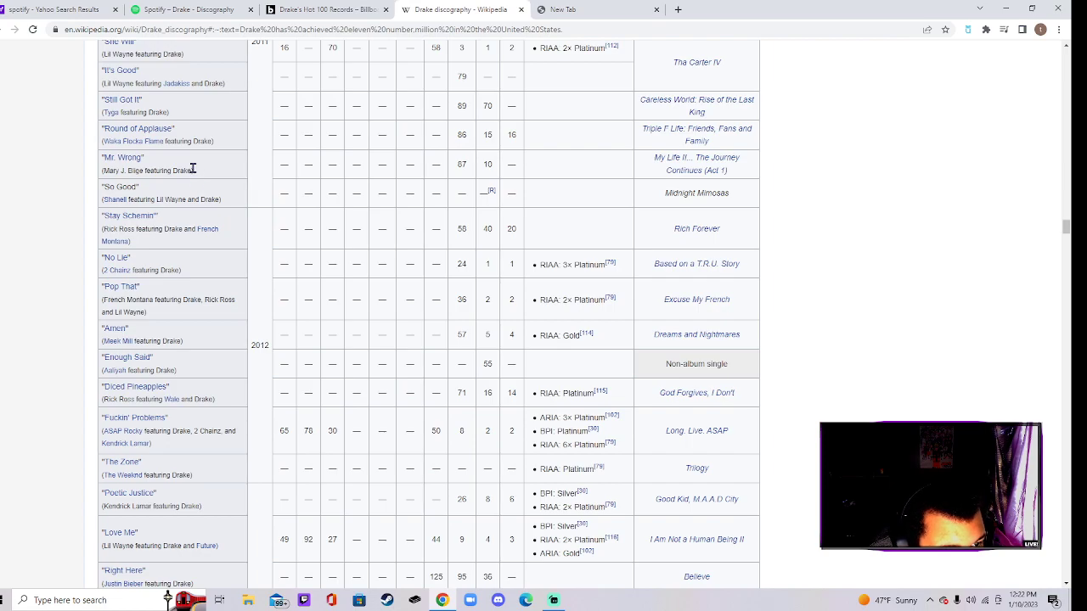
scroll(down, 3)
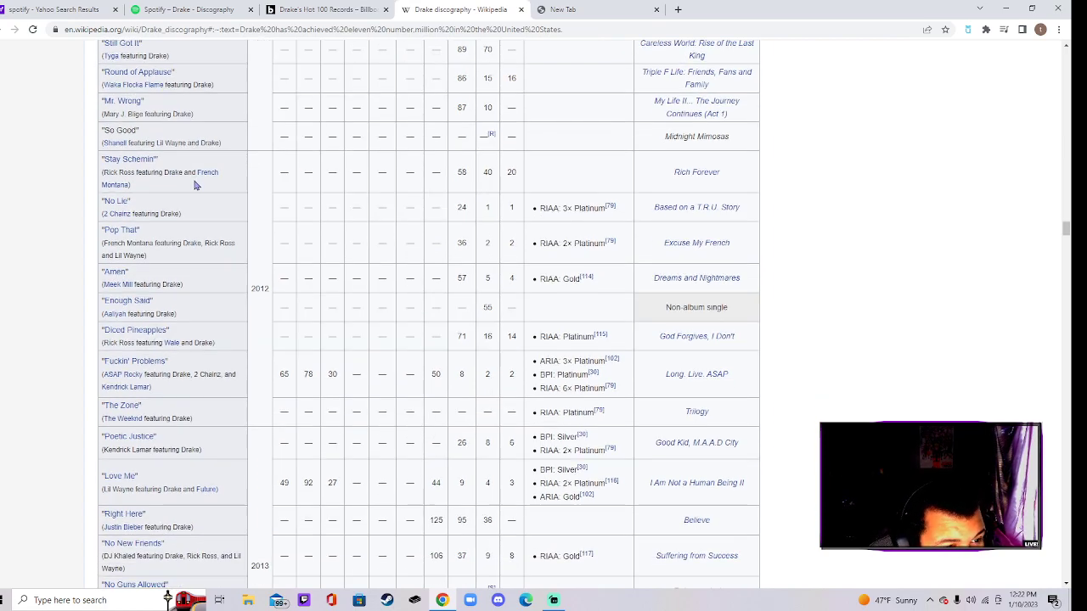
scroll(down, 3)
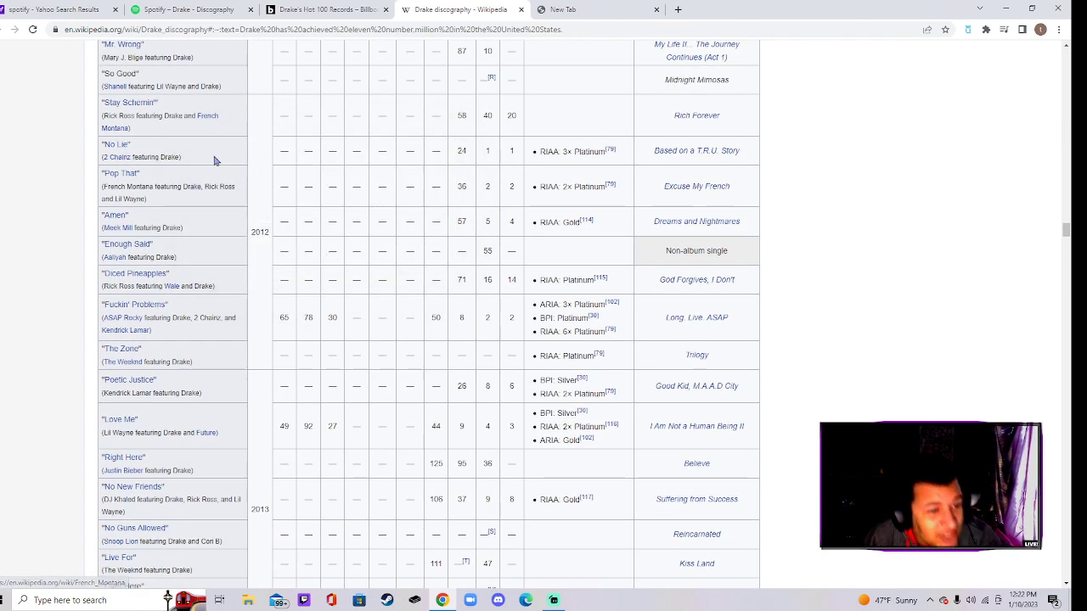
scroll(down, 3)
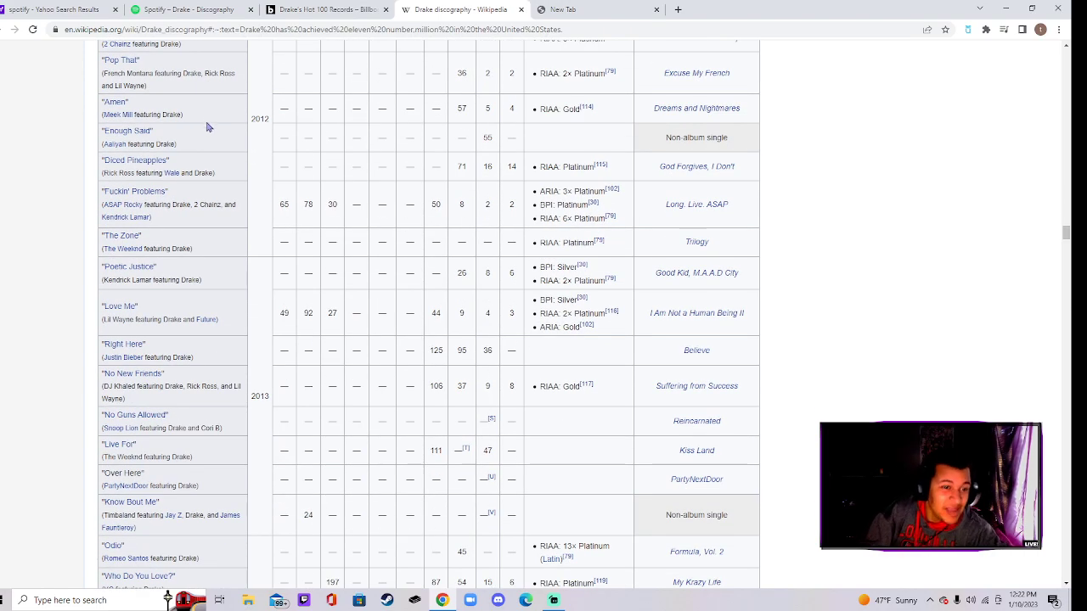
scroll(down, 3)
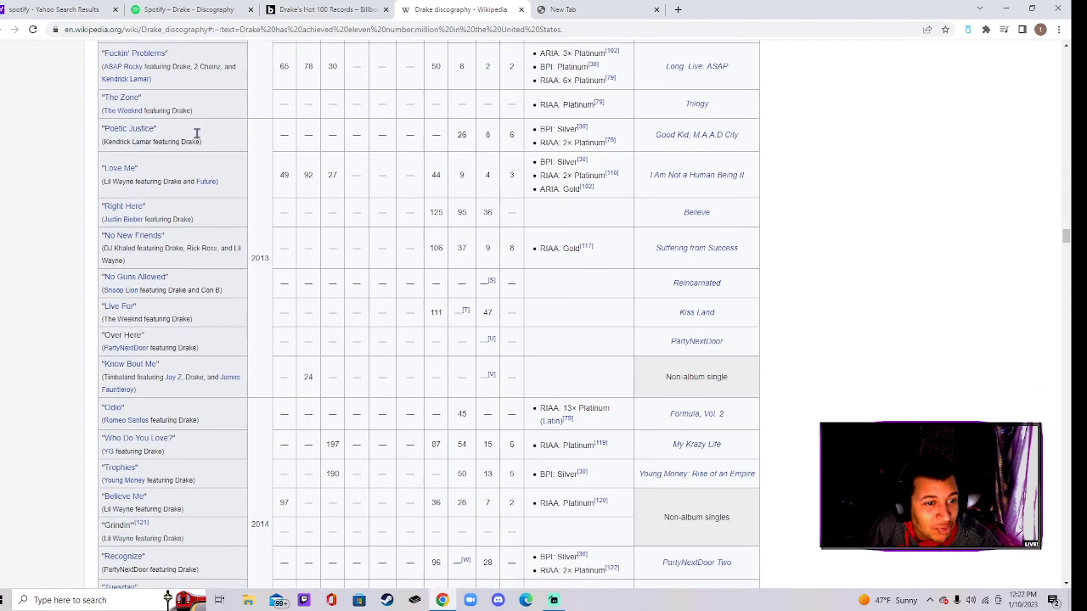
scroll(down, 3)
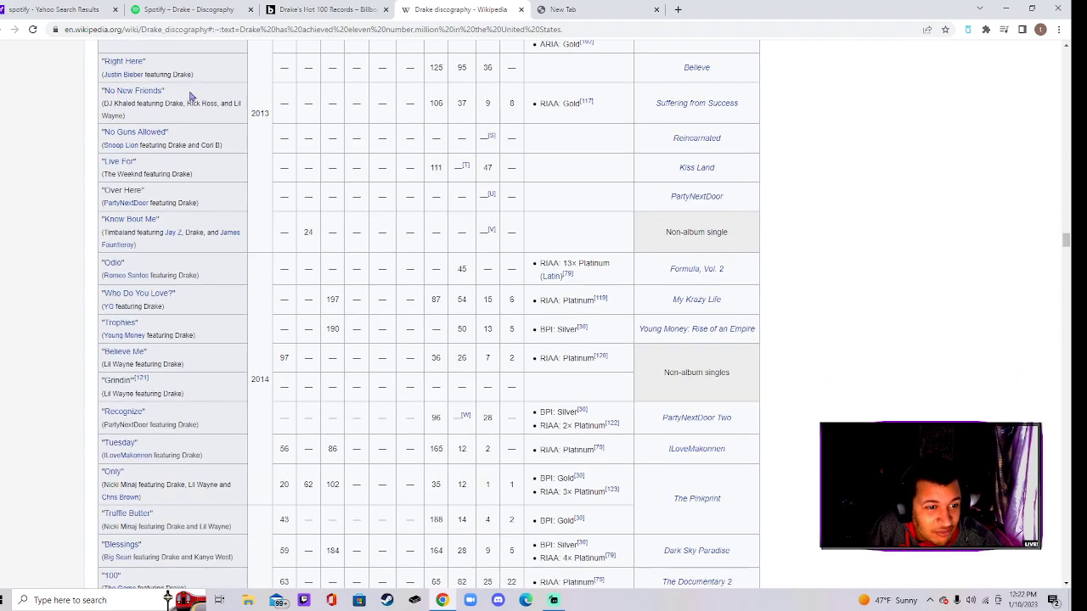
scroll(down, 3)
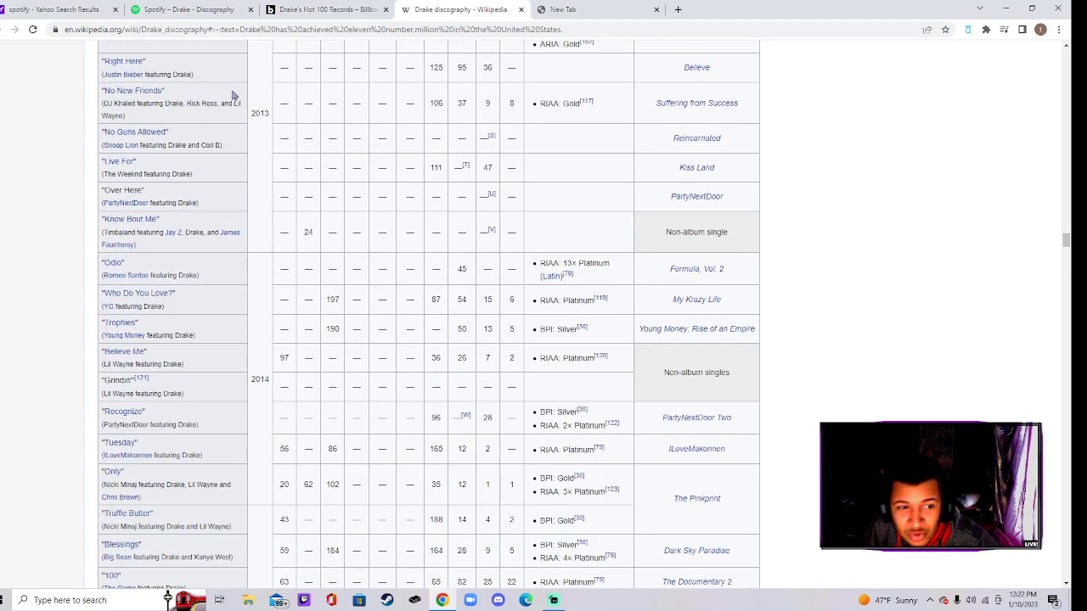
- Keep going down the later years of the featured-singles table
scroll(down, 3)
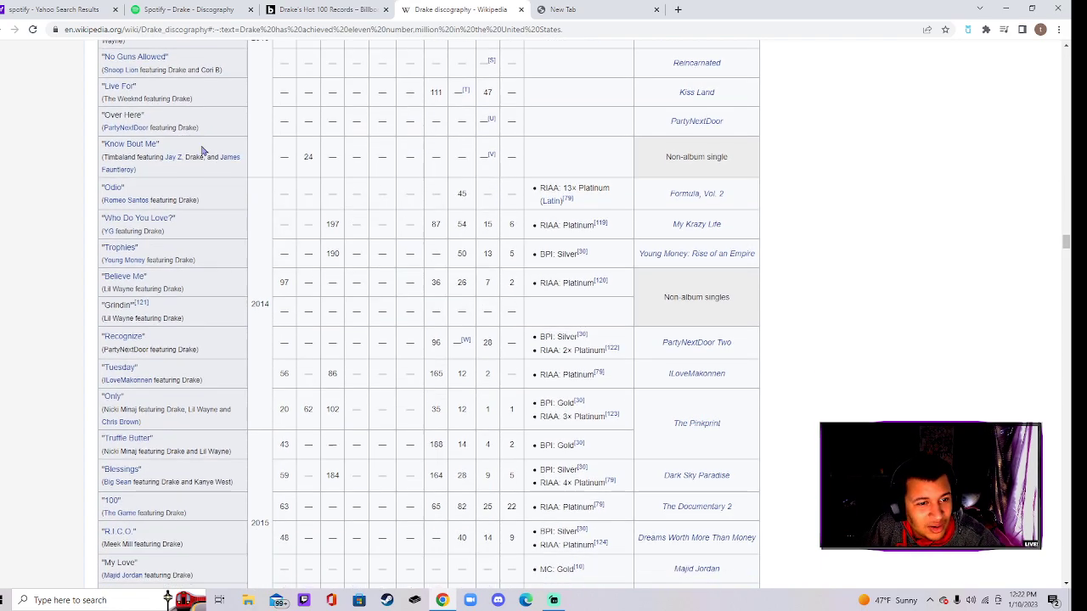
scroll(down, 3)
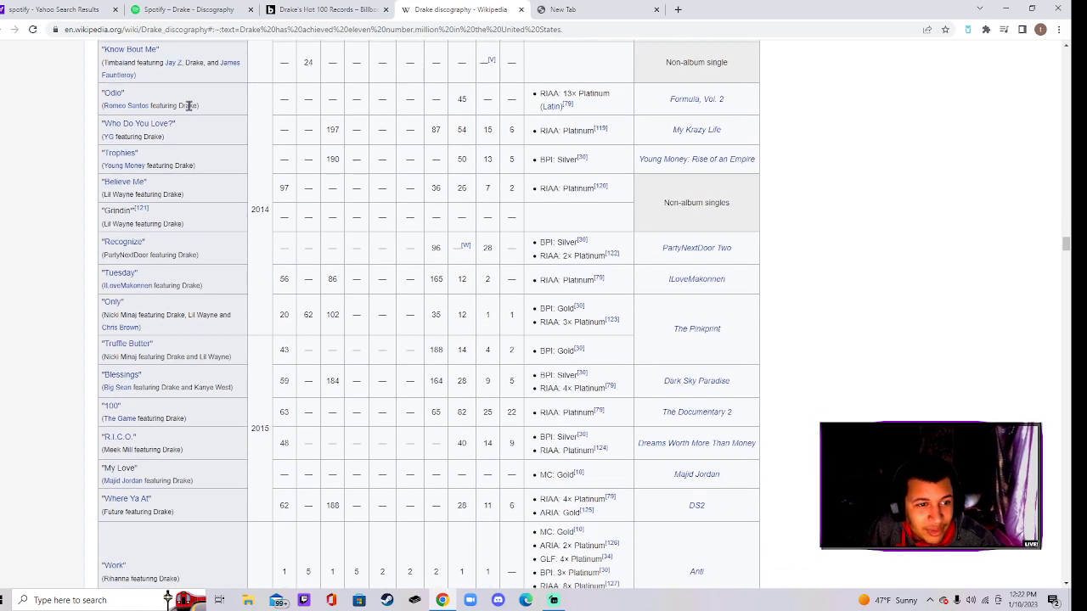
scroll(down, 3)
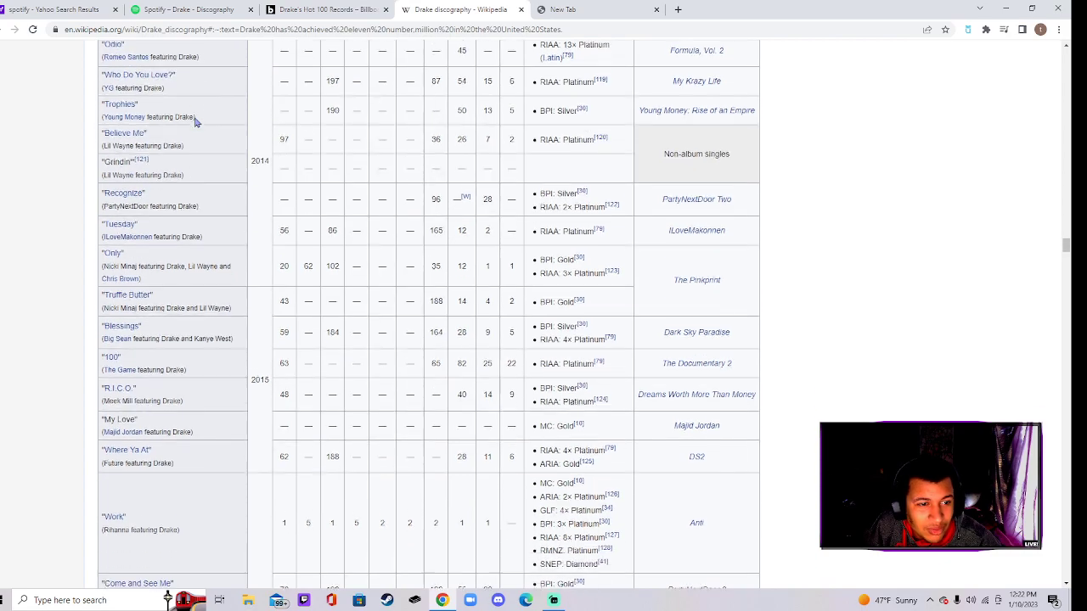
scroll(down, 3)
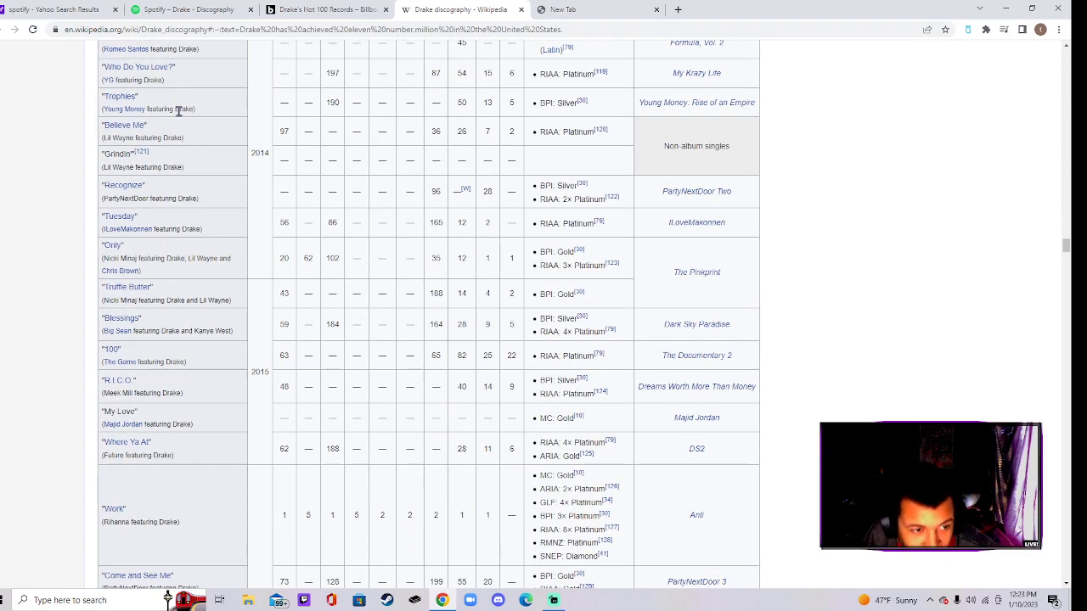
scroll(down, 3)
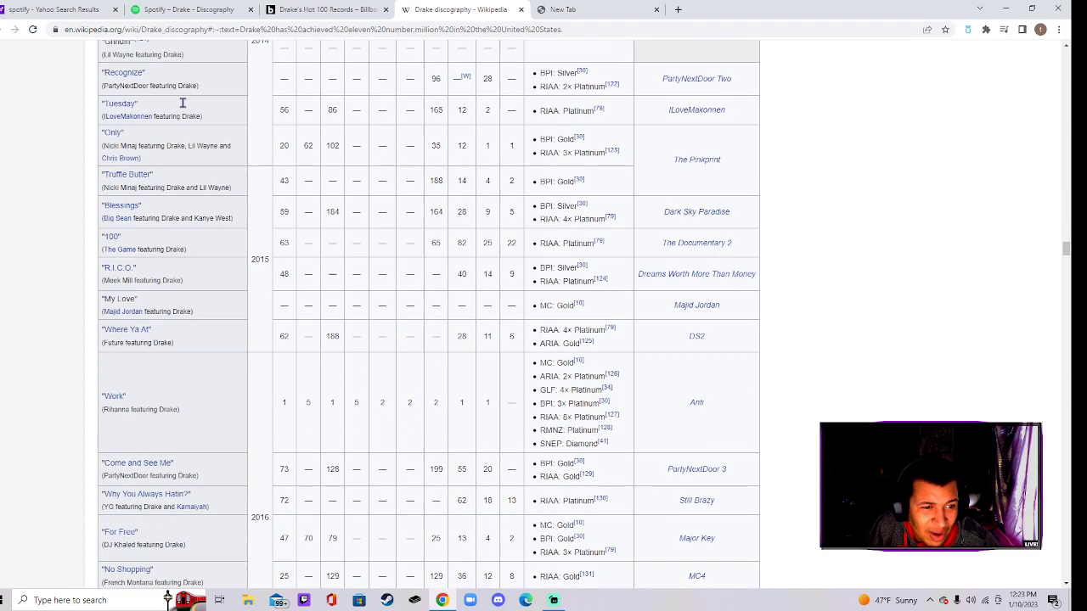
scroll(down, 3)
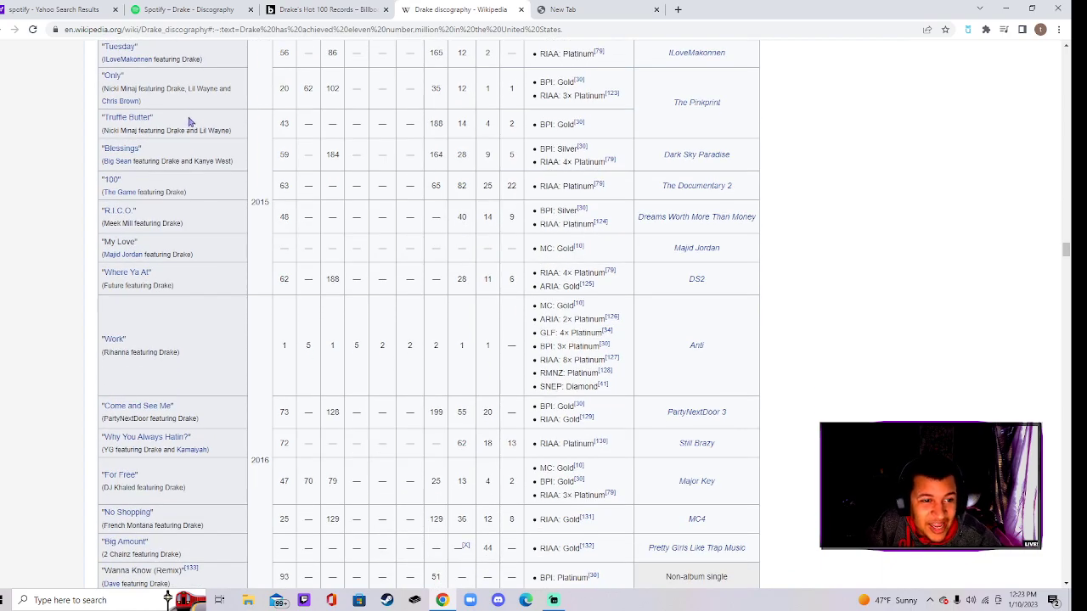
scroll(down, 3)
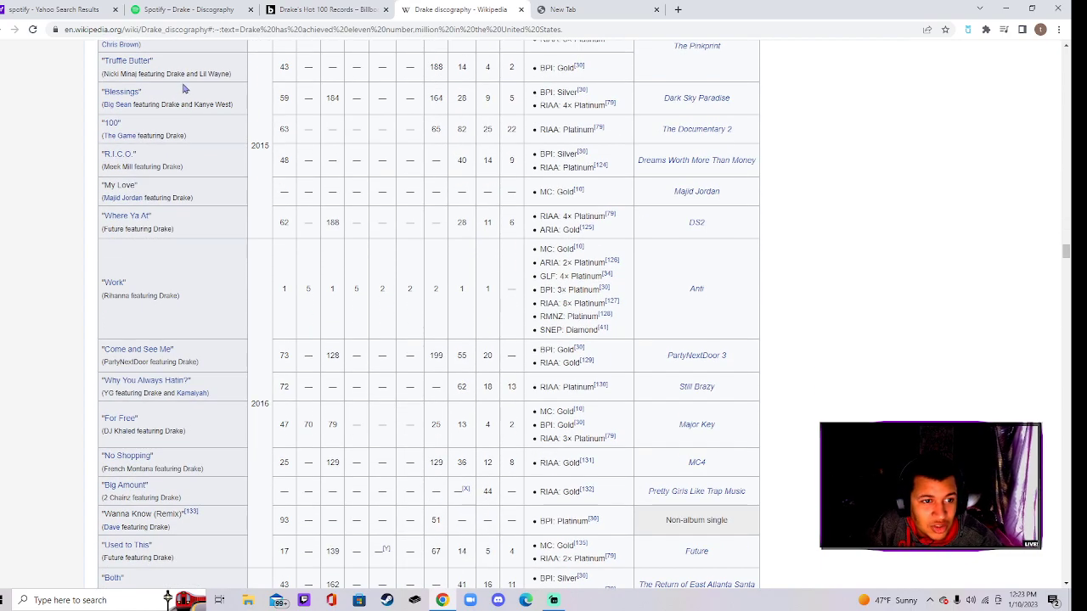
scroll(down, 3)
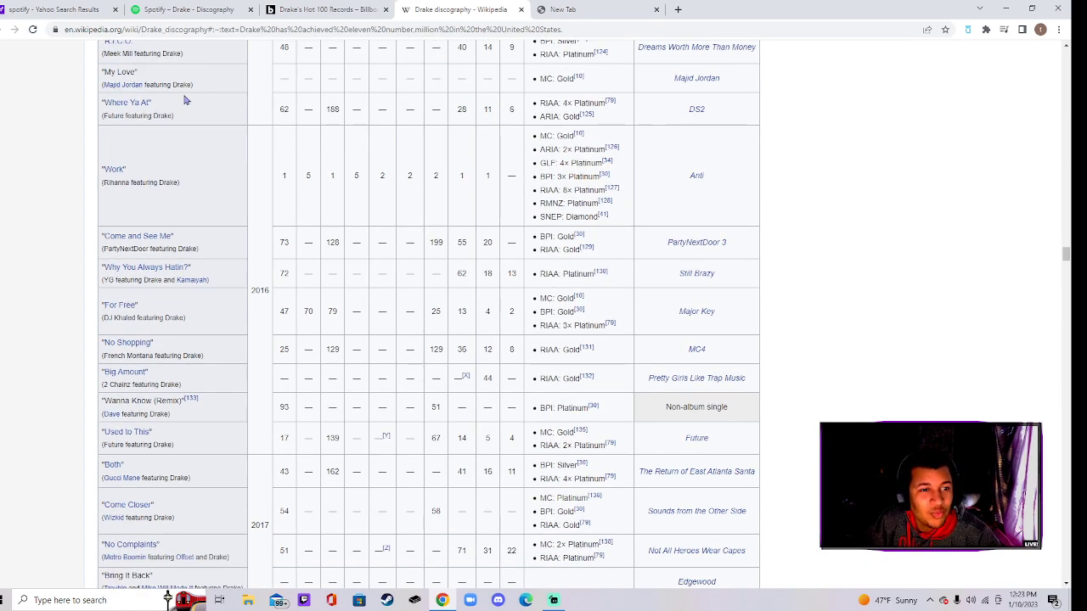
scroll(down, 3)
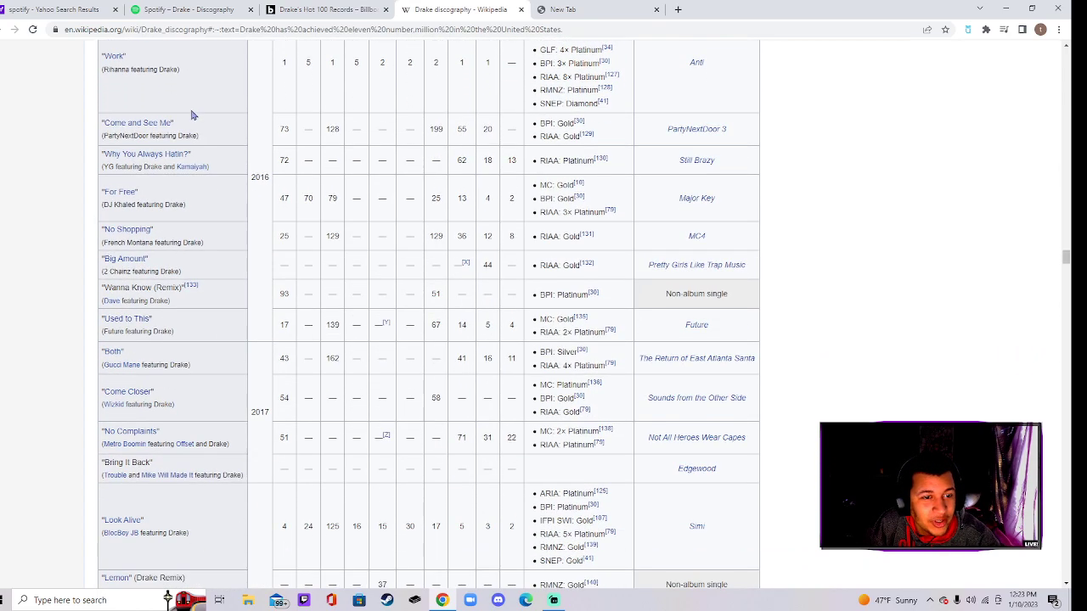
scroll(down, 3)
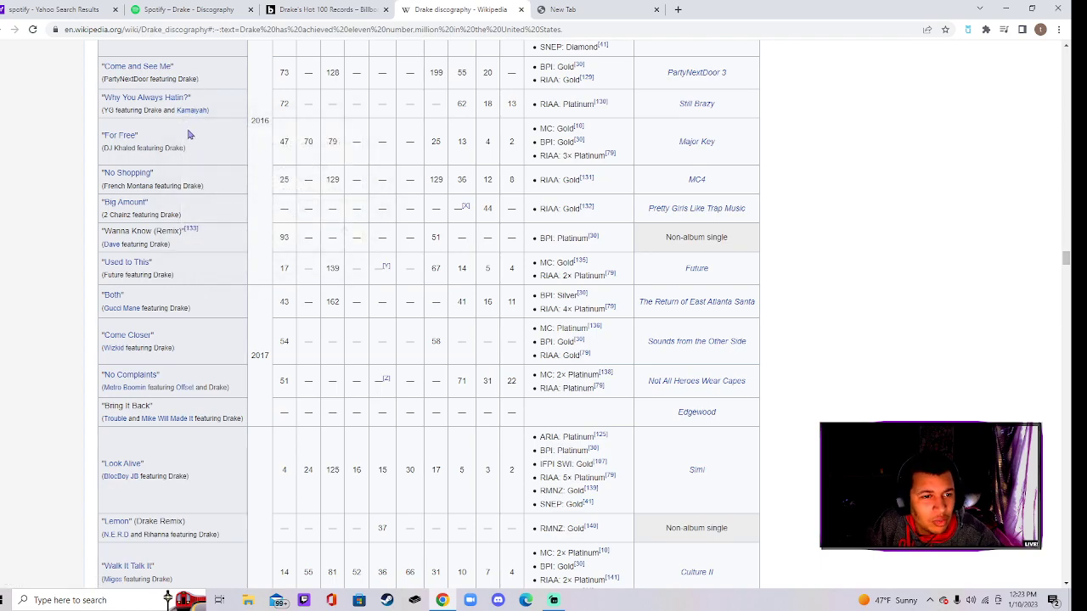
scroll(down, 3)
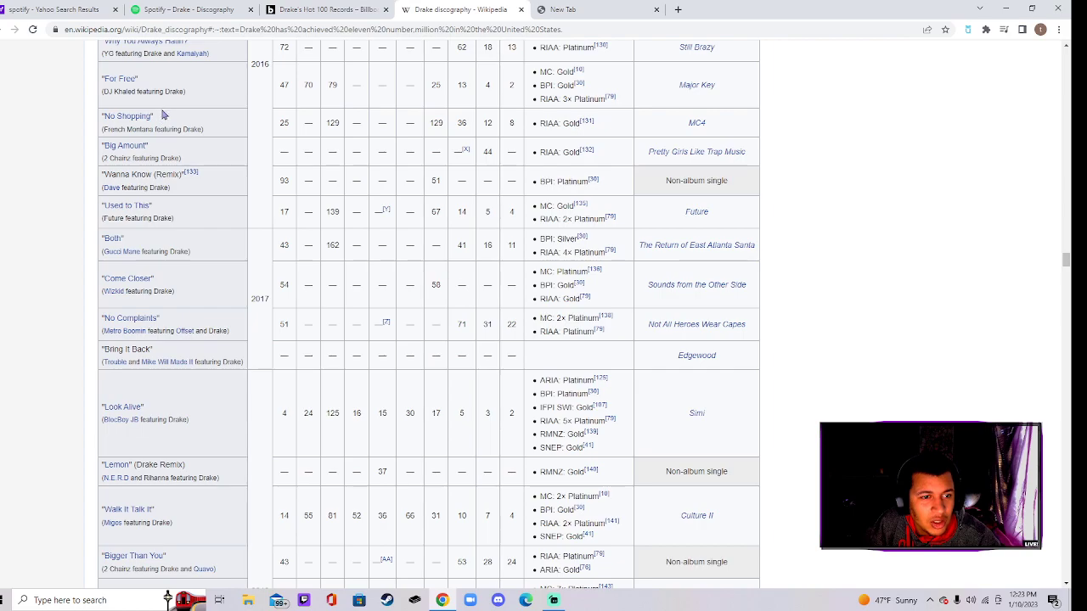
scroll(down, 3)
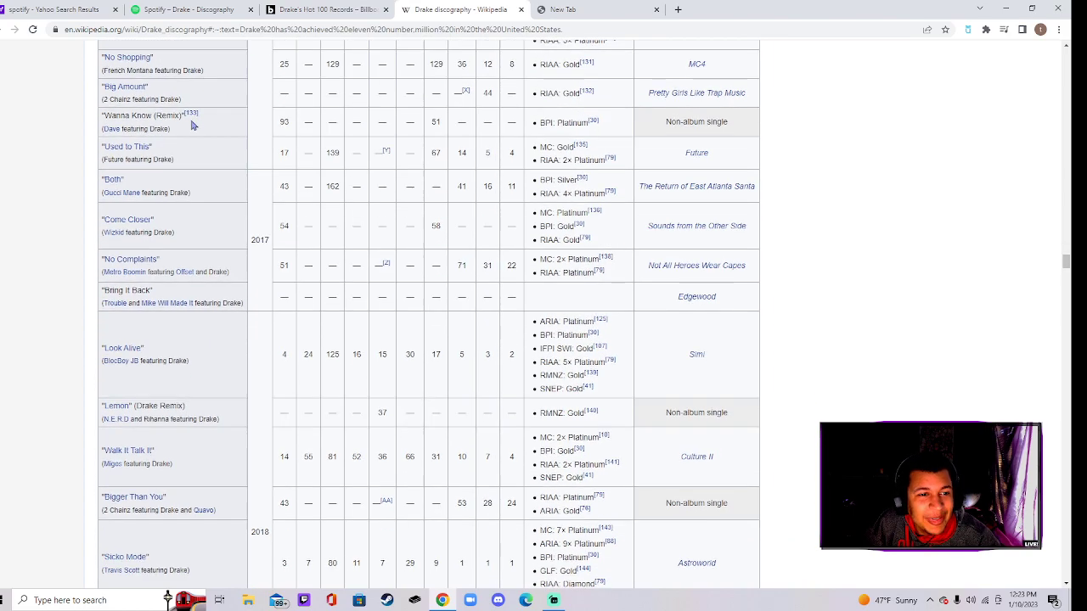
scroll(down, 3)
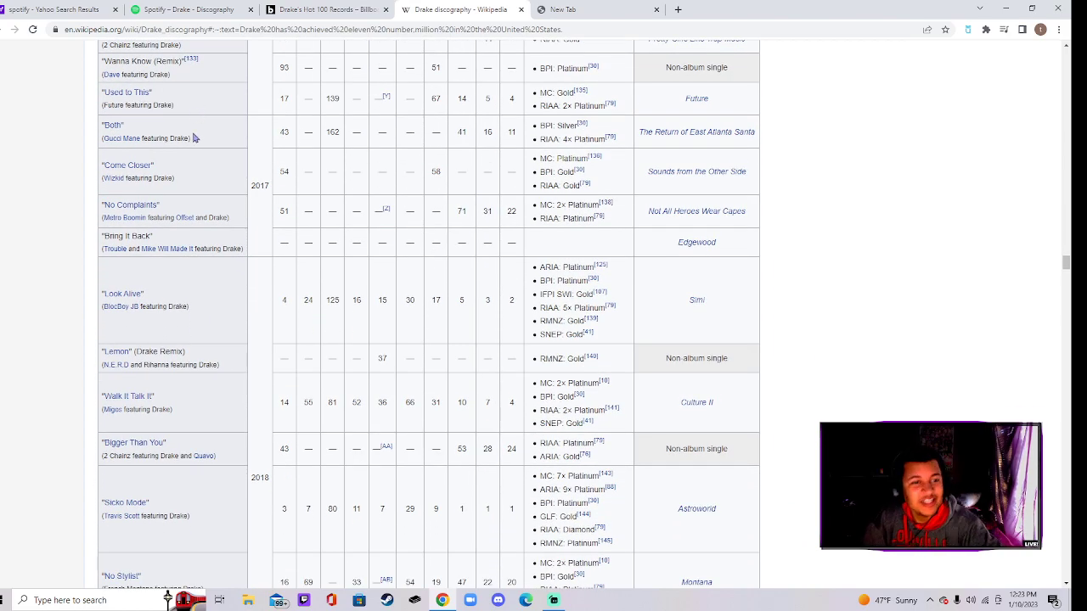
scroll(down, 3)
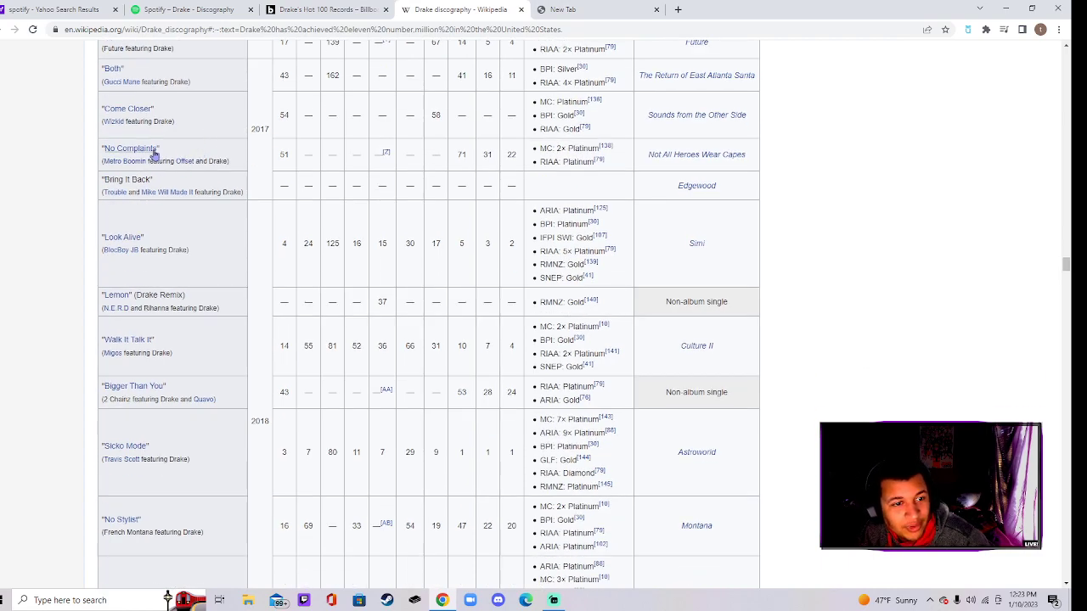
scroll(down, 3)
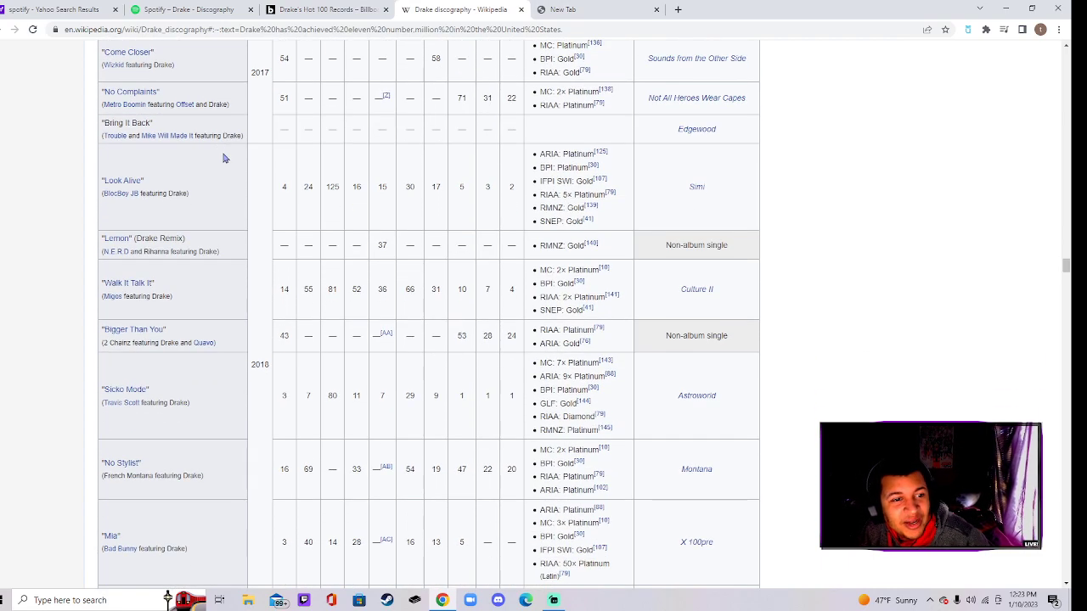
scroll(down, 3)
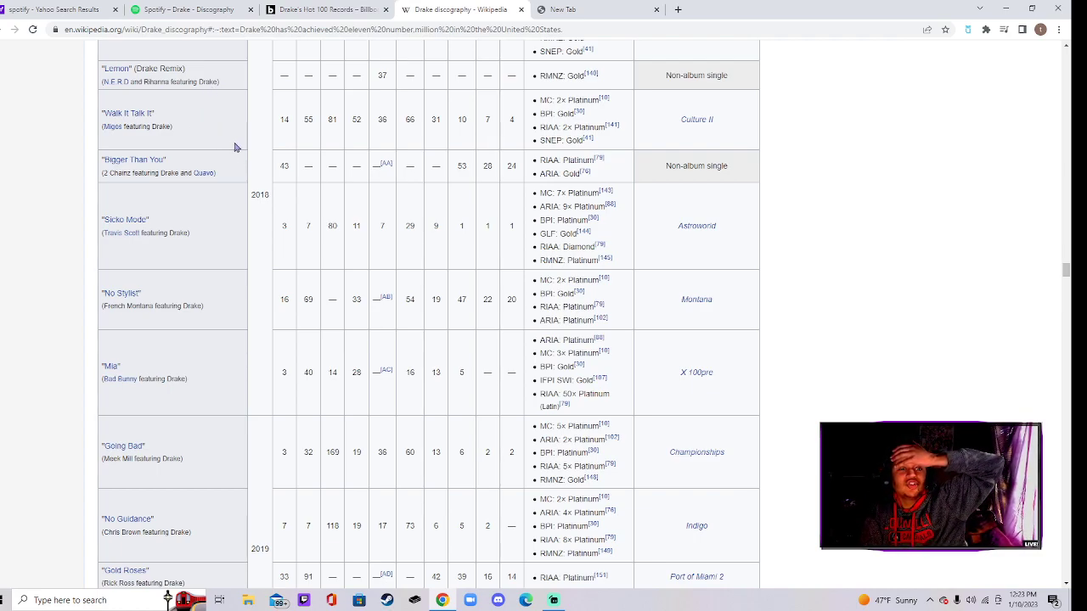
- Scroll to the end of the singles table until the Promotional singles section is reached
scroll(down, 3)
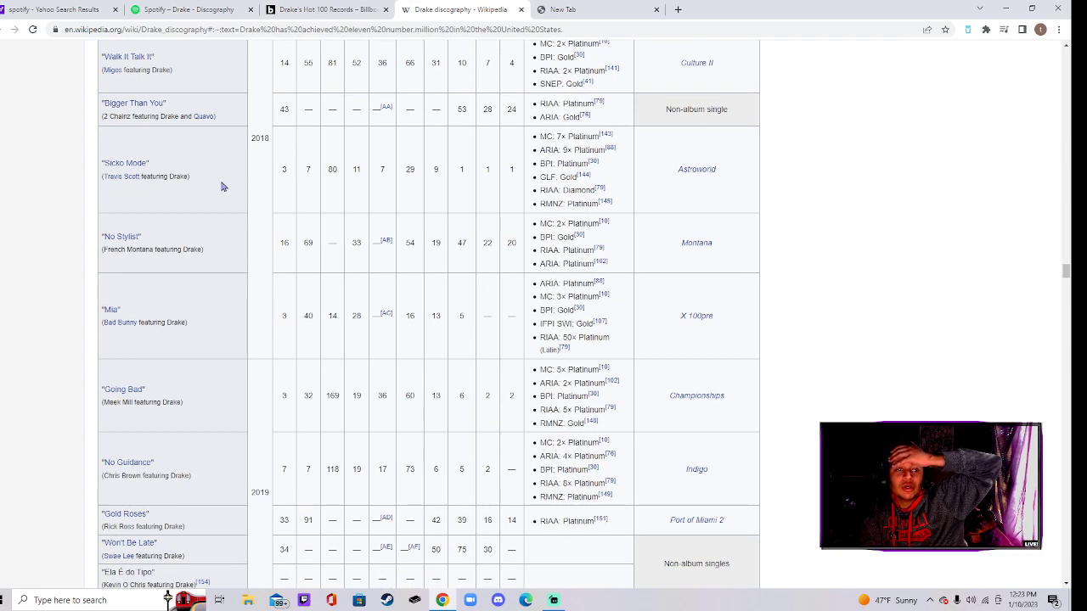
scroll(down, 3)
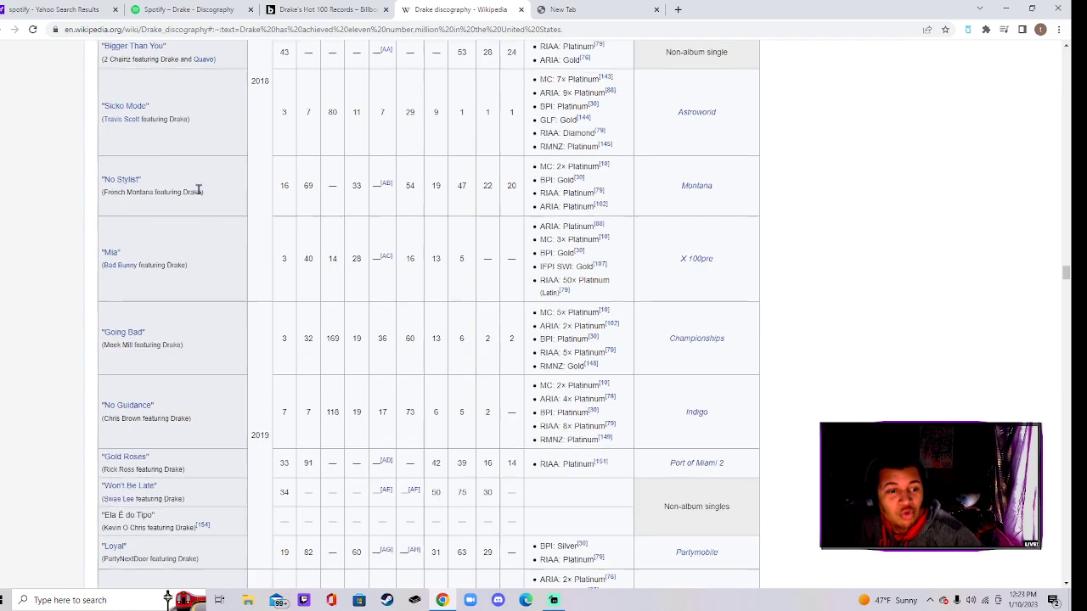
scroll(down, 3)
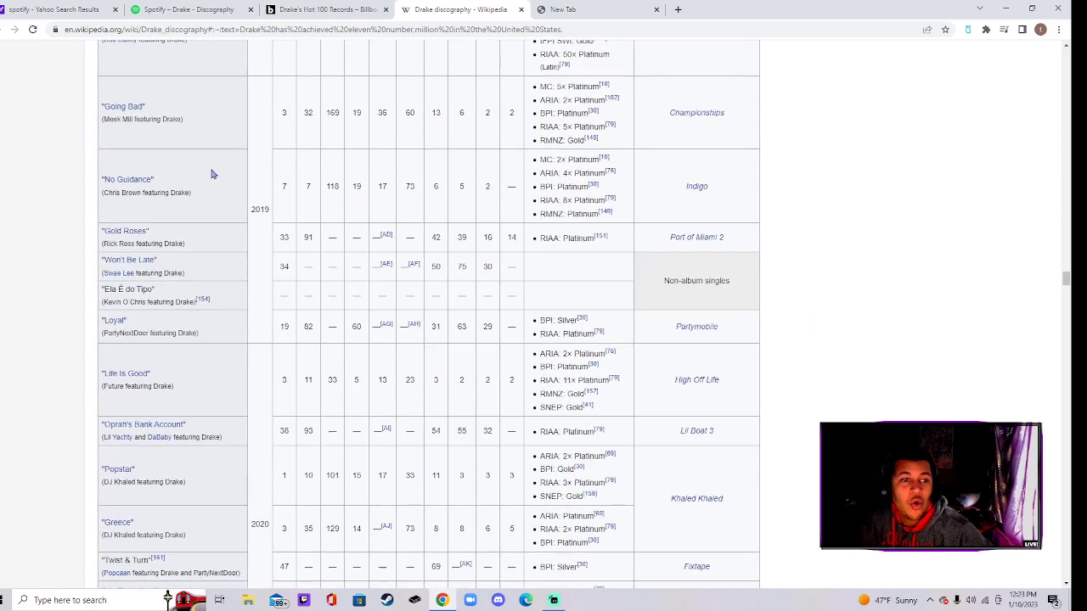
scroll(down, 3)
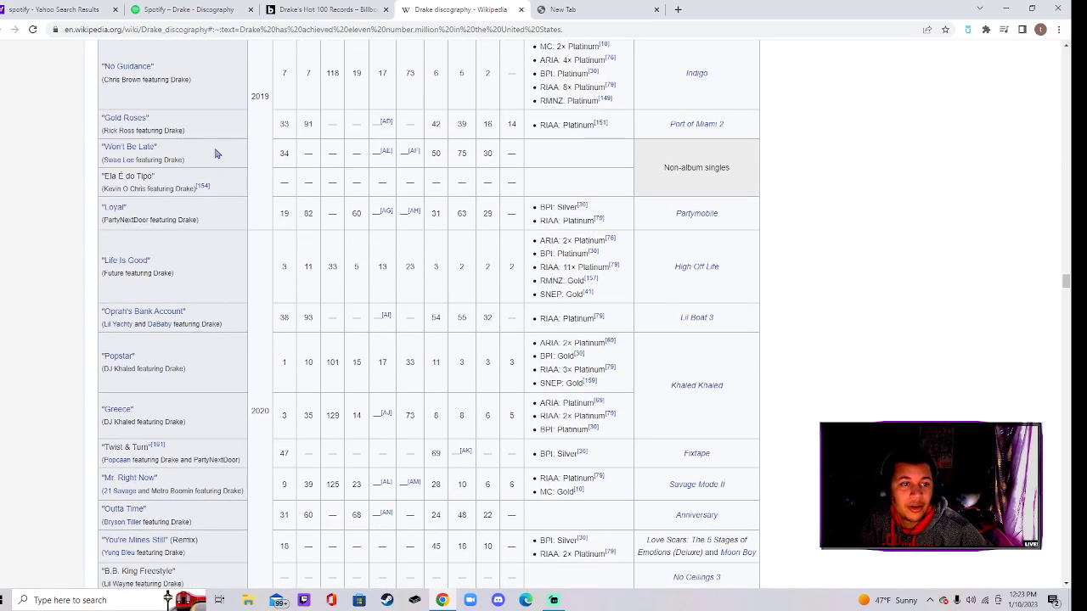
scroll(down, 3)
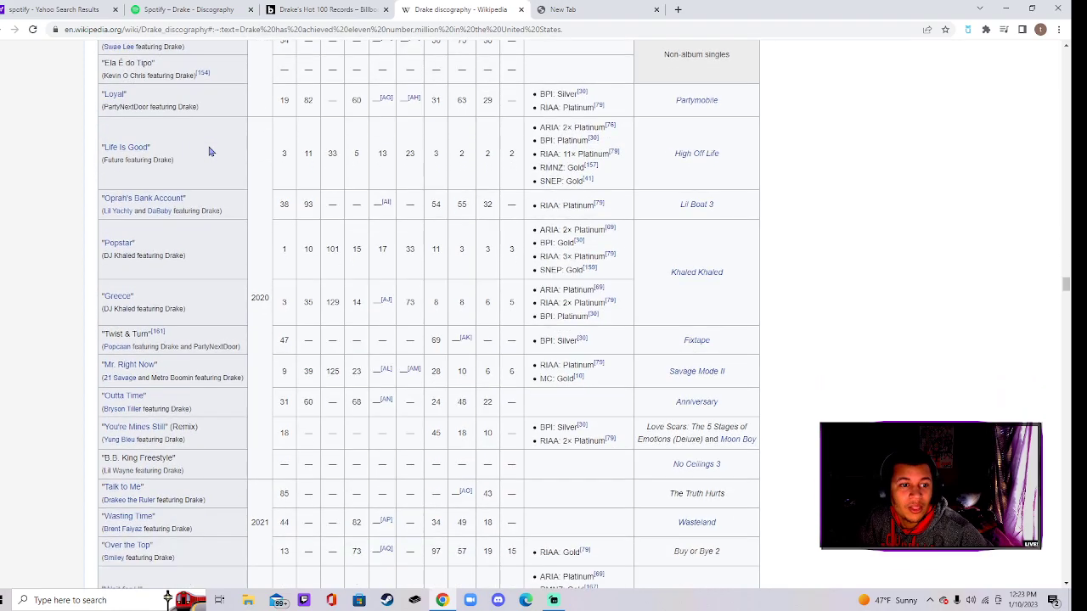
scroll(down, 3)
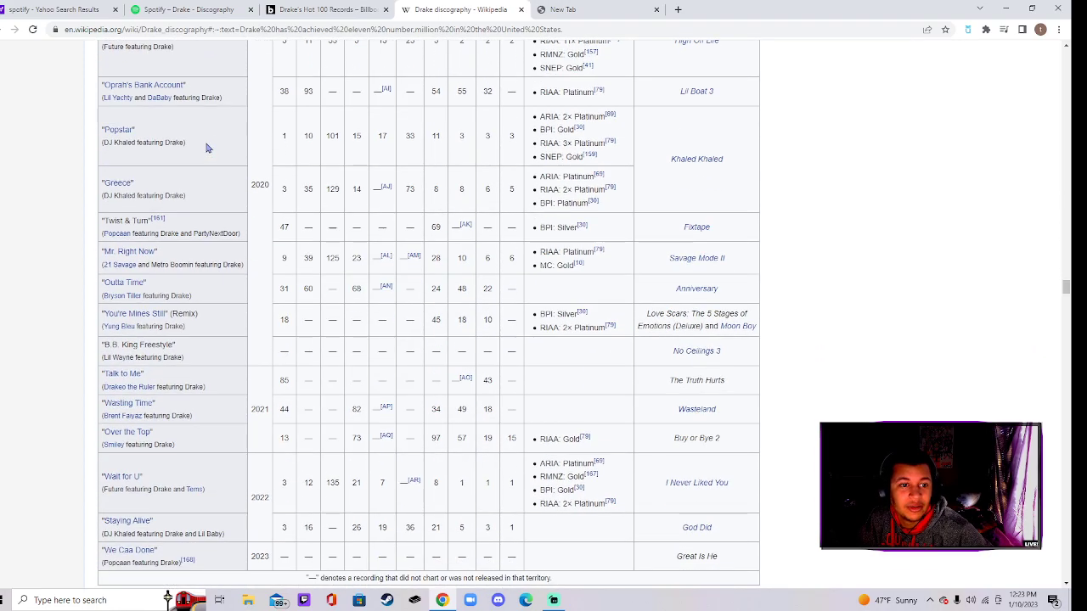
scroll(down, 3)
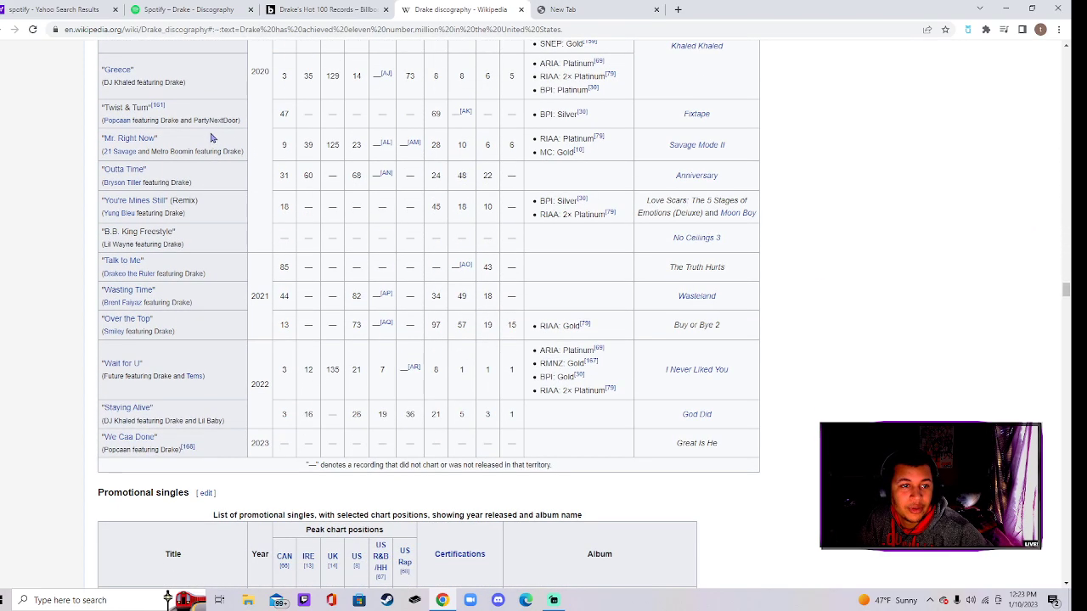
scroll(down, 3)
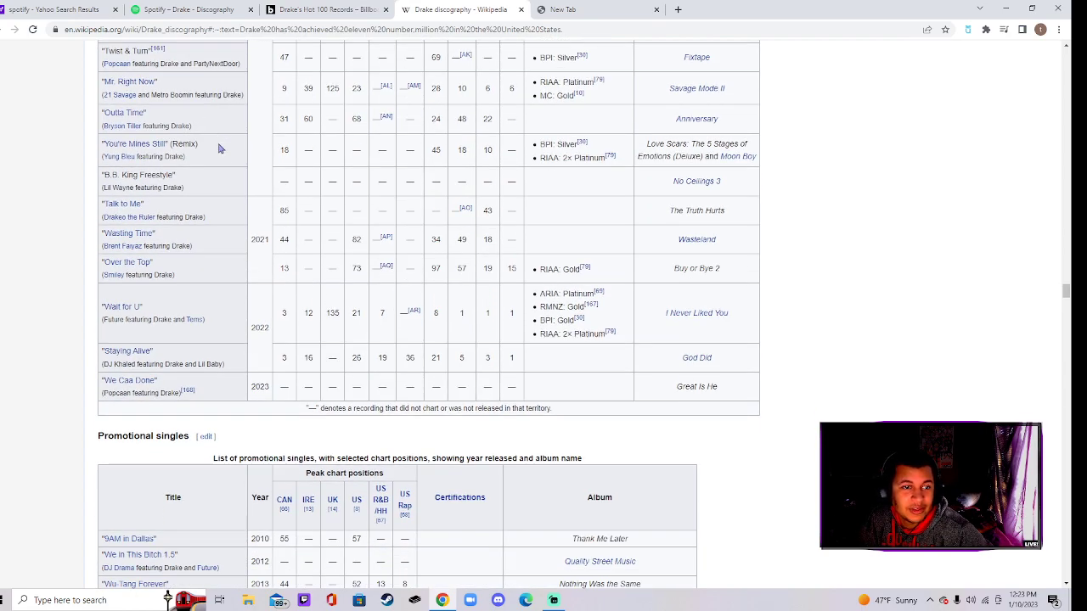
scroll(down, 3)
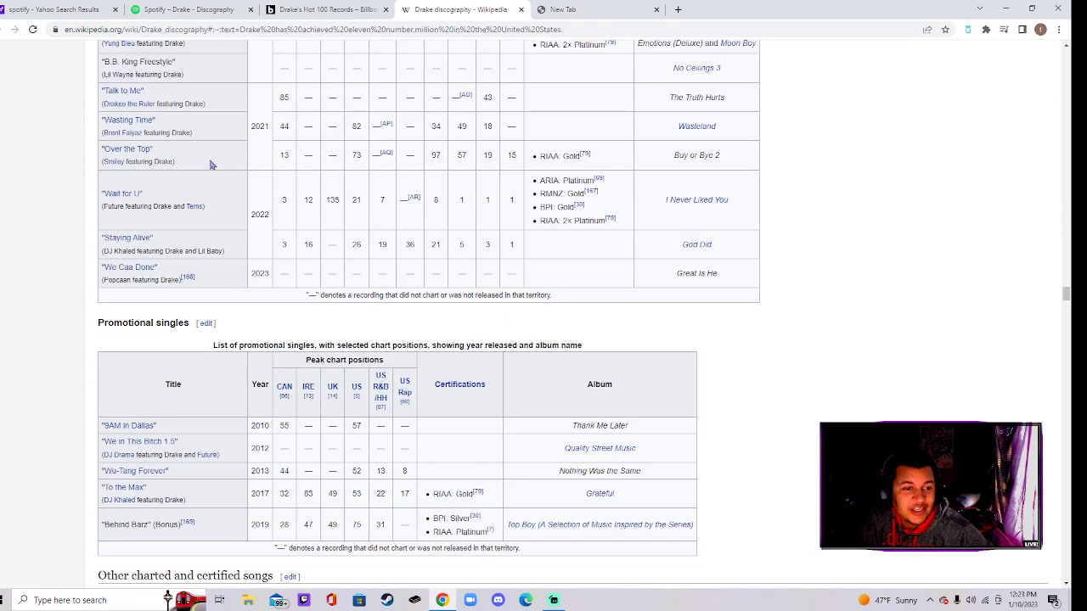
scroll(down, 3)
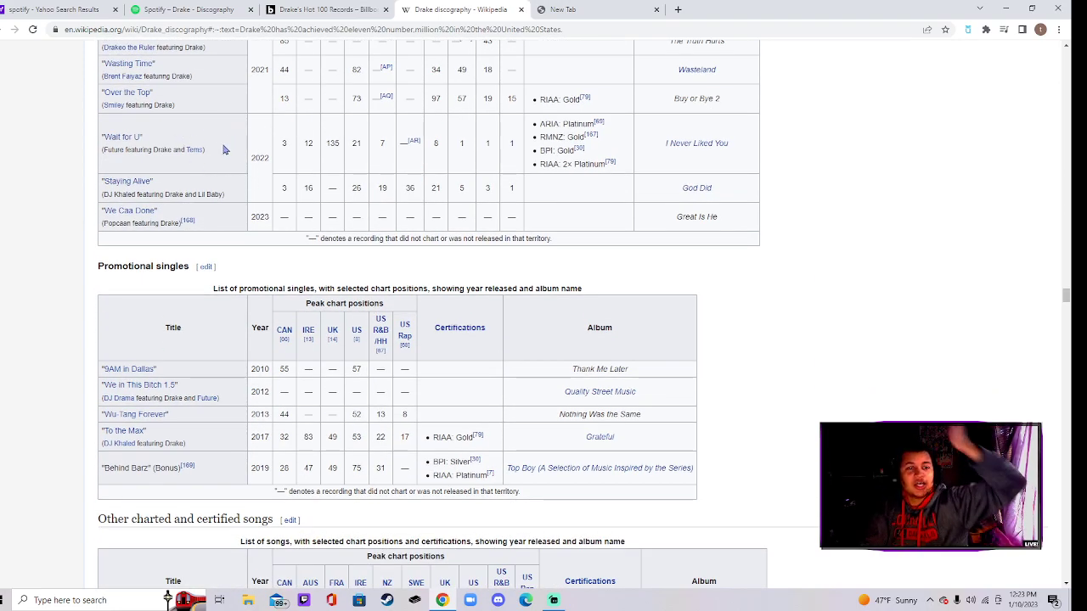
- Scroll past Promotional singles to the other charted songs table, then return to the Spotify Her Loss tracklist
scroll(down, 3)
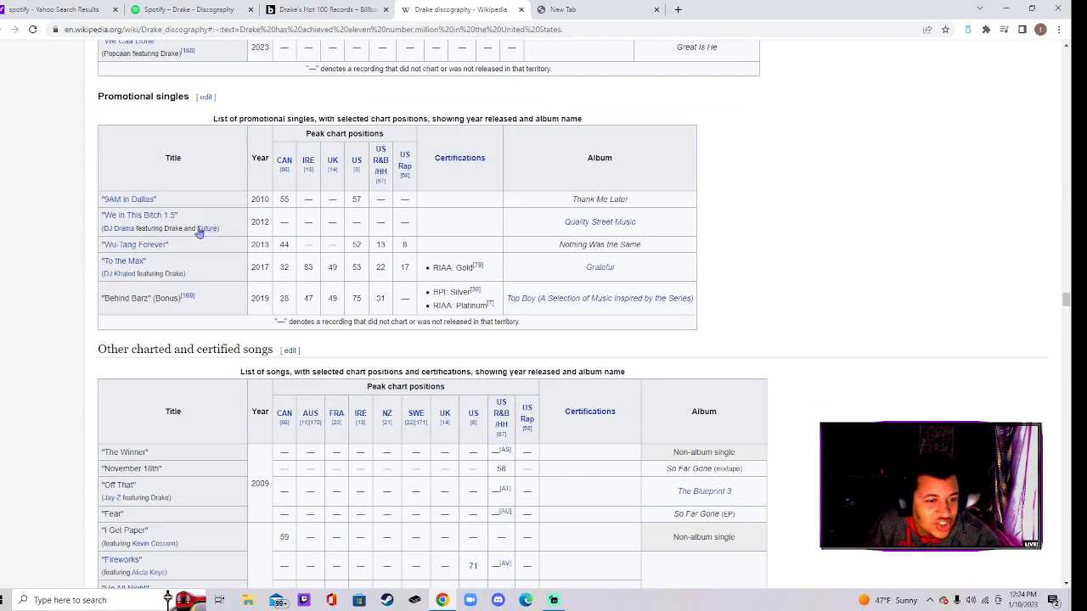
mouse_move(221, 245)
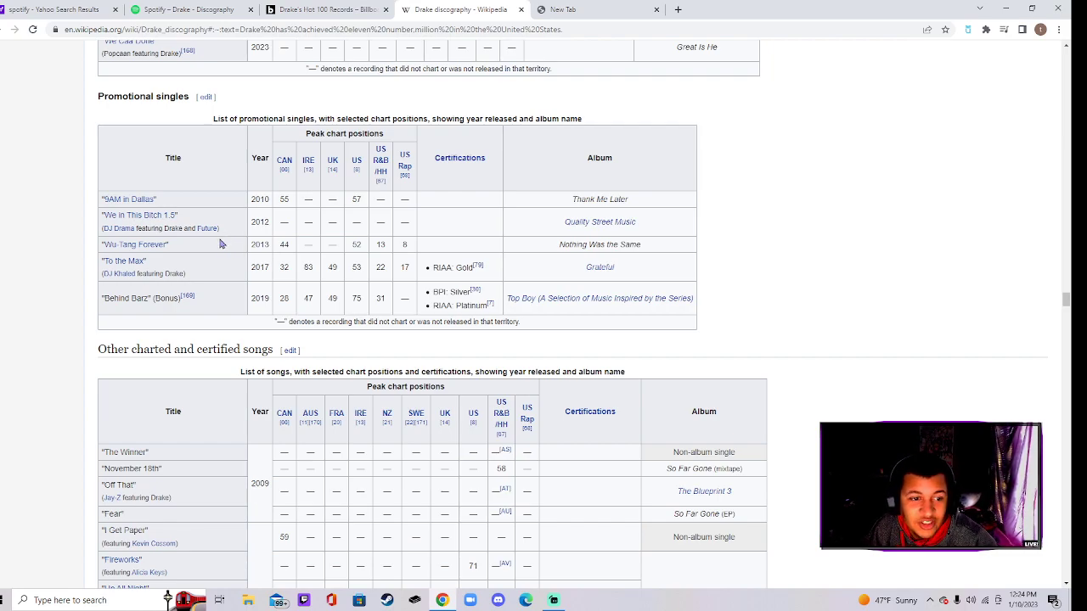
scroll(down, 3)
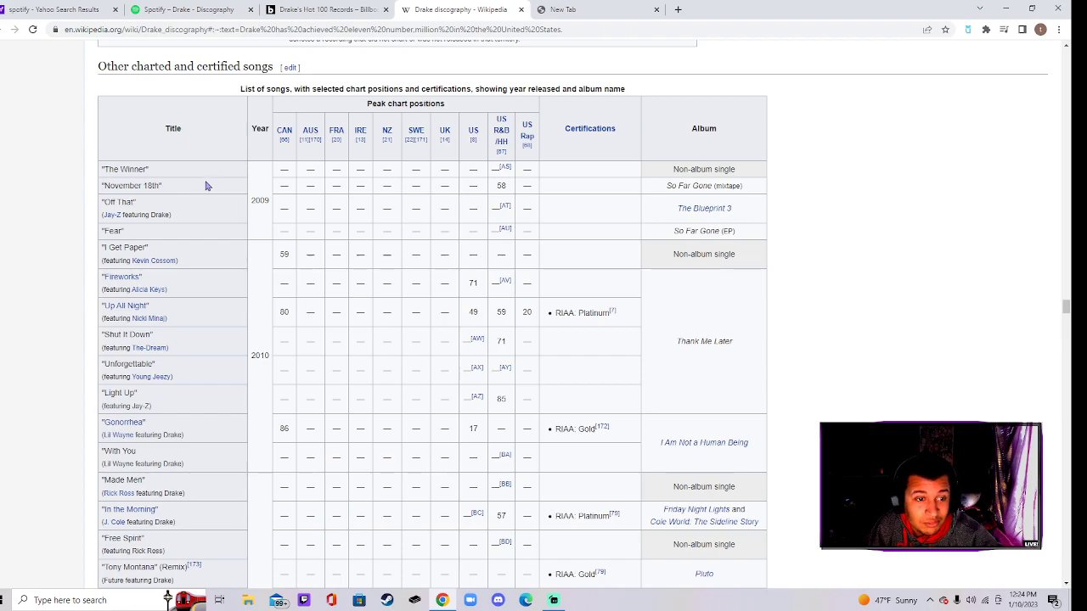
scroll(down, 3)
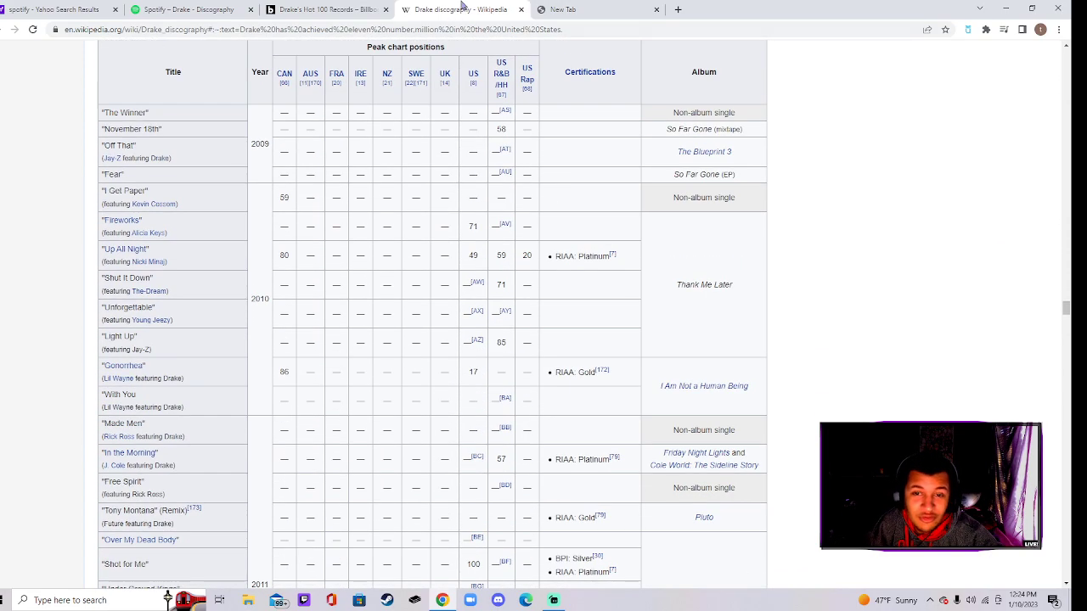
click(195, 8)
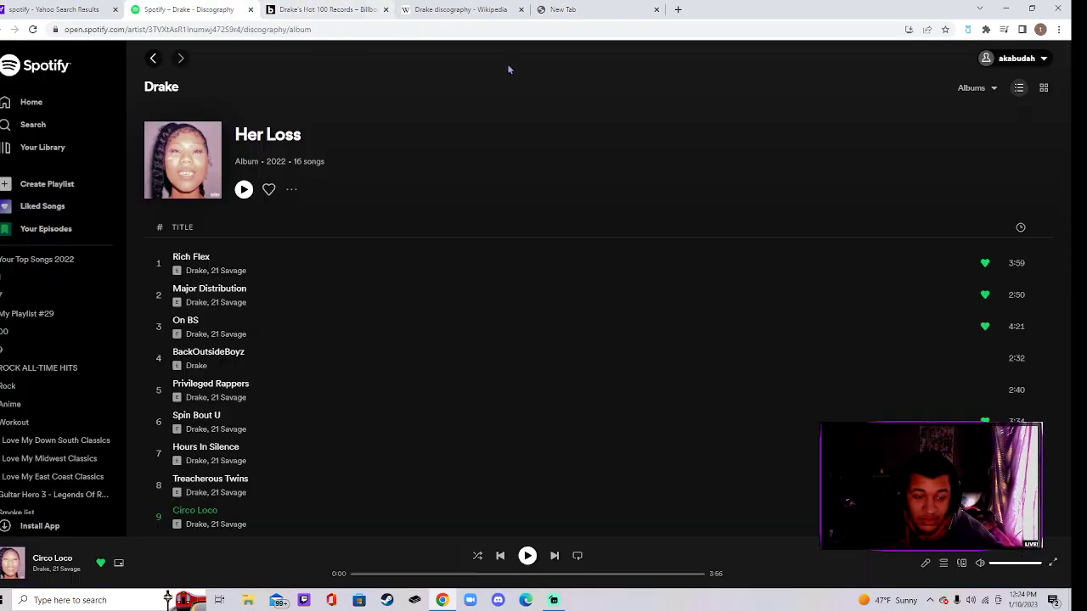
scroll(down, 3)
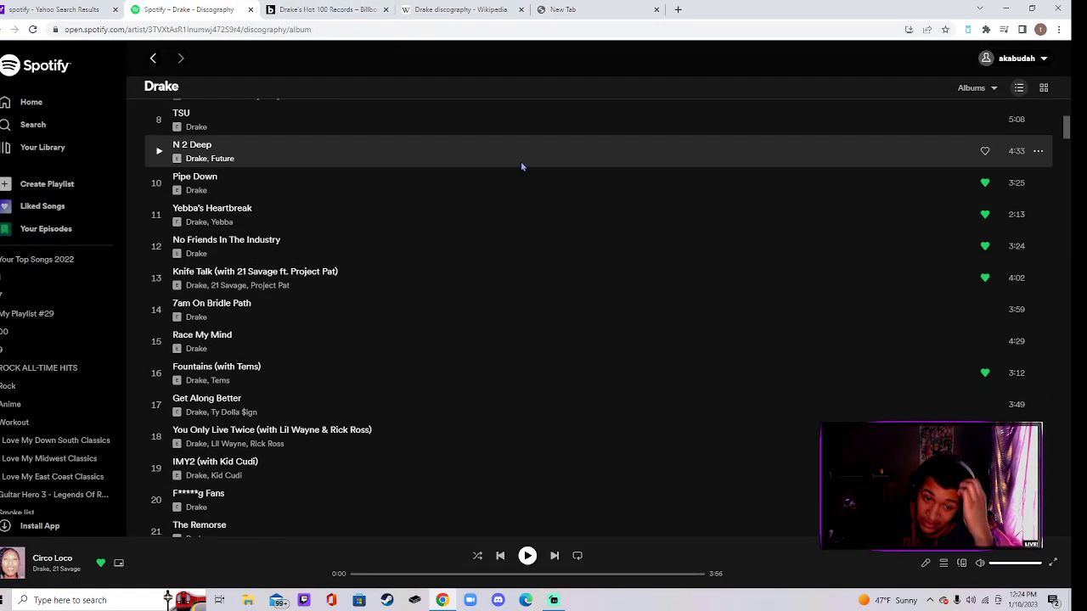